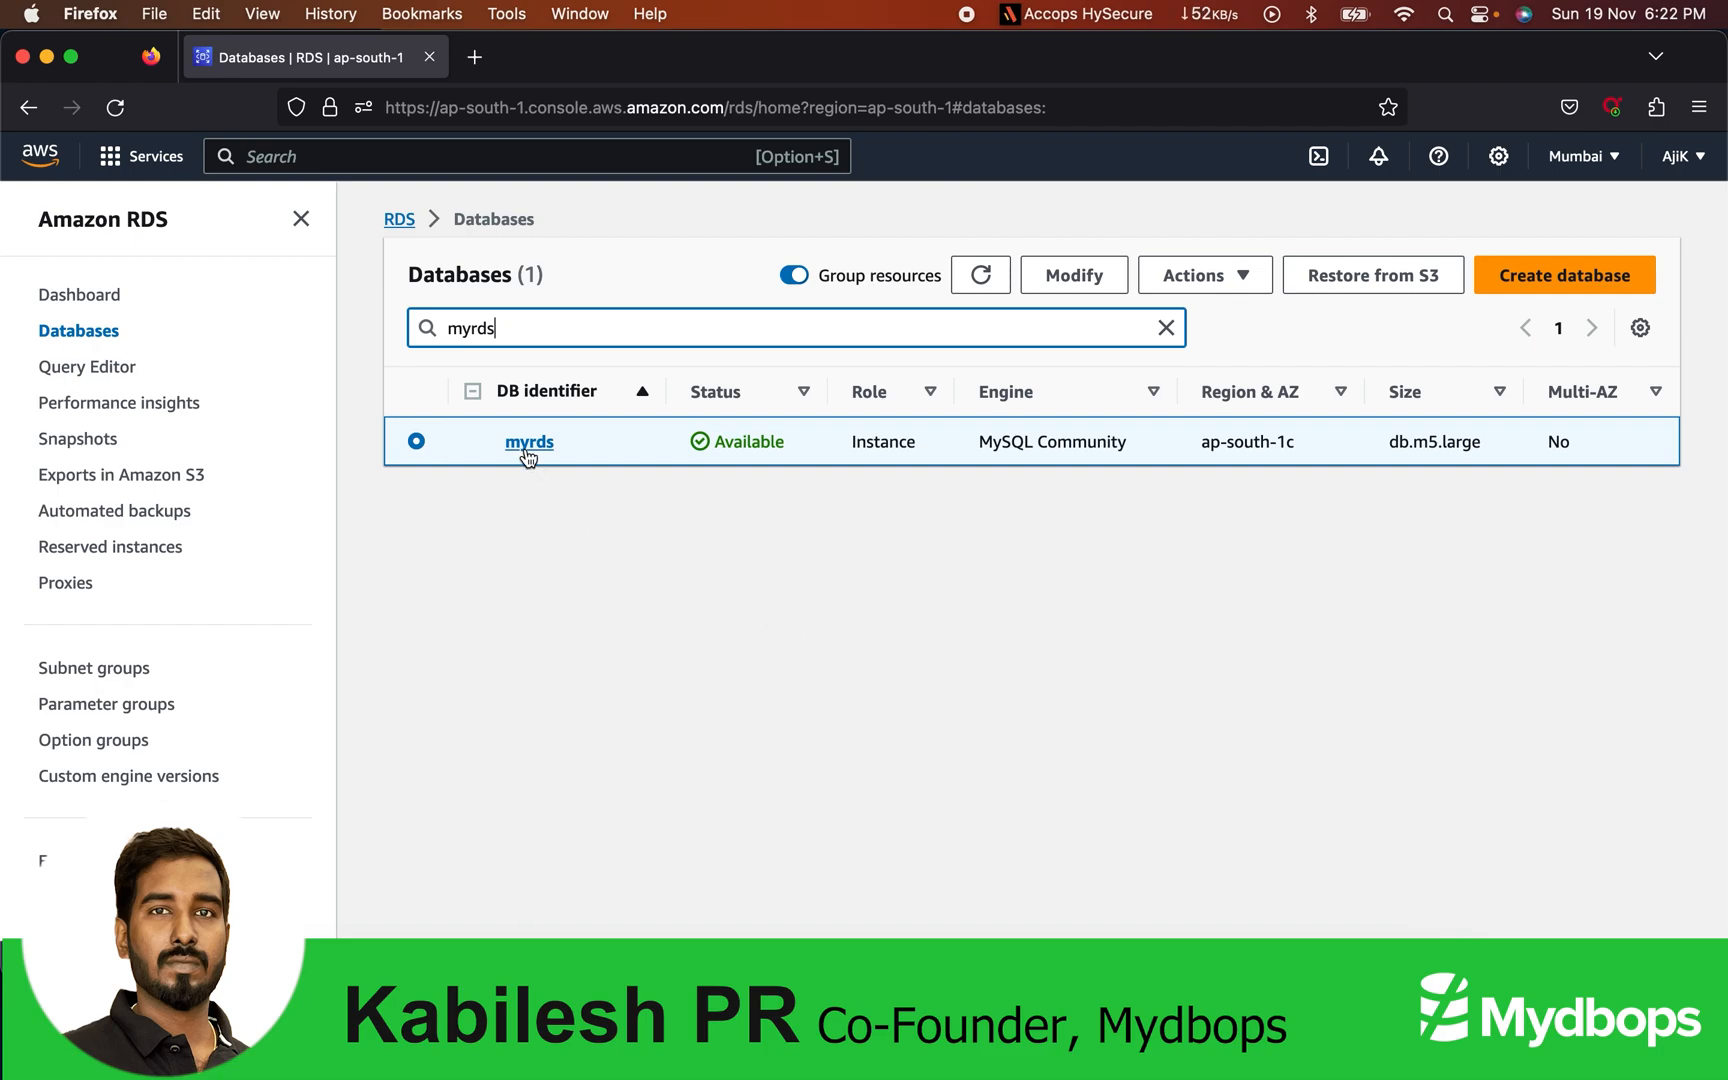
Step: Open myrds's Configuration details and confirm engine 5.7.41, db.m5.large, encryption enabled
left_click(529, 442)
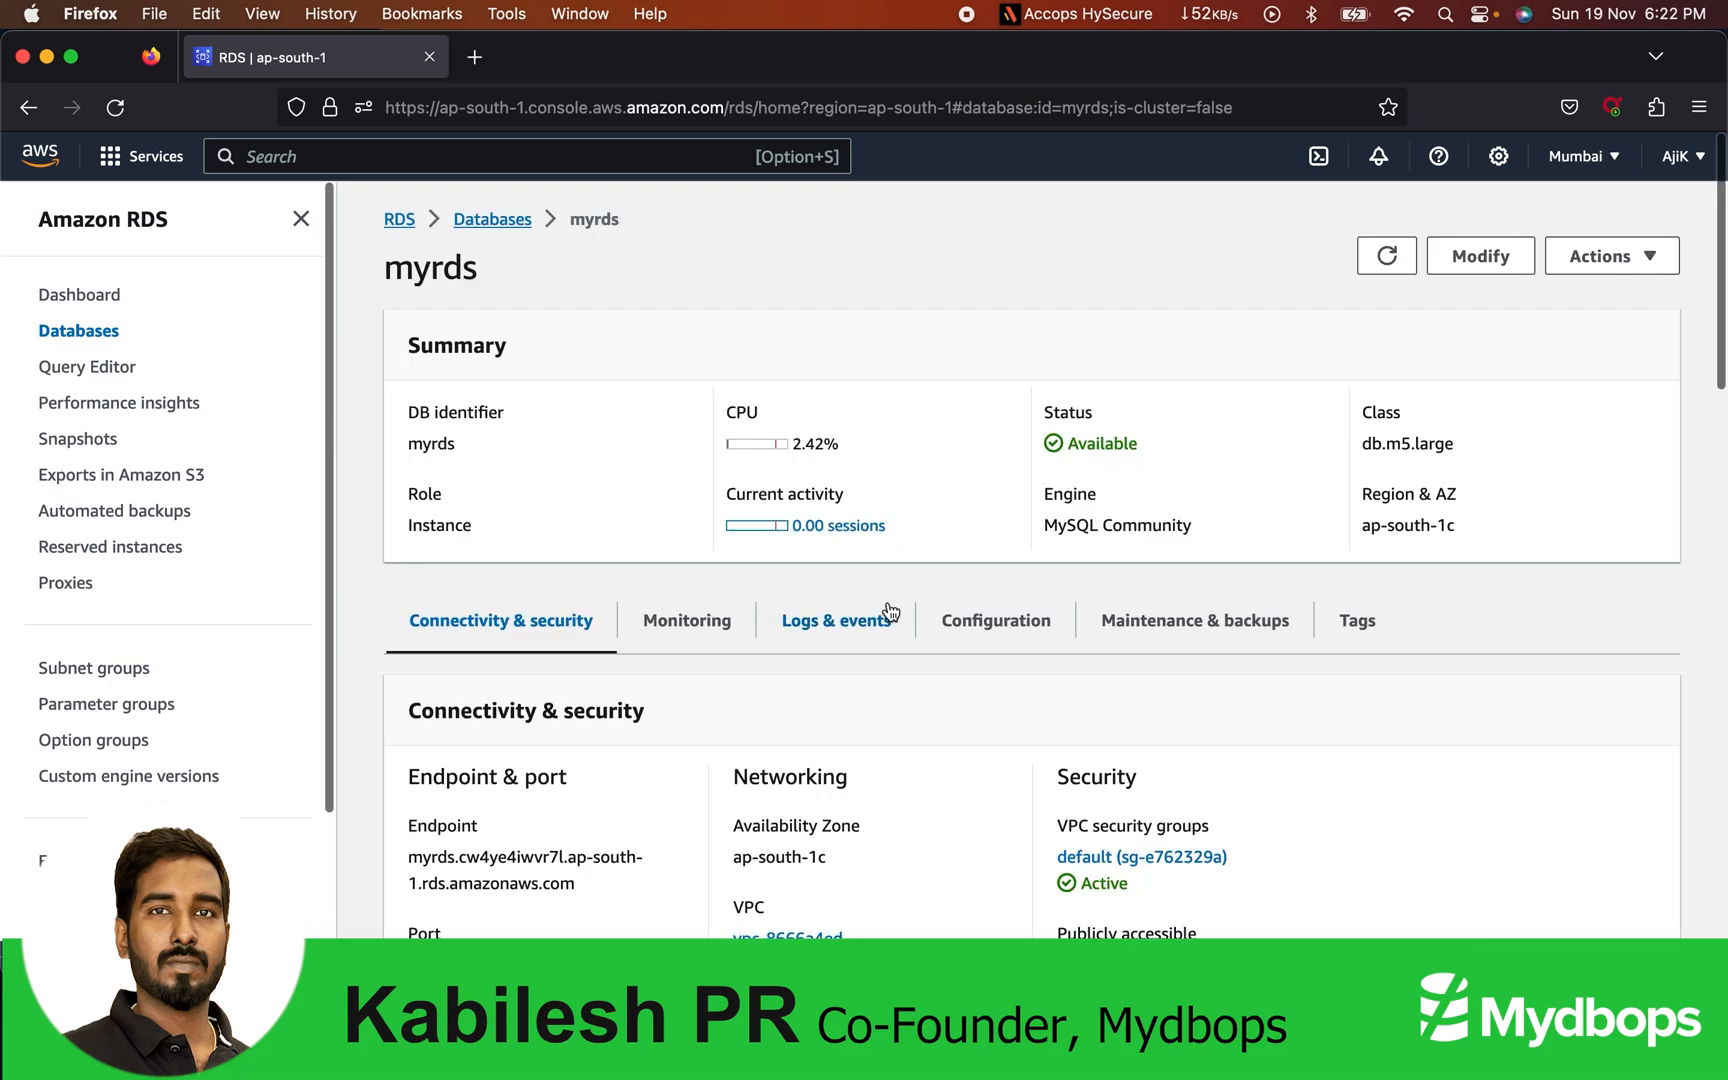
left_click(994, 619)
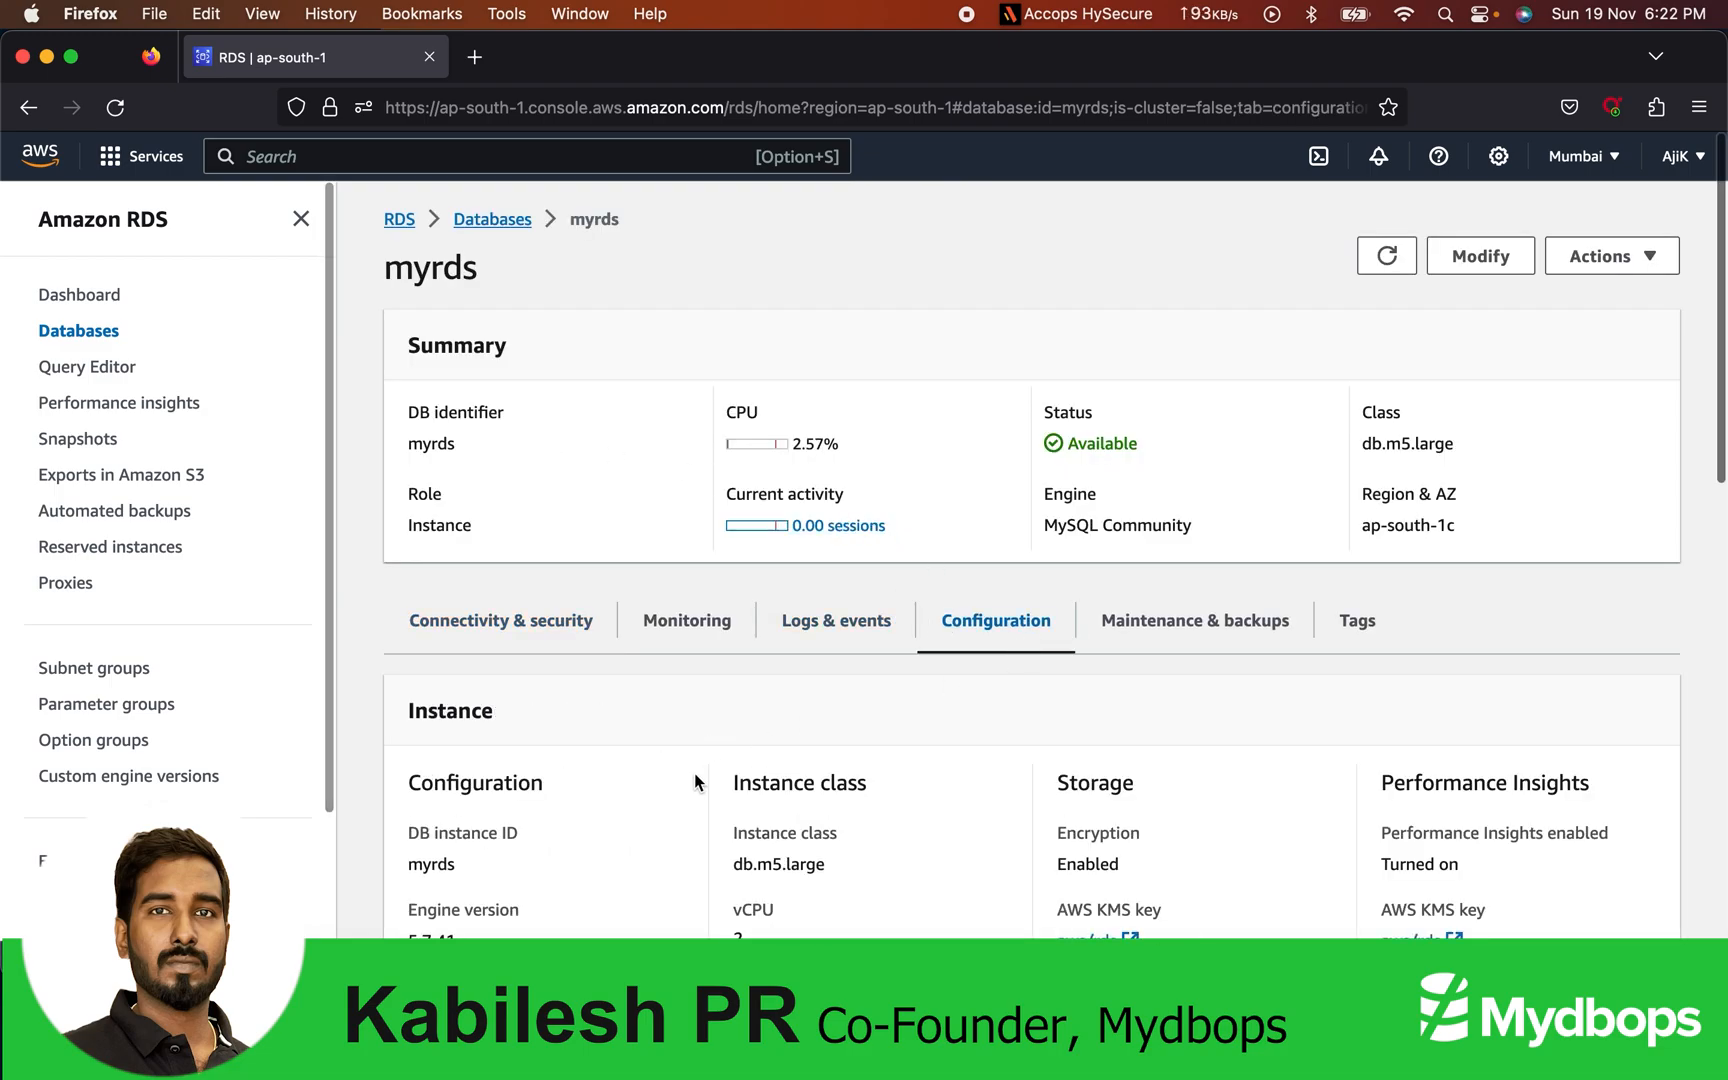
scroll("down", 3)
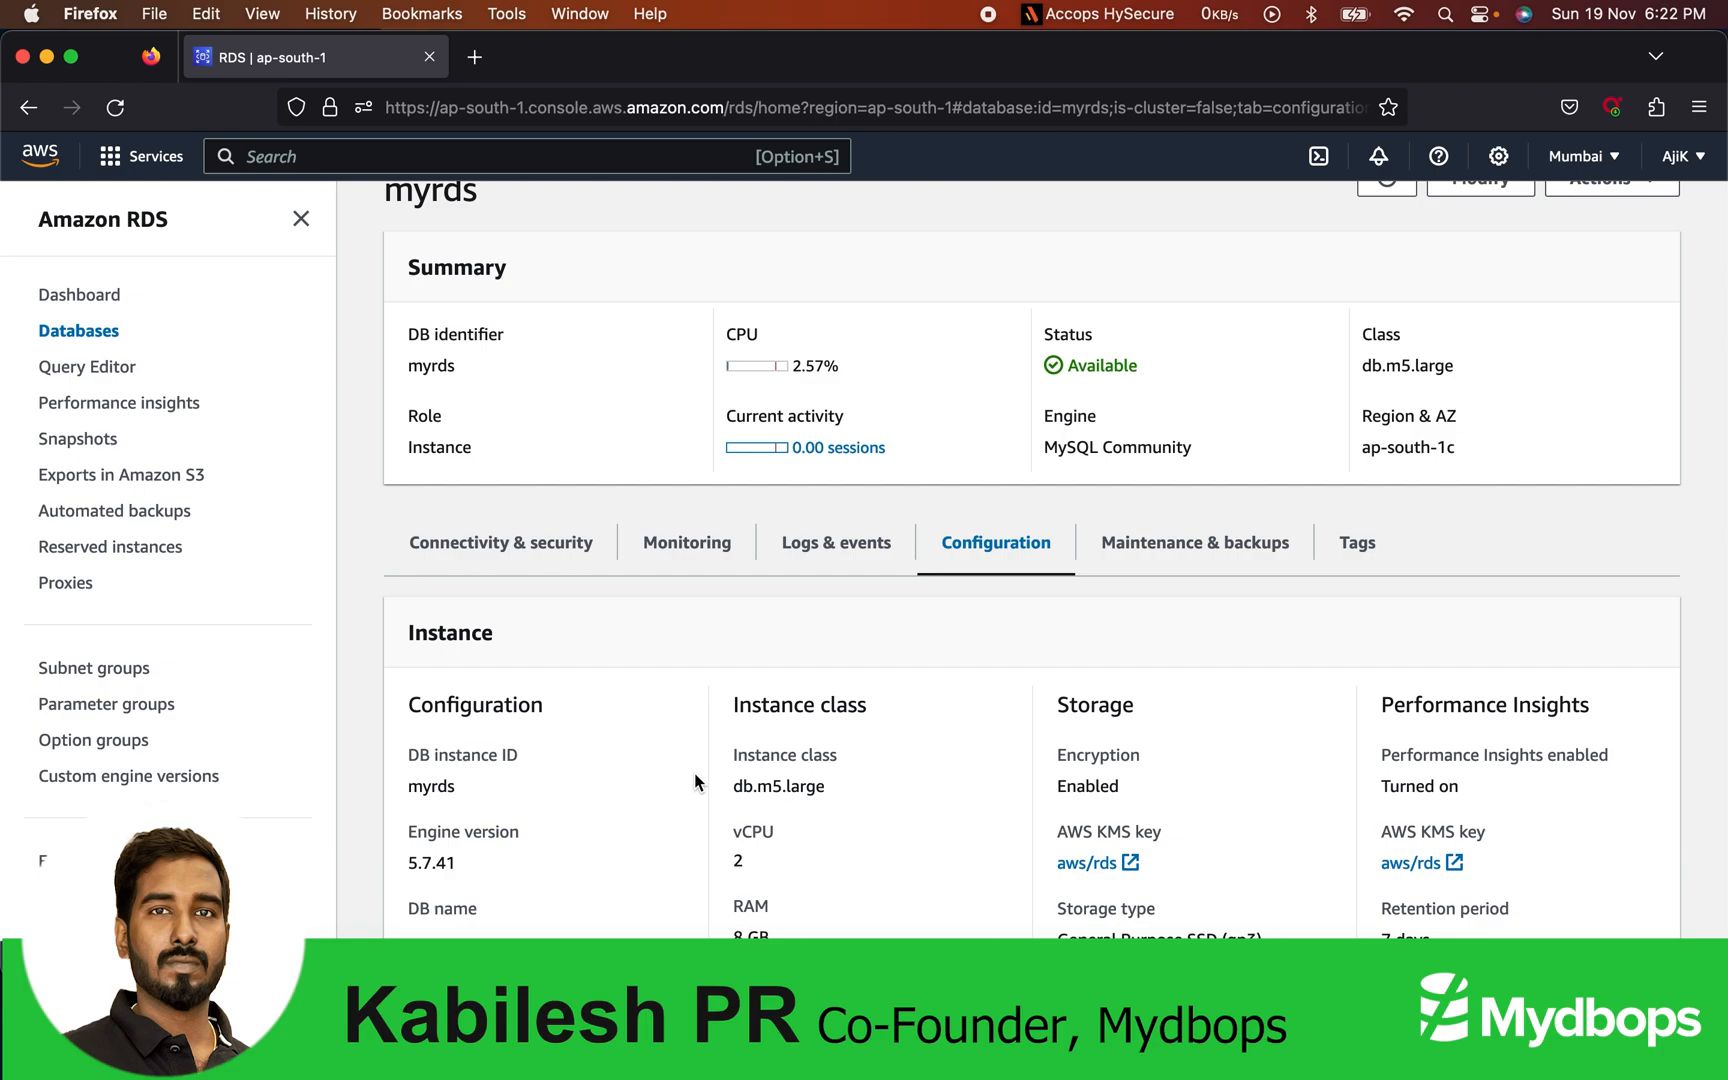
scroll("up", 3)
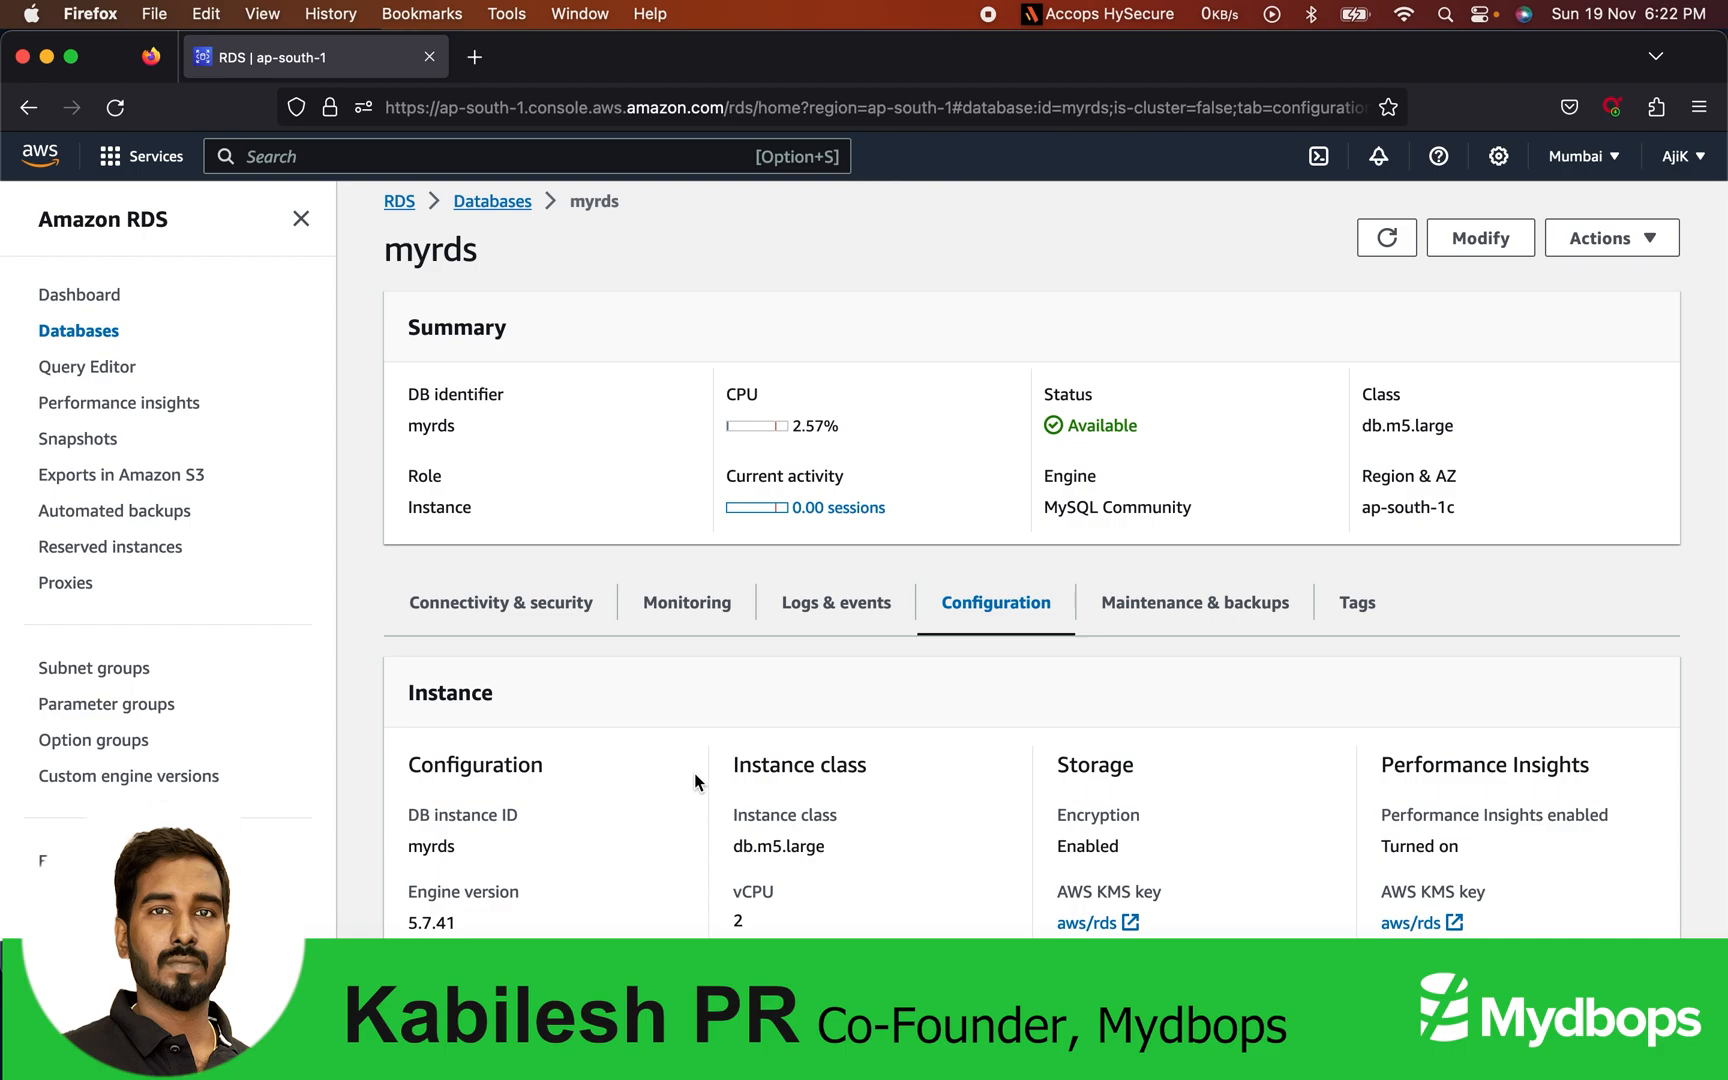
mouse_move(347, 540)
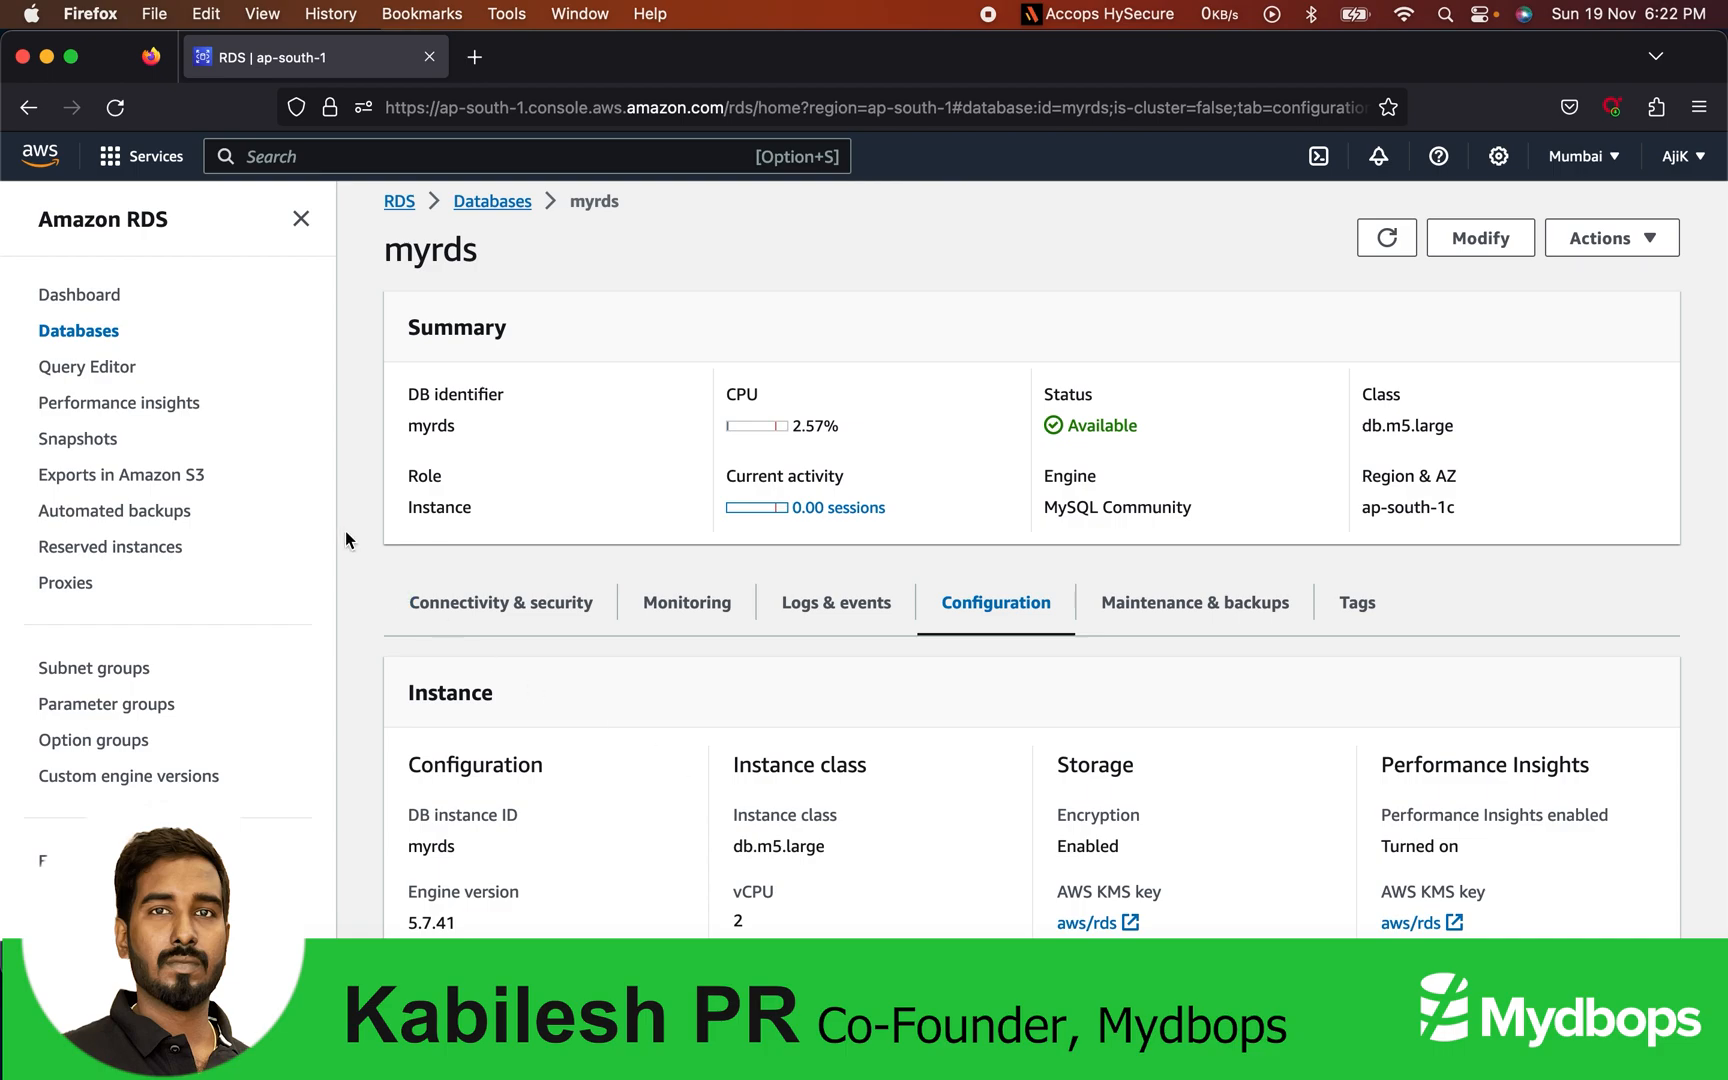
mouse_move(185, 463)
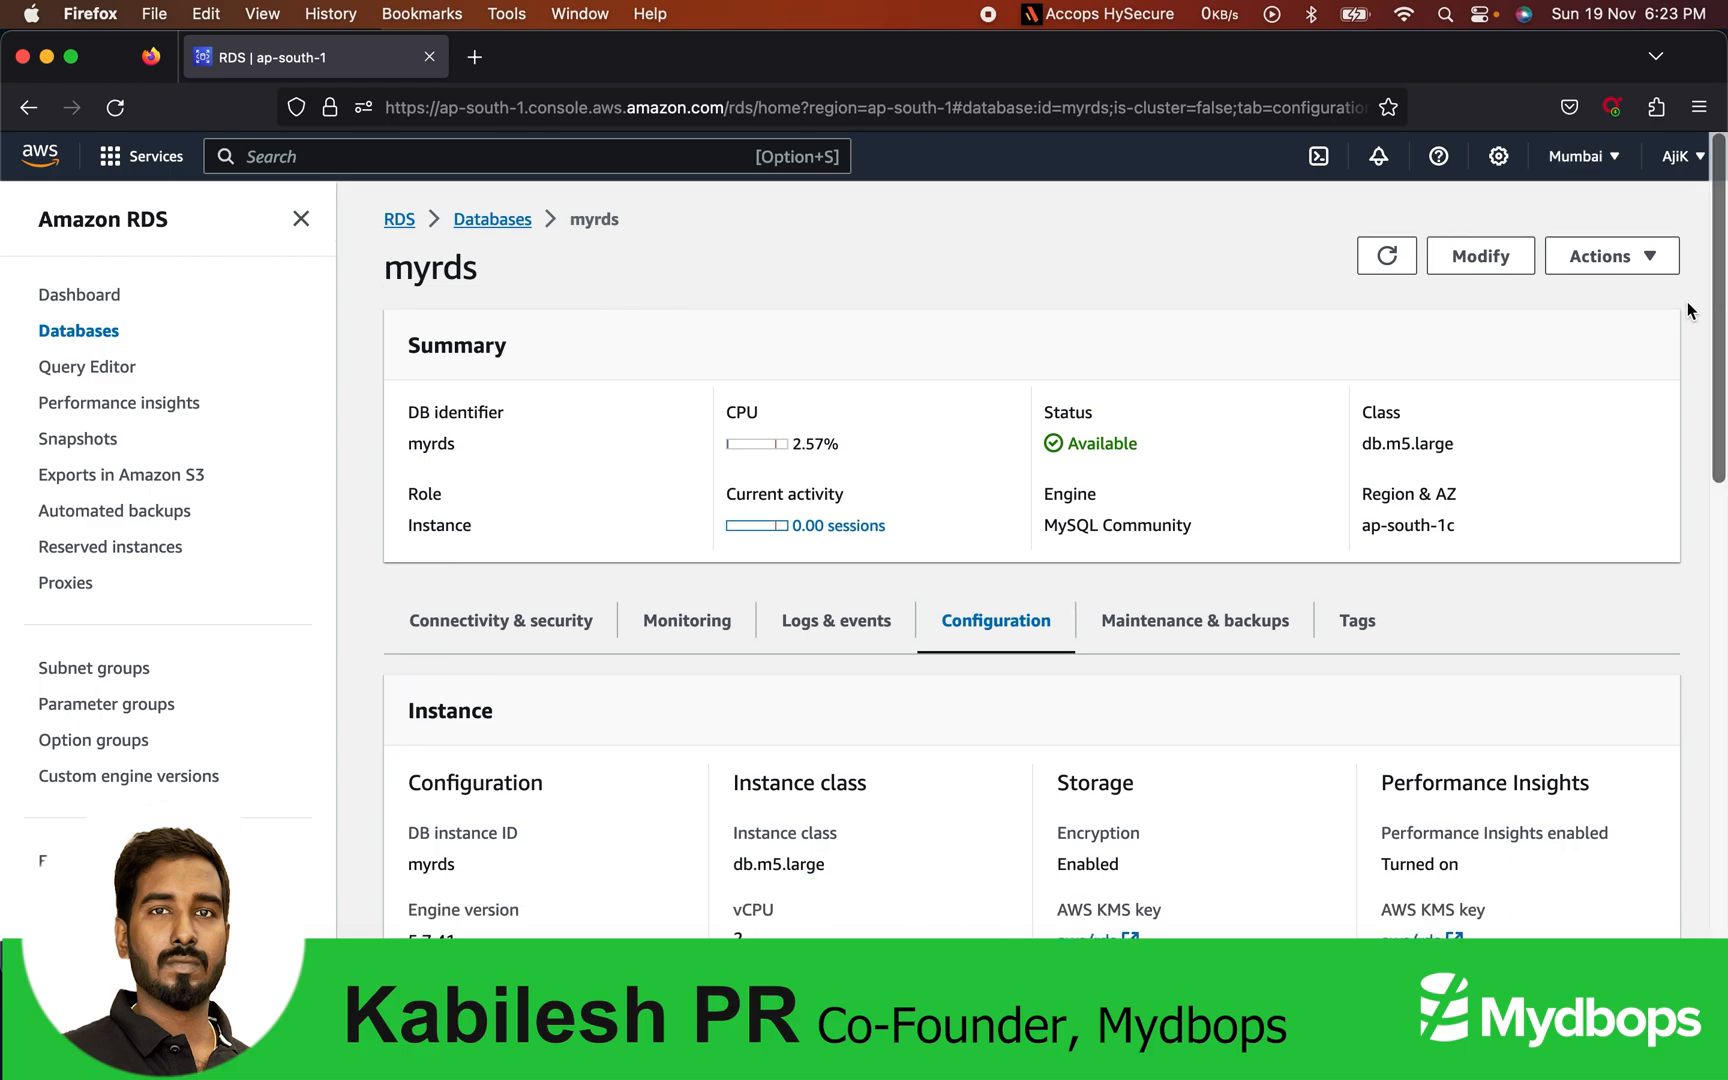
mouse_move(1375, 376)
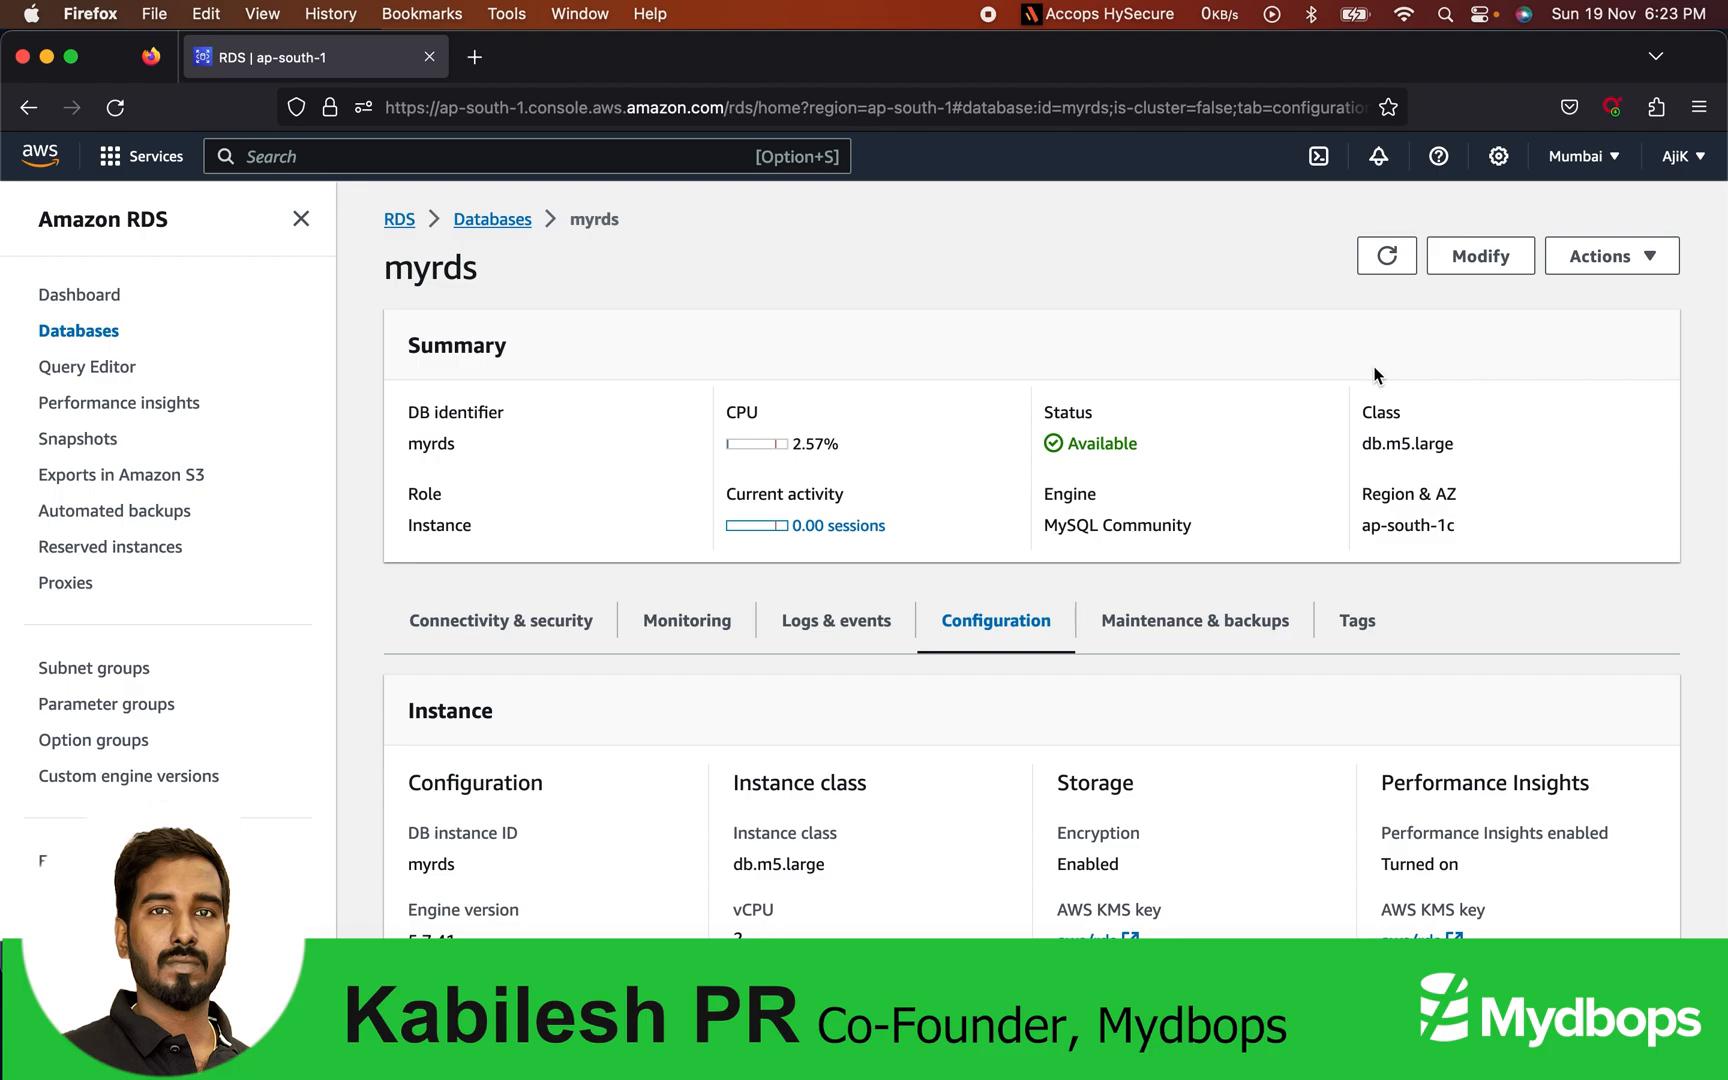
mouse_move(1404, 368)
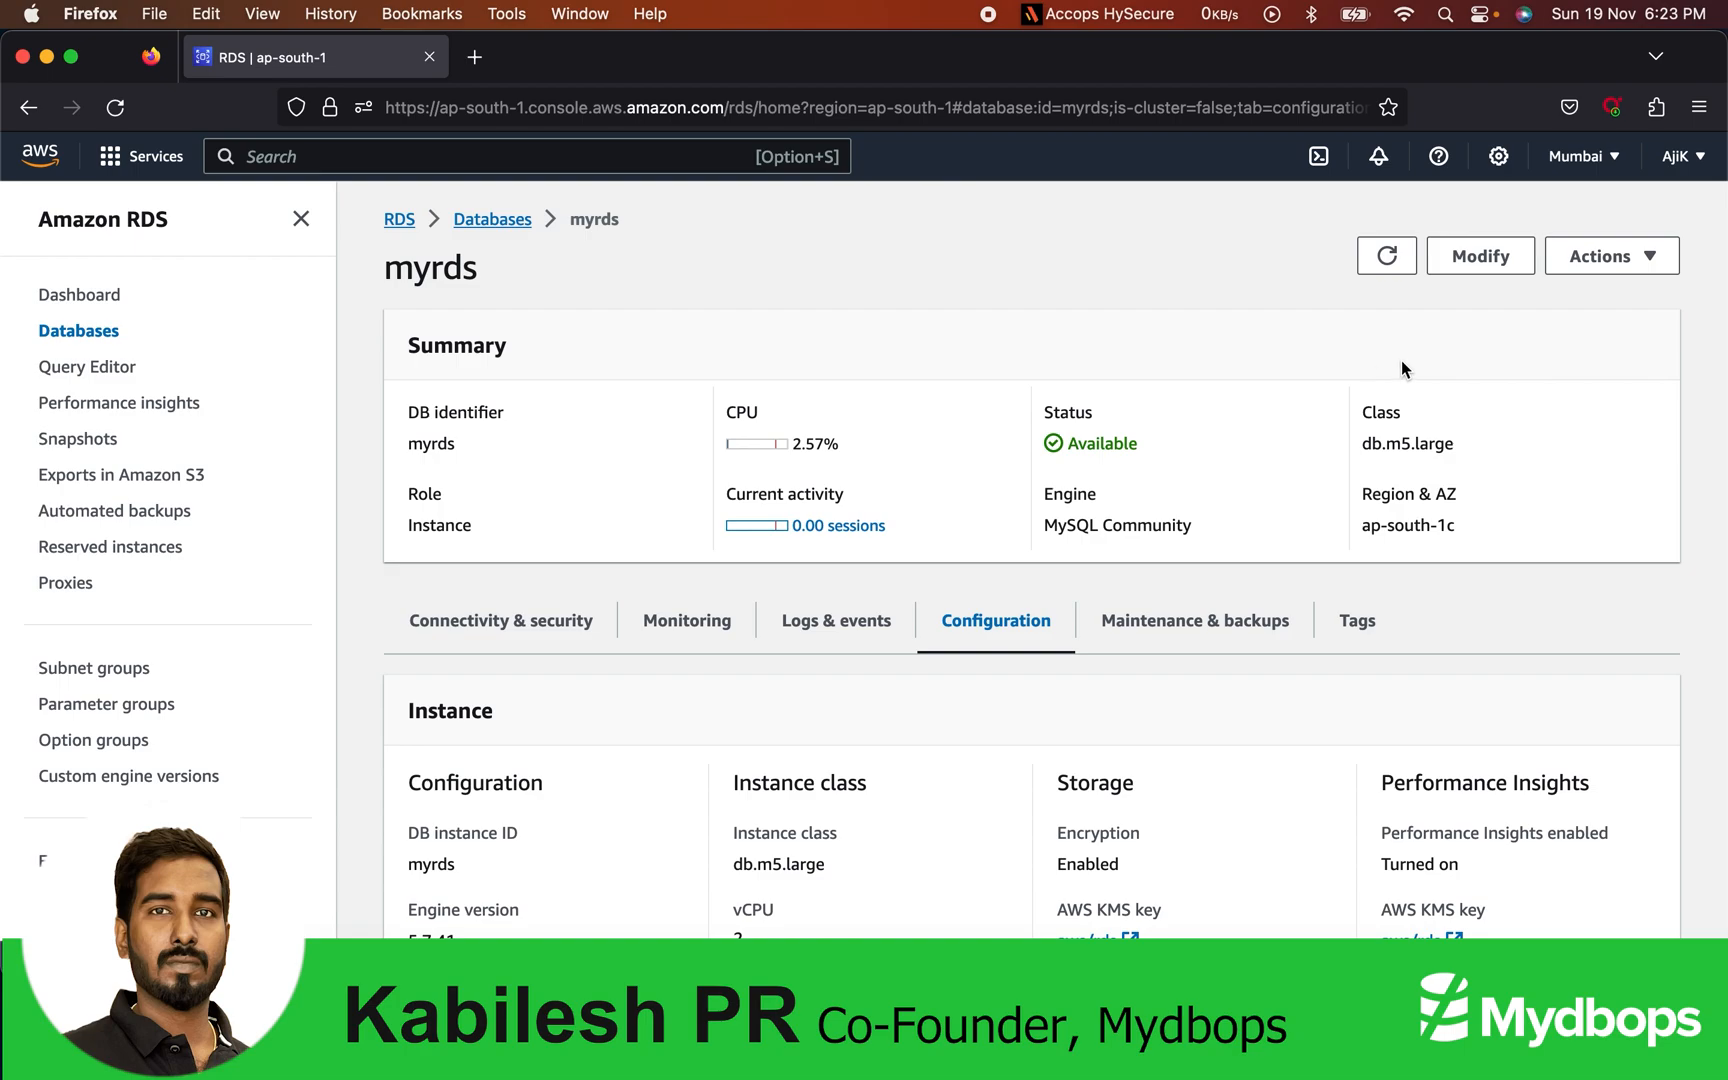
mouse_move(1612, 256)
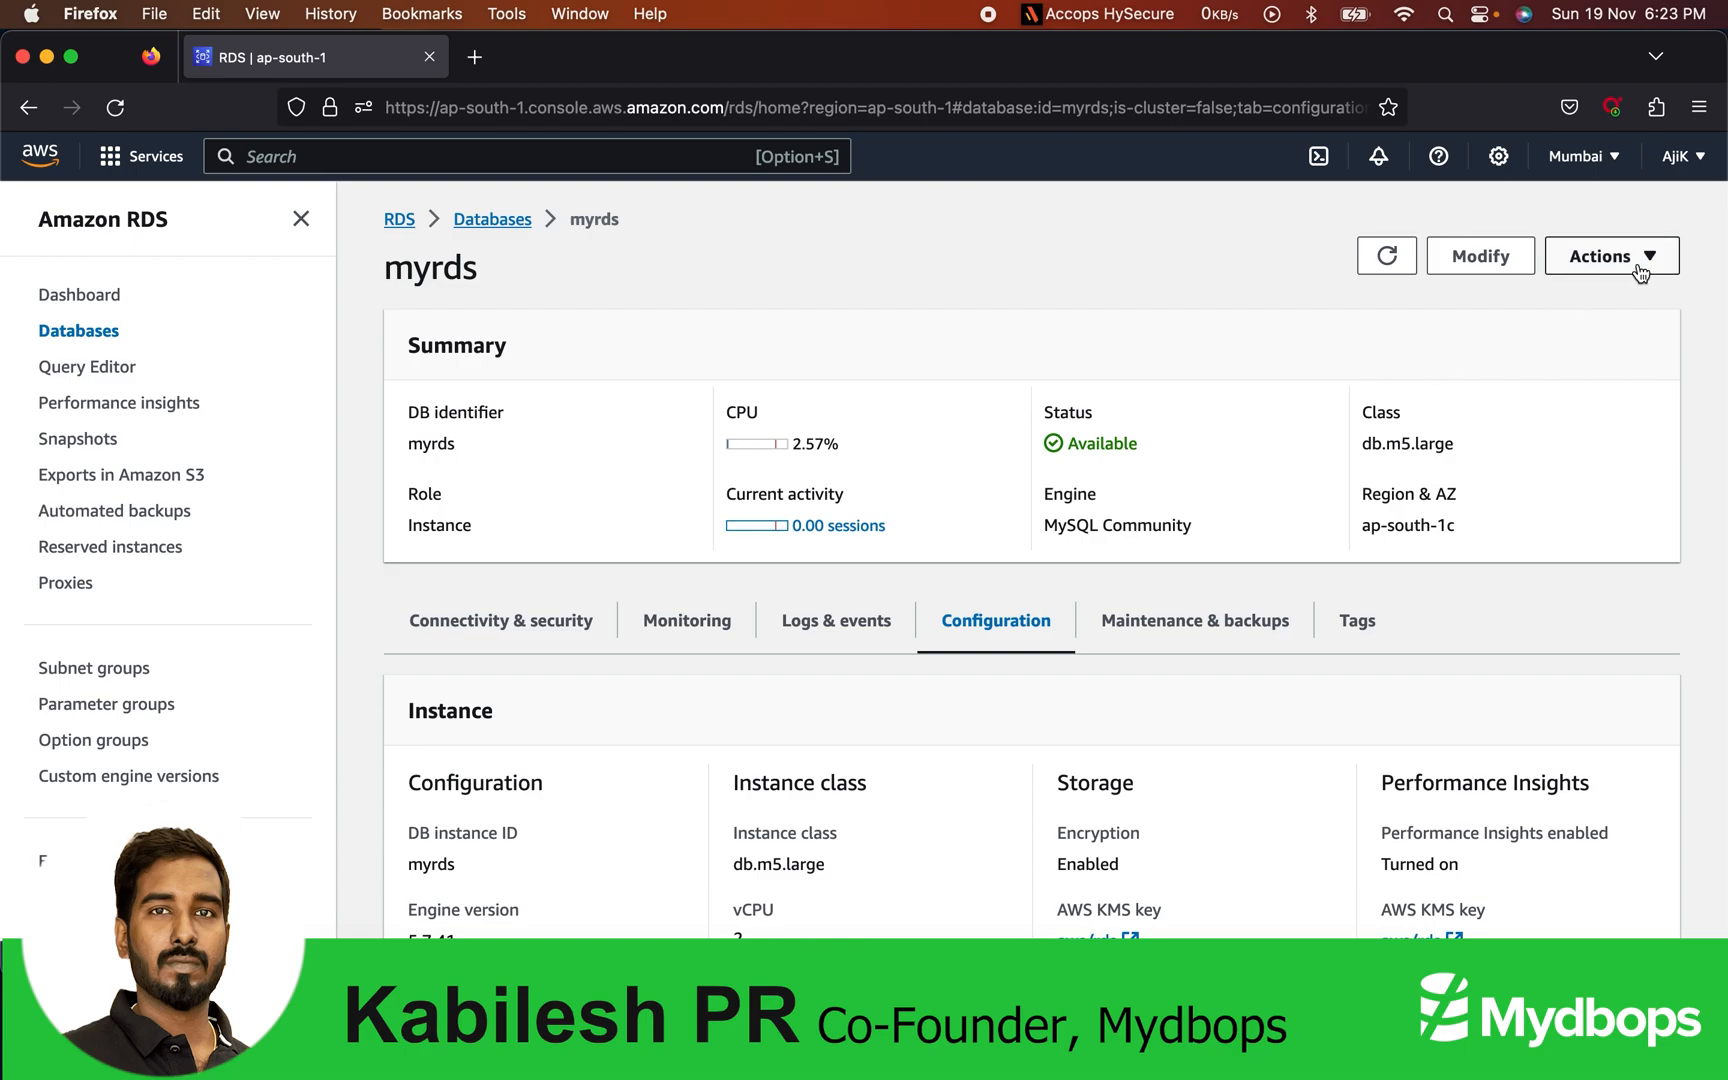
Step: Take a manual snapshot of myrds named upgrdesnap
left_click(1611, 256)
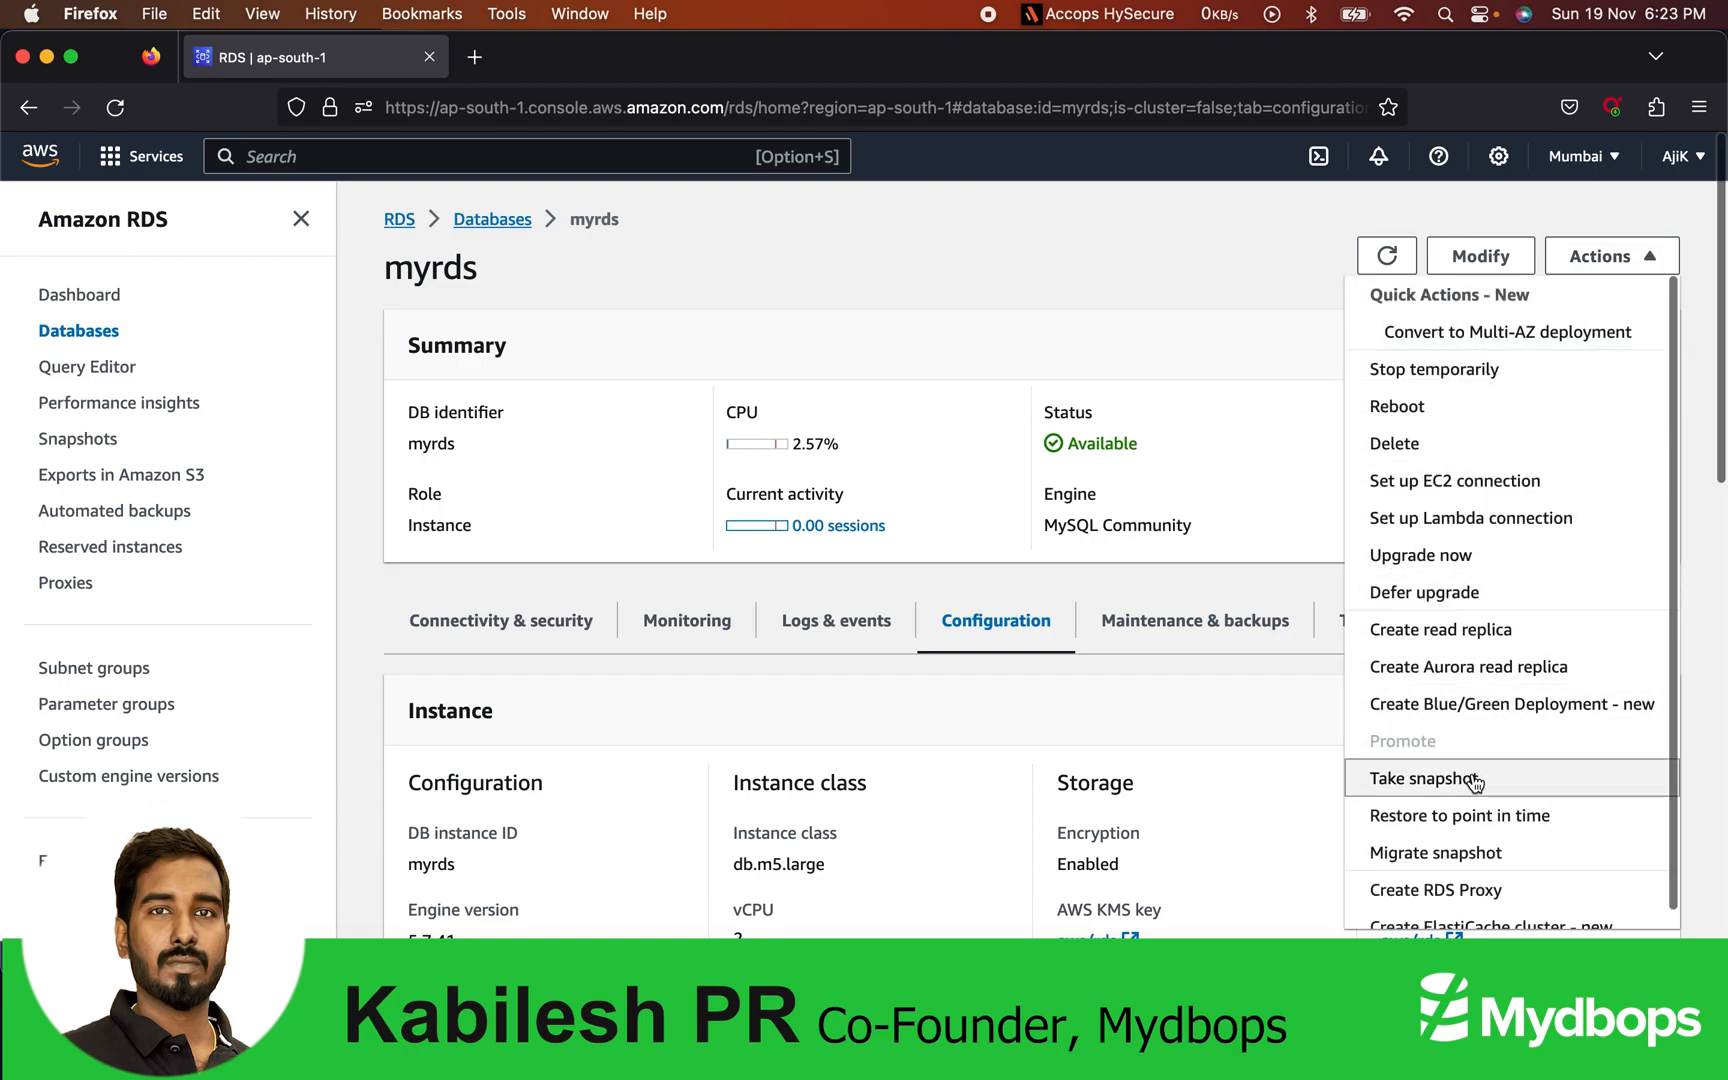
left_click(1427, 779)
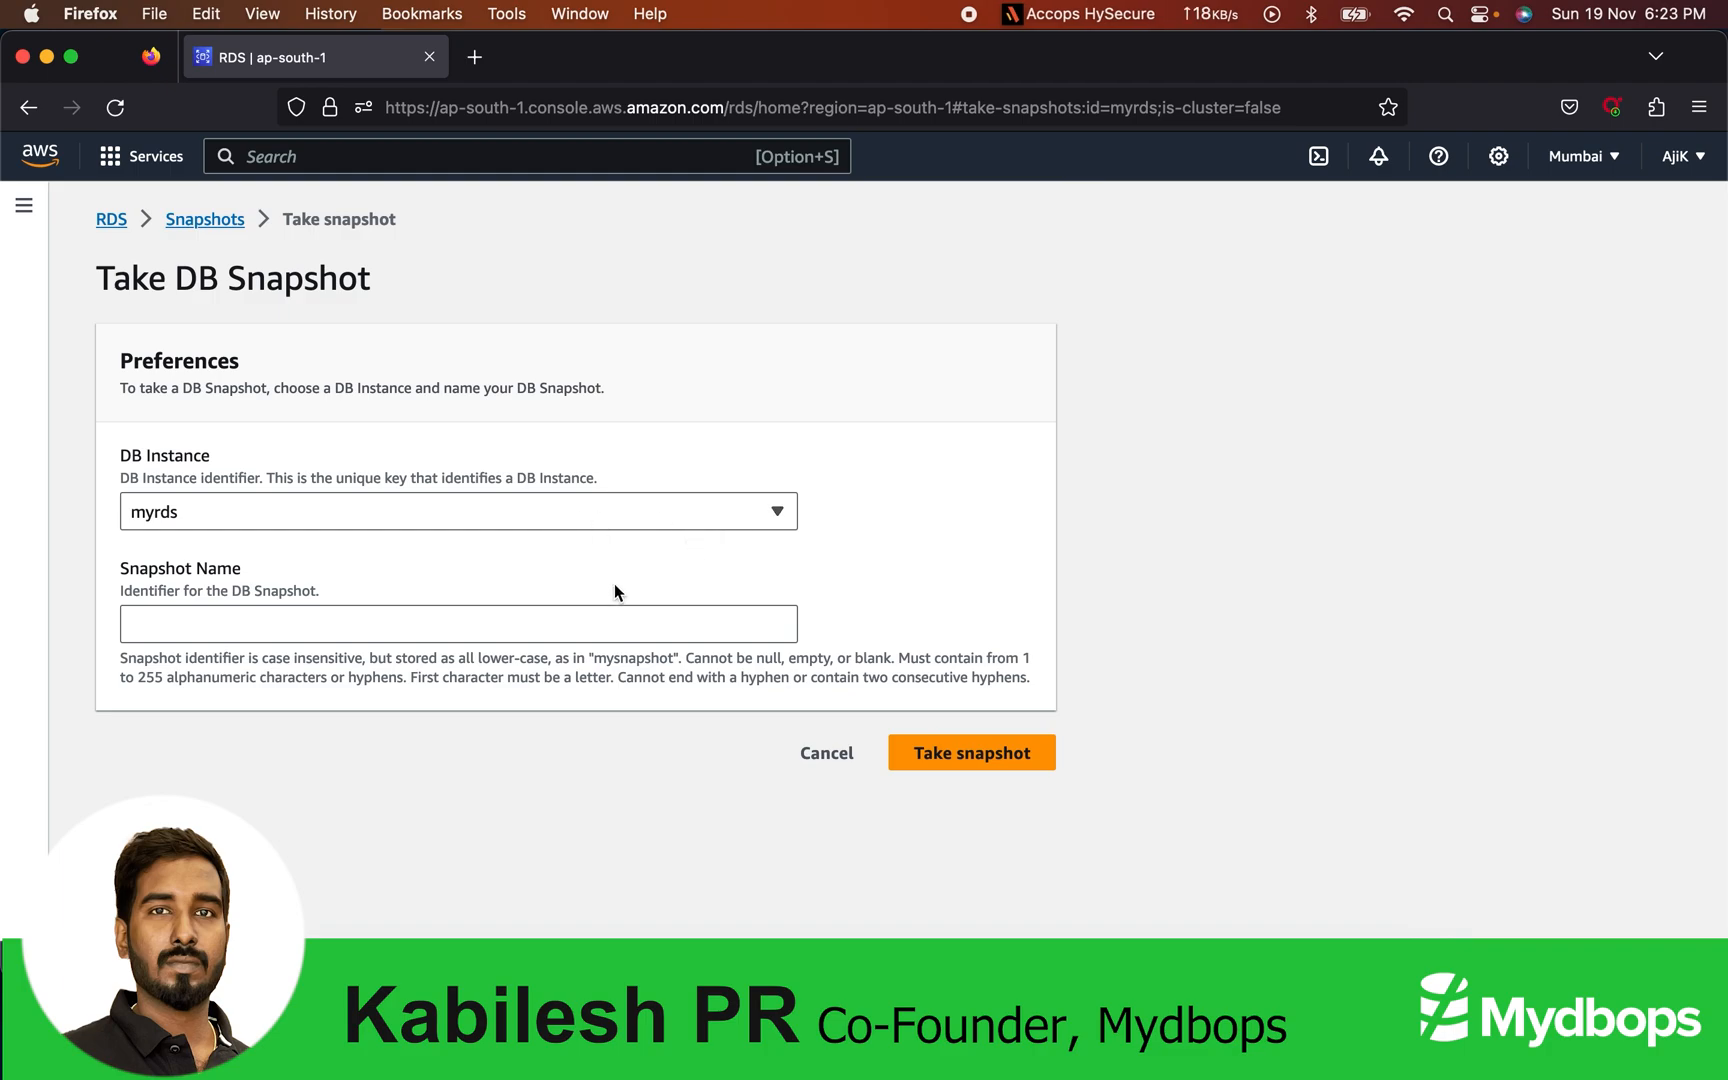
mouse_move(606, 595)
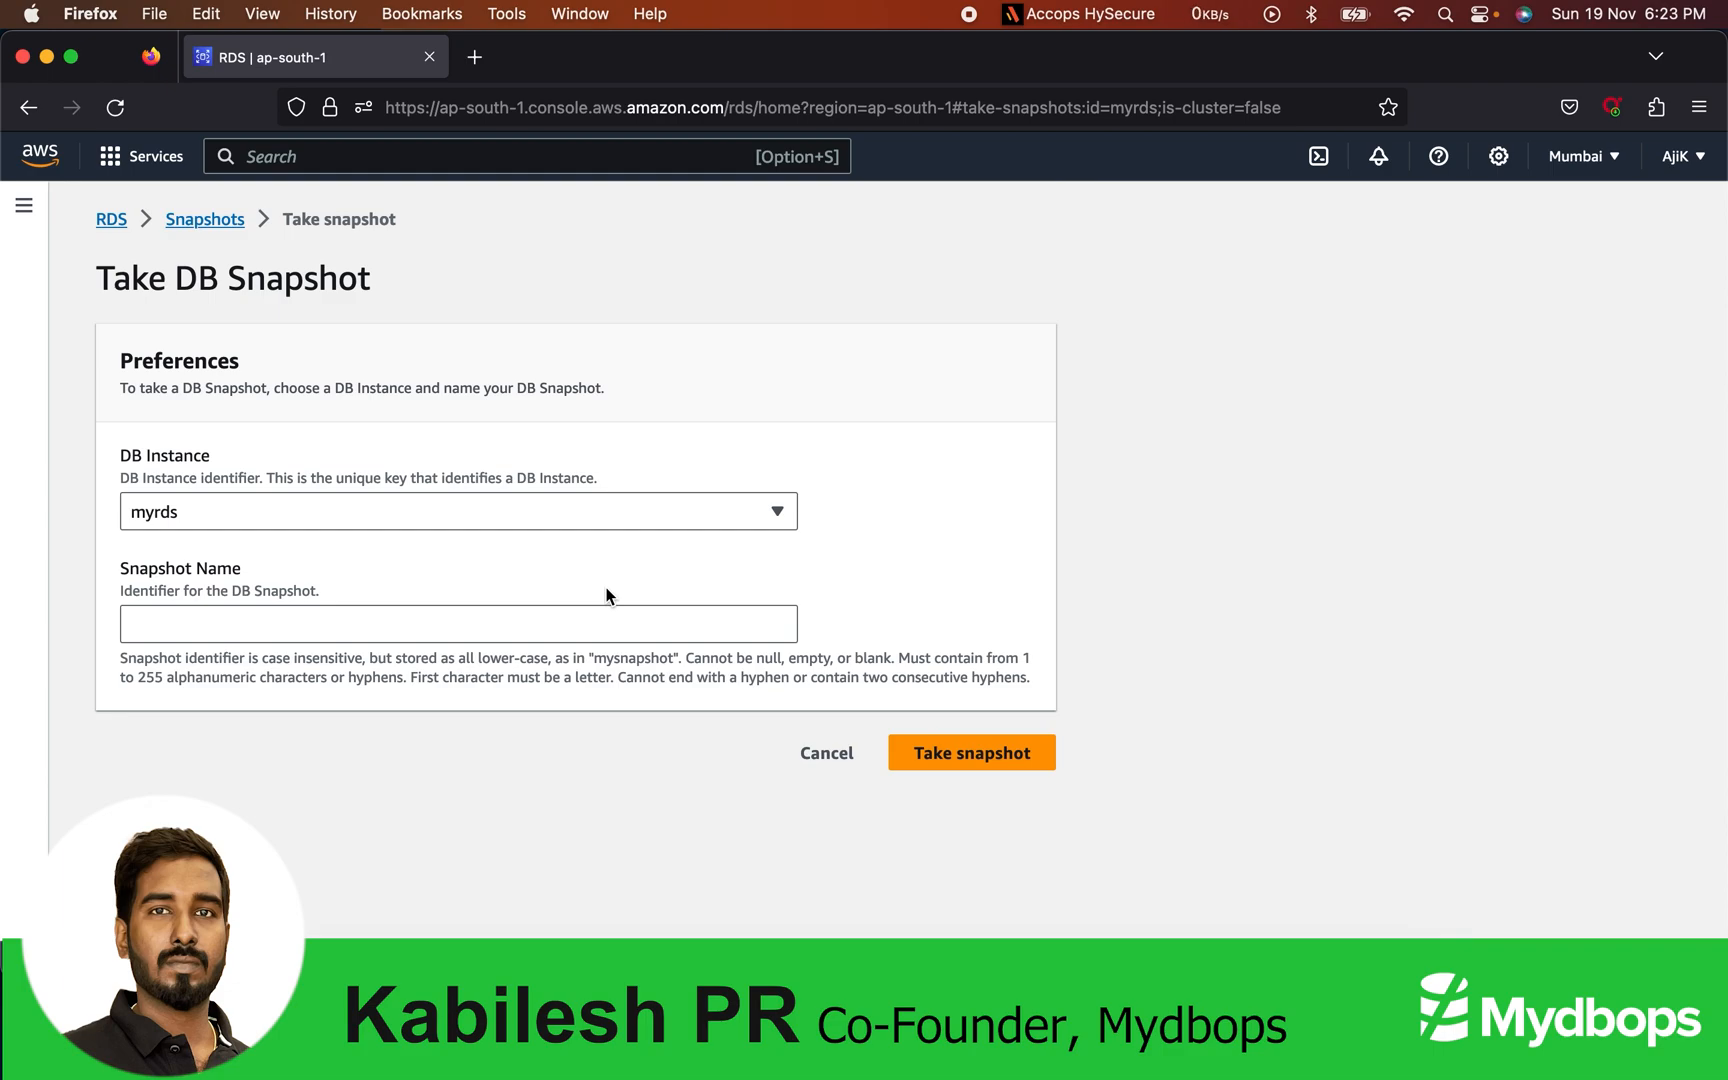
left_click(457, 624)
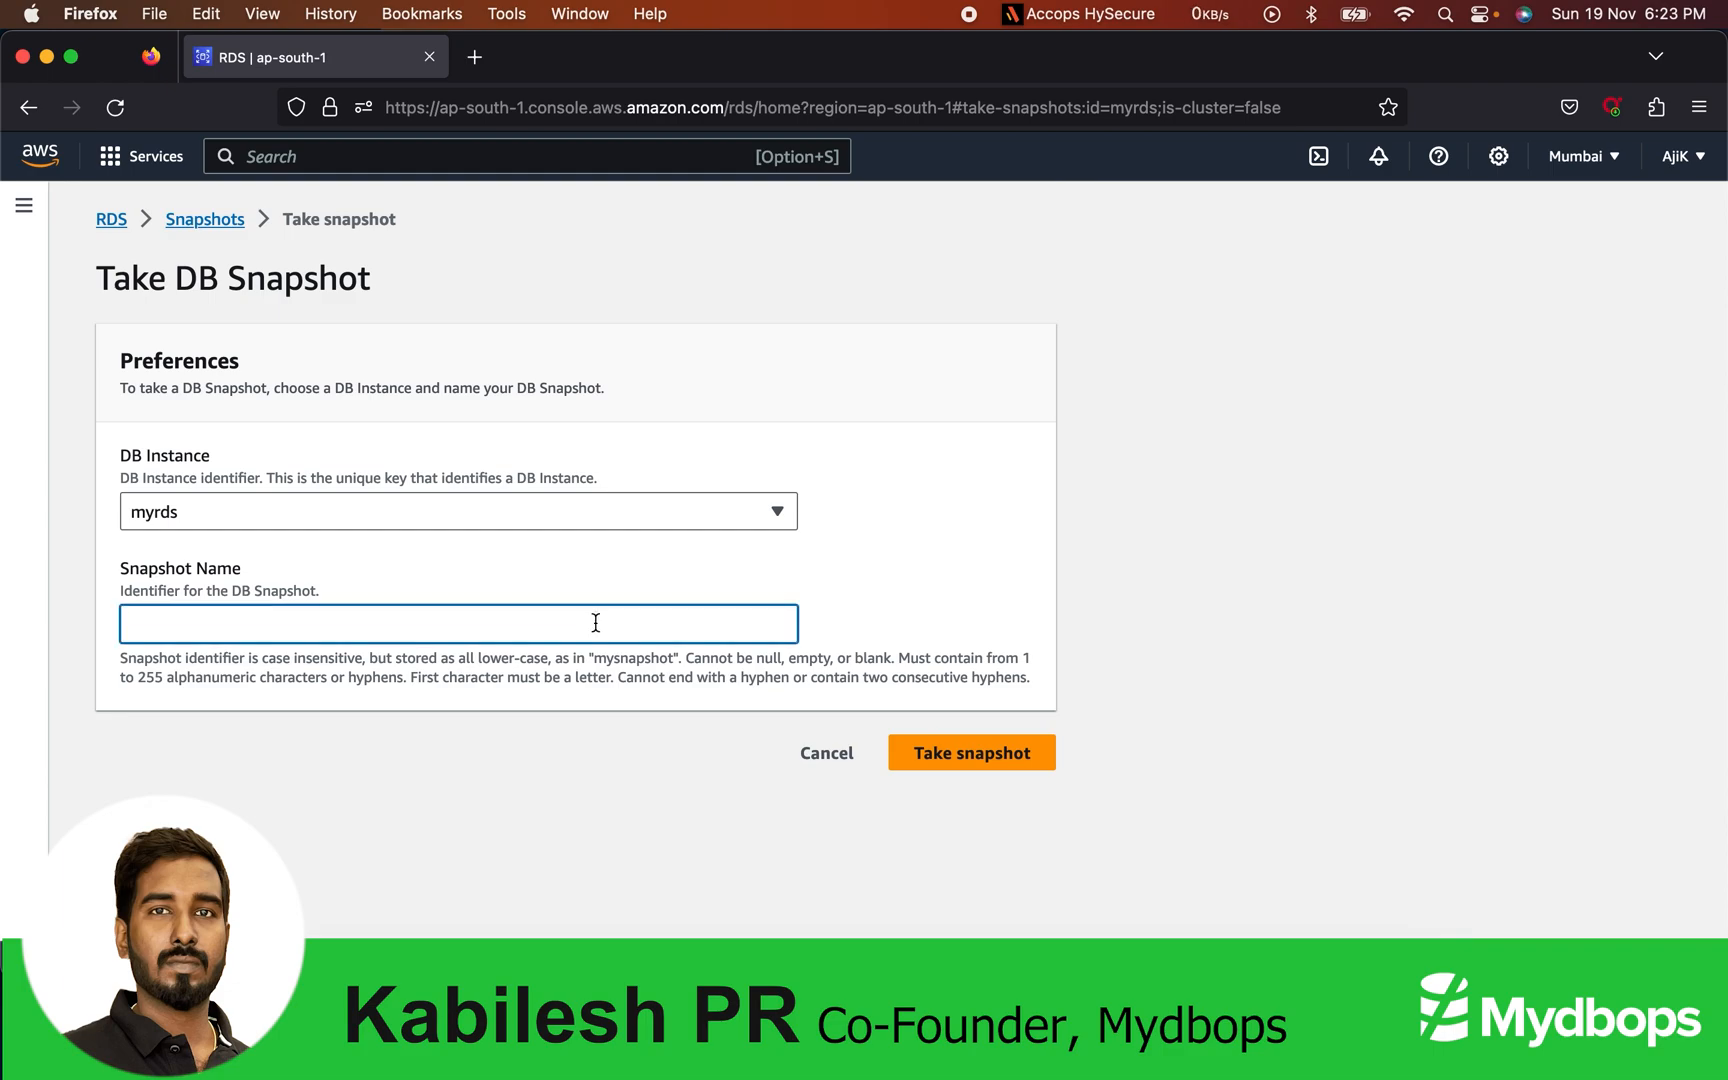
type("upgrde")
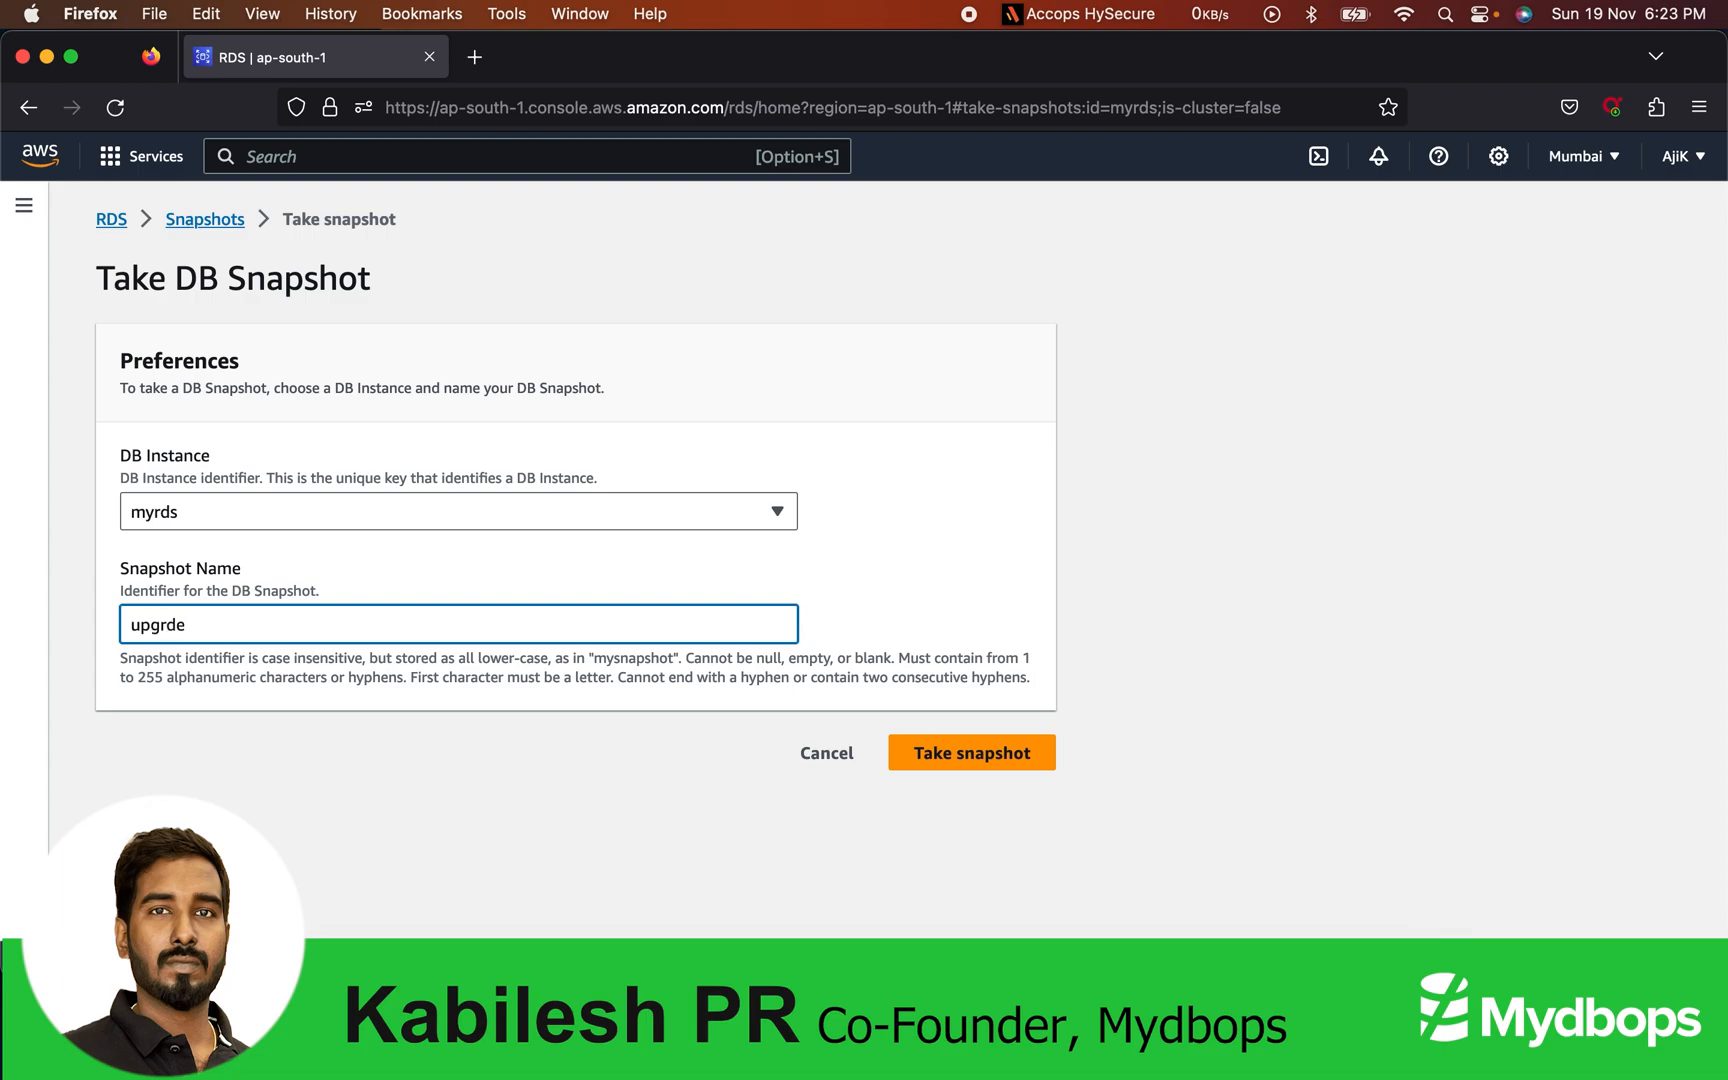
type("sna")
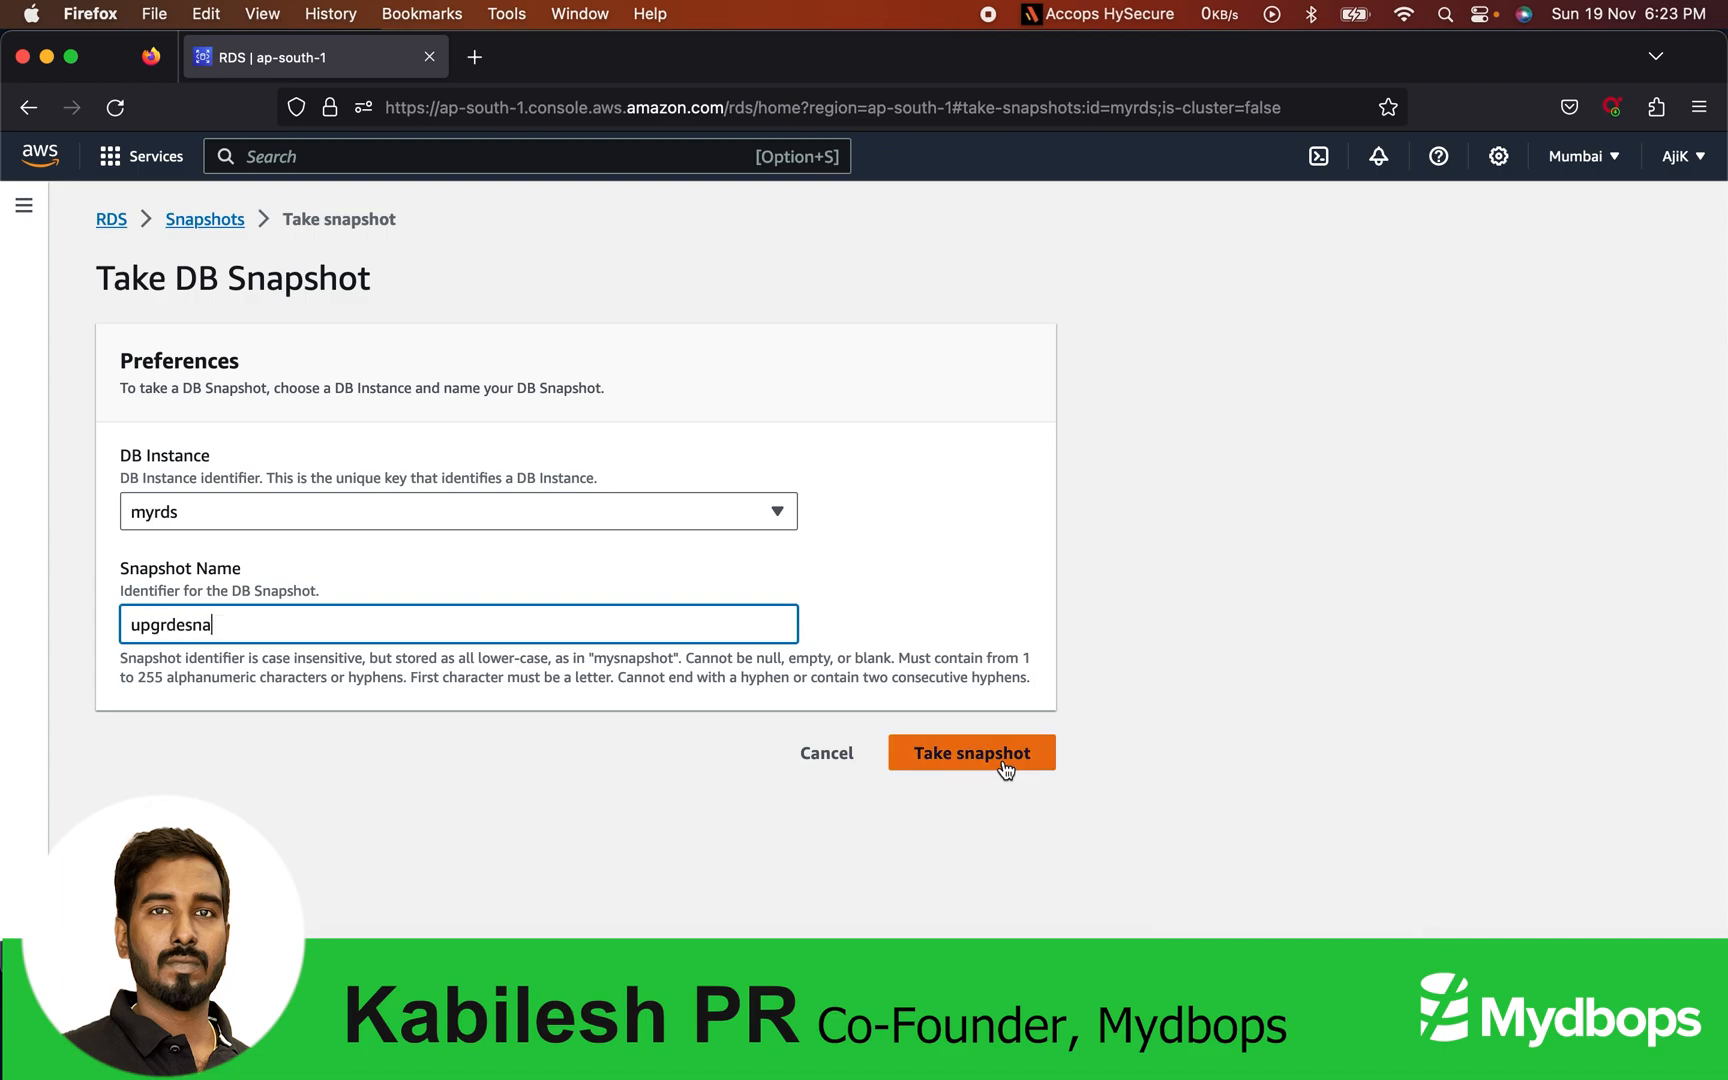
mouse_move(756, 720)
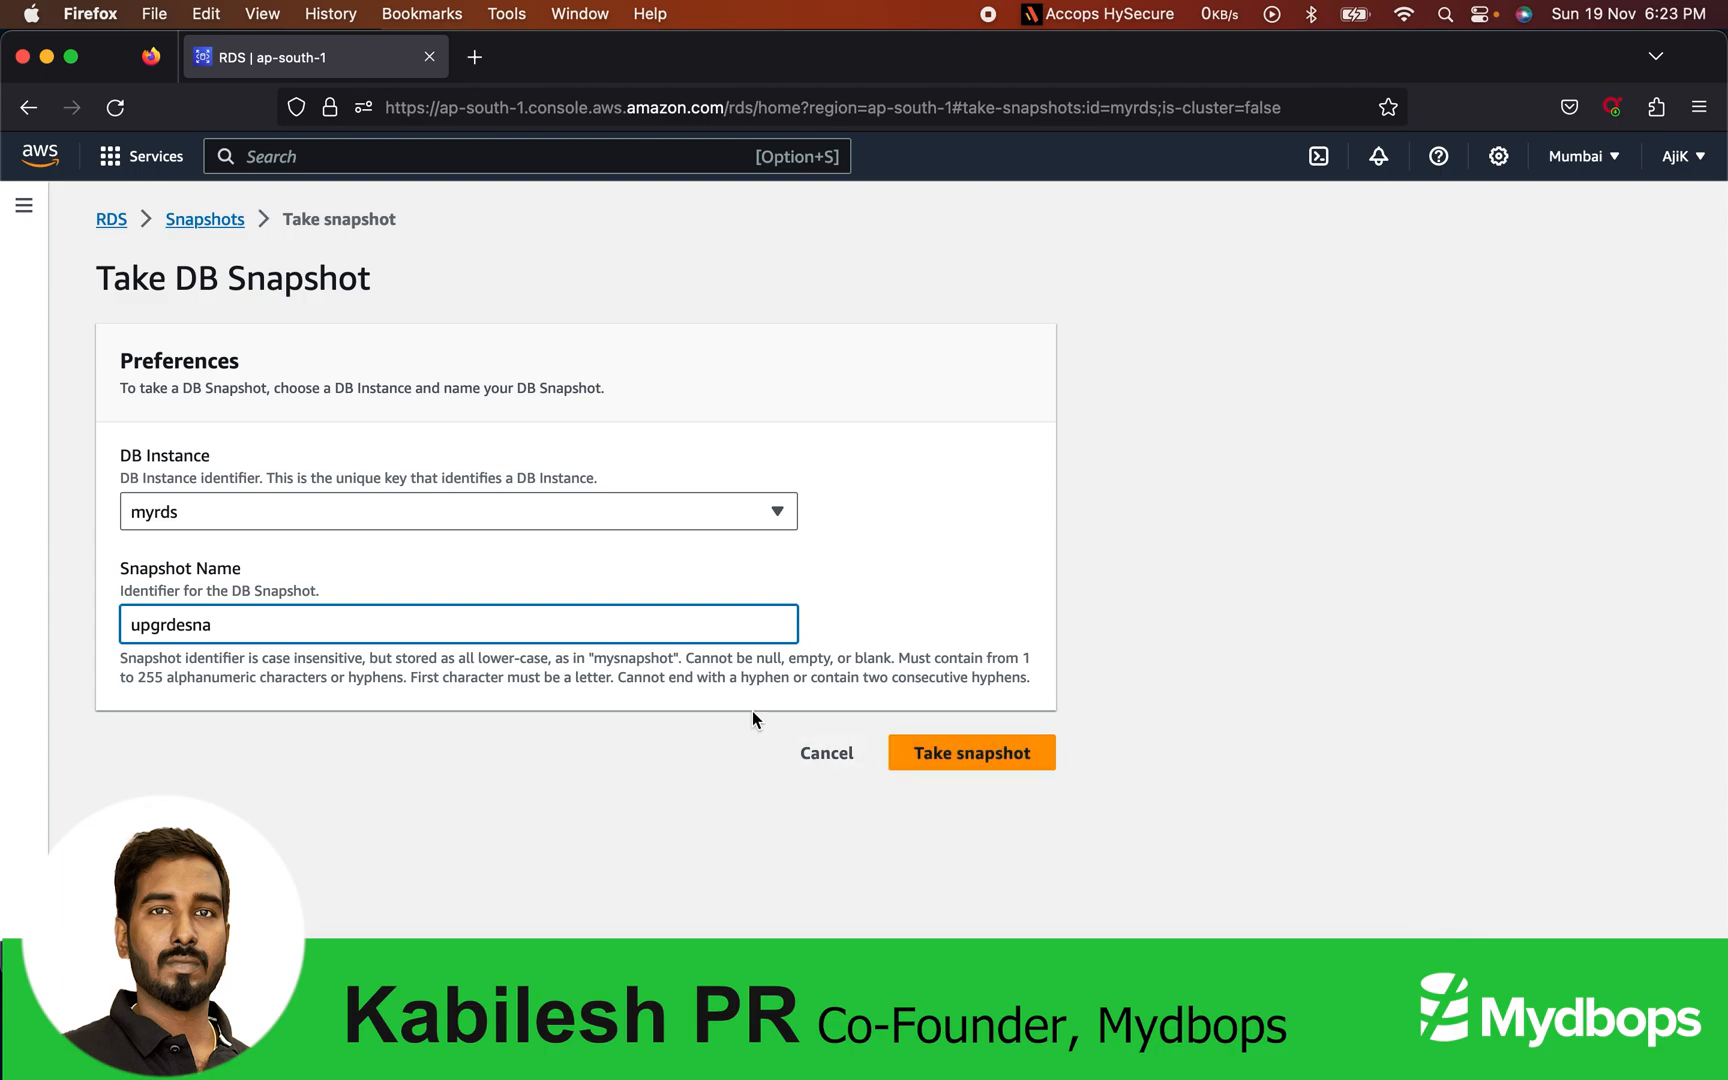
left_click(971, 753)
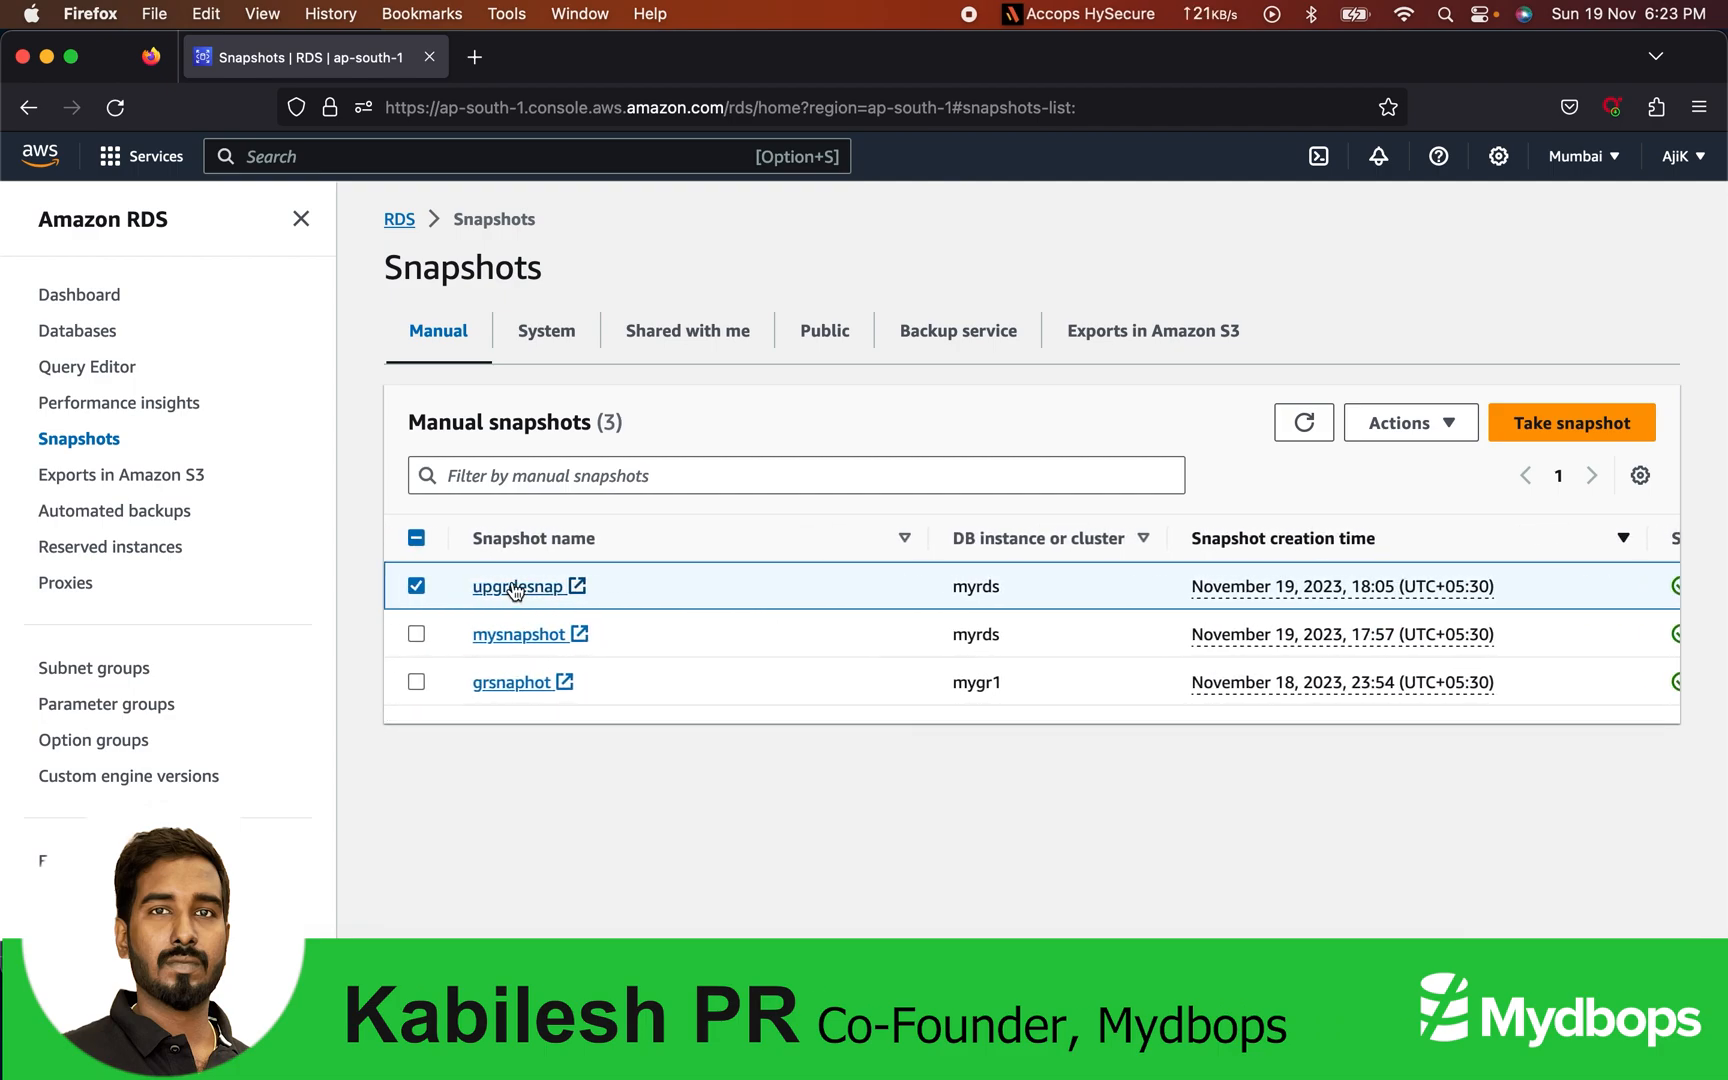
Step: Check upgrdesnap's engine version 5.7.41 and choose Upgrade snapshot from its Actions
left_click(521, 585)
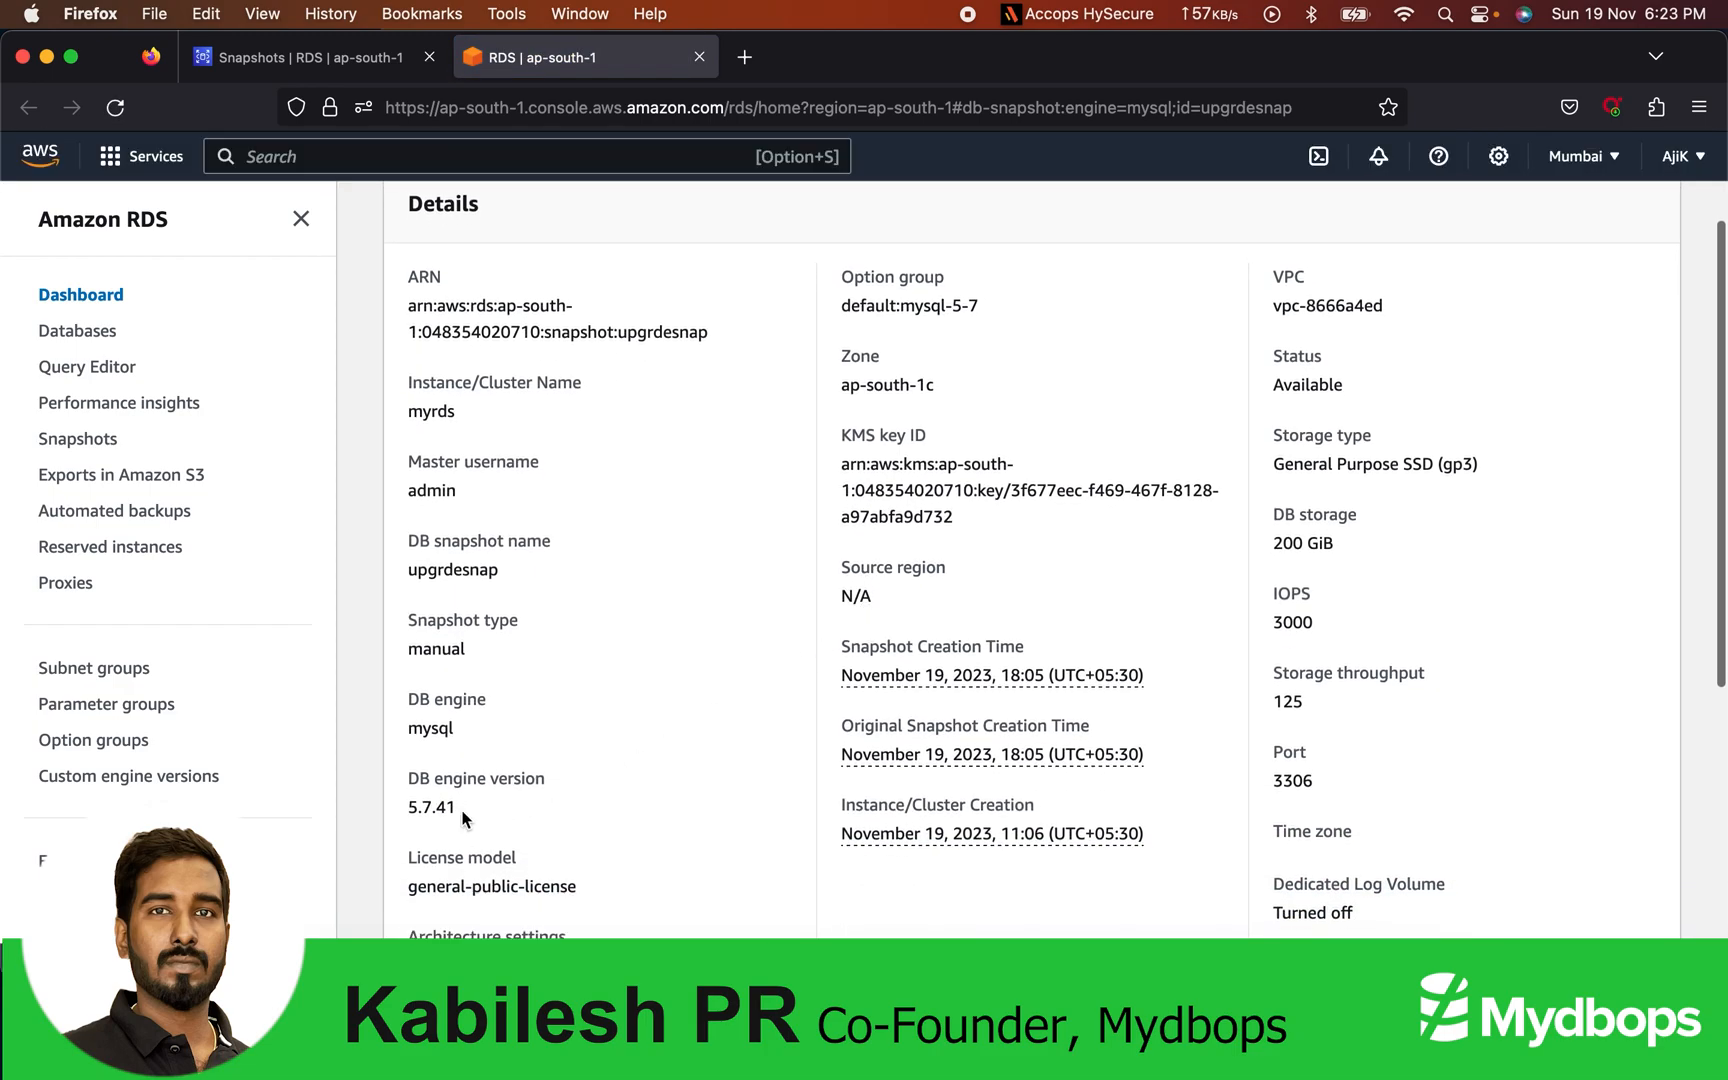
double_click(475, 778)
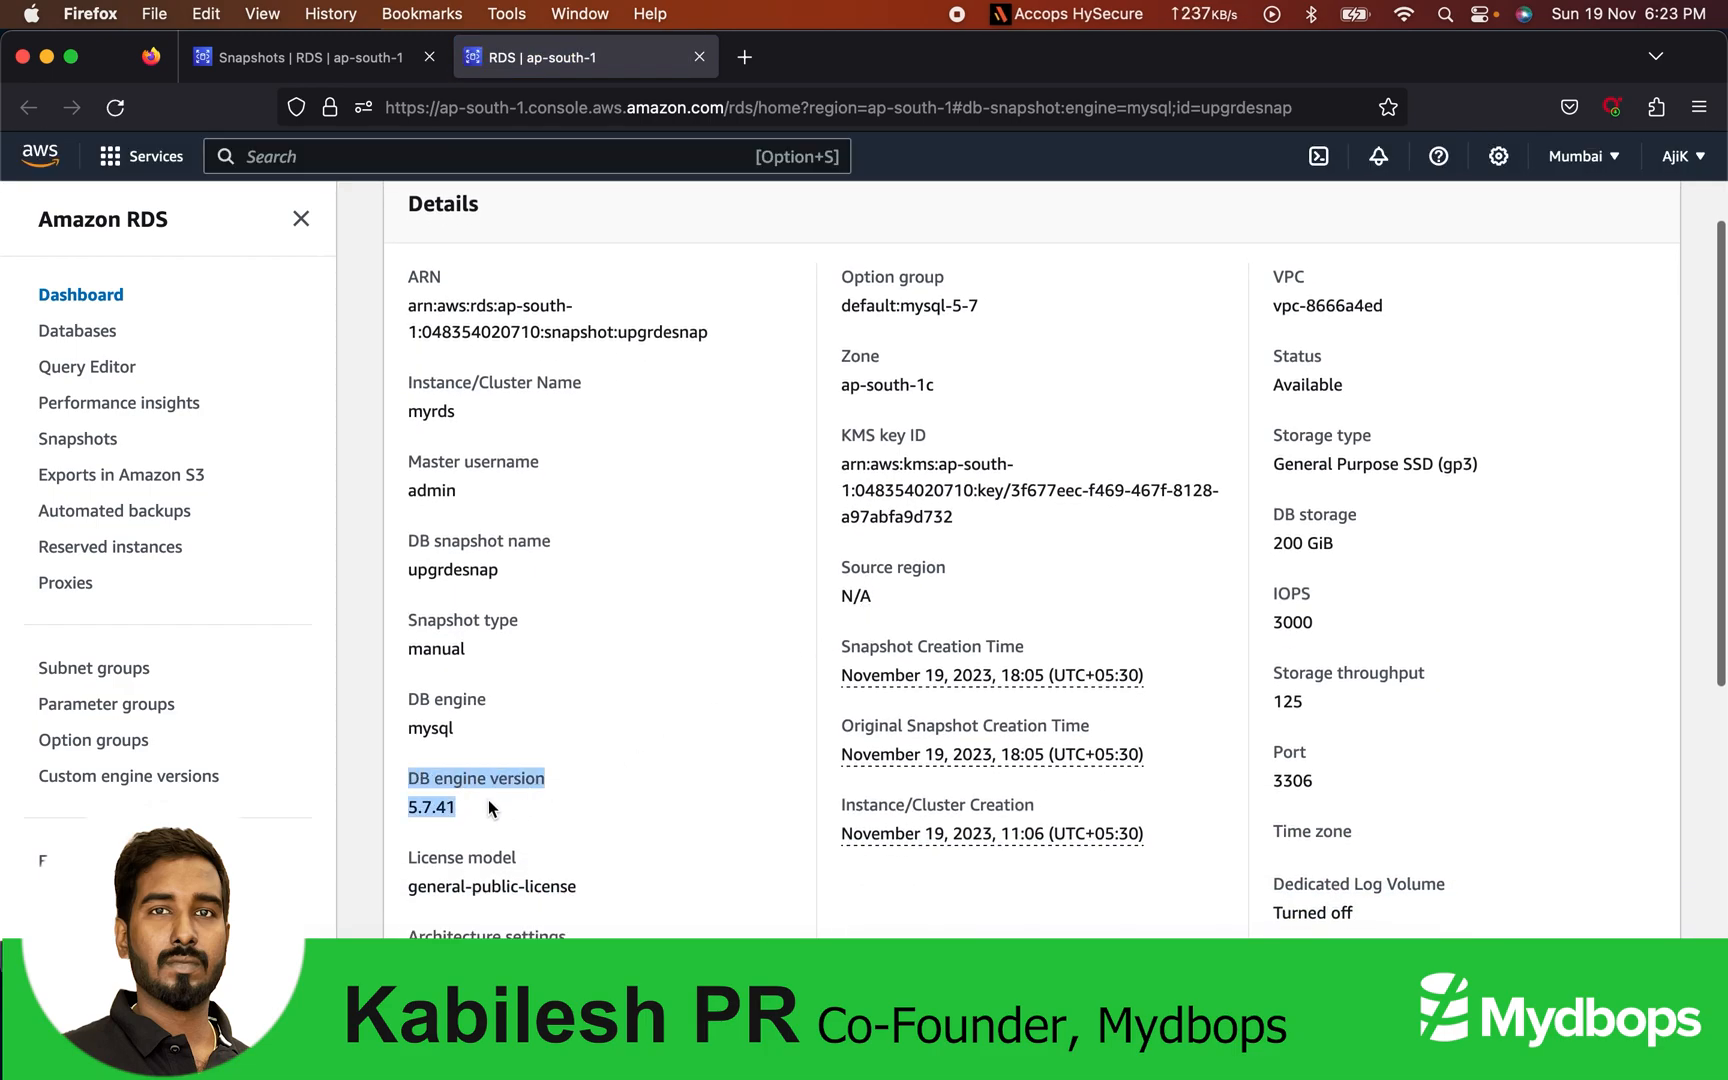
mouse_move(614, 703)
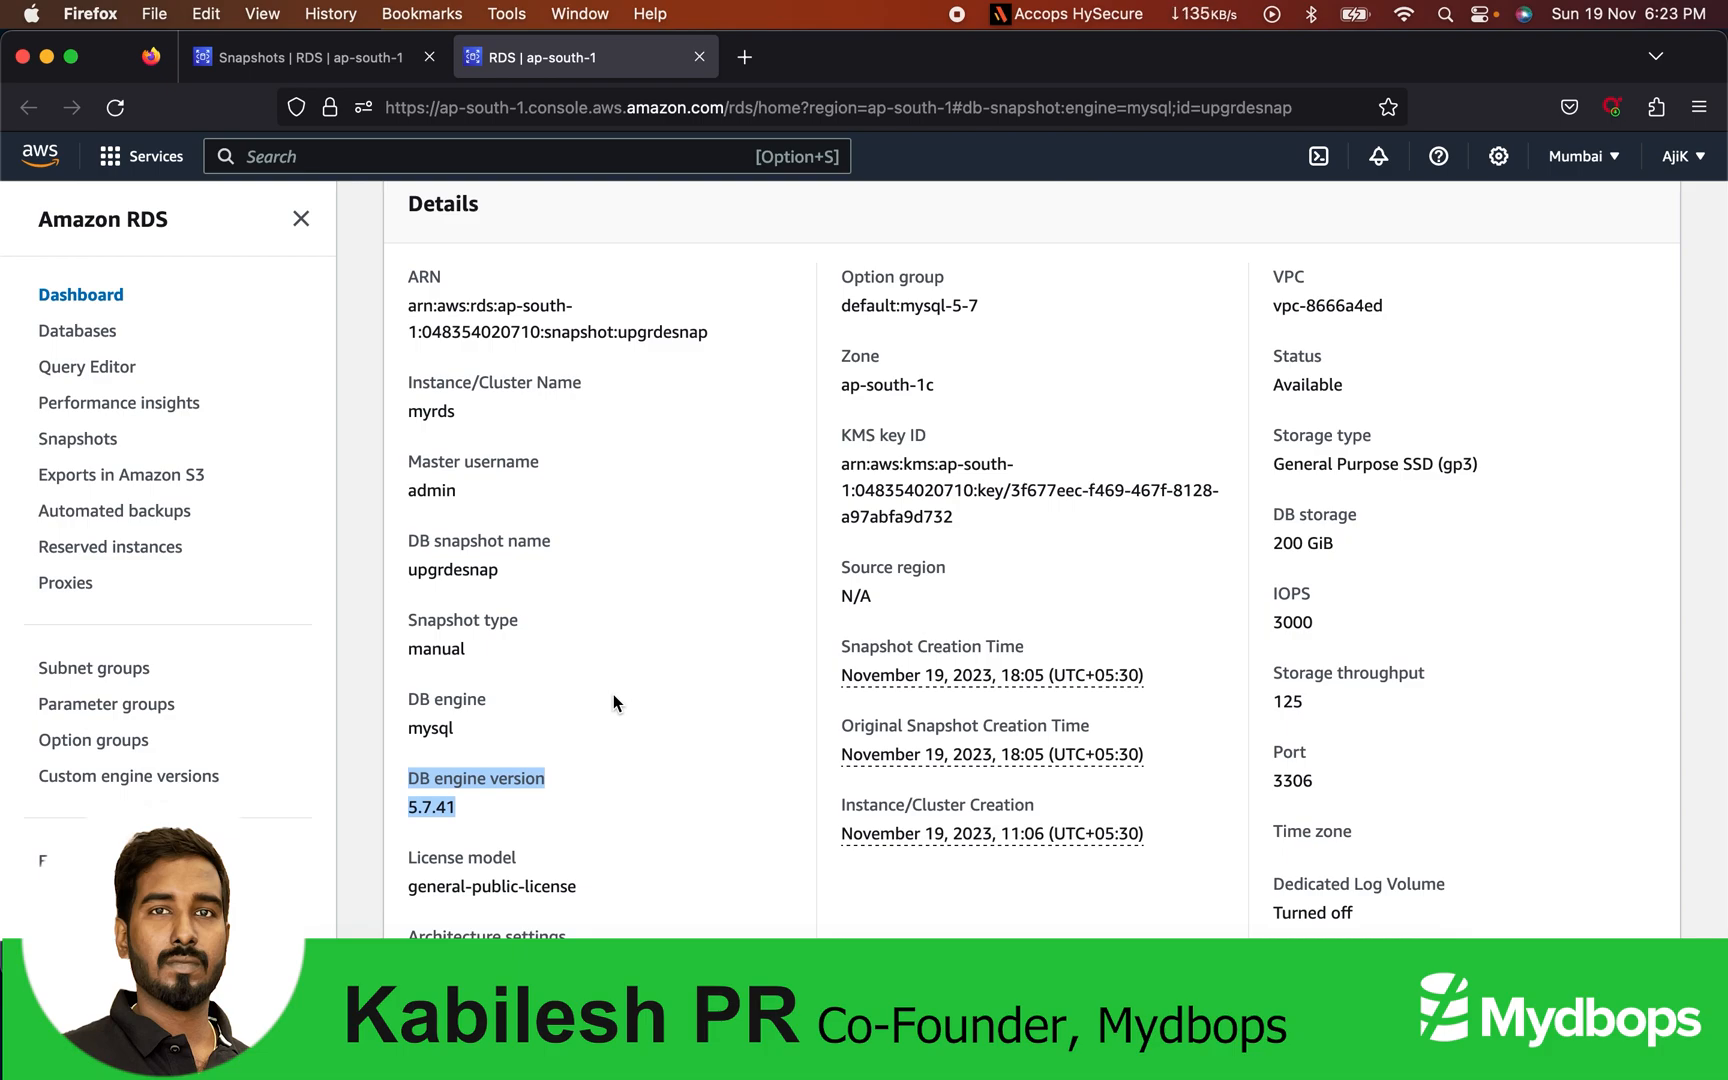
scroll("up", 3)
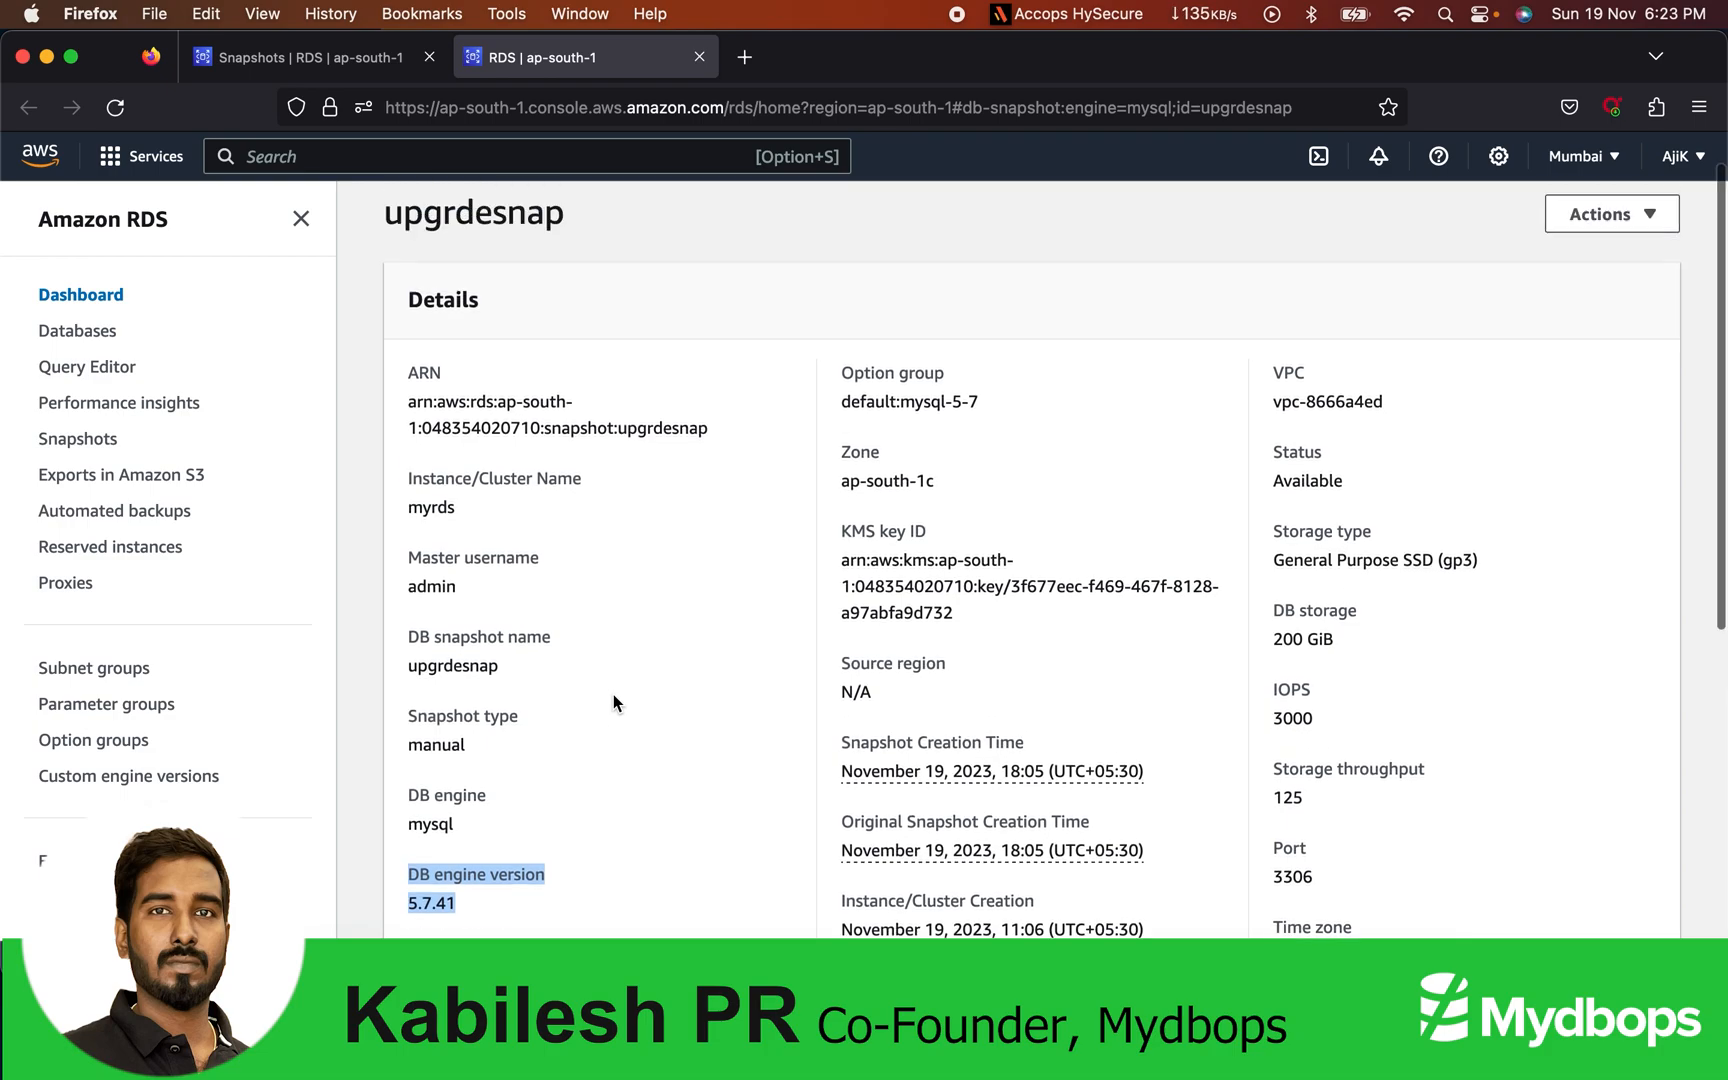
scroll("up", 3)
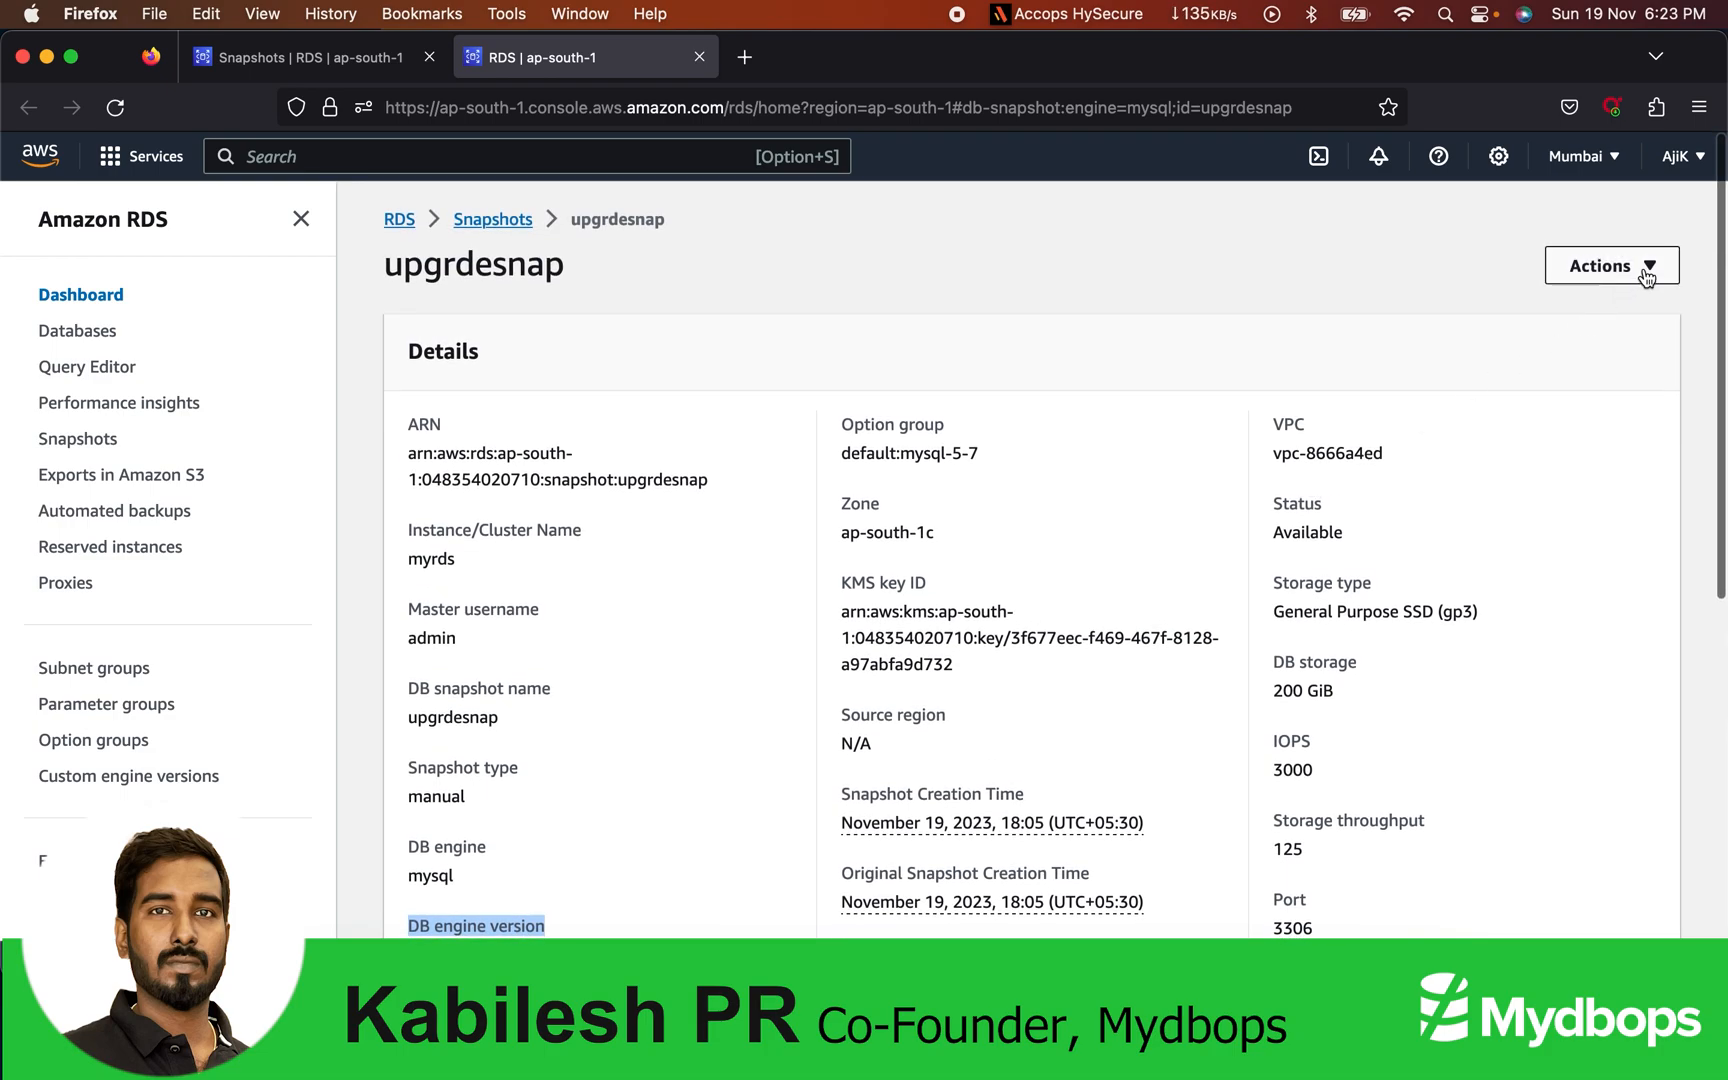
left_click(1610, 266)
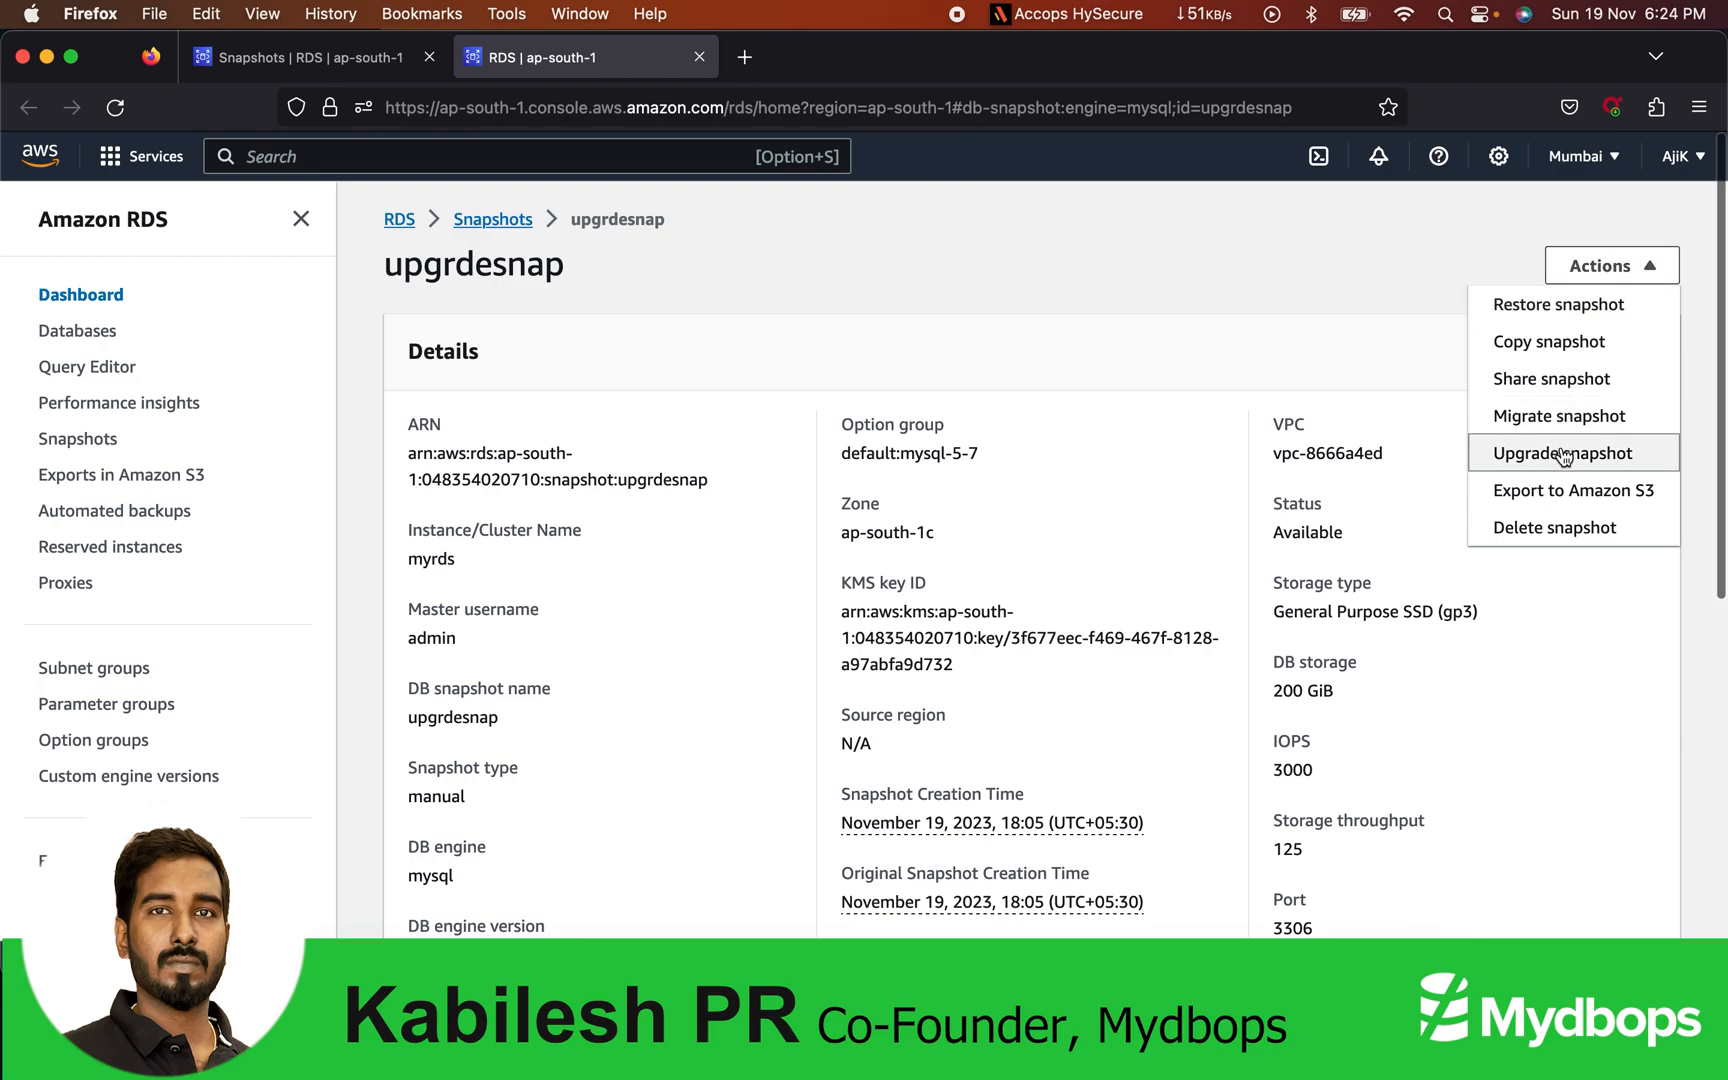
left_click(1562, 453)
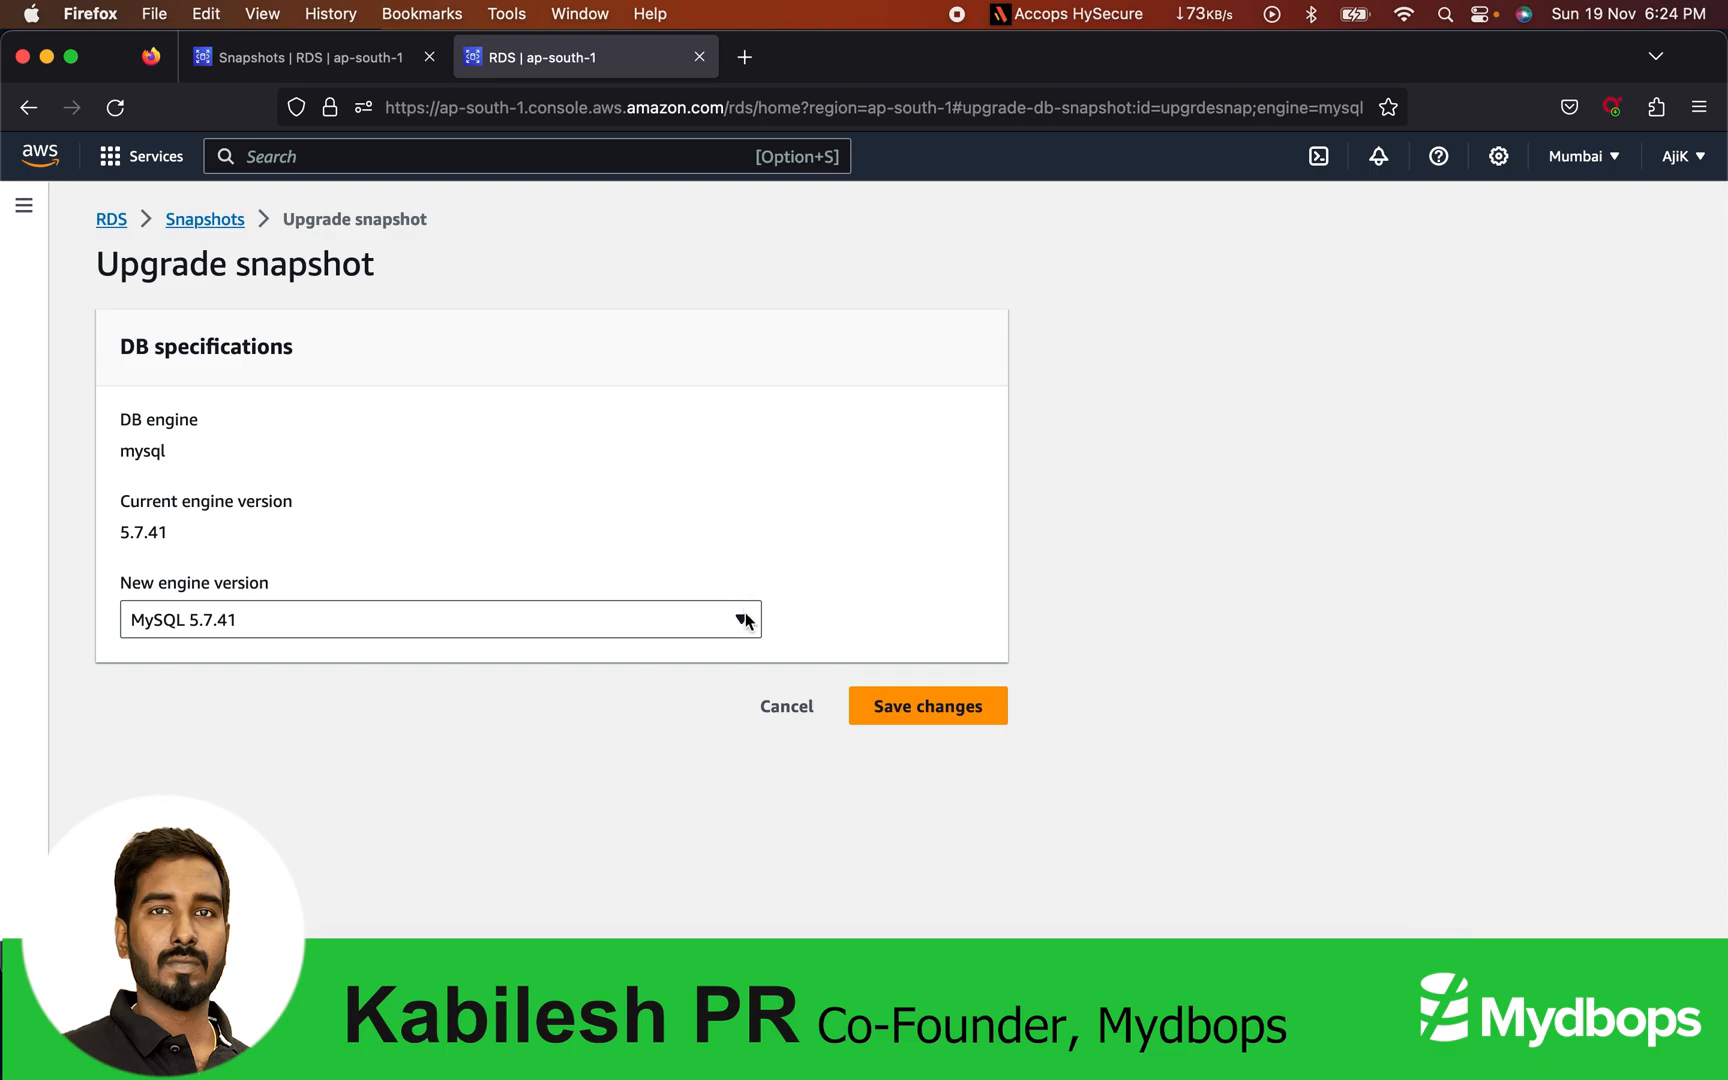
Step: Upgrade upgrdesnap to MySQL 8.0.34 after the 8.0.35 attempt is rejected
left_click(439, 618)
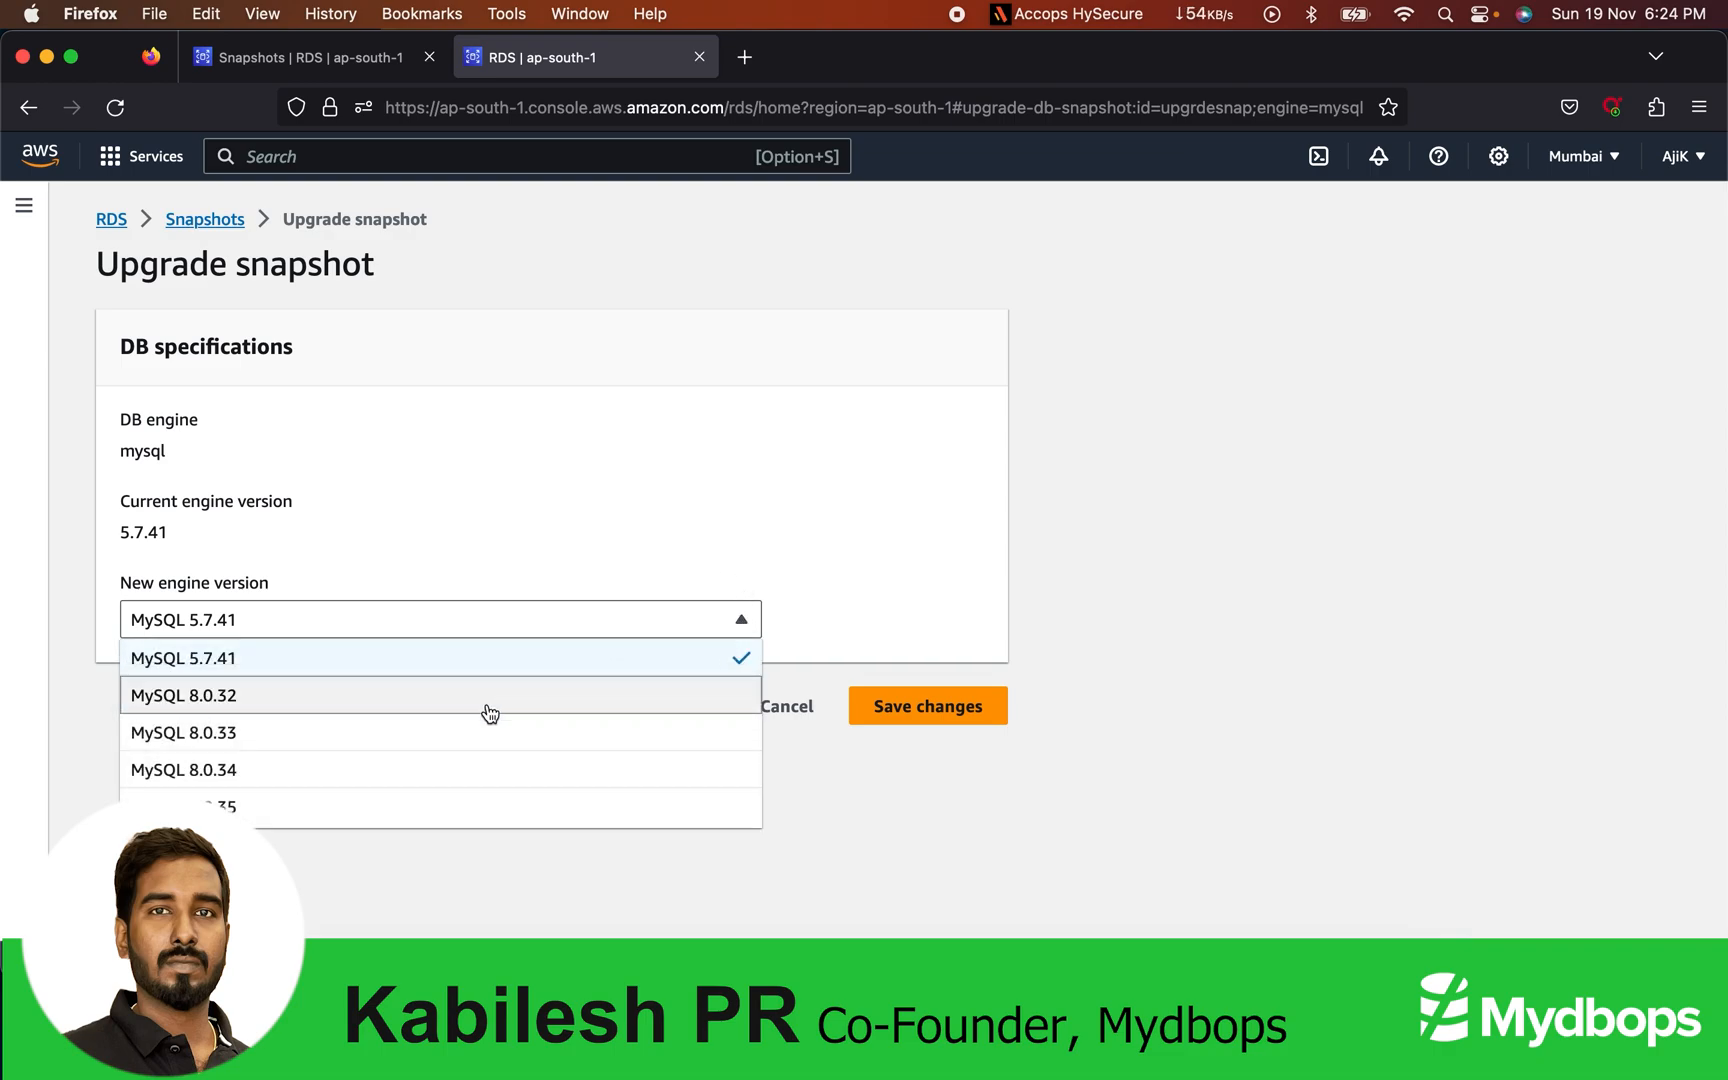
mouse_move(366, 769)
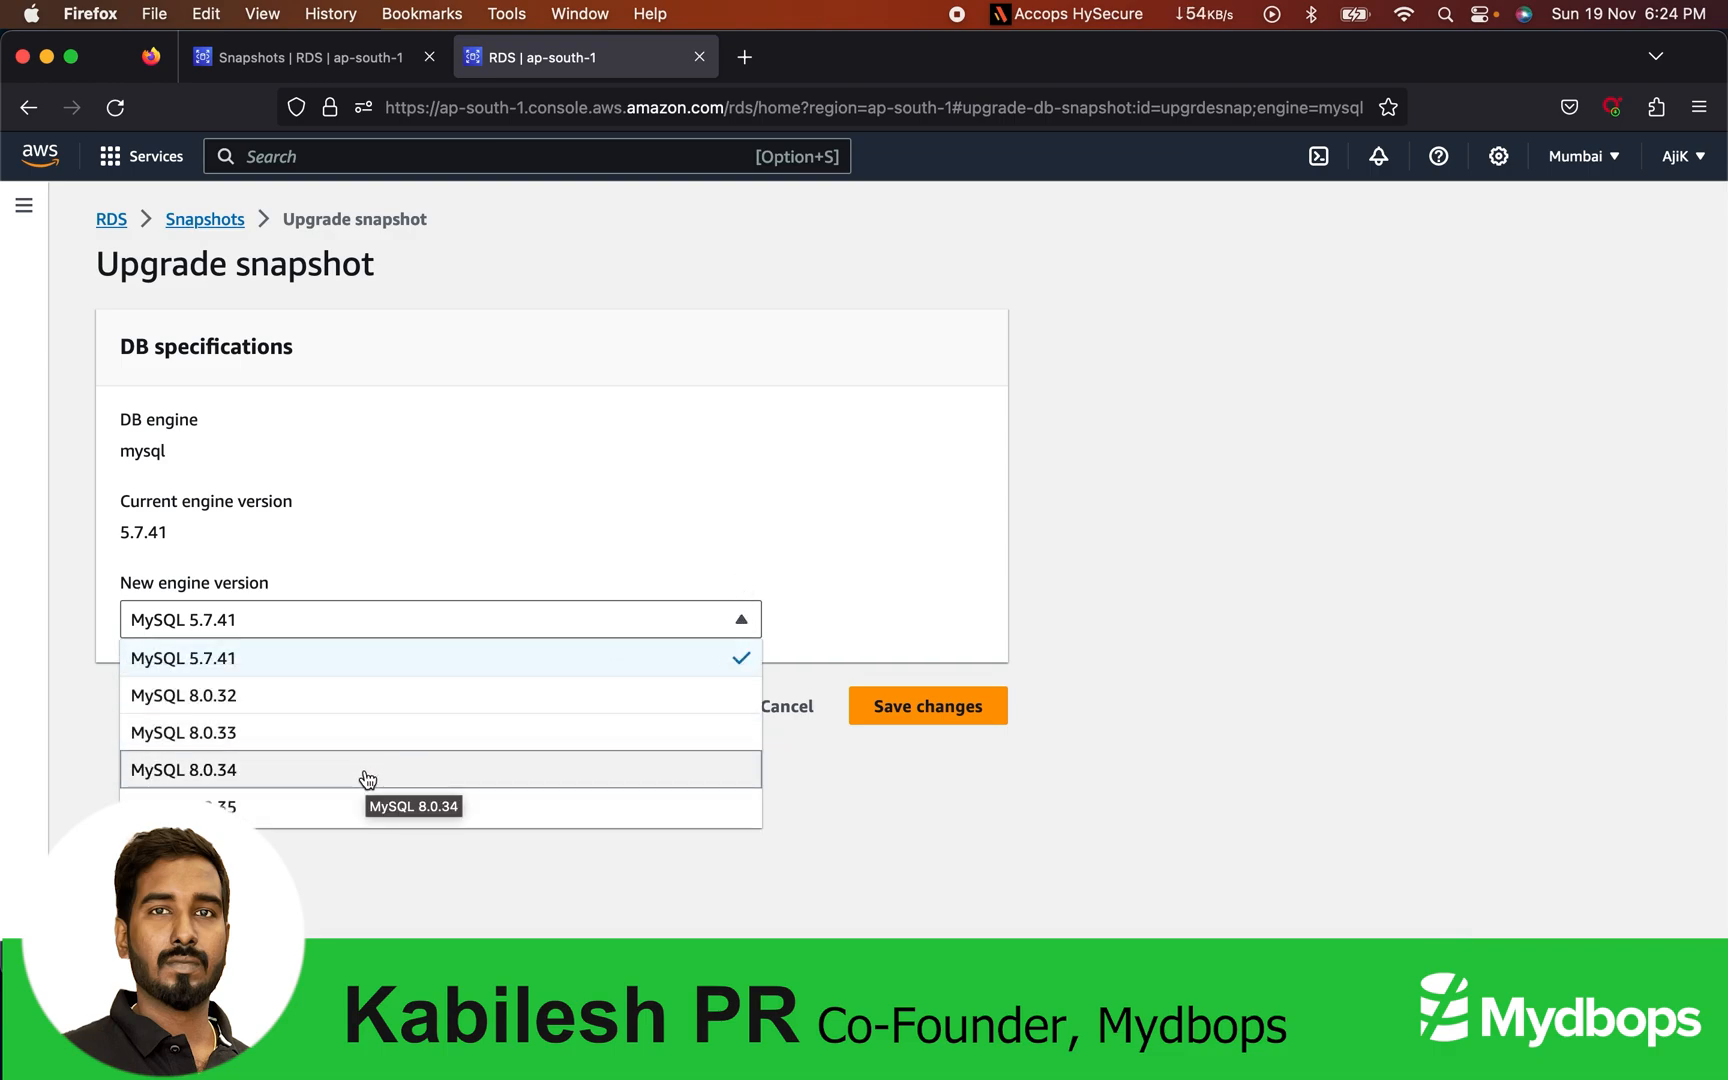
mouse_move(346, 796)
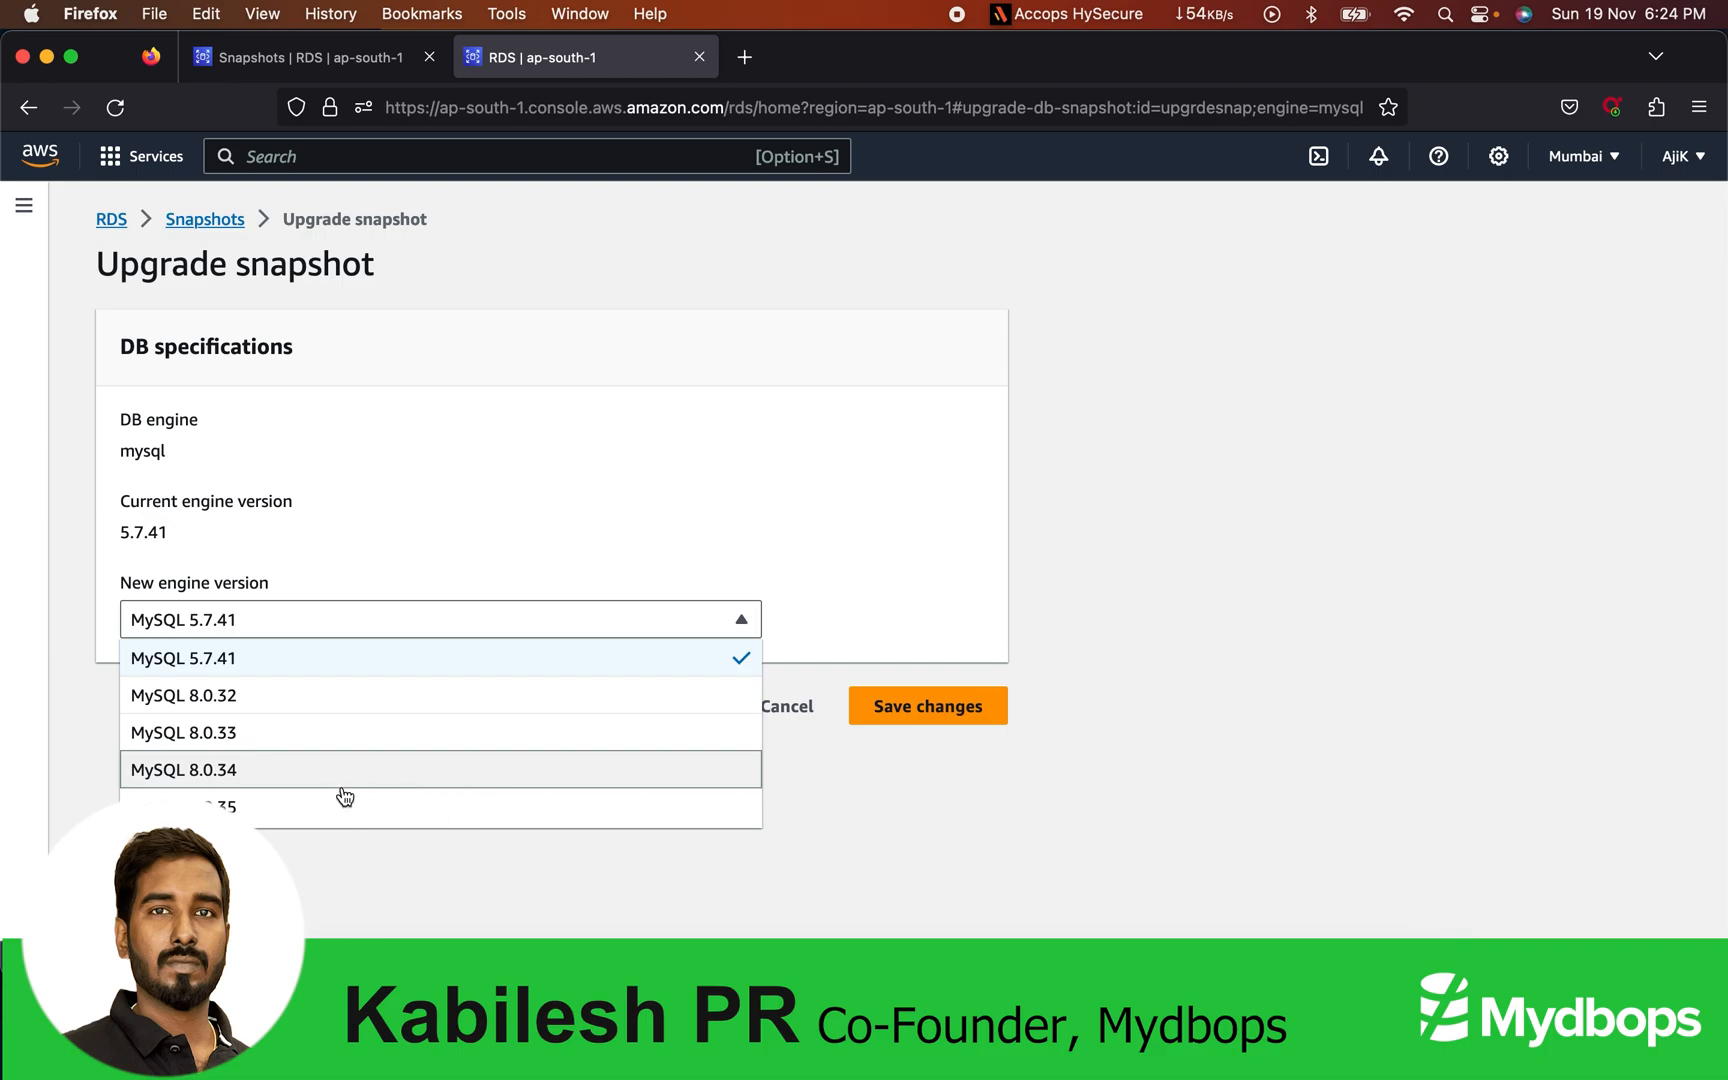
left_click(220, 806)
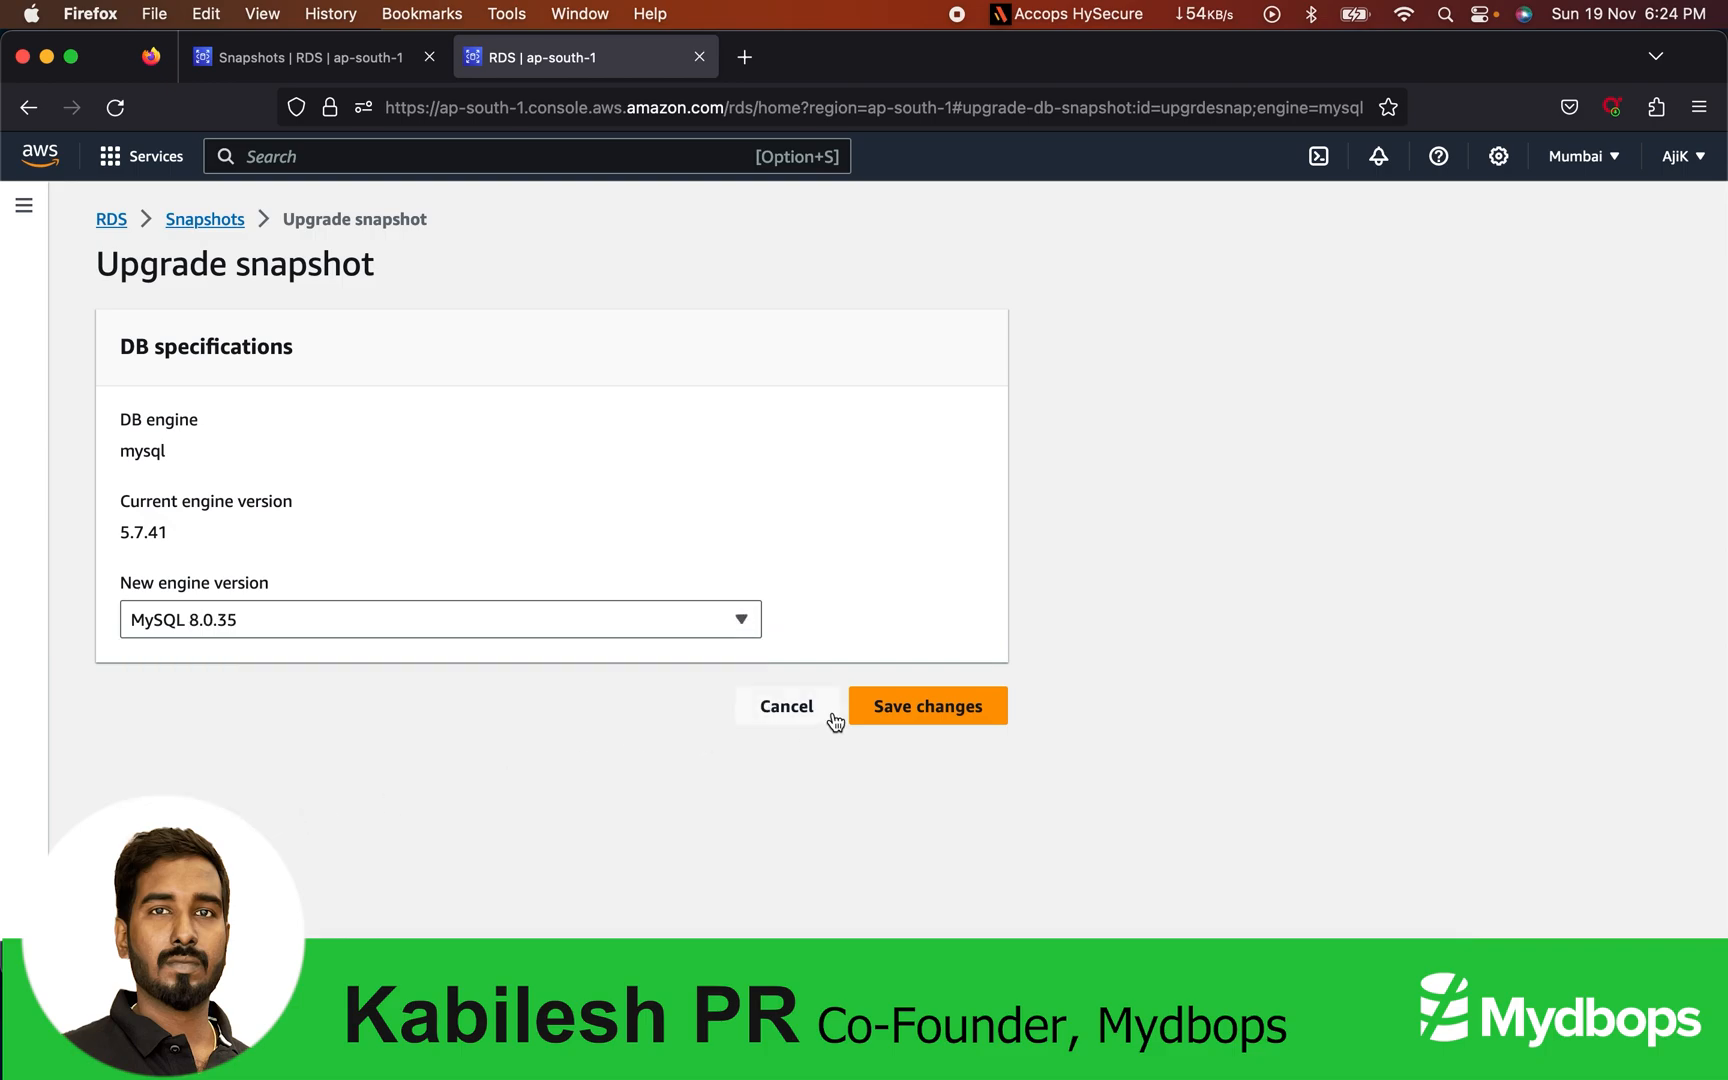
left_click(927, 705)
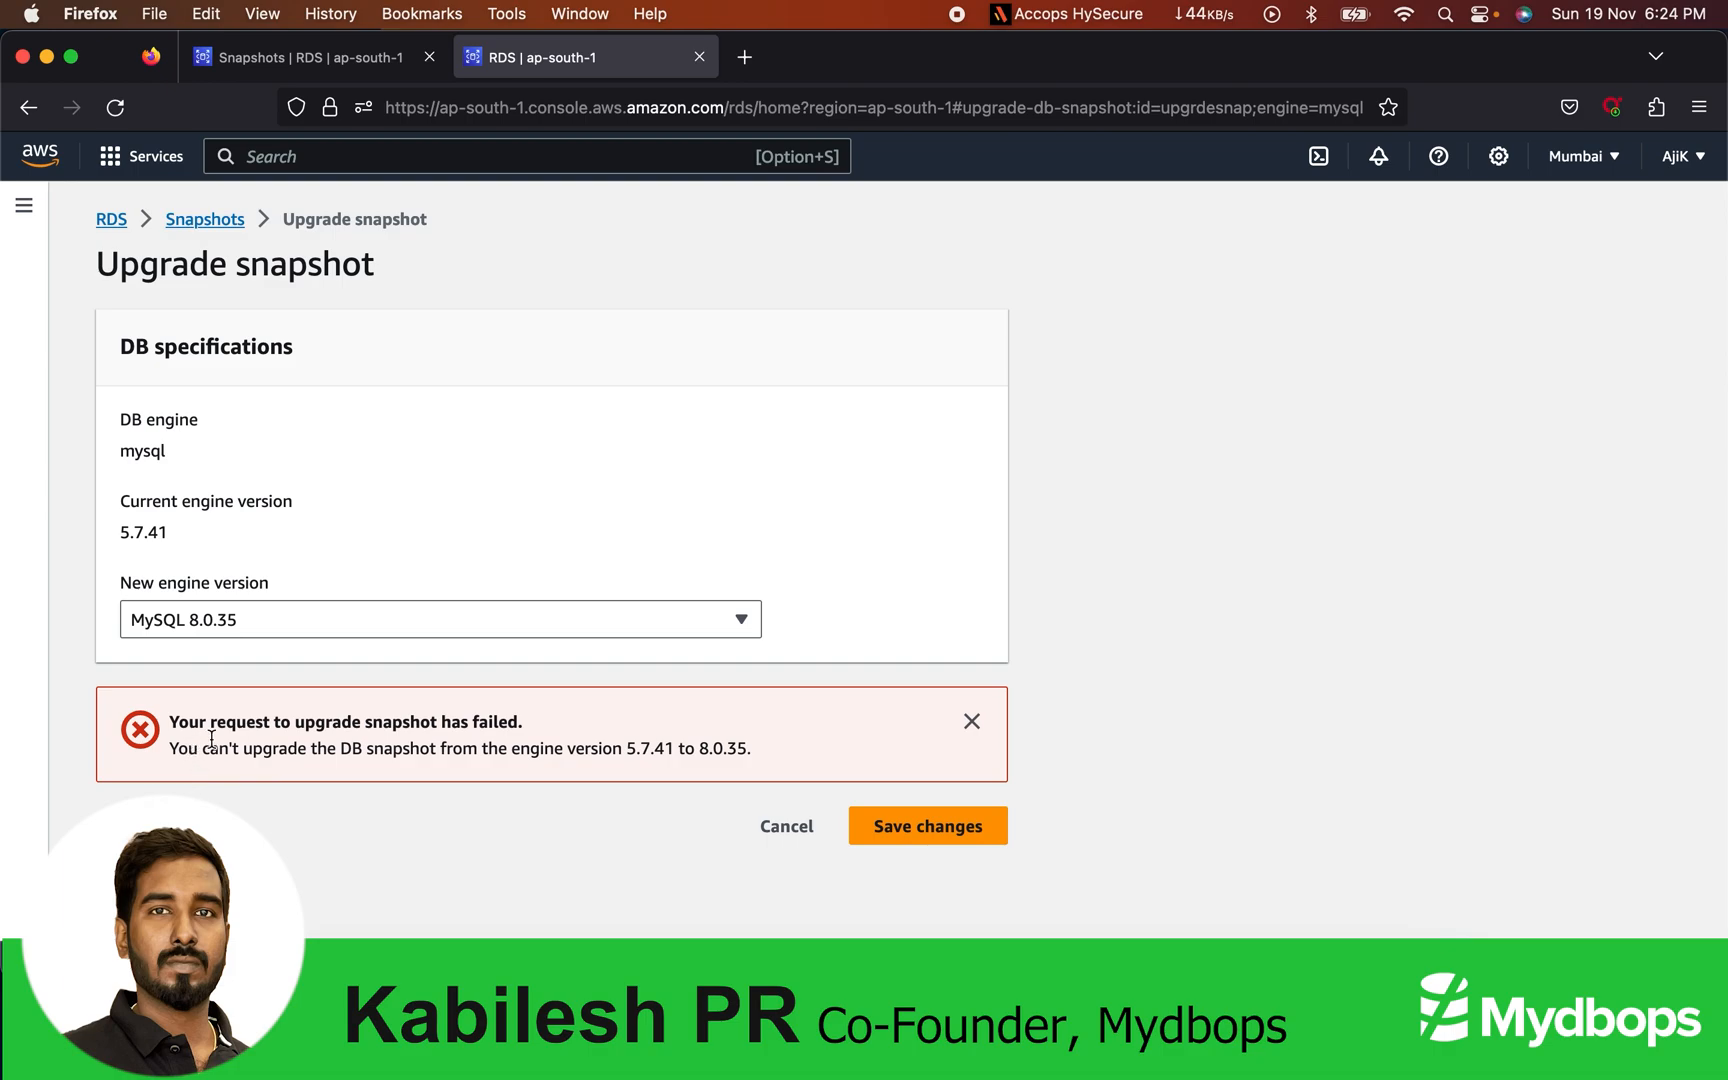
mouse_move(974, 722)
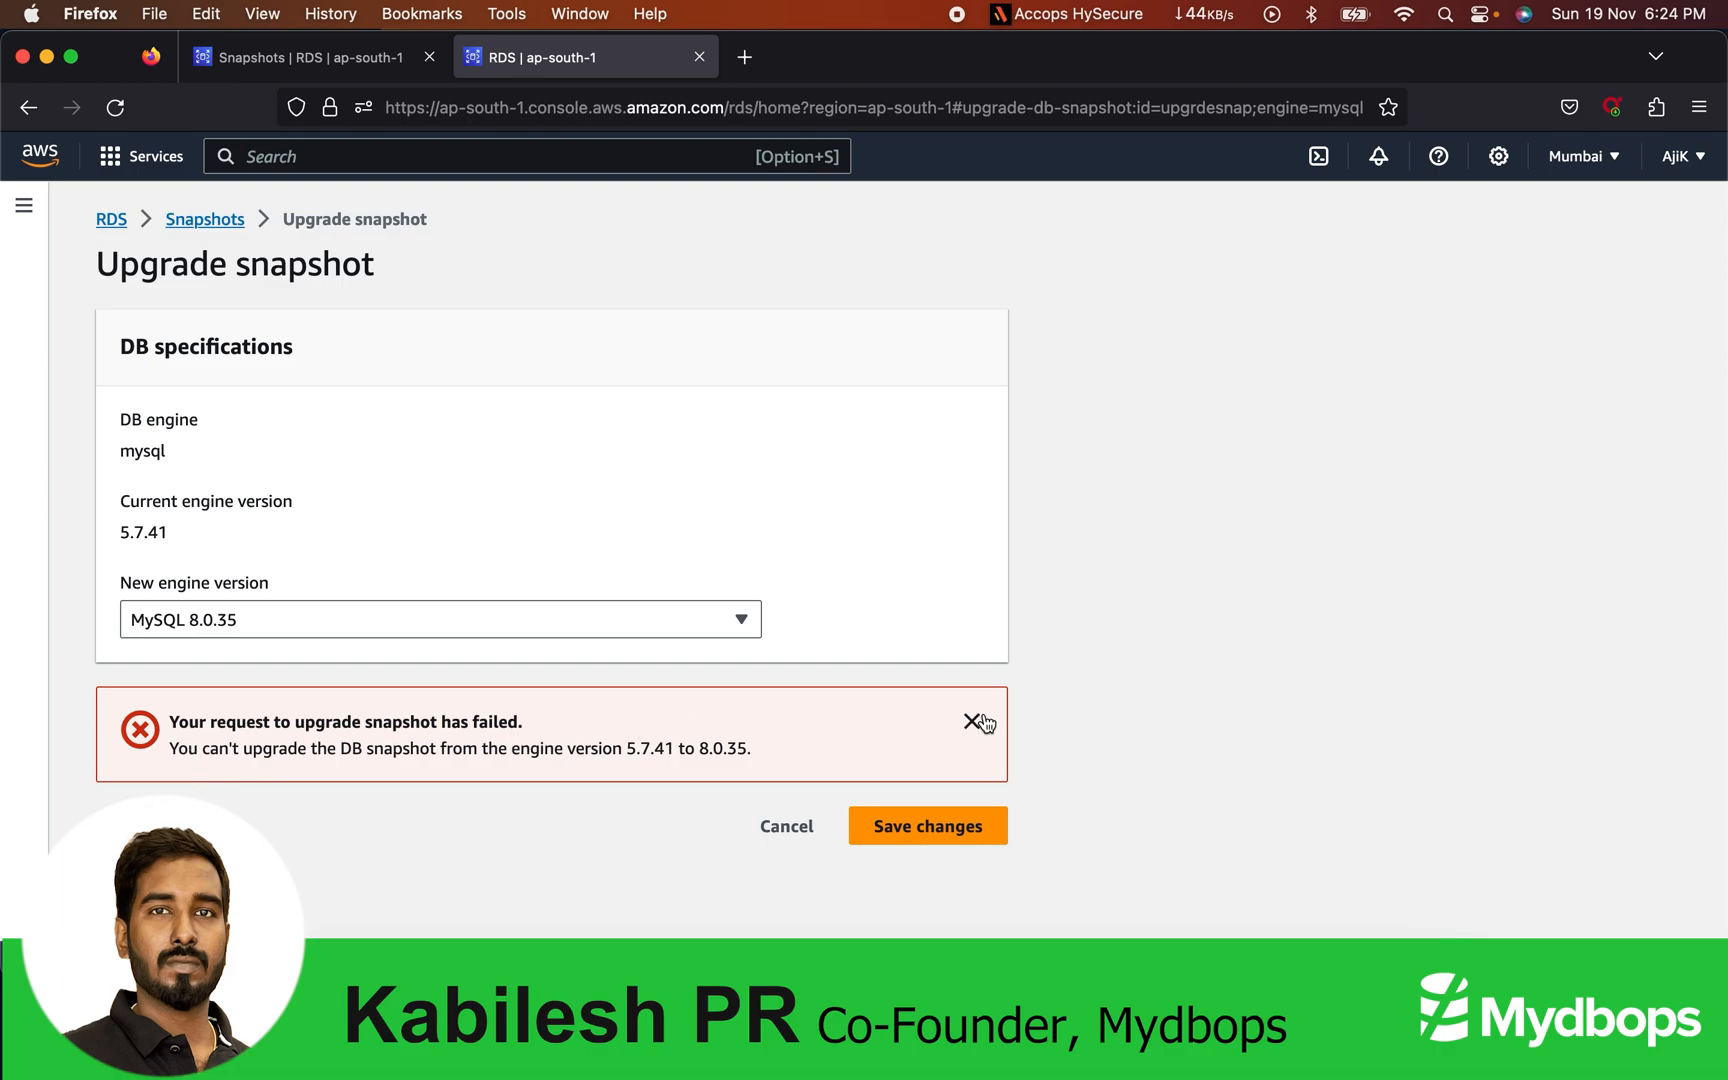
left_click(440, 618)
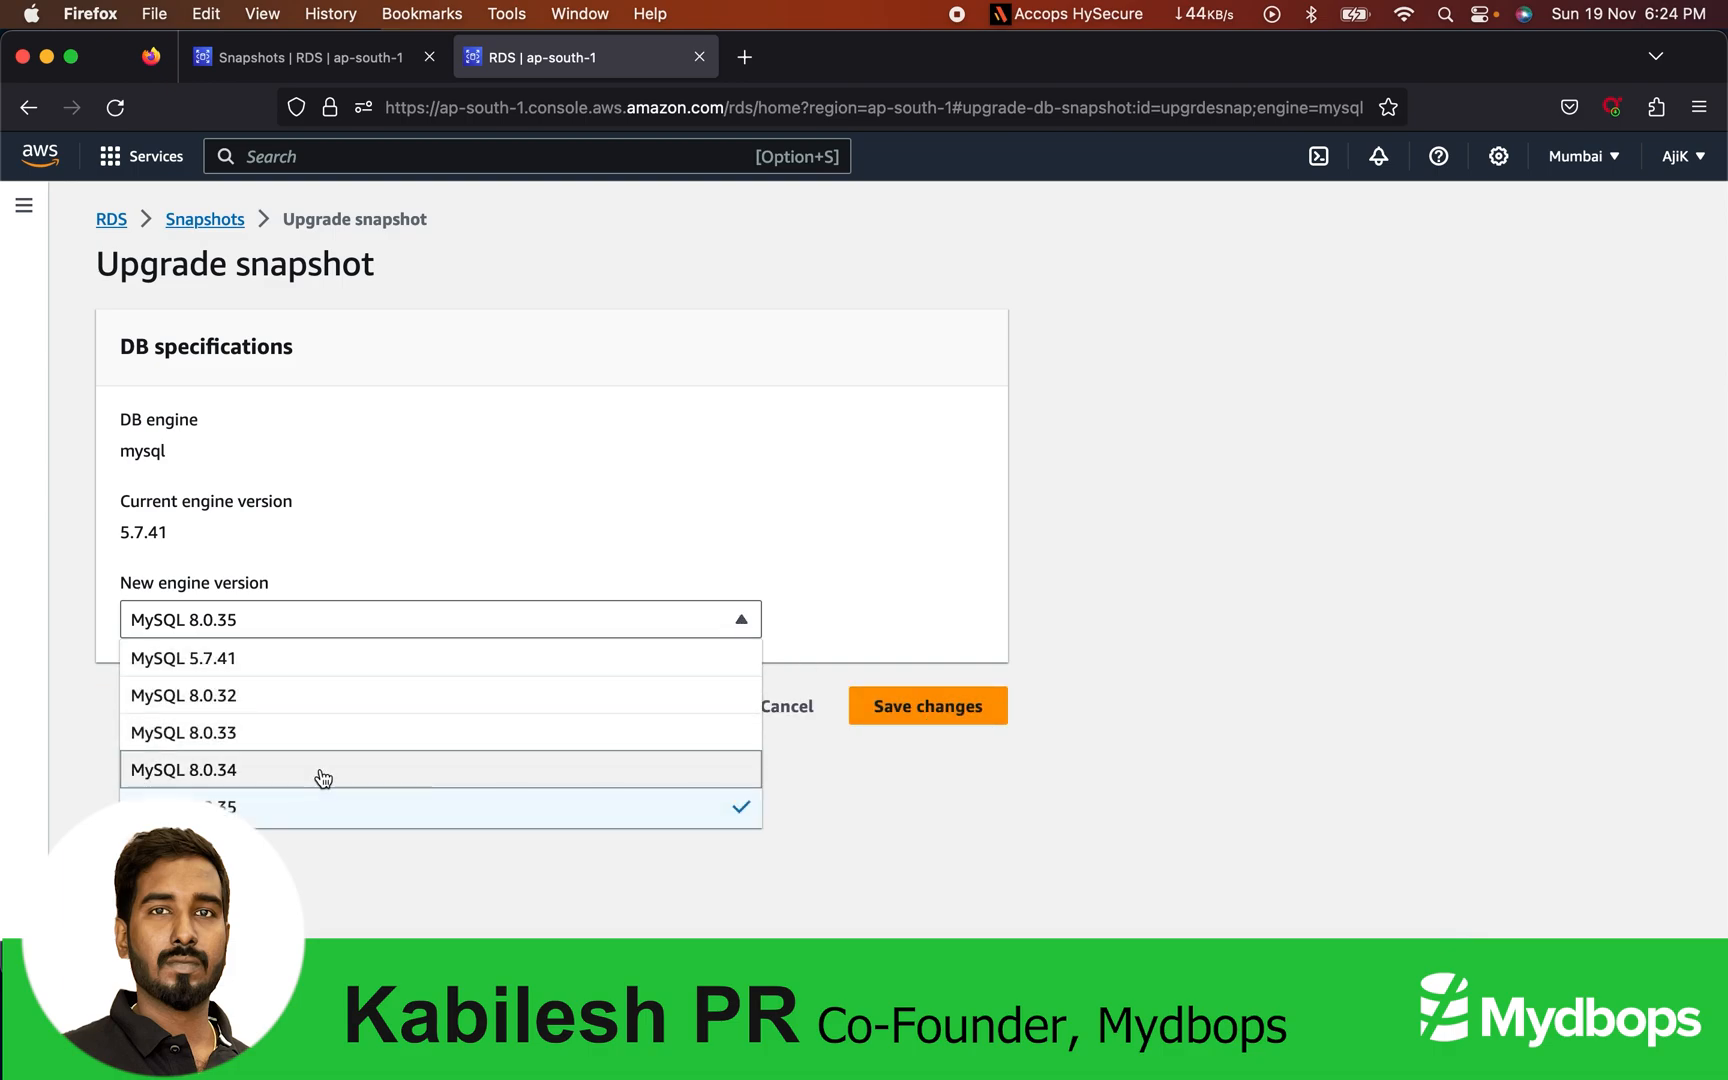
left_click(184, 769)
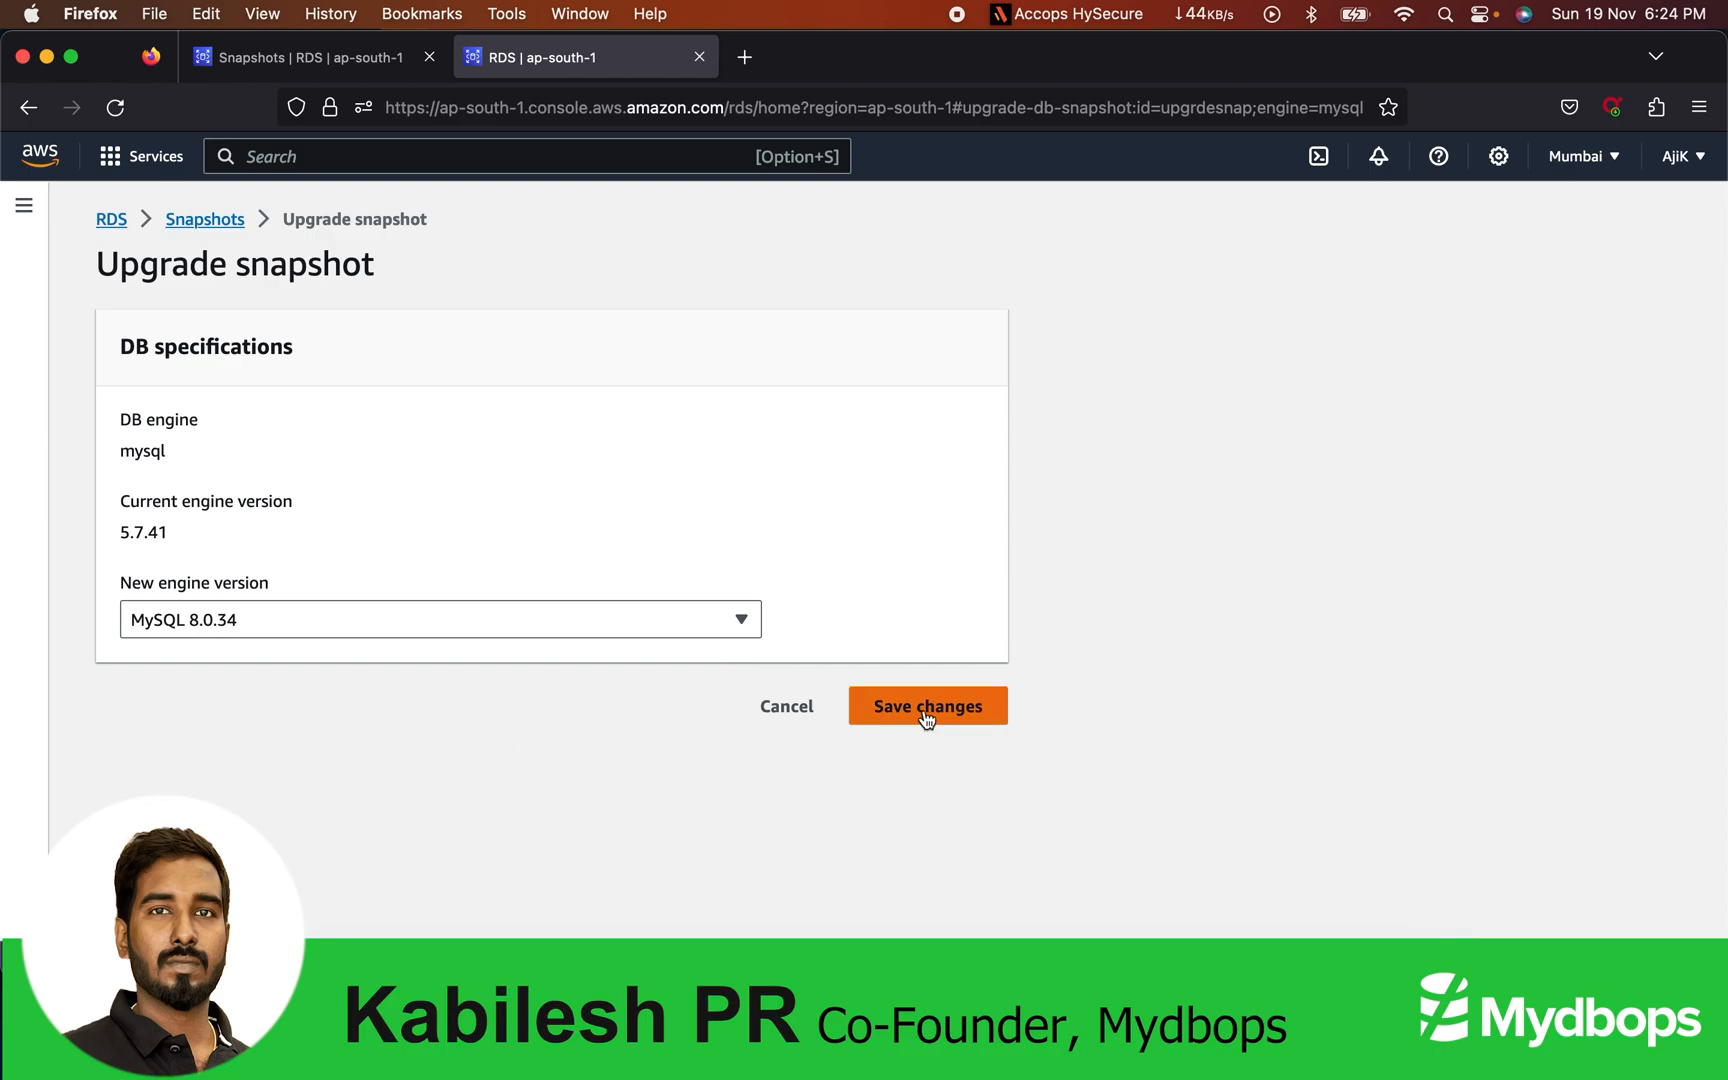
left_click(927, 705)
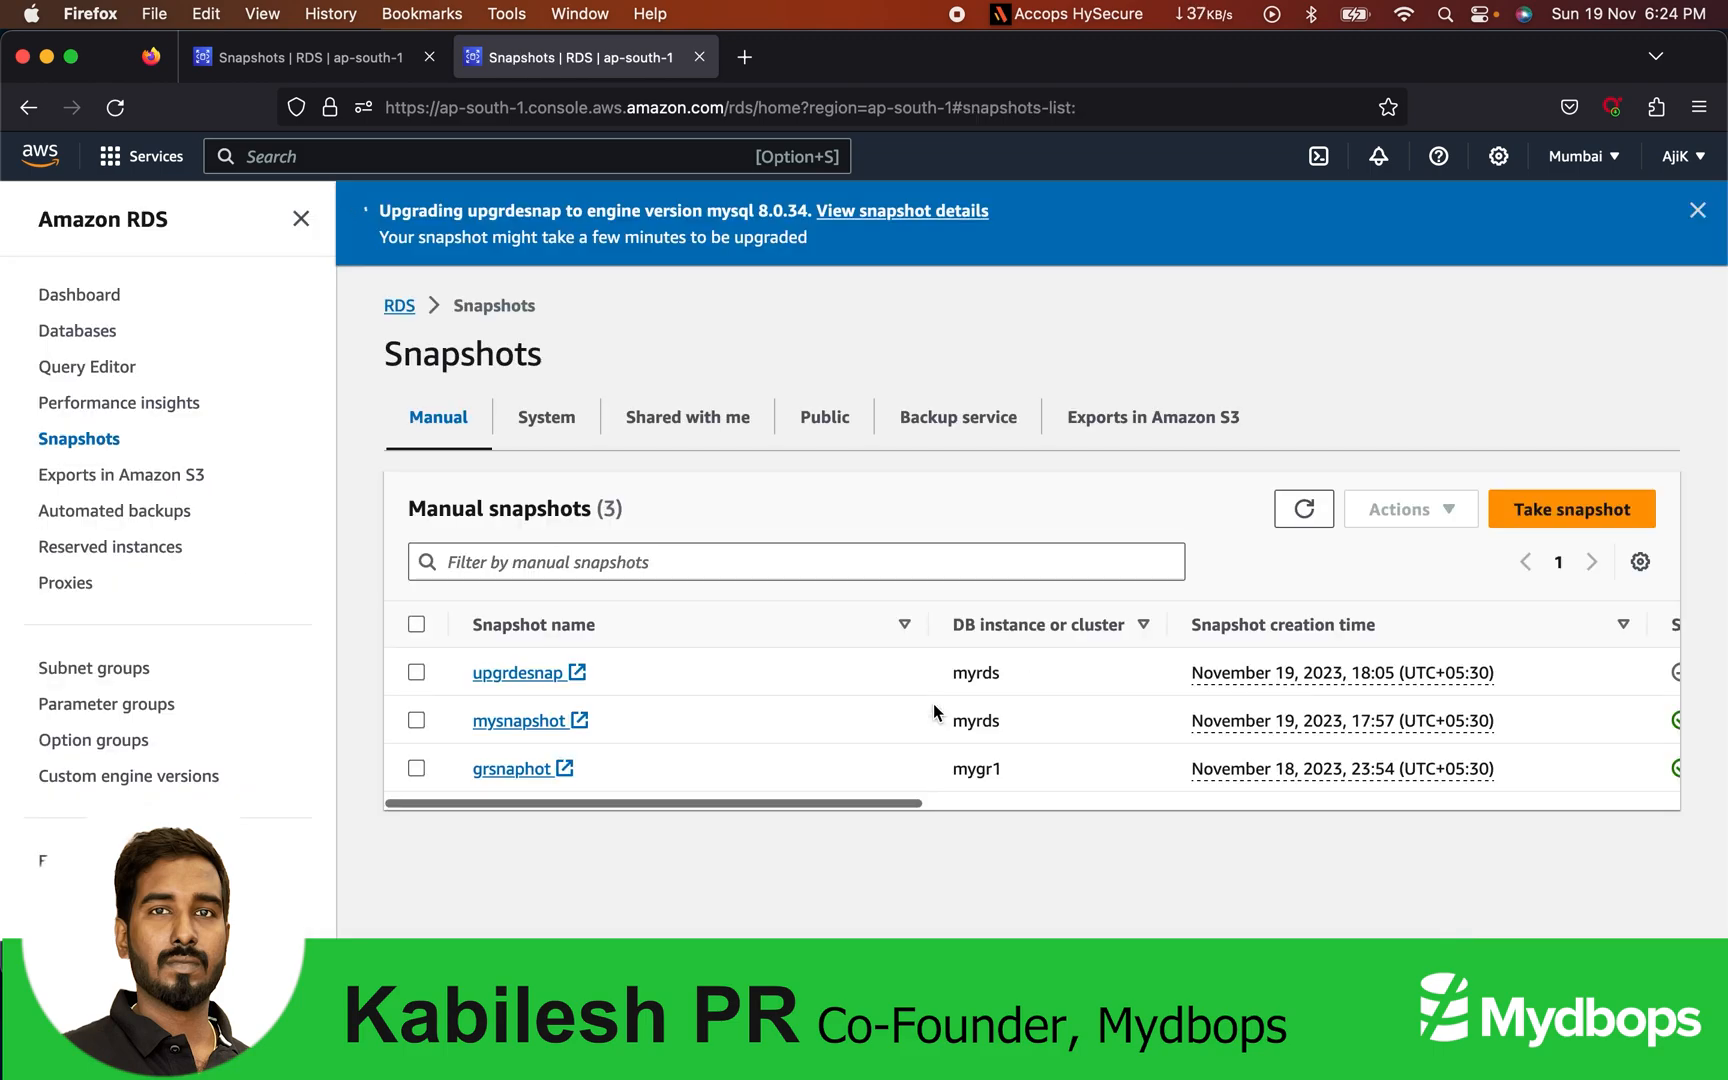
scroll("right", 3)
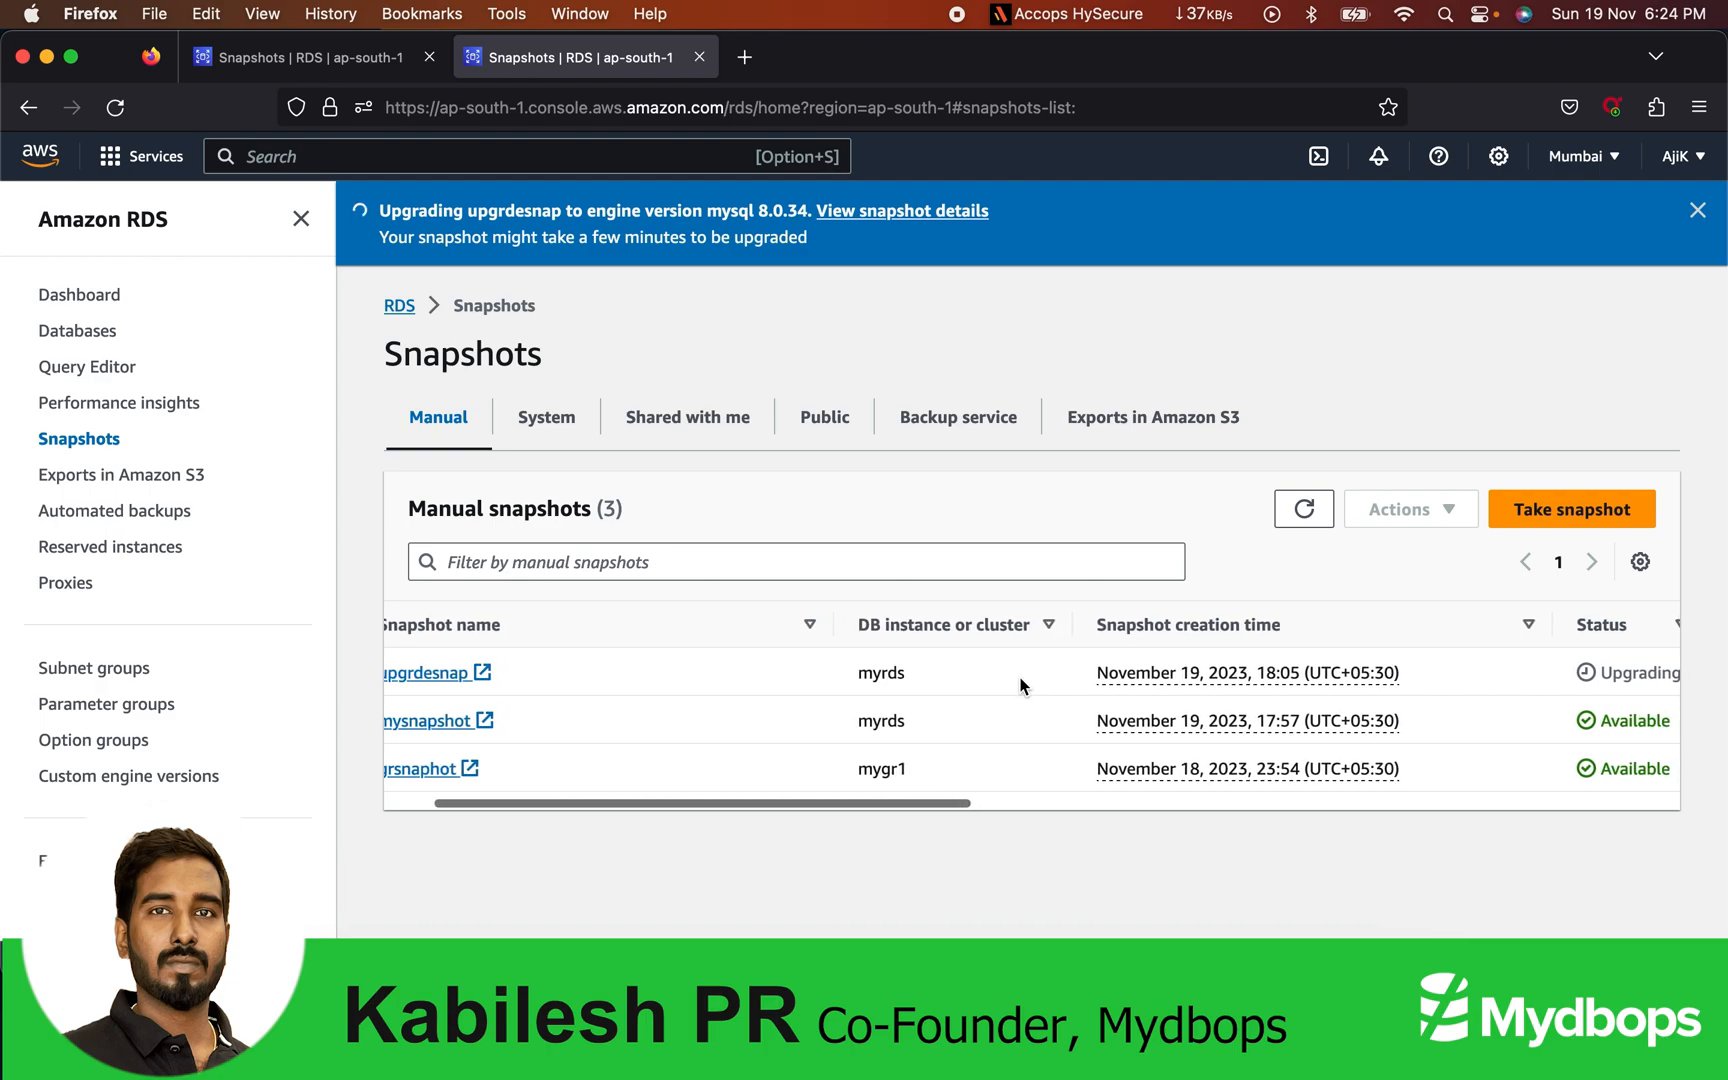
scroll("right", 3)
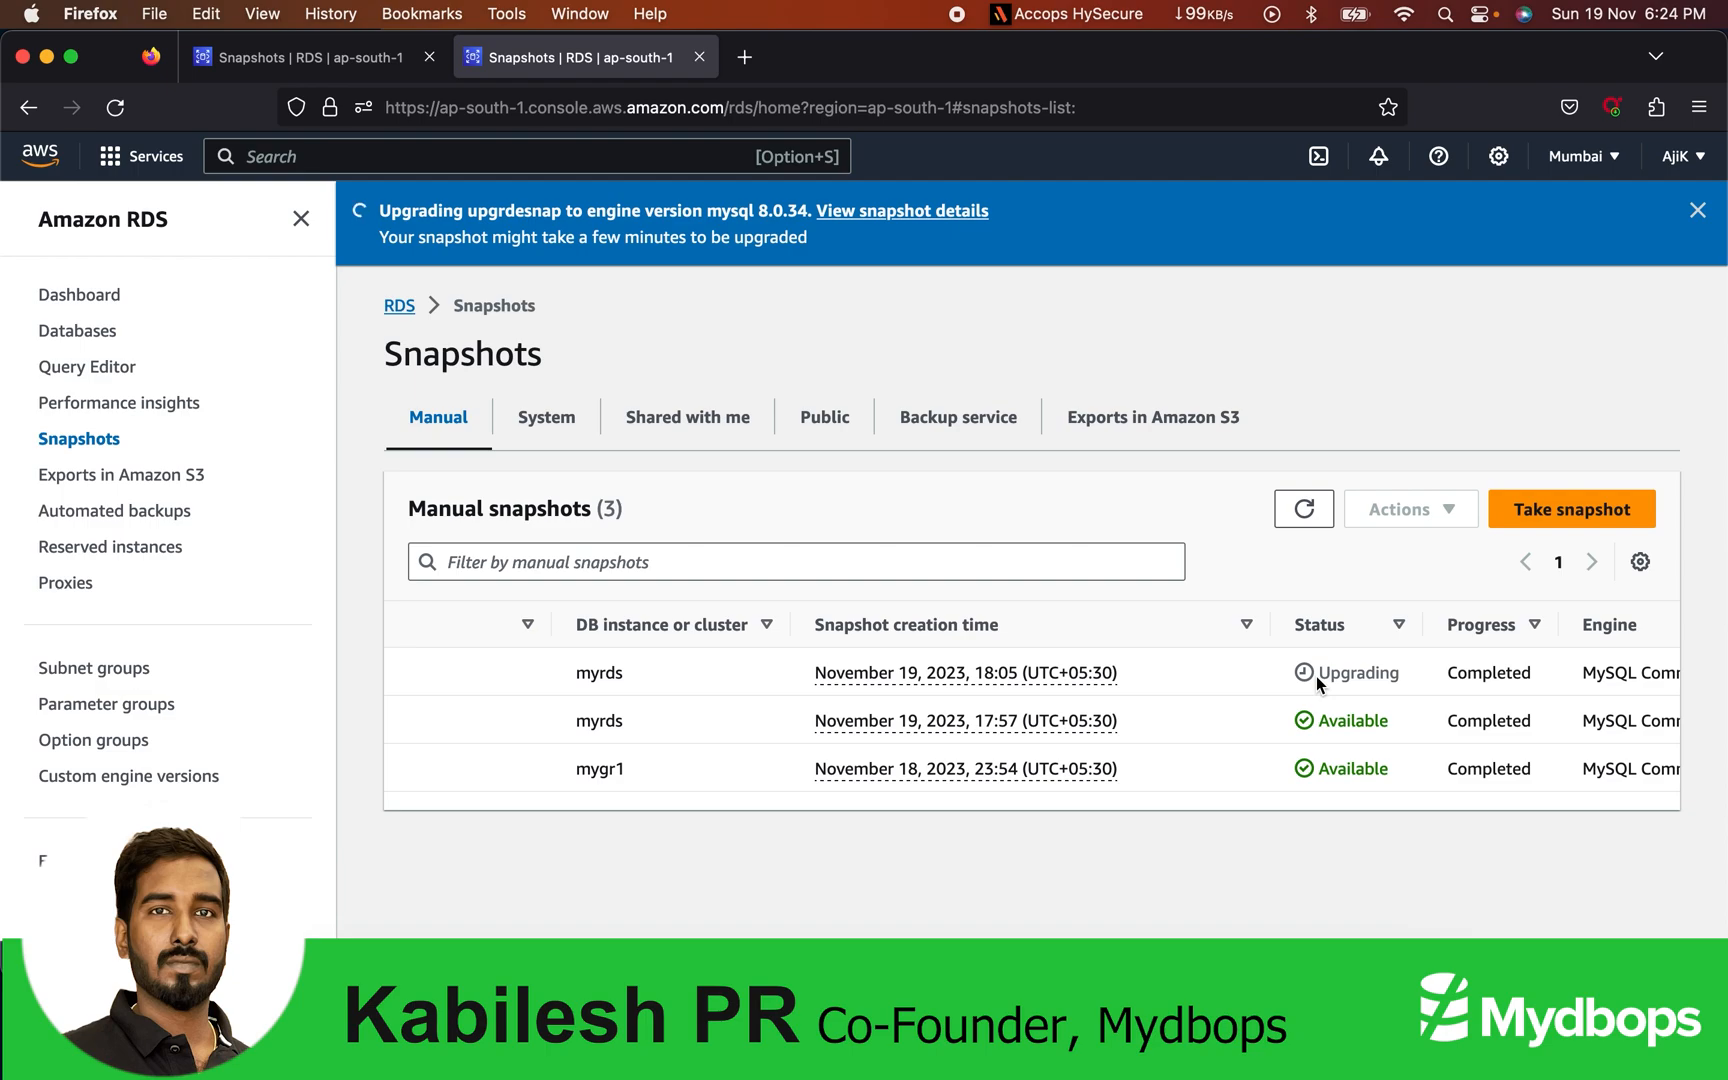
mouse_move(1324, 685)
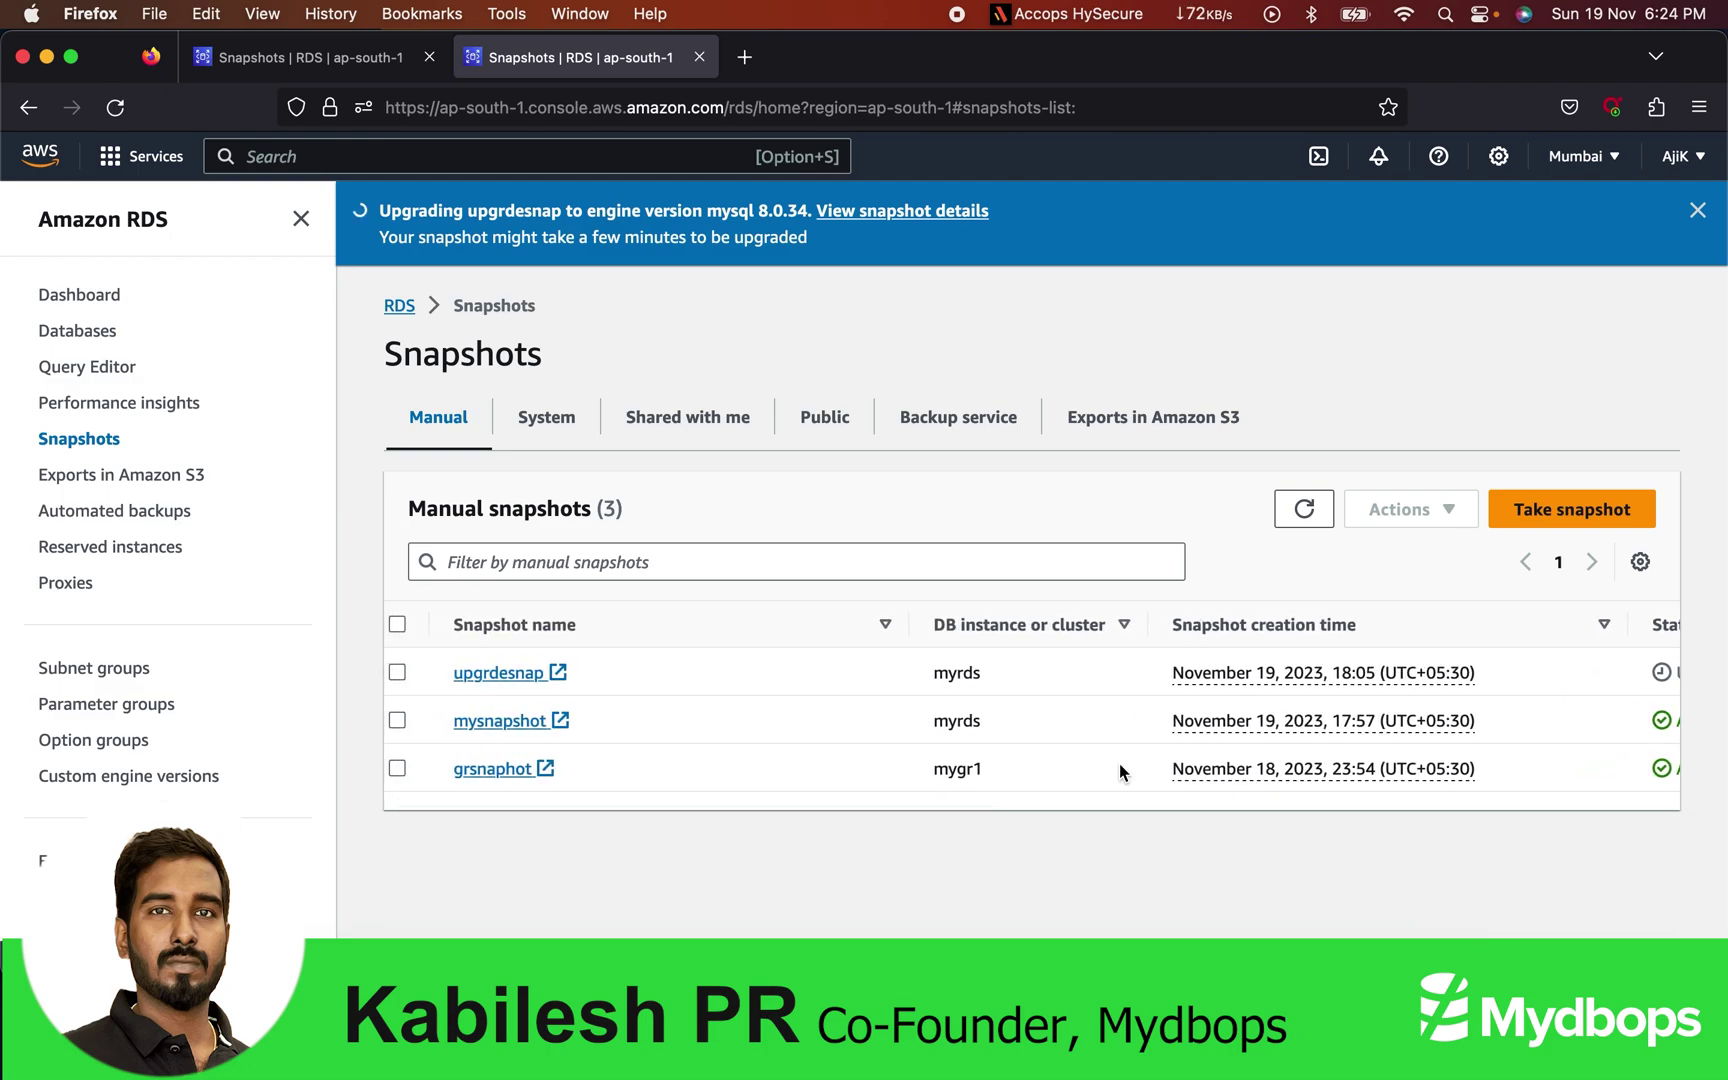
left_click(546, 417)
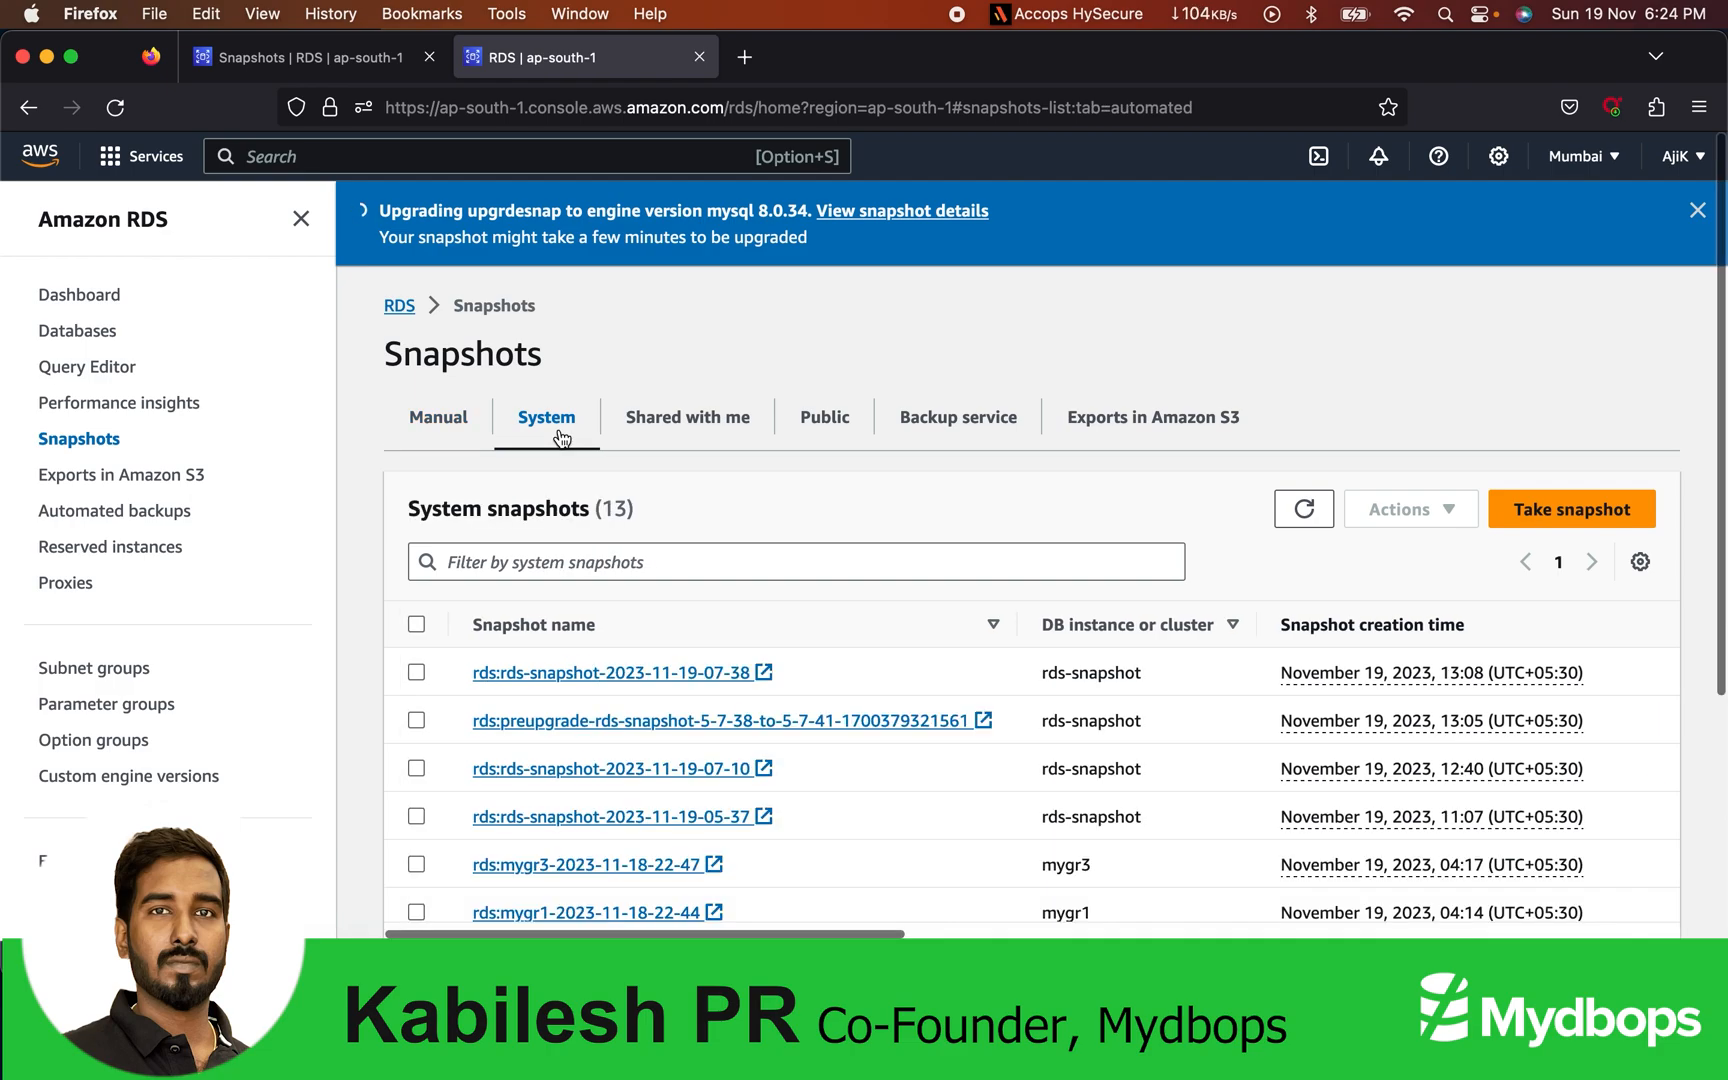
mouse_move(773, 537)
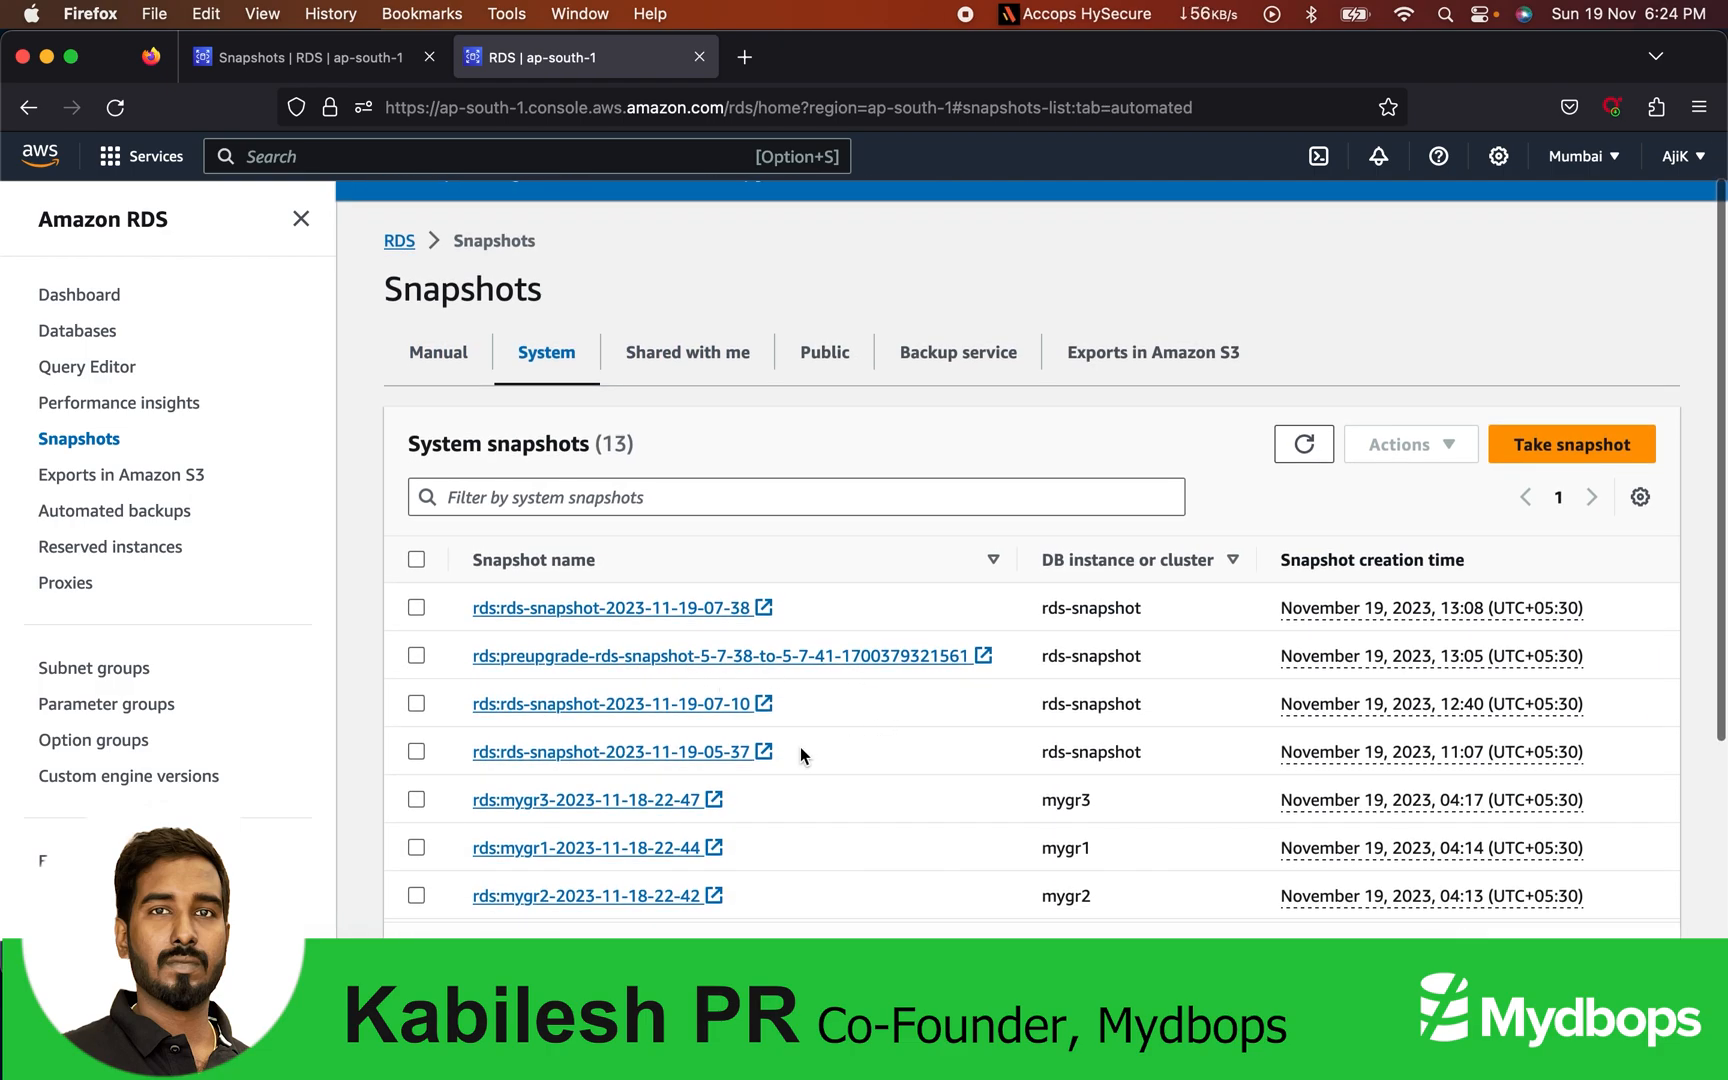
mouse_move(965, 682)
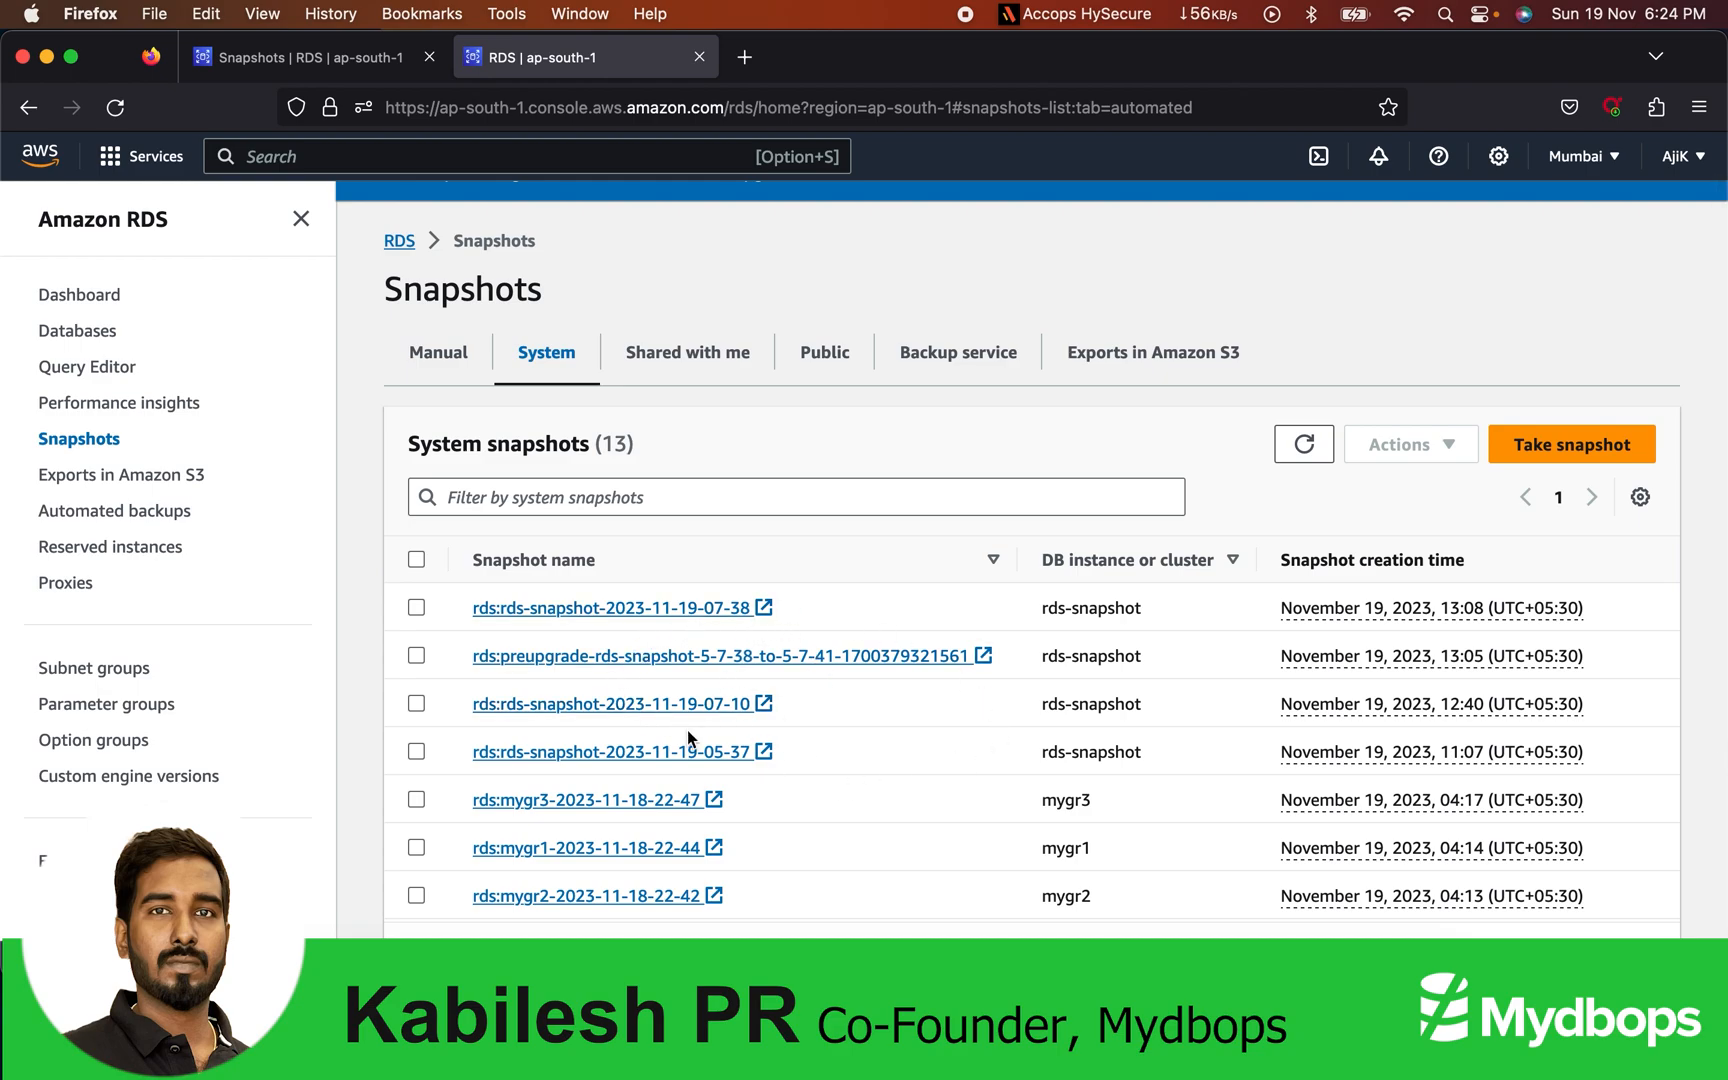
mouse_move(663, 720)
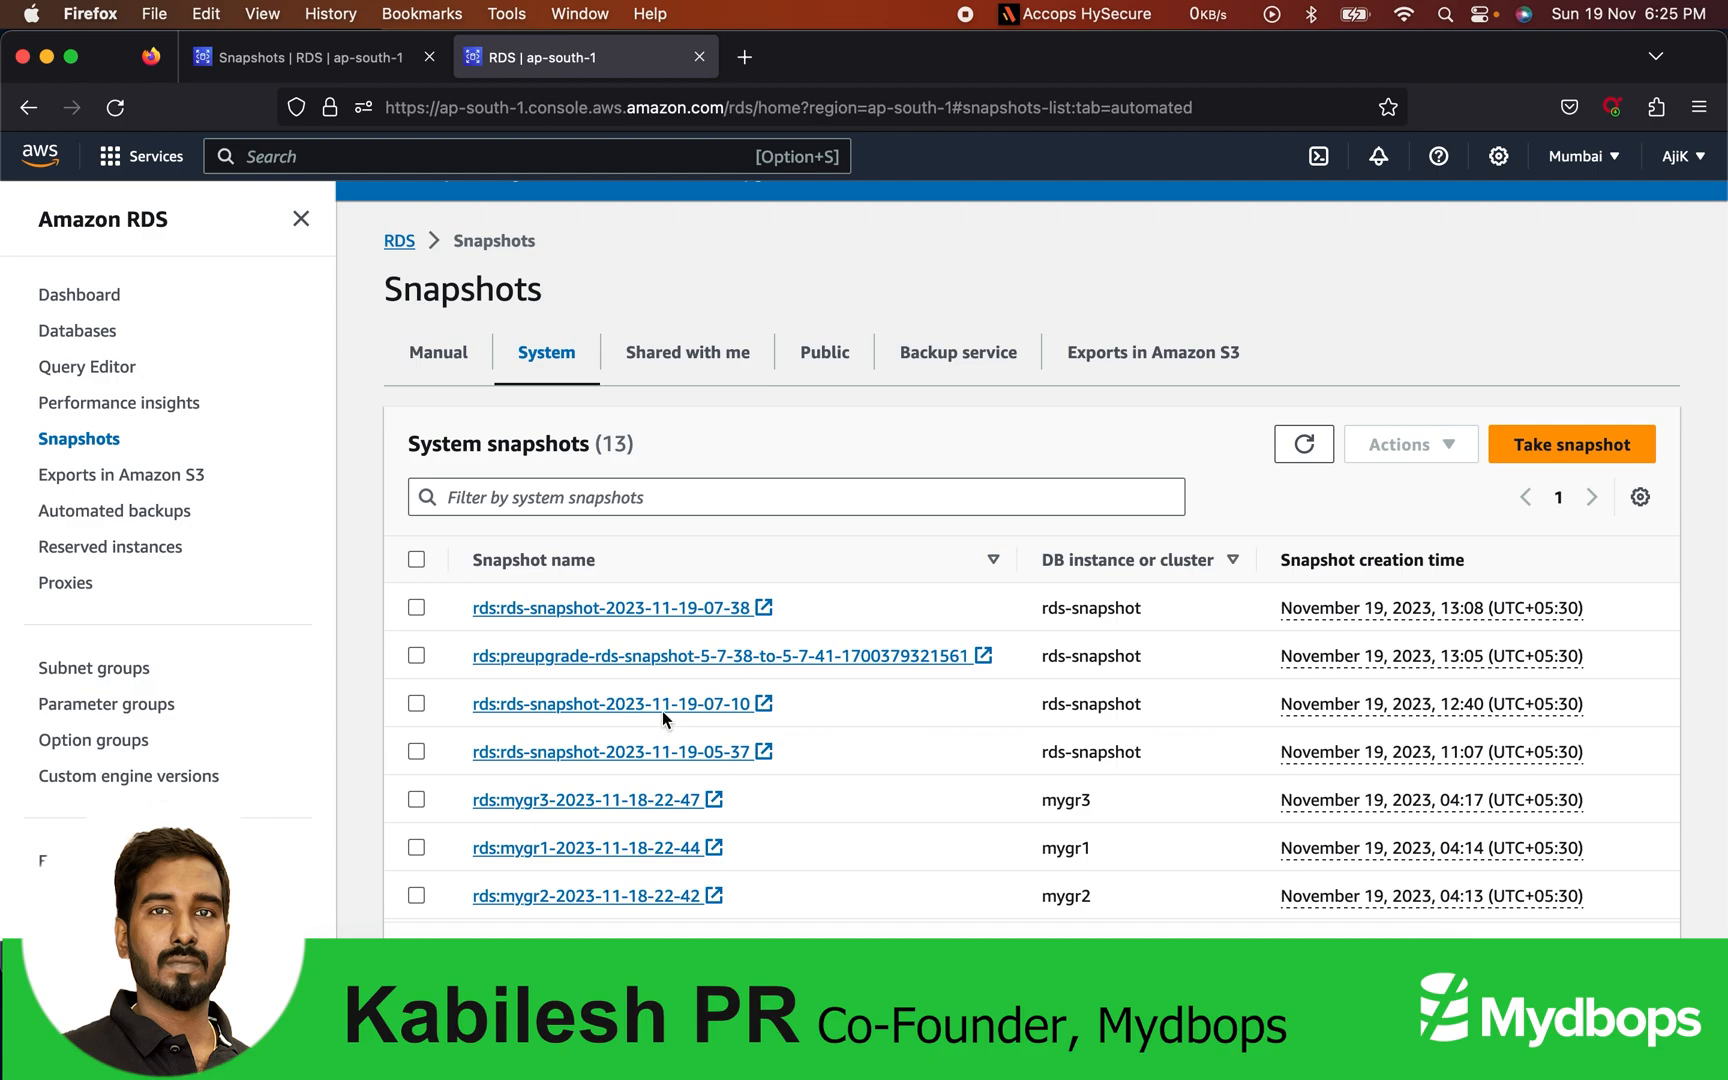
left_click(415, 607)
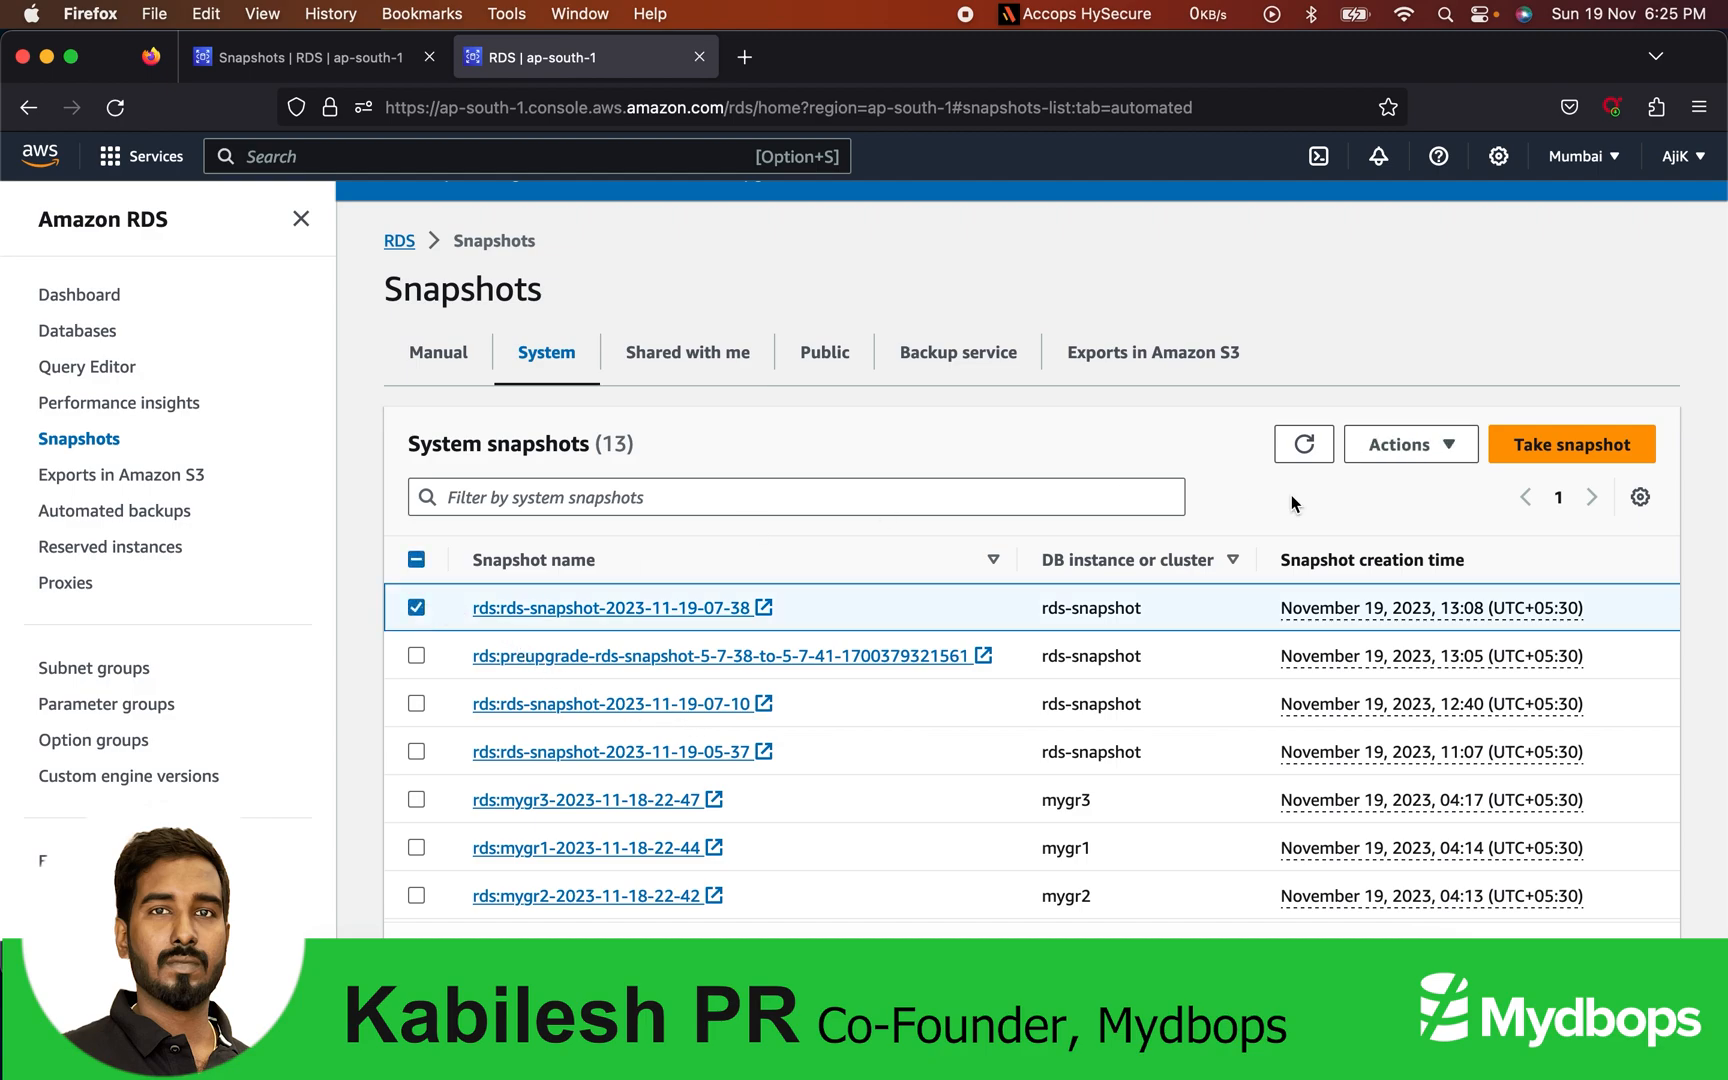
mouse_move(1447, 457)
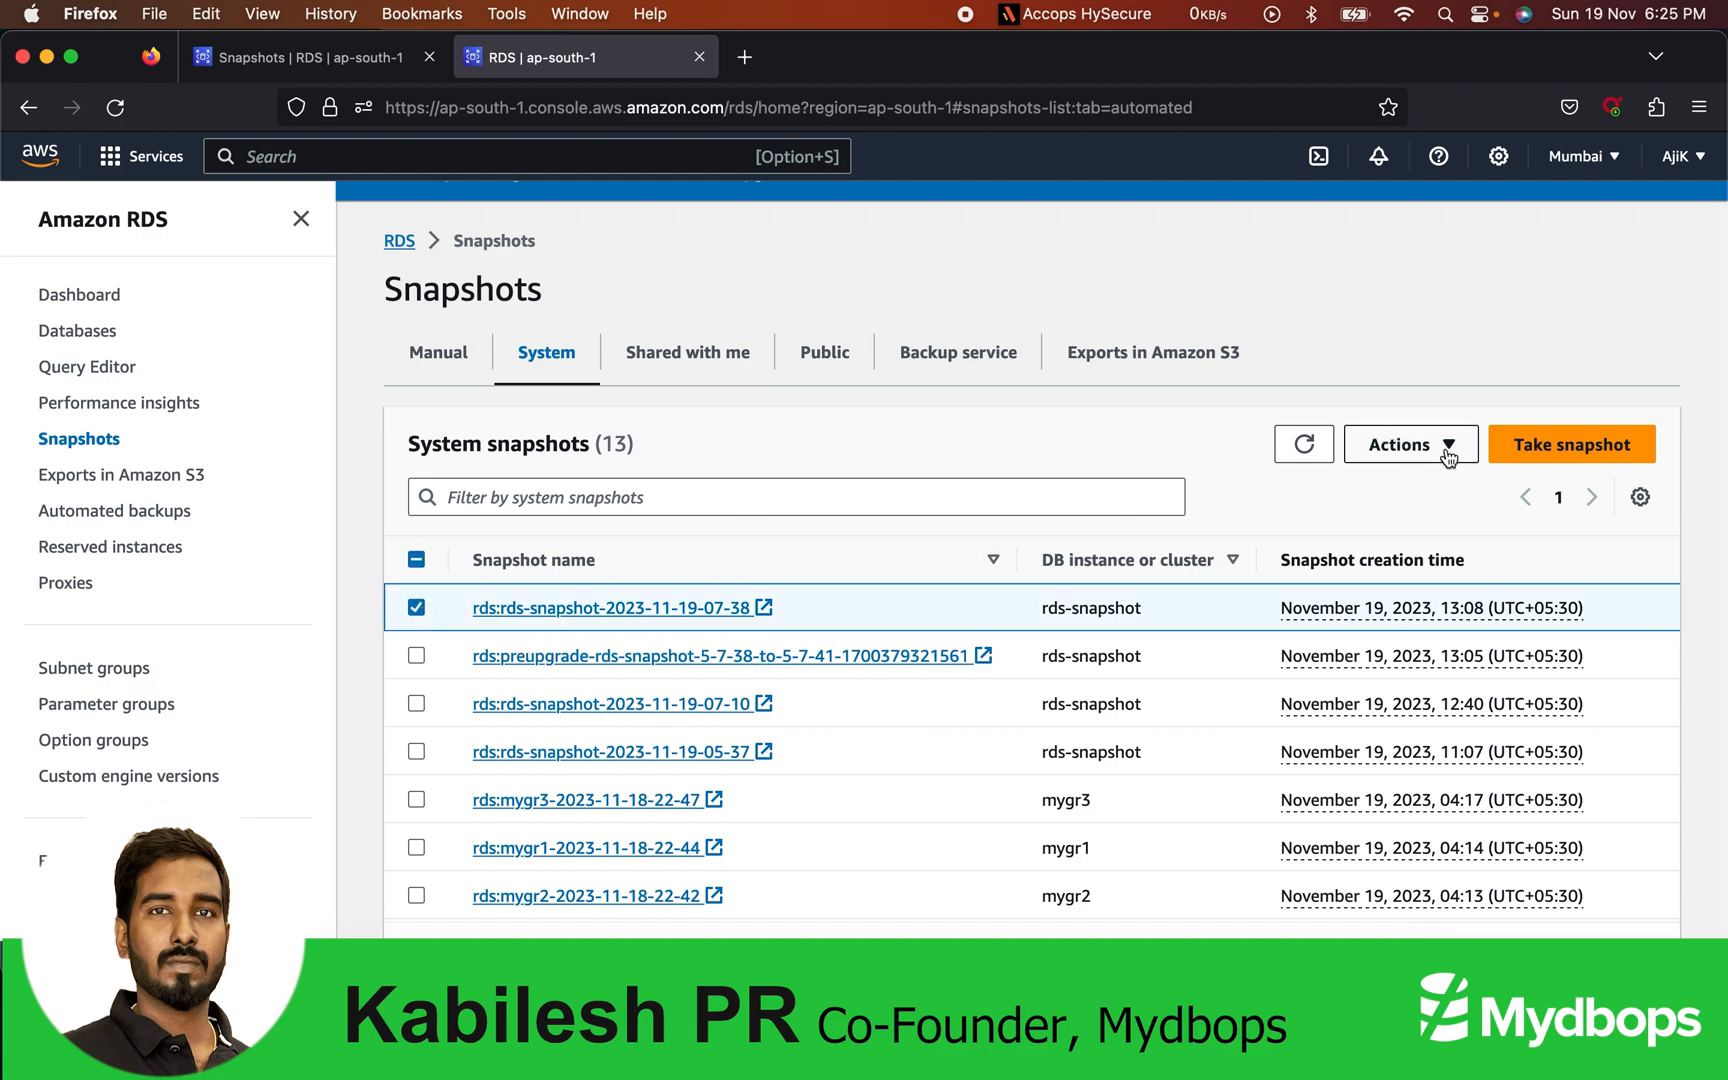
left_click(1408, 444)
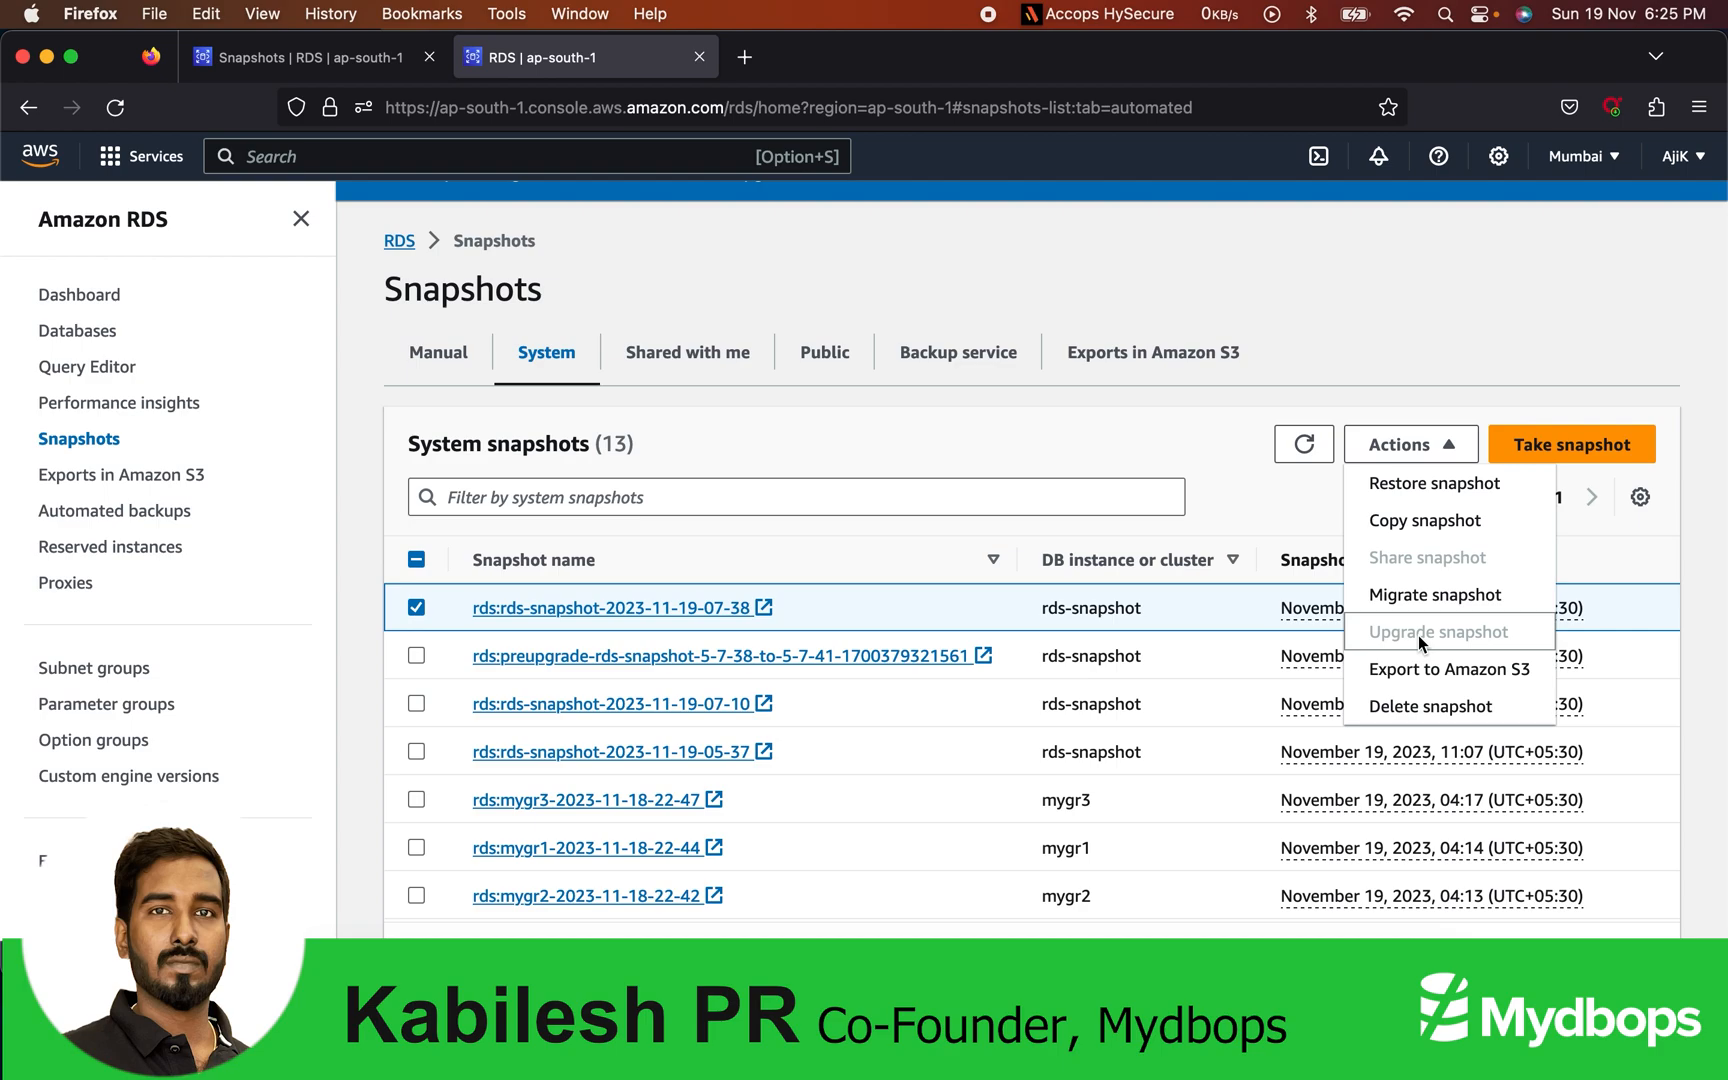
mouse_move(1209, 515)
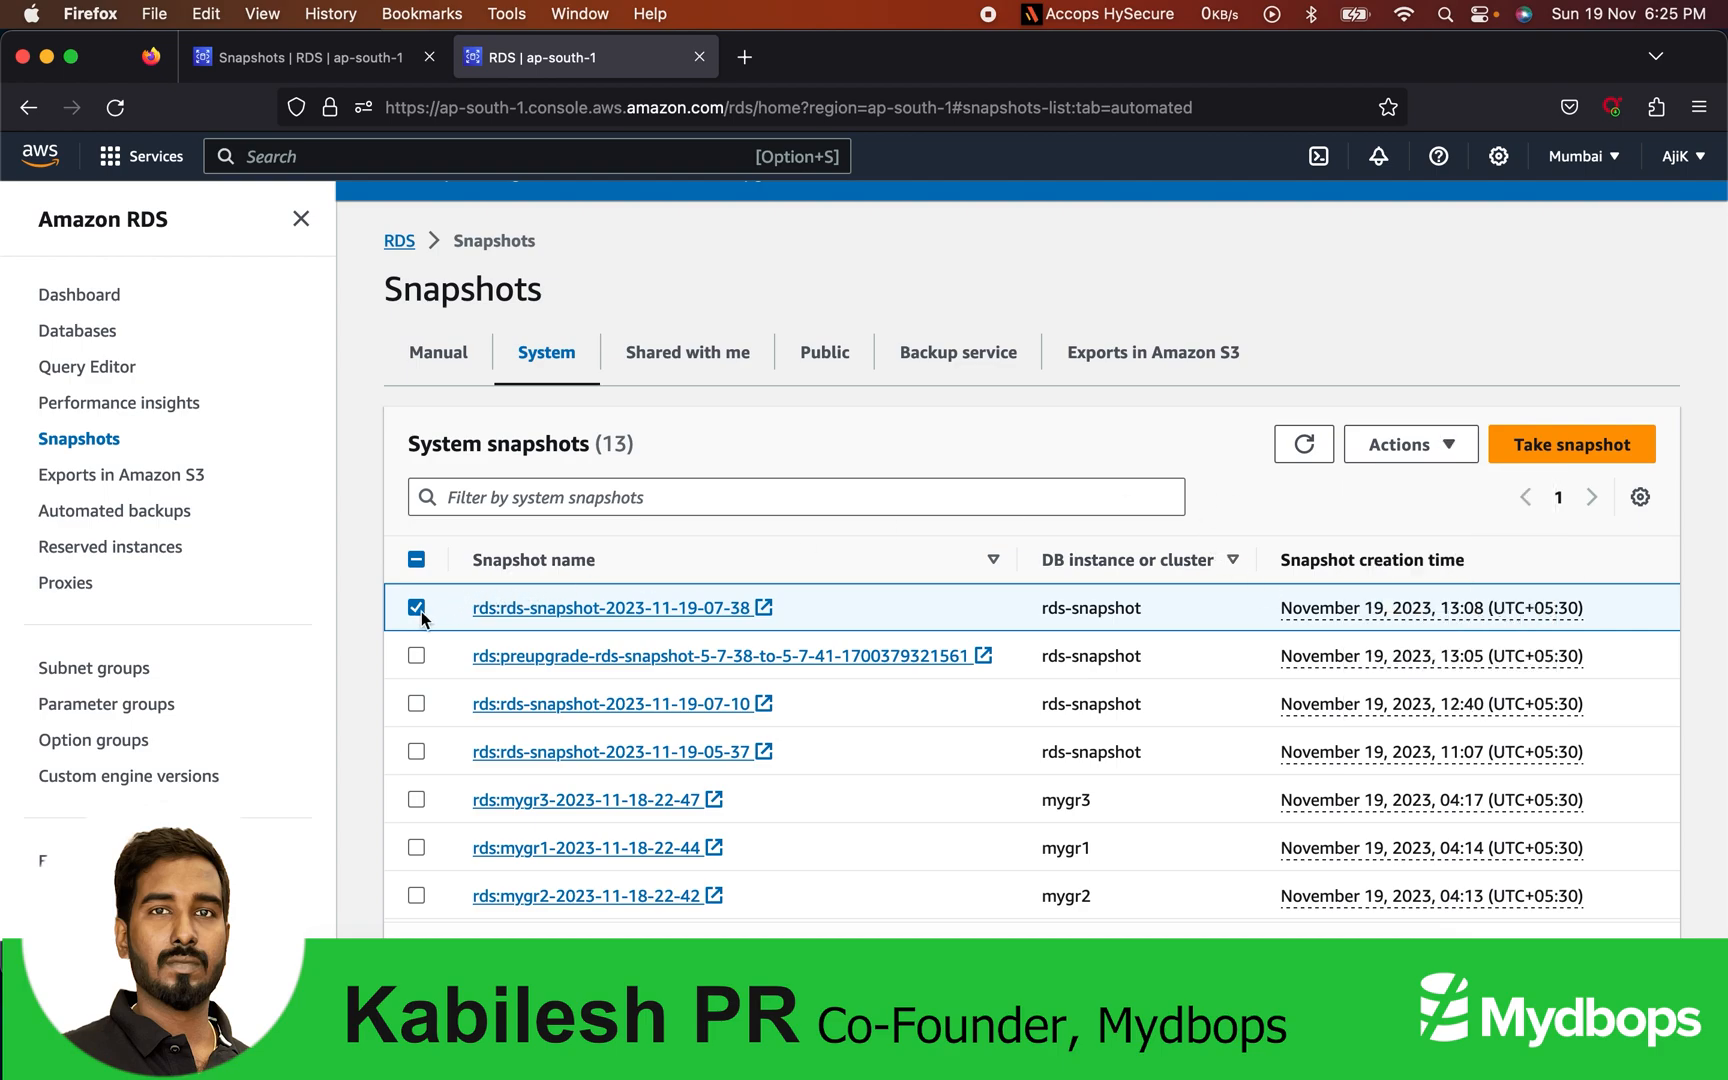
left_click(1410, 444)
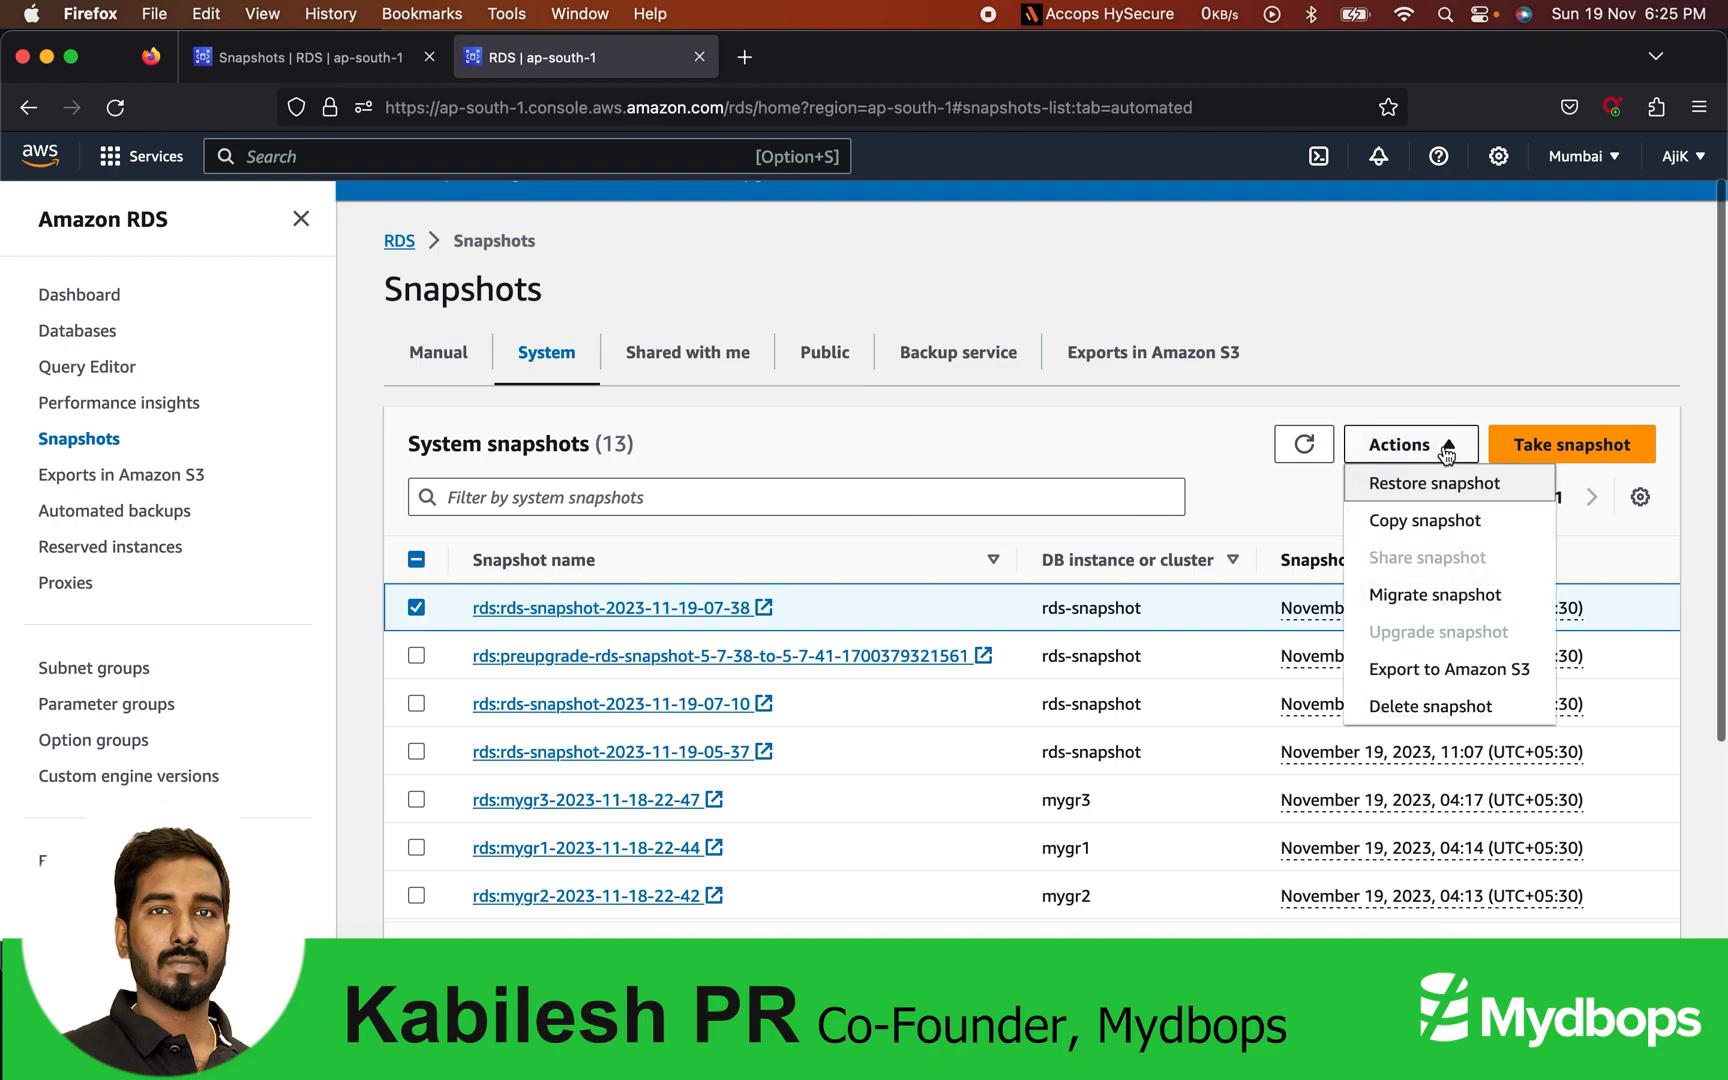
mouse_move(1427, 520)
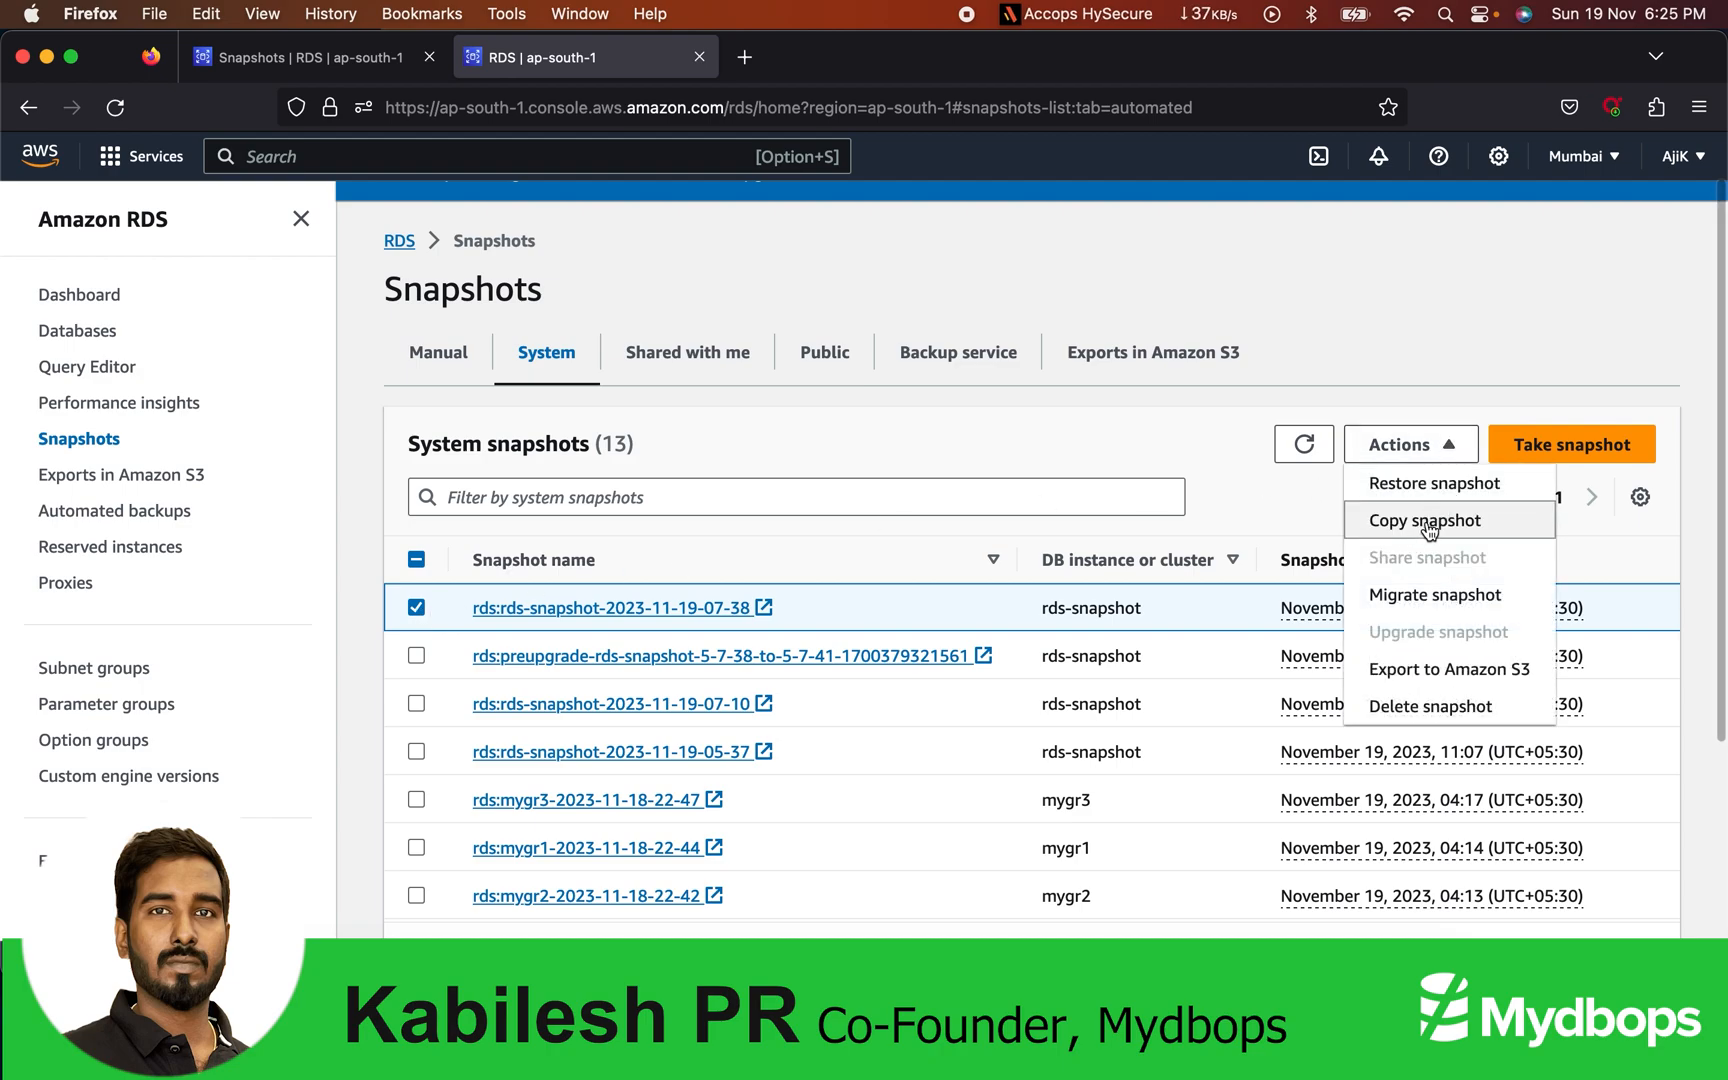
left_click(1424, 519)
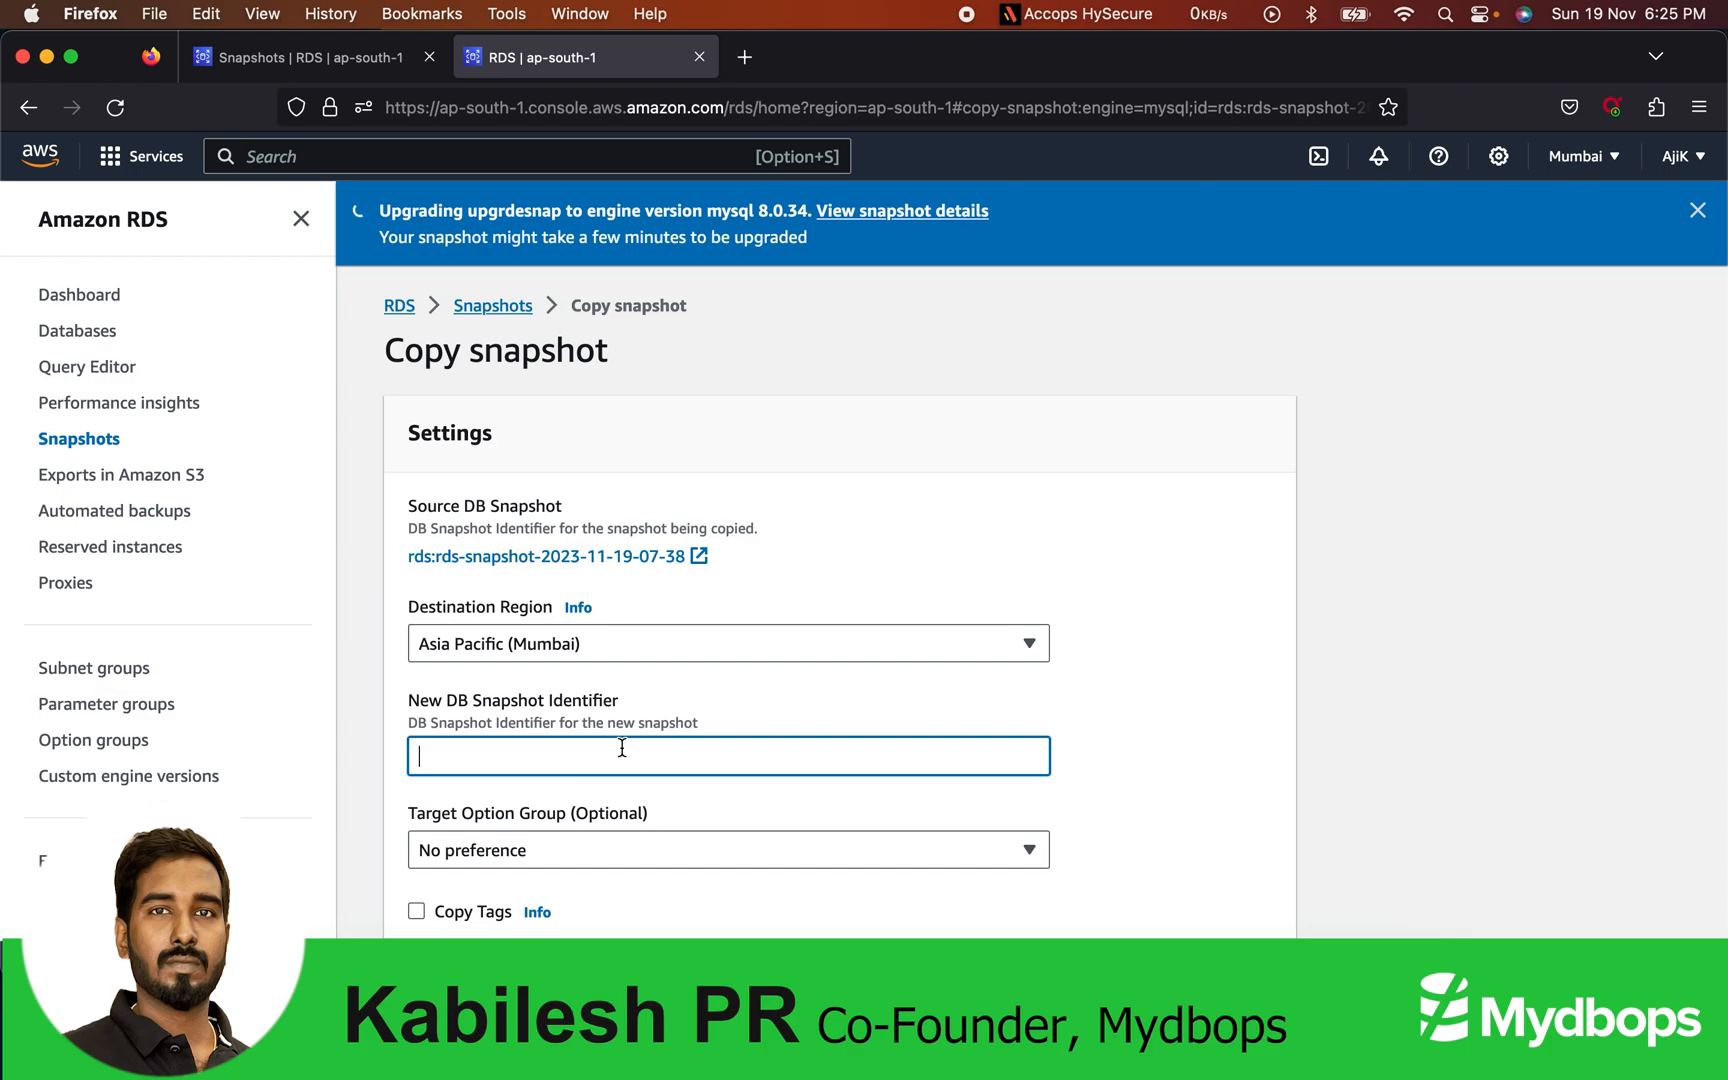
Step: Copy the automated snapshot with new identifier auto-upgrade
left_click(1696, 209)
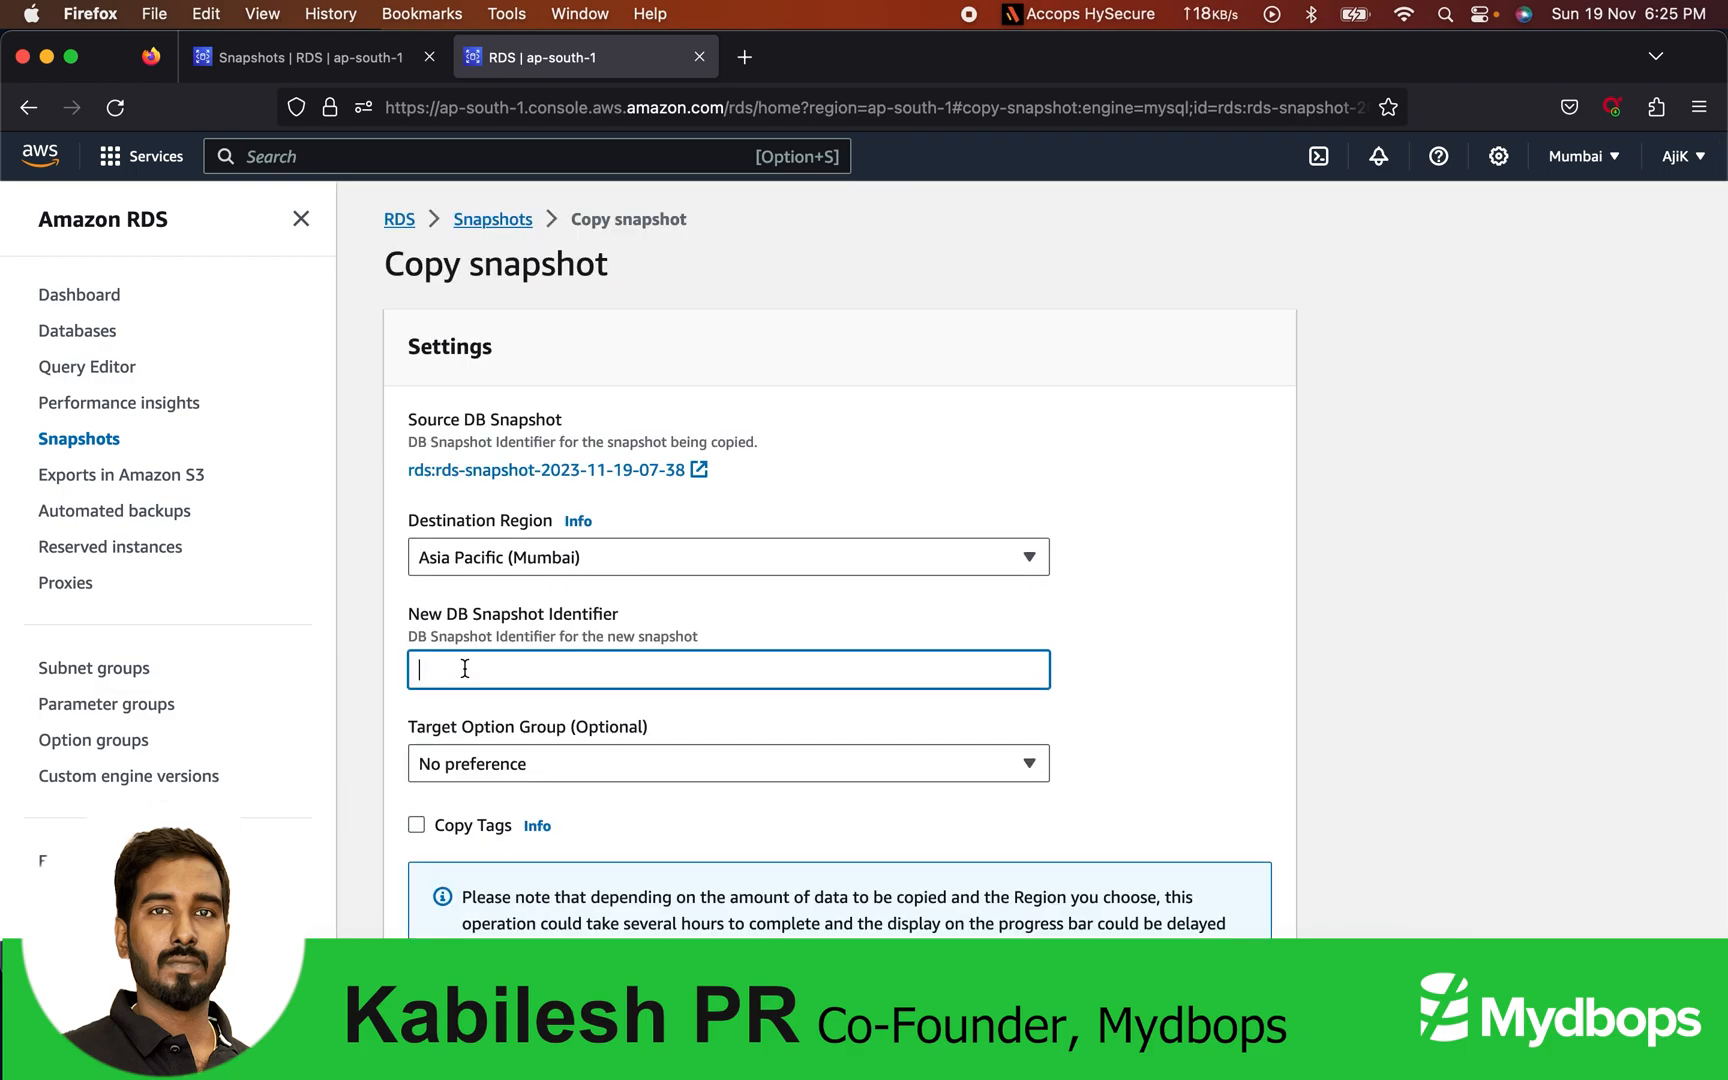
type("auto")
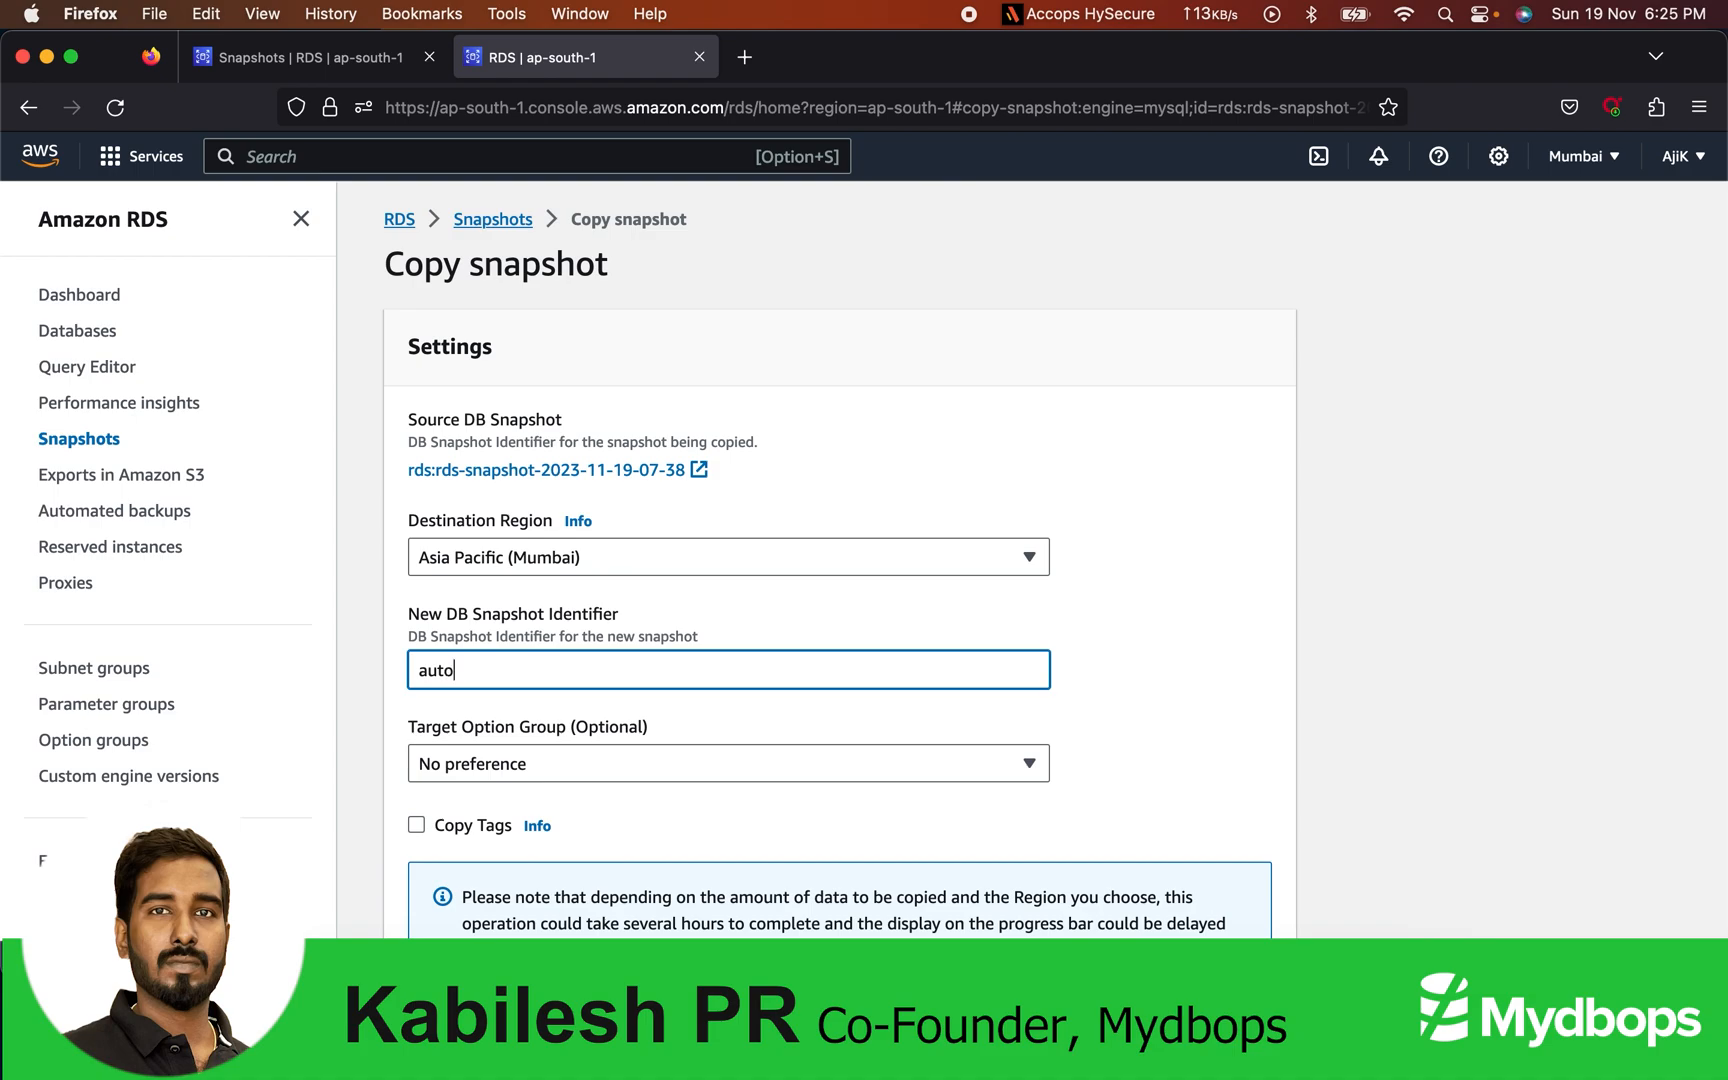
type("-")
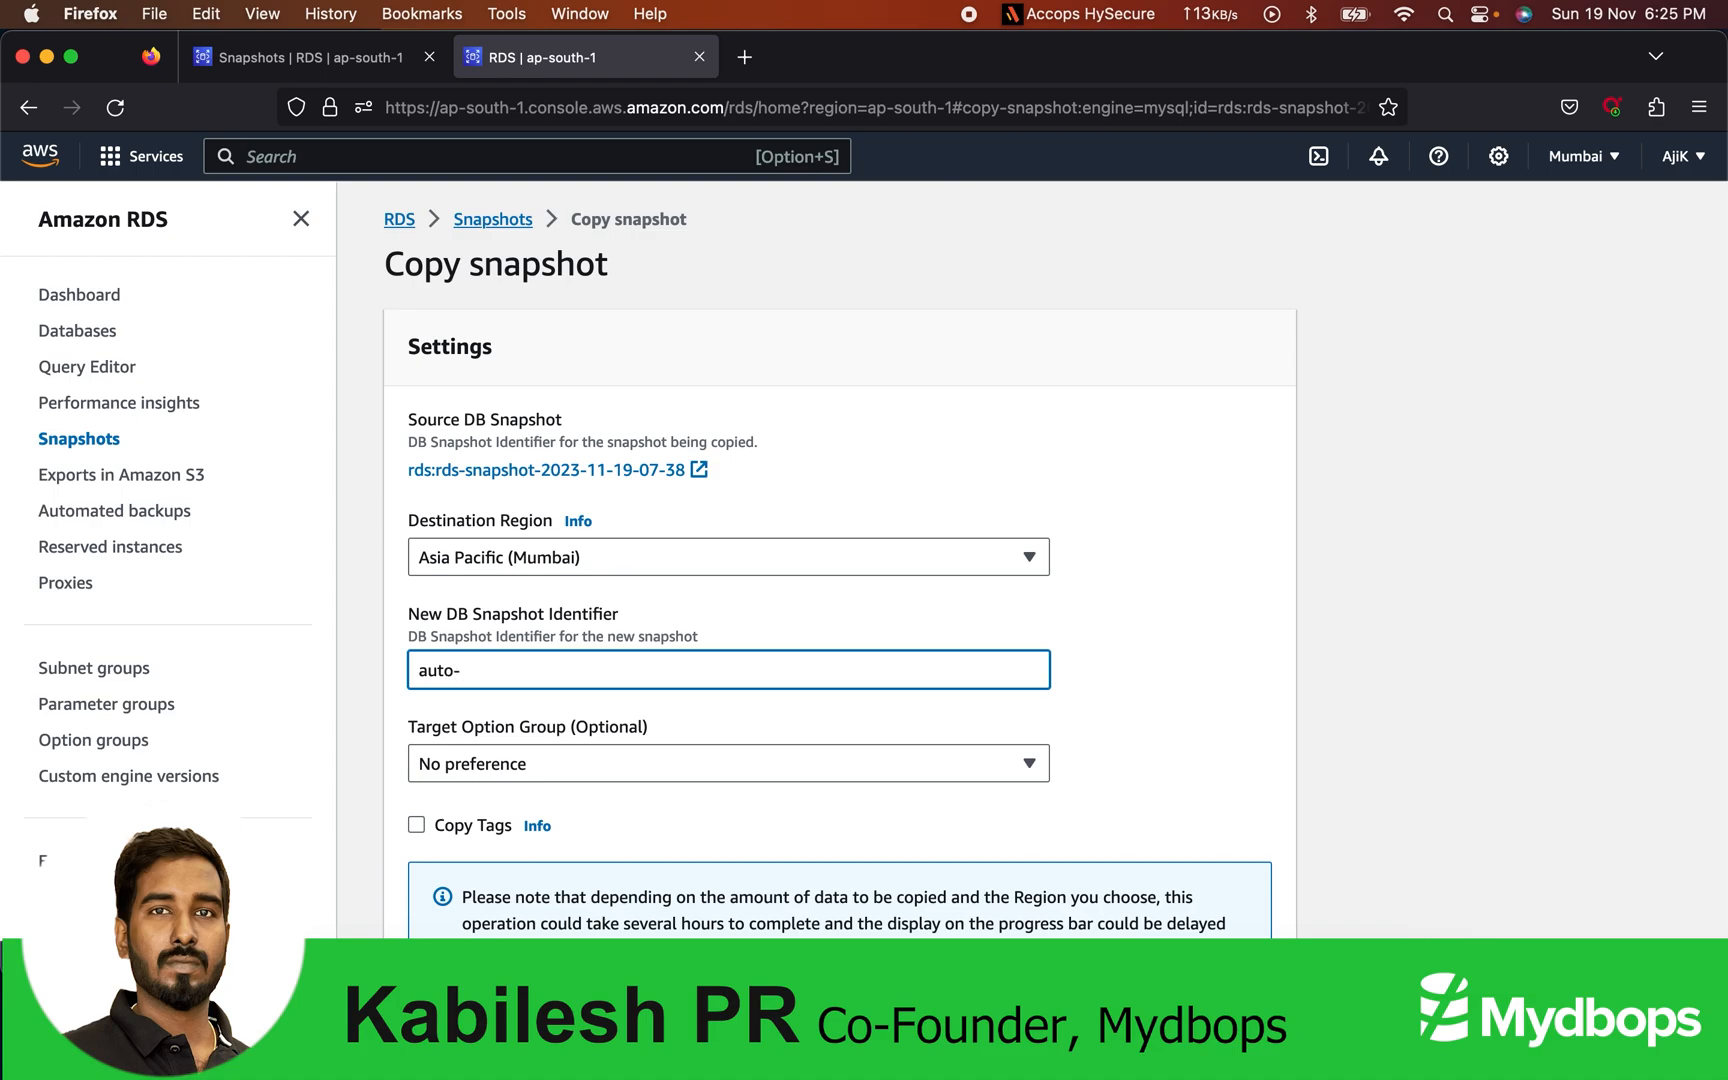
type("upgr")
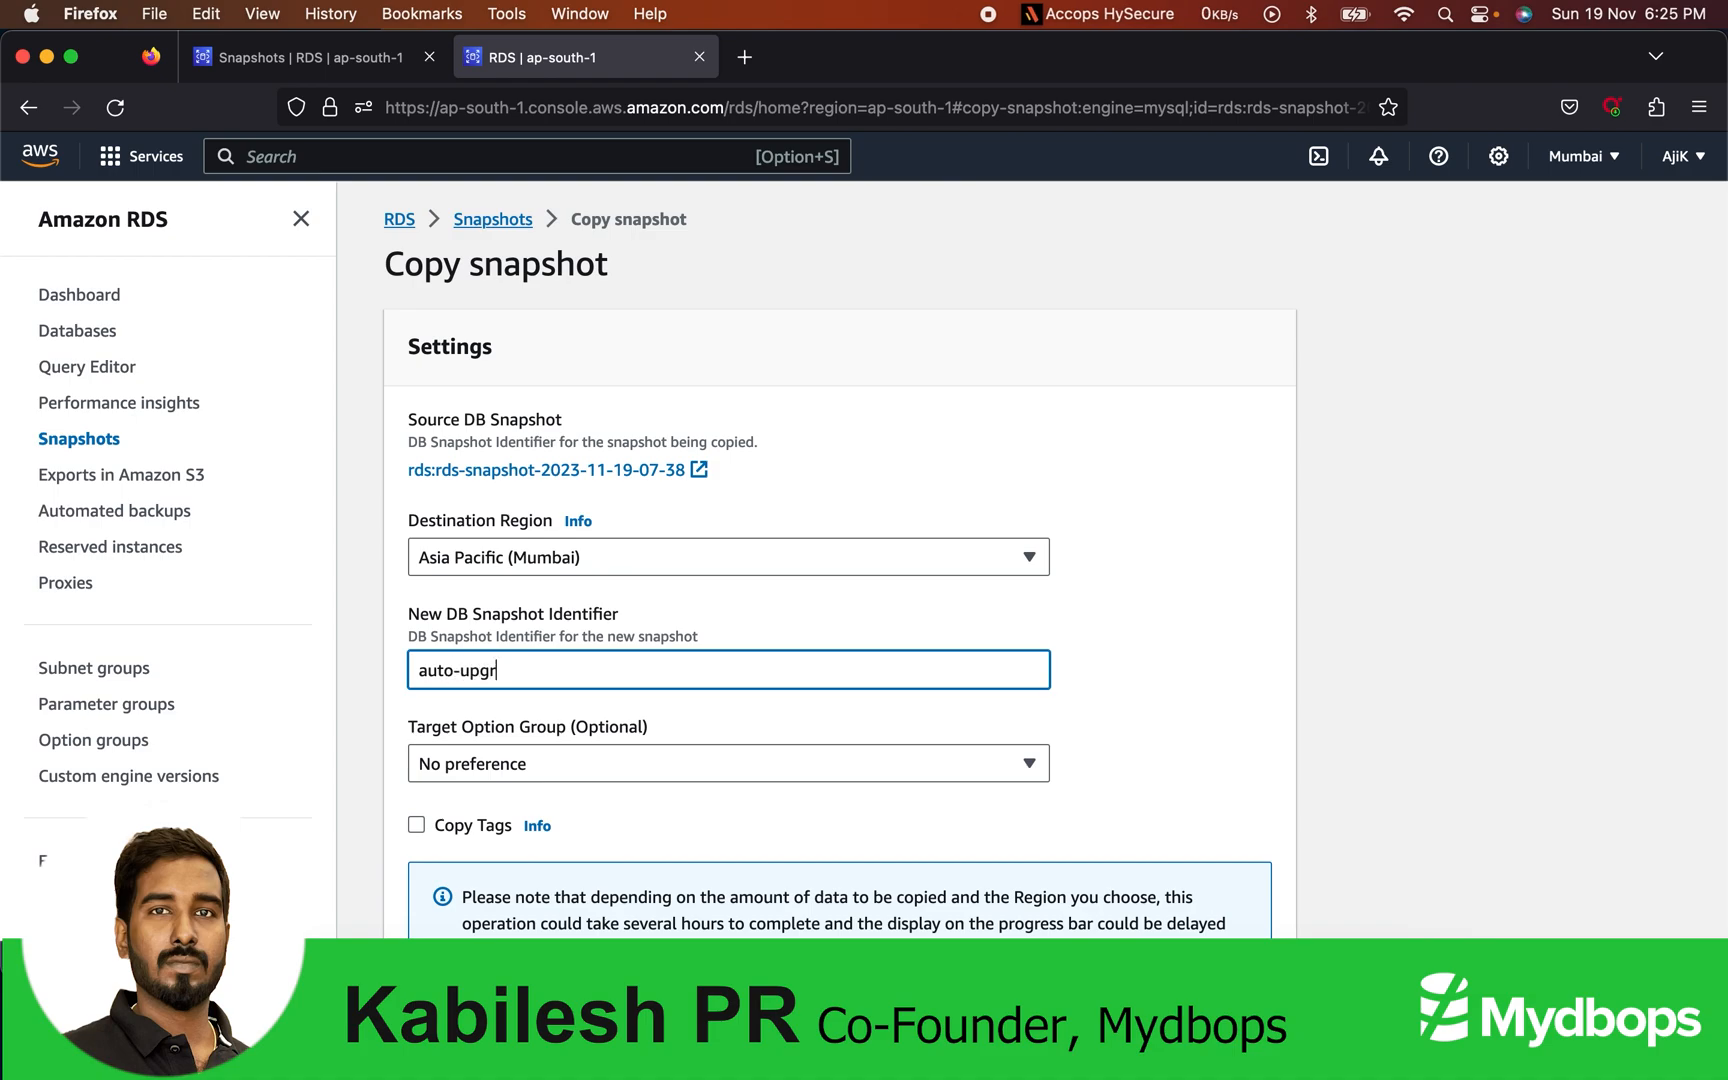
type("ade")
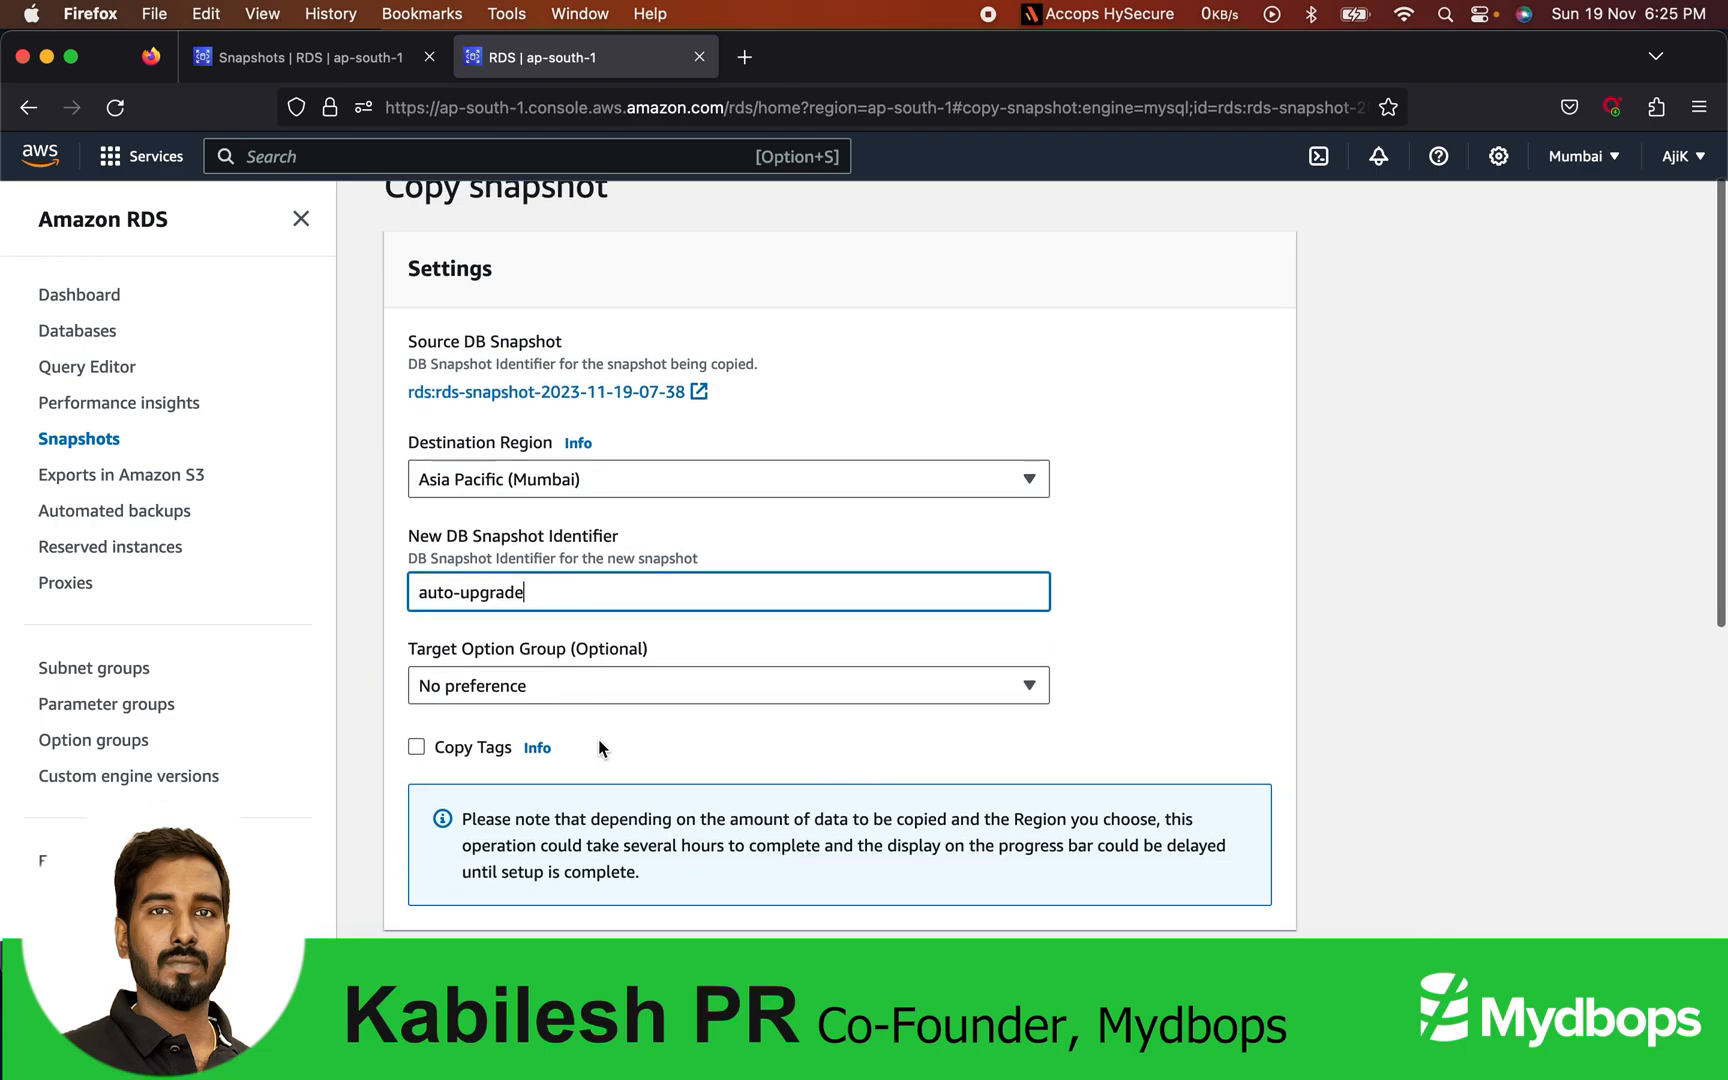
scroll("down", 3)
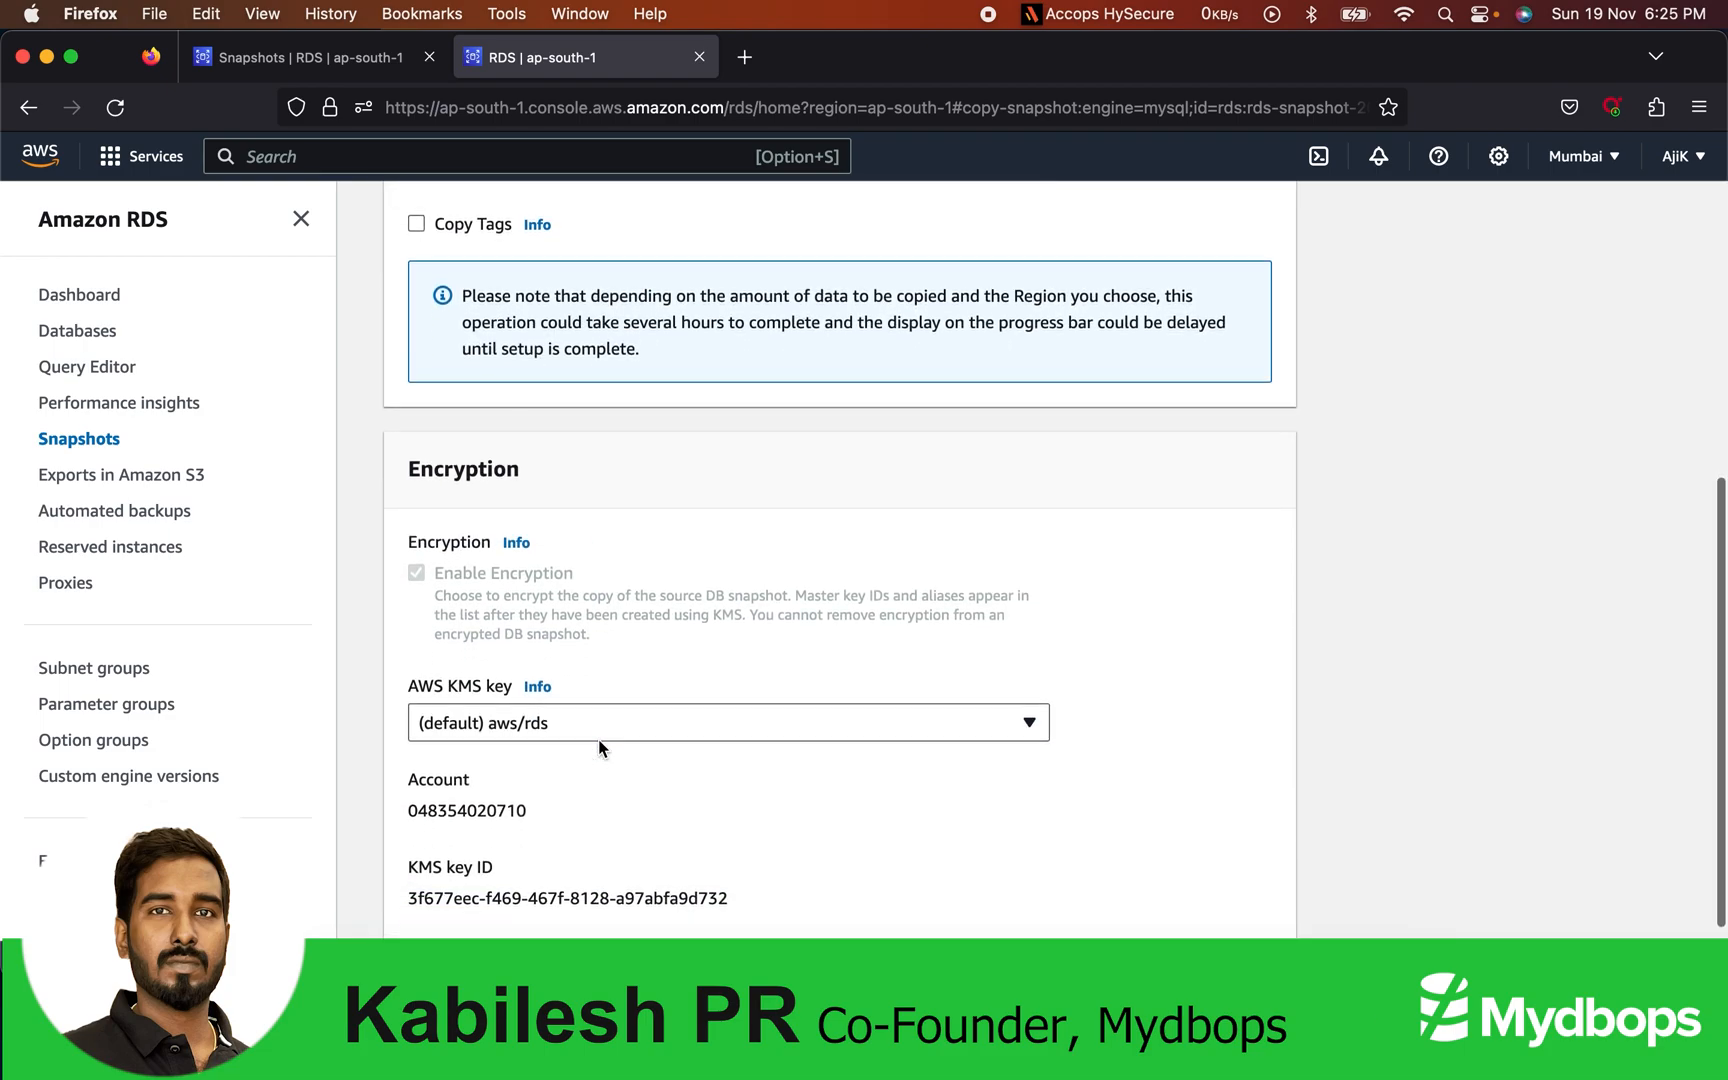
scroll("down", 3)
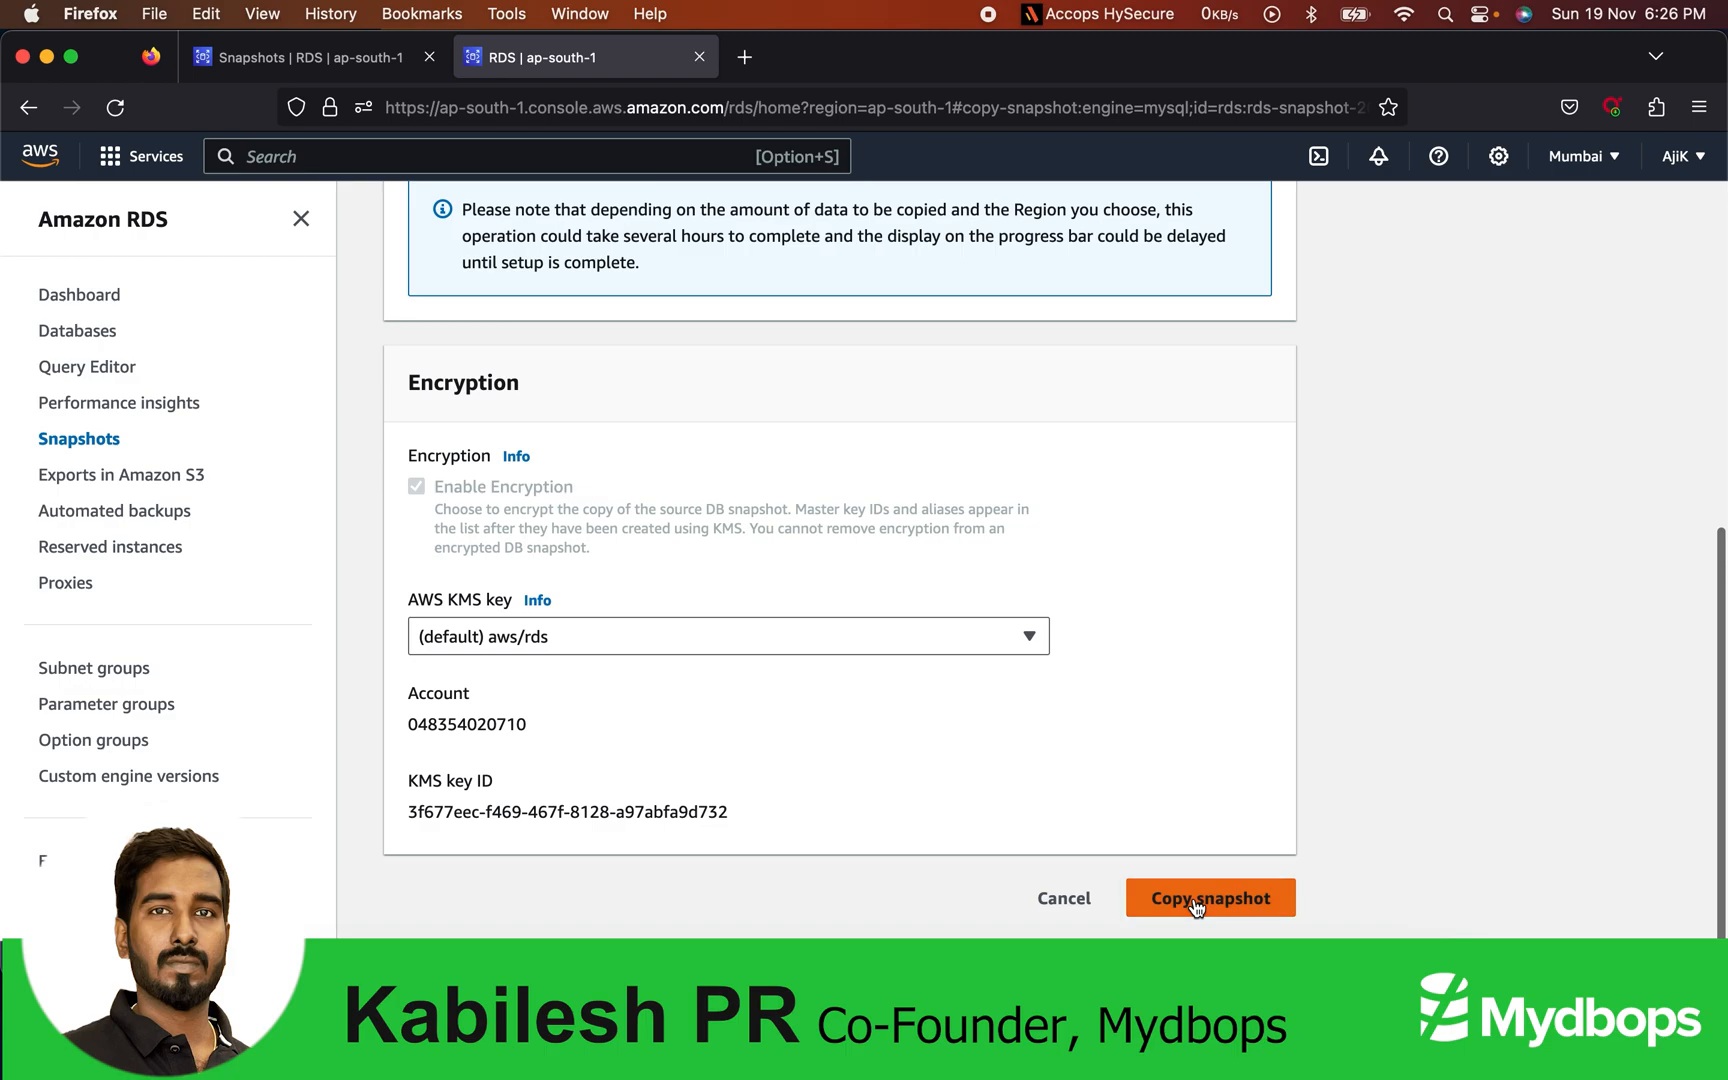
left_click(1209, 897)
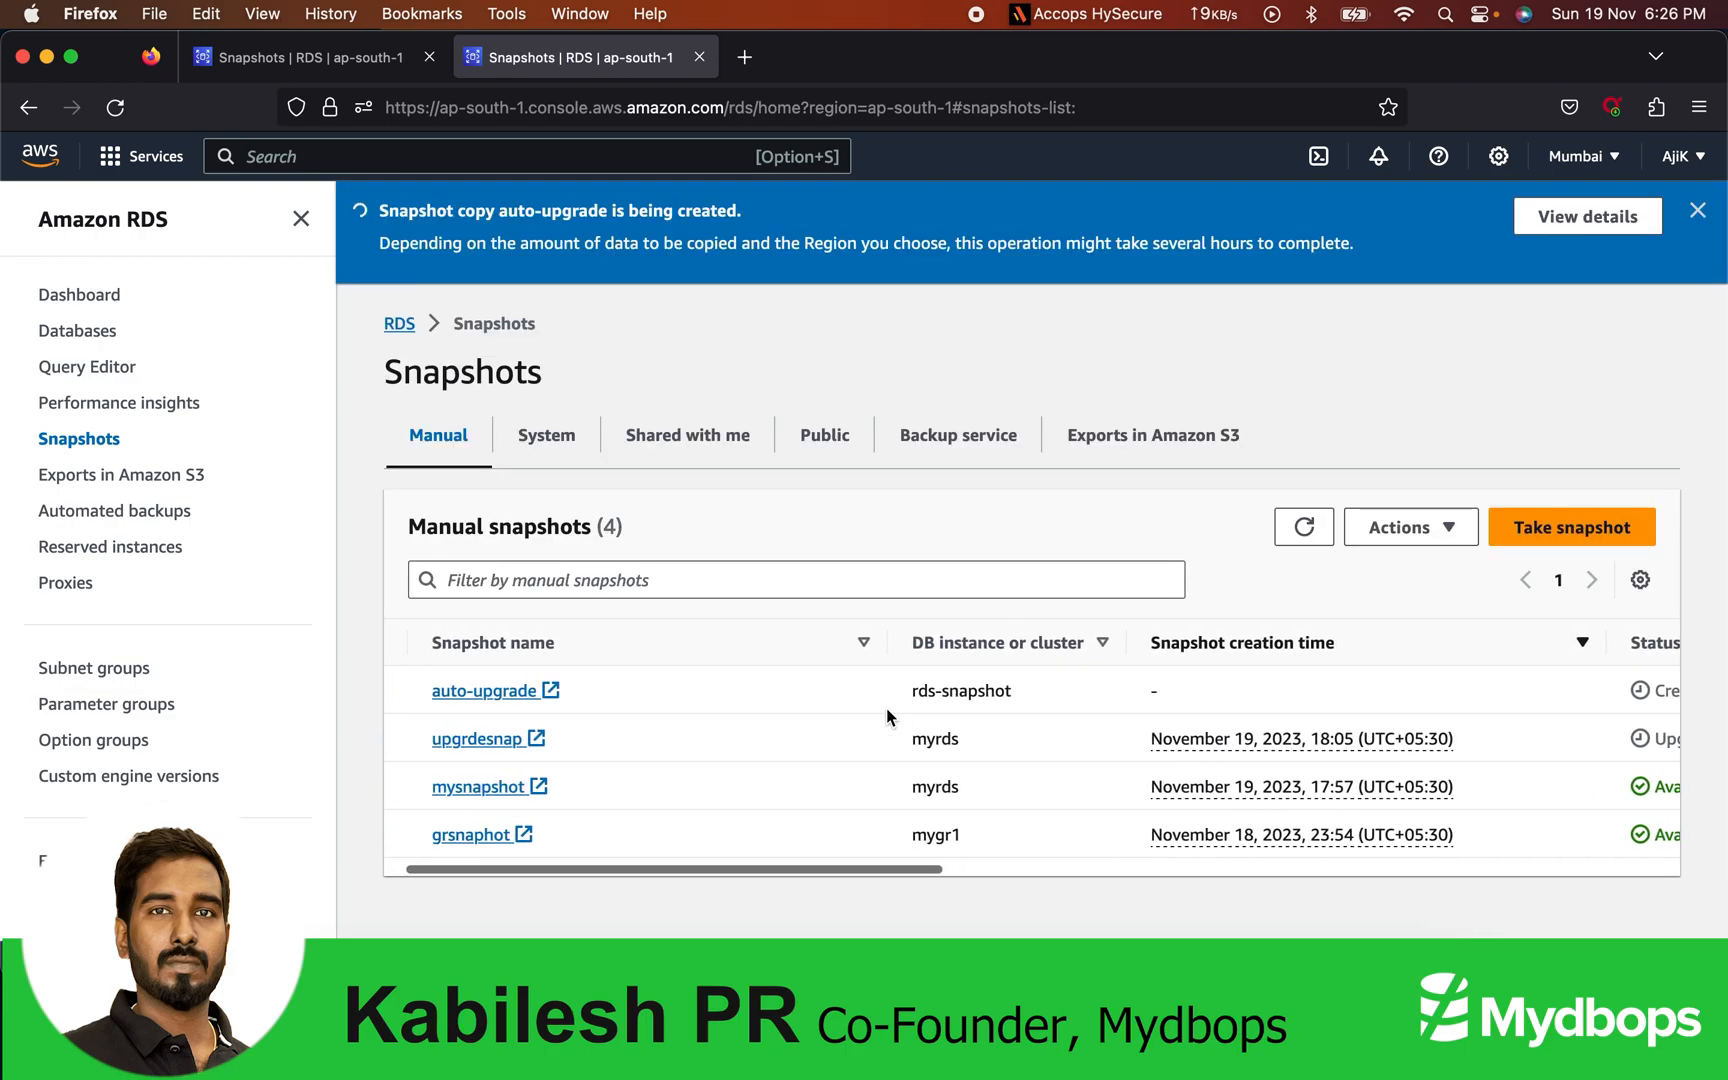
scroll("right", 3)
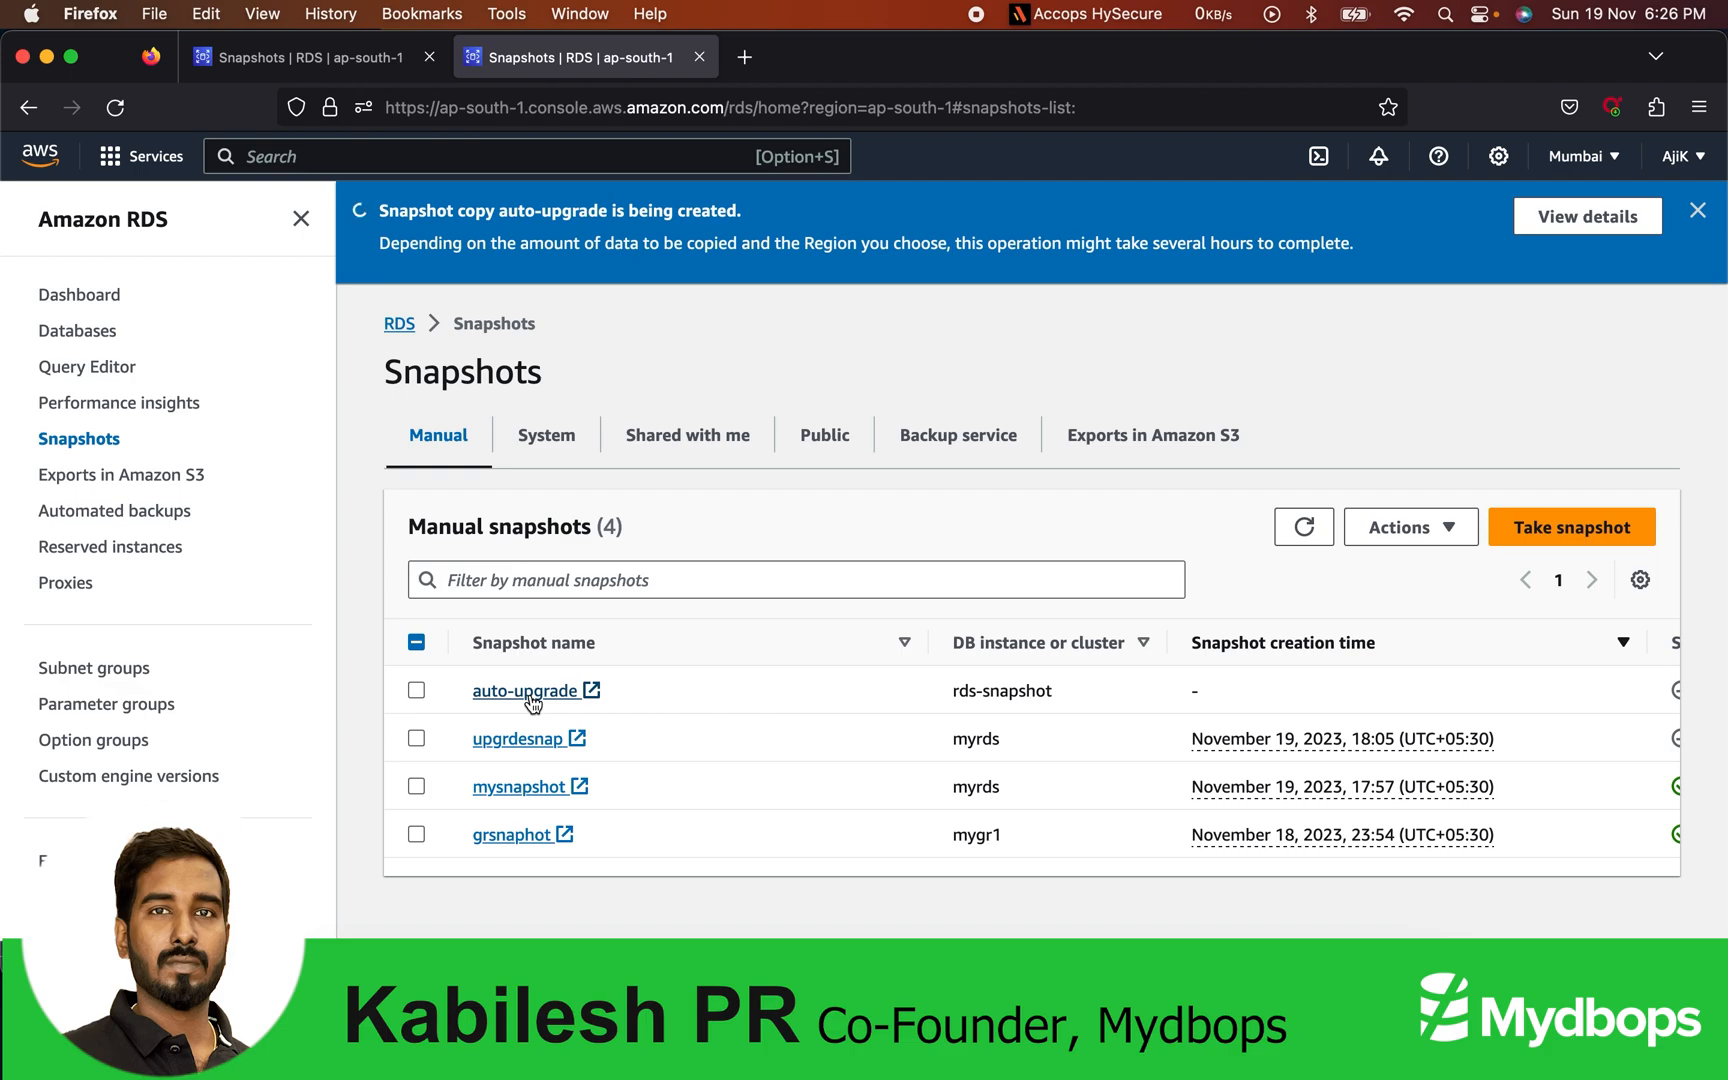
mouse_move(725, 688)
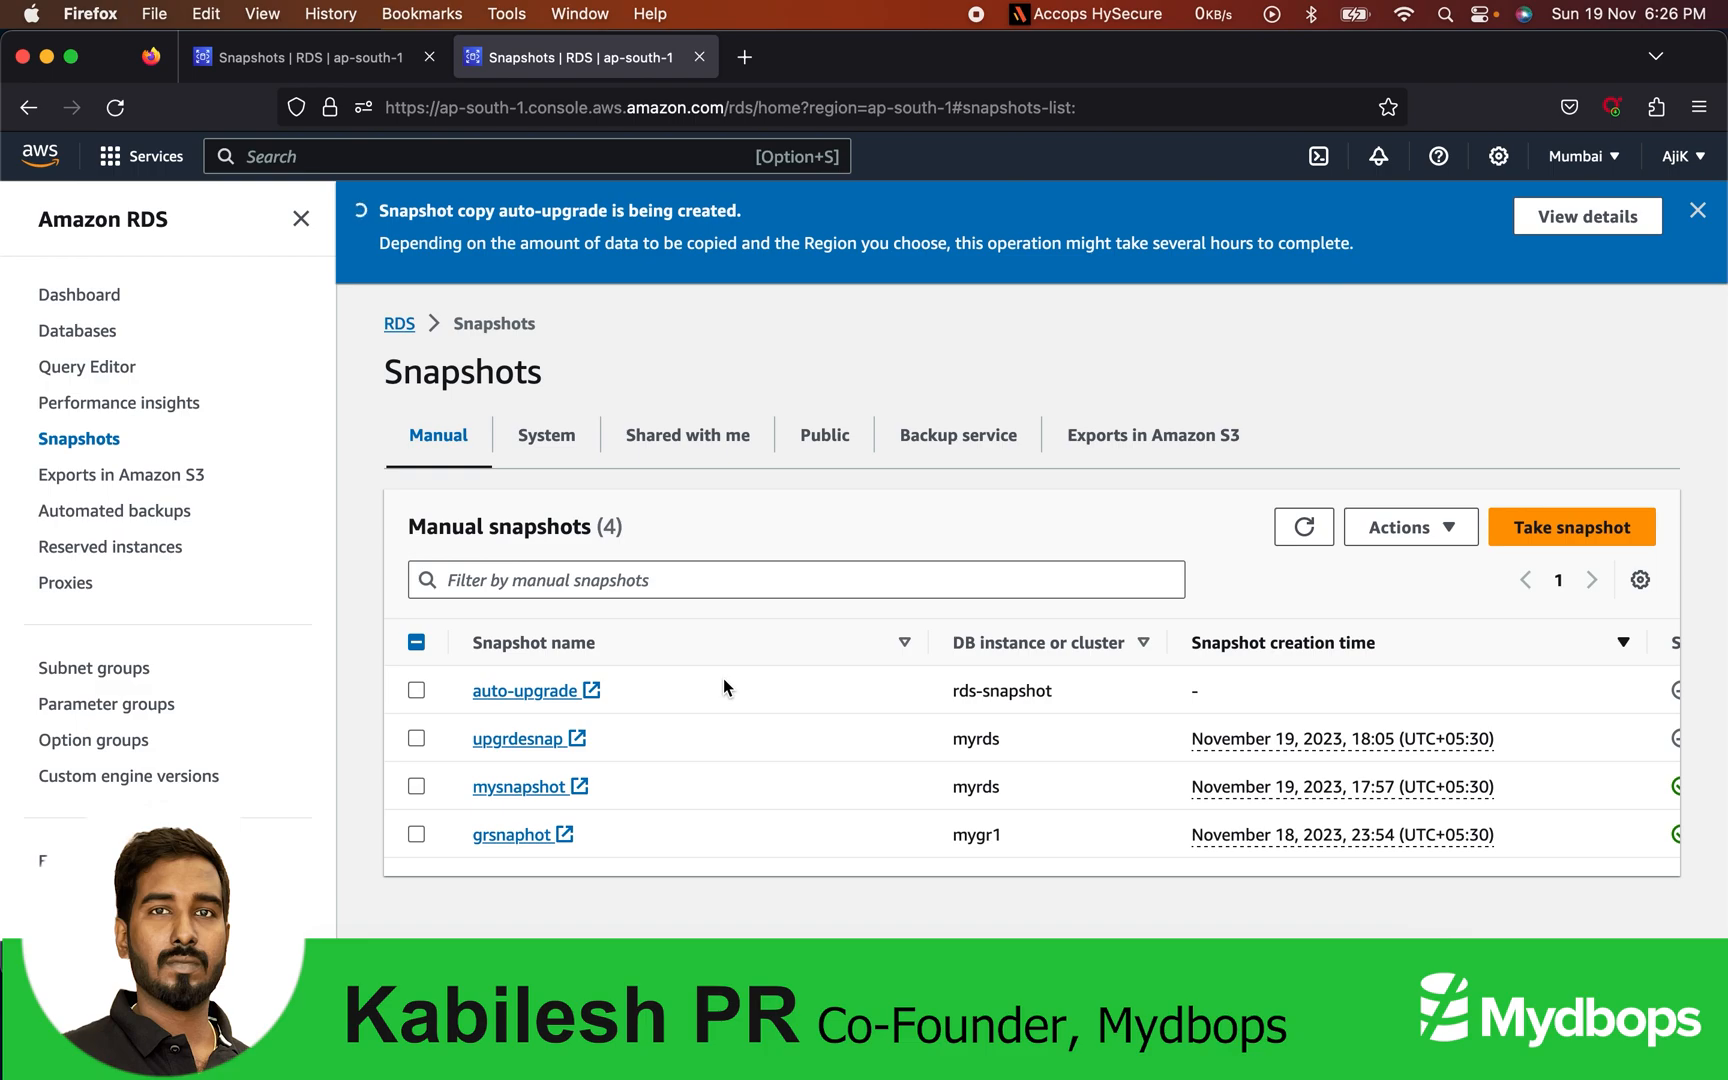
scroll("right", 3)
type("upg")
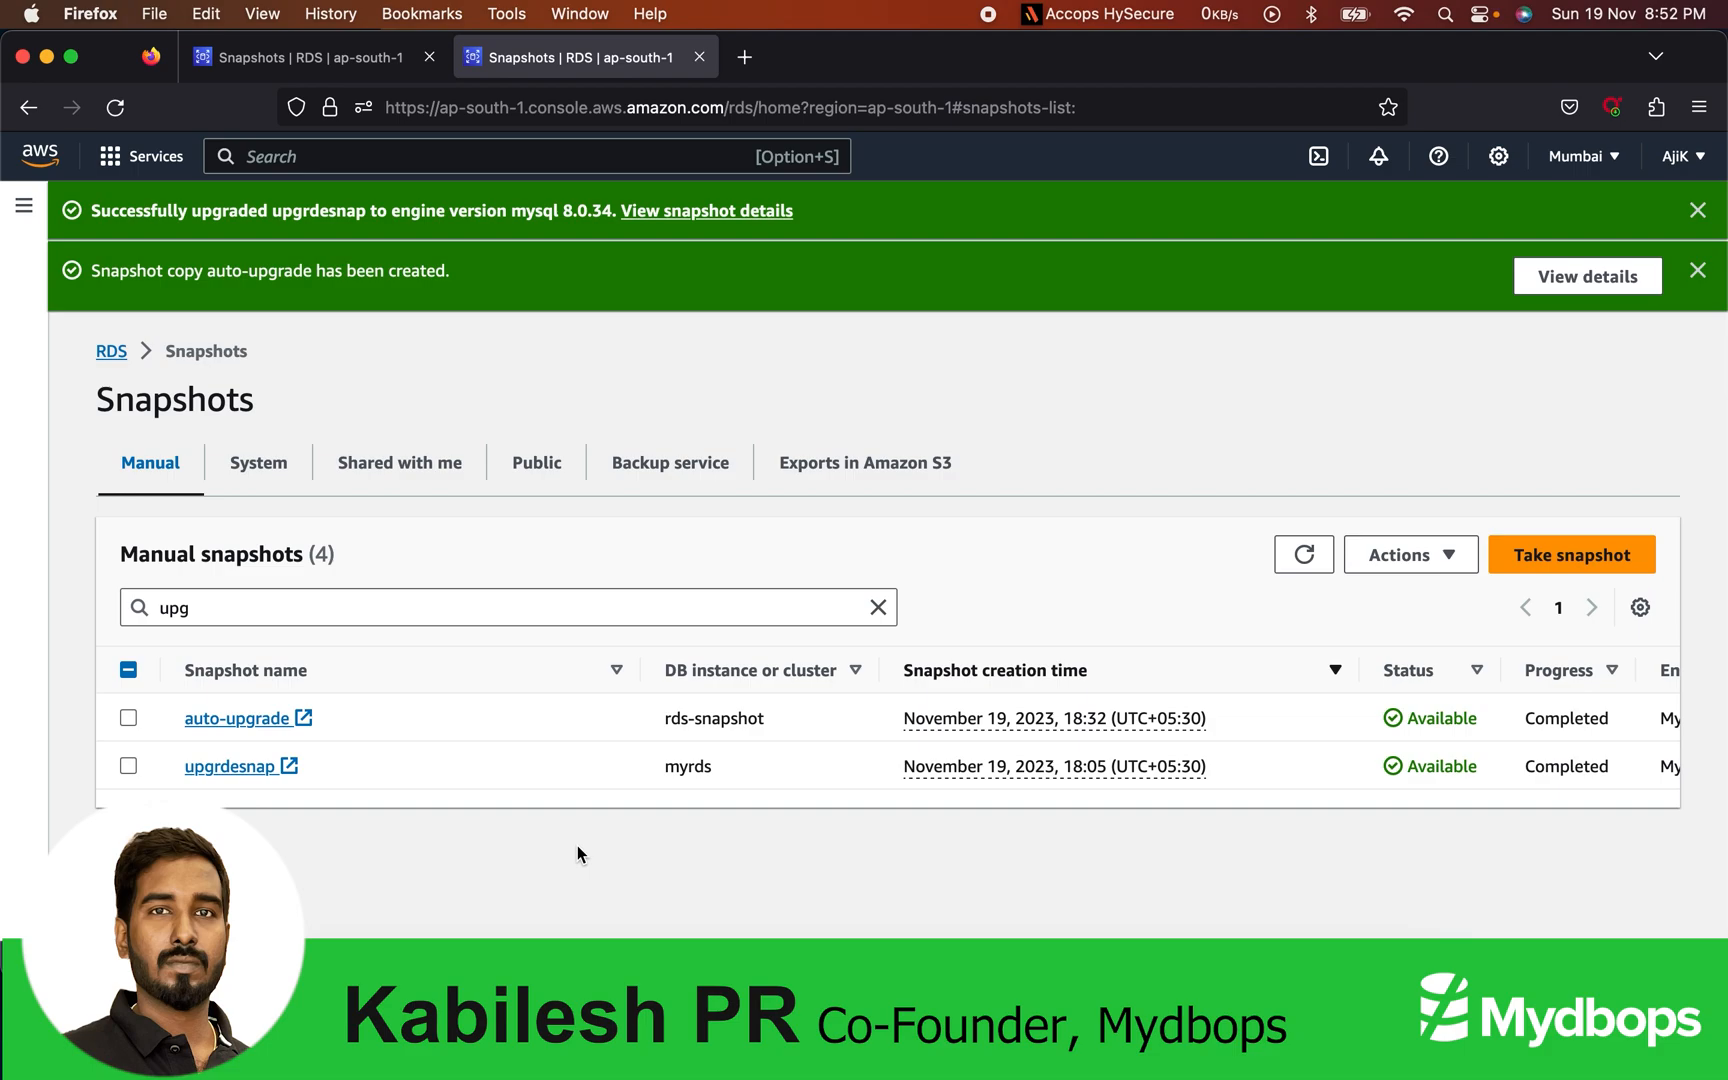
mouse_move(226, 791)
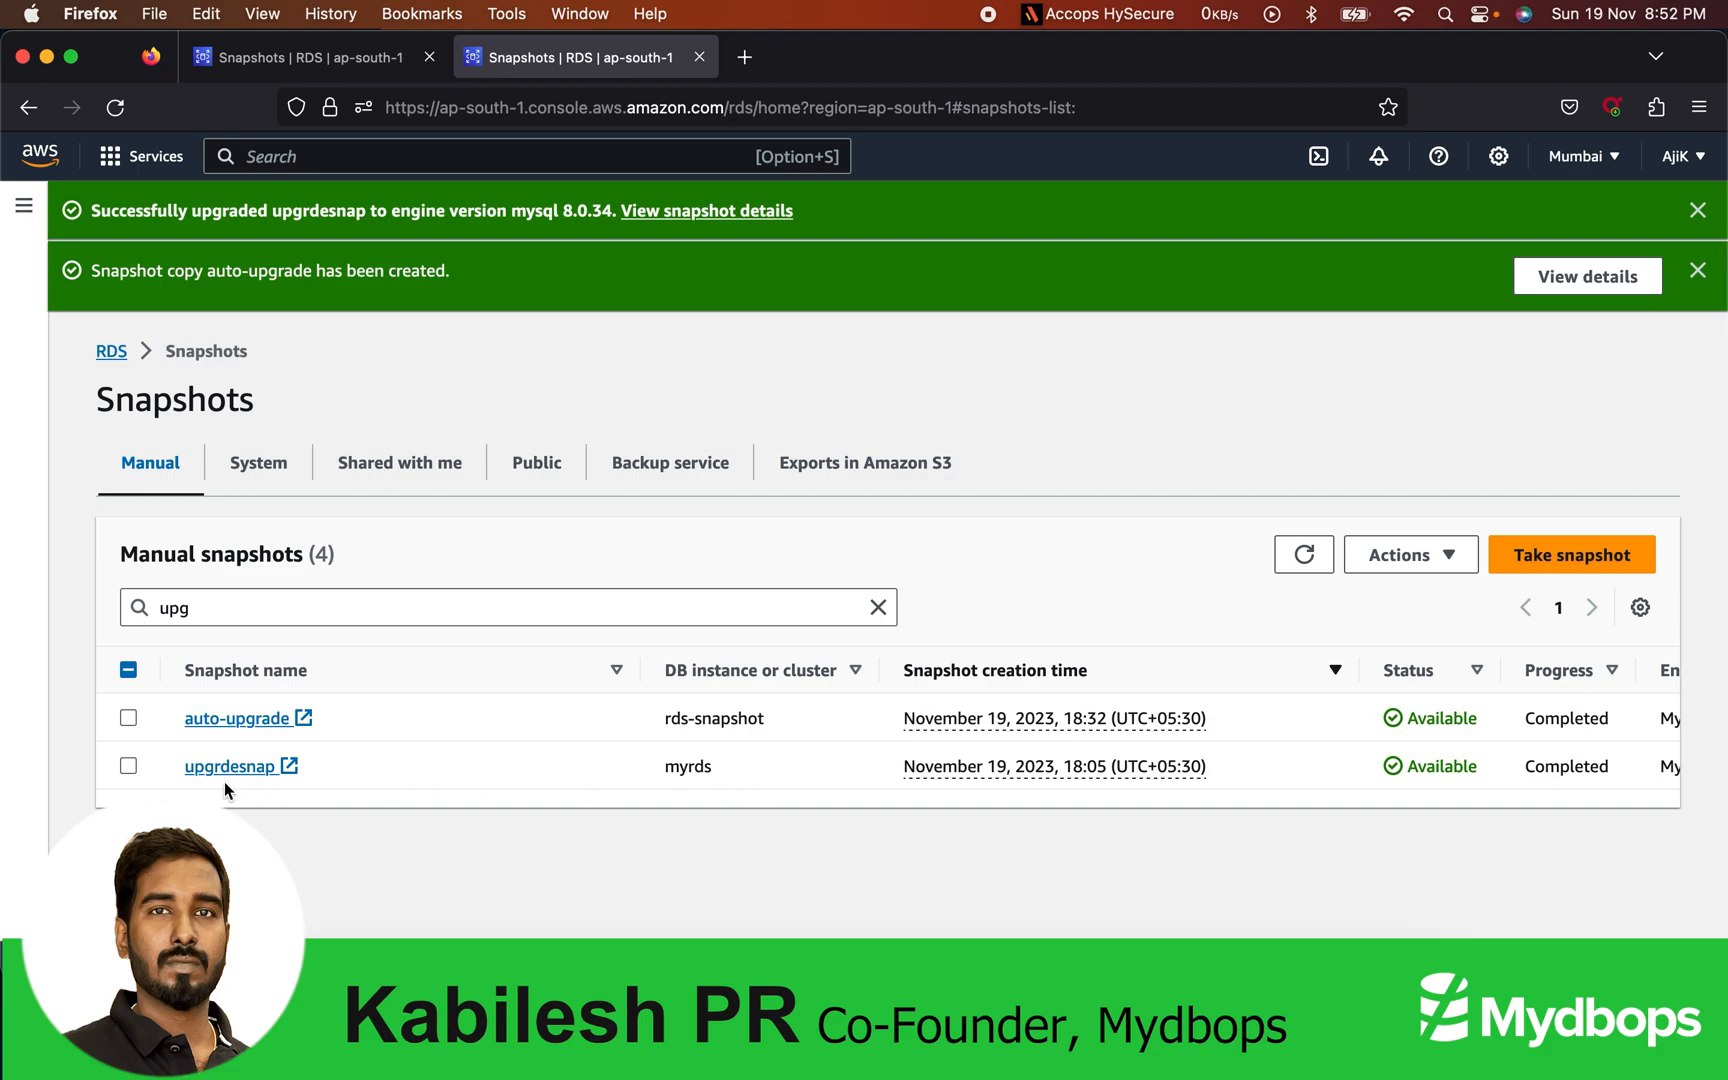
Step: Open the upgrdesnap snapshot's details, now showing engine version 8.0.34
scroll("right", 3)
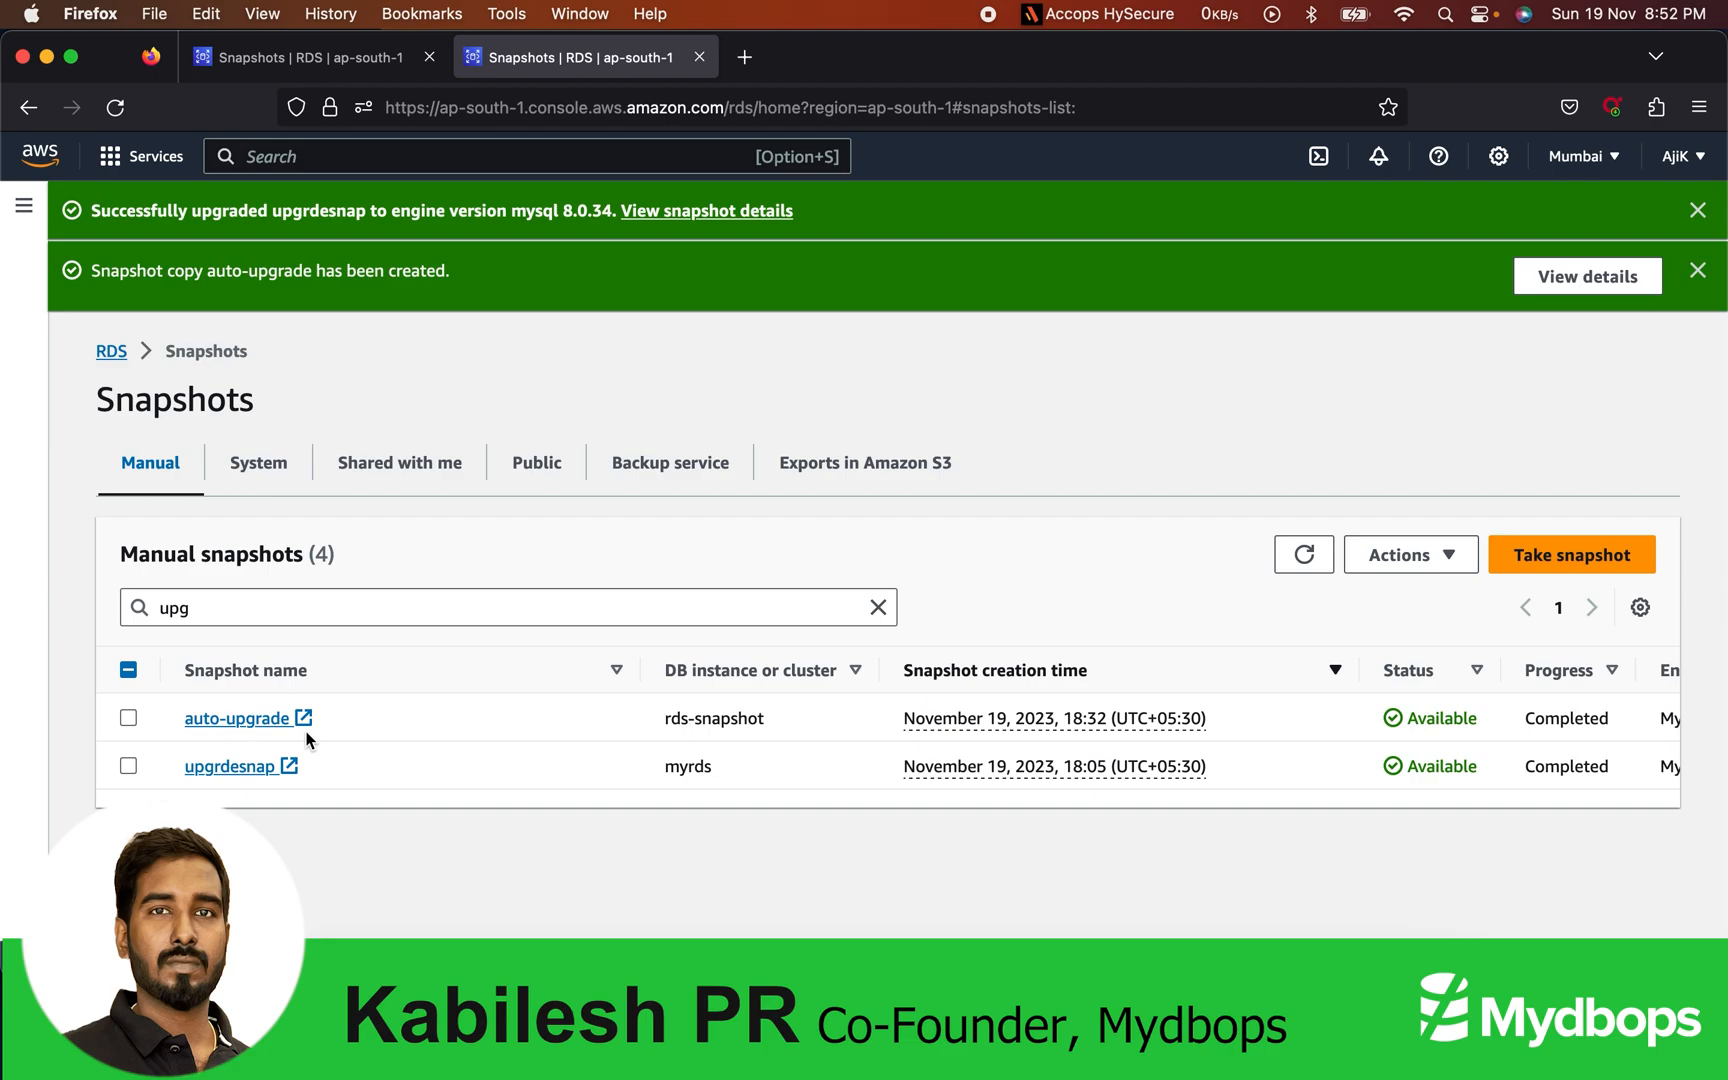
mouse_move(229, 766)
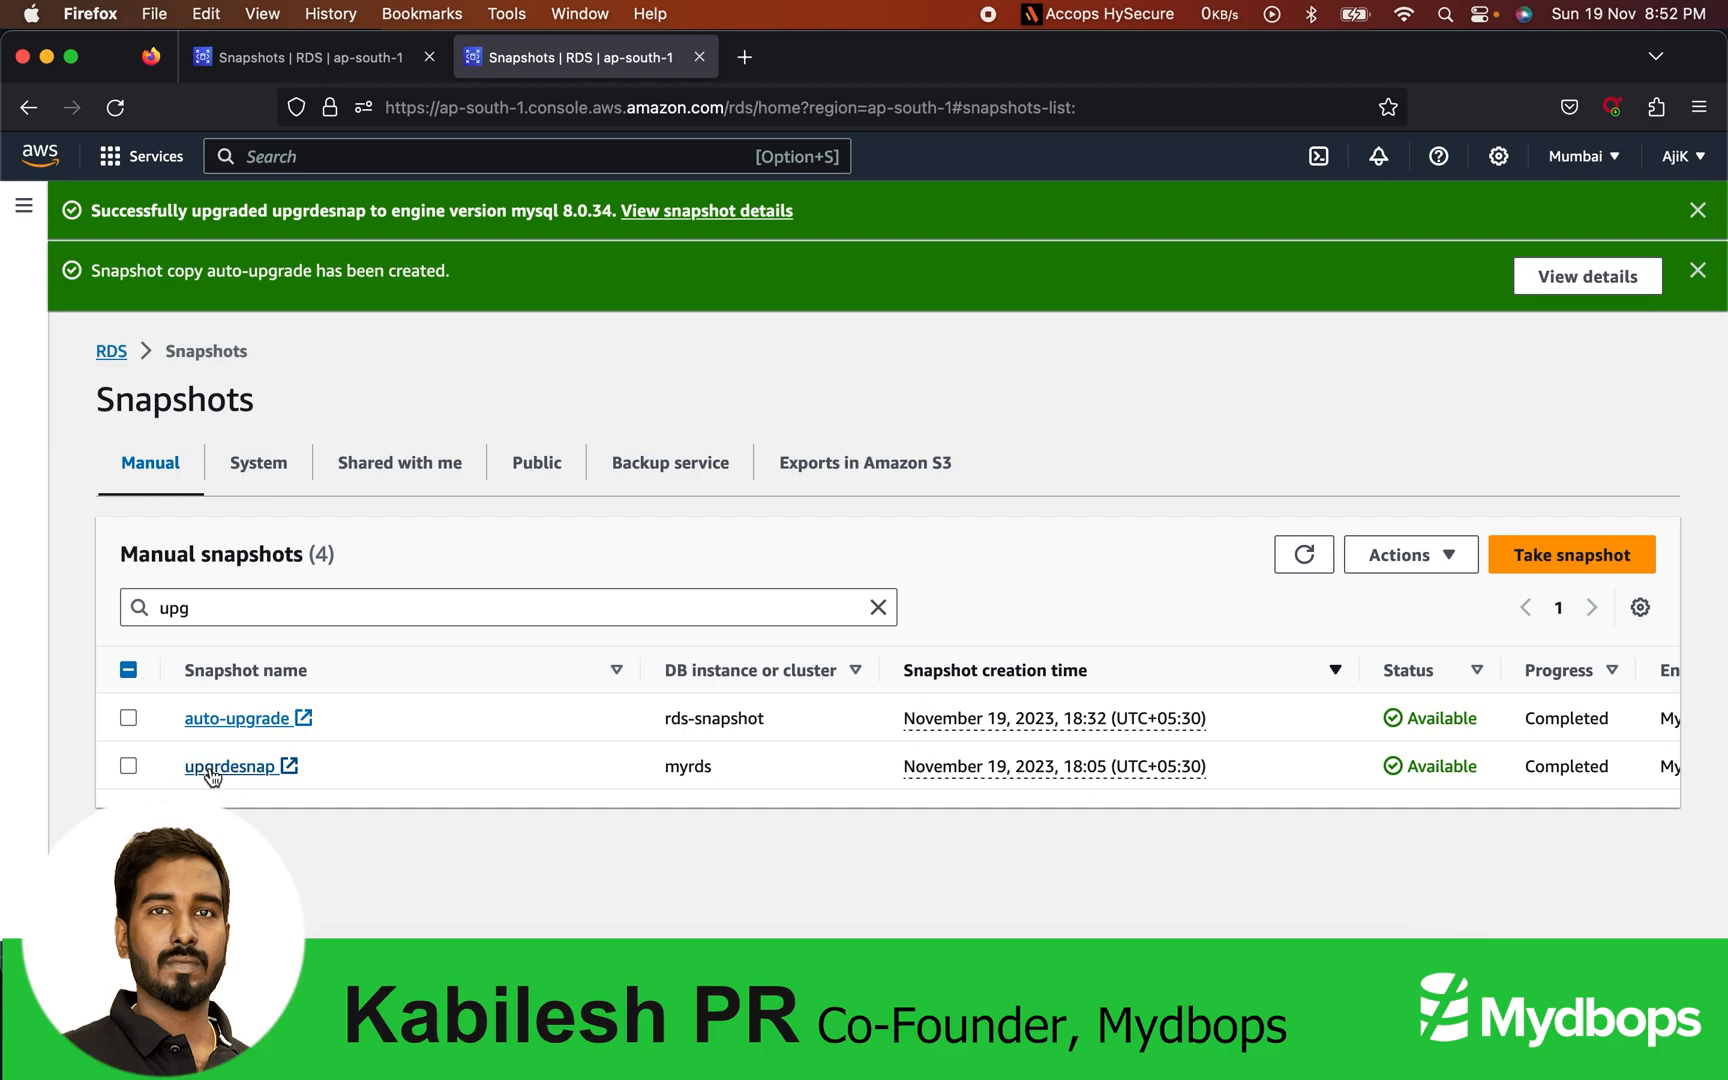
left_click(233, 766)
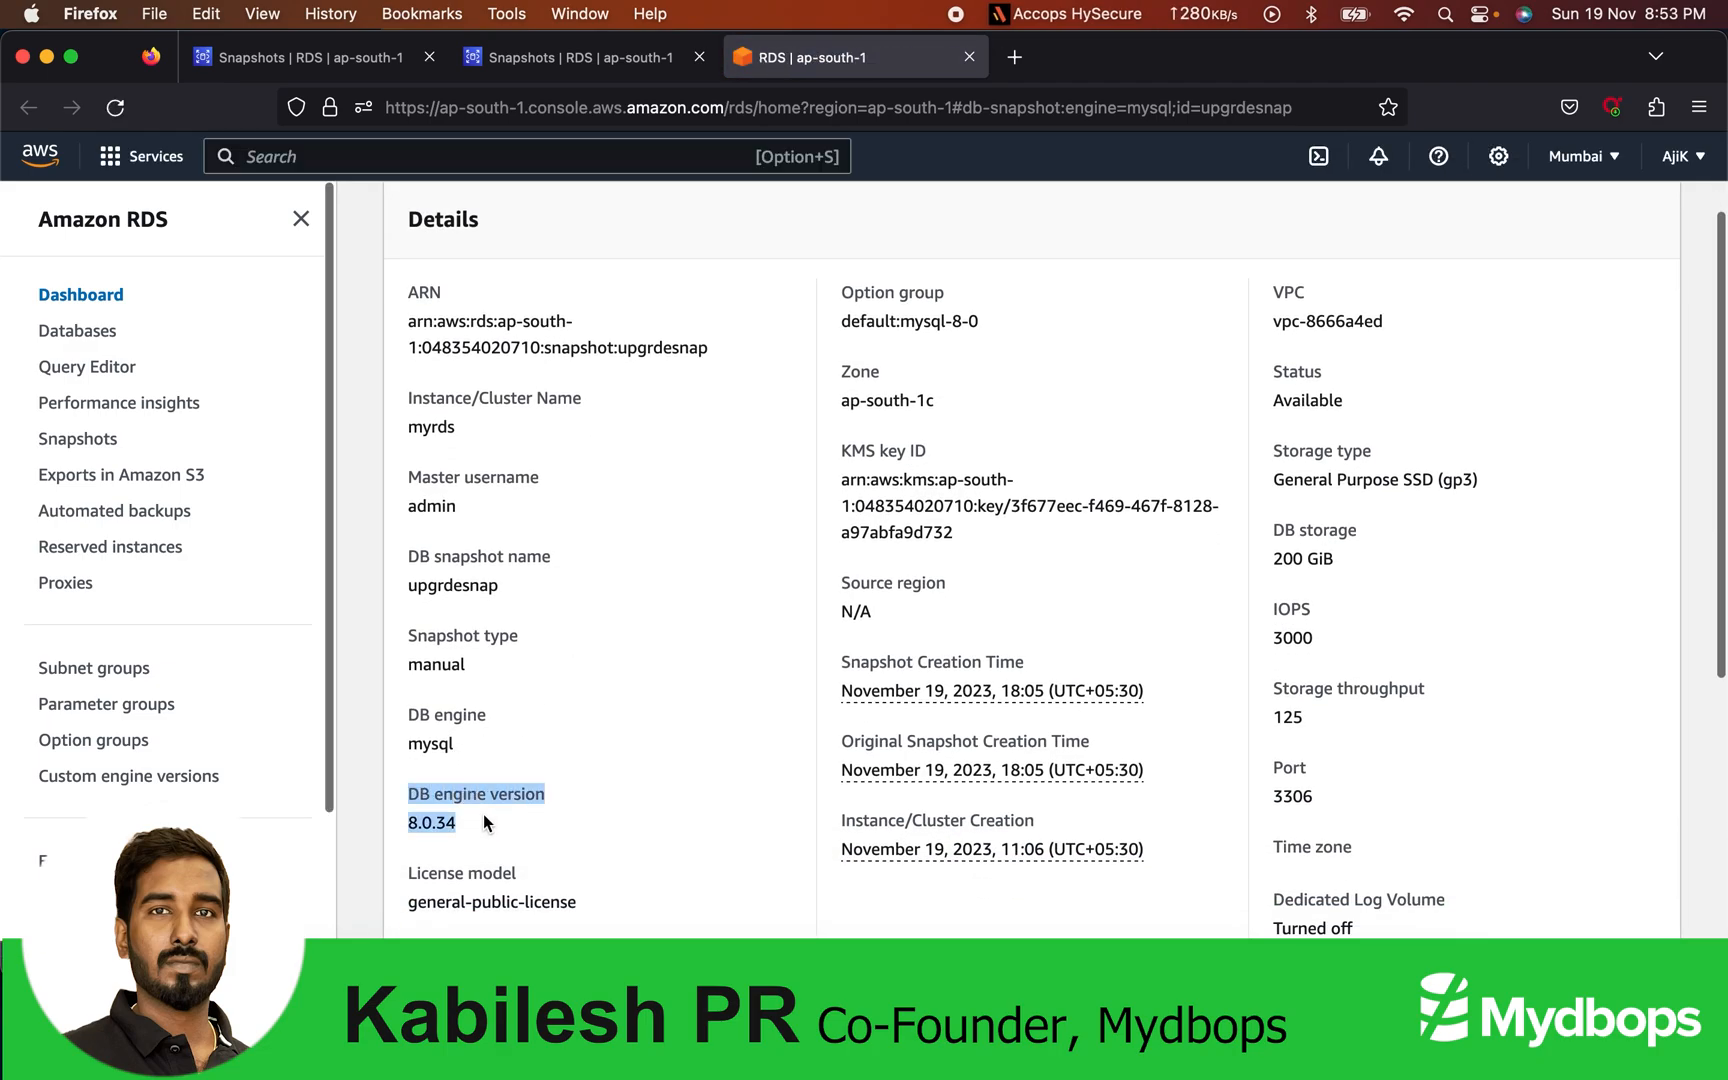
mouse_move(623, 780)
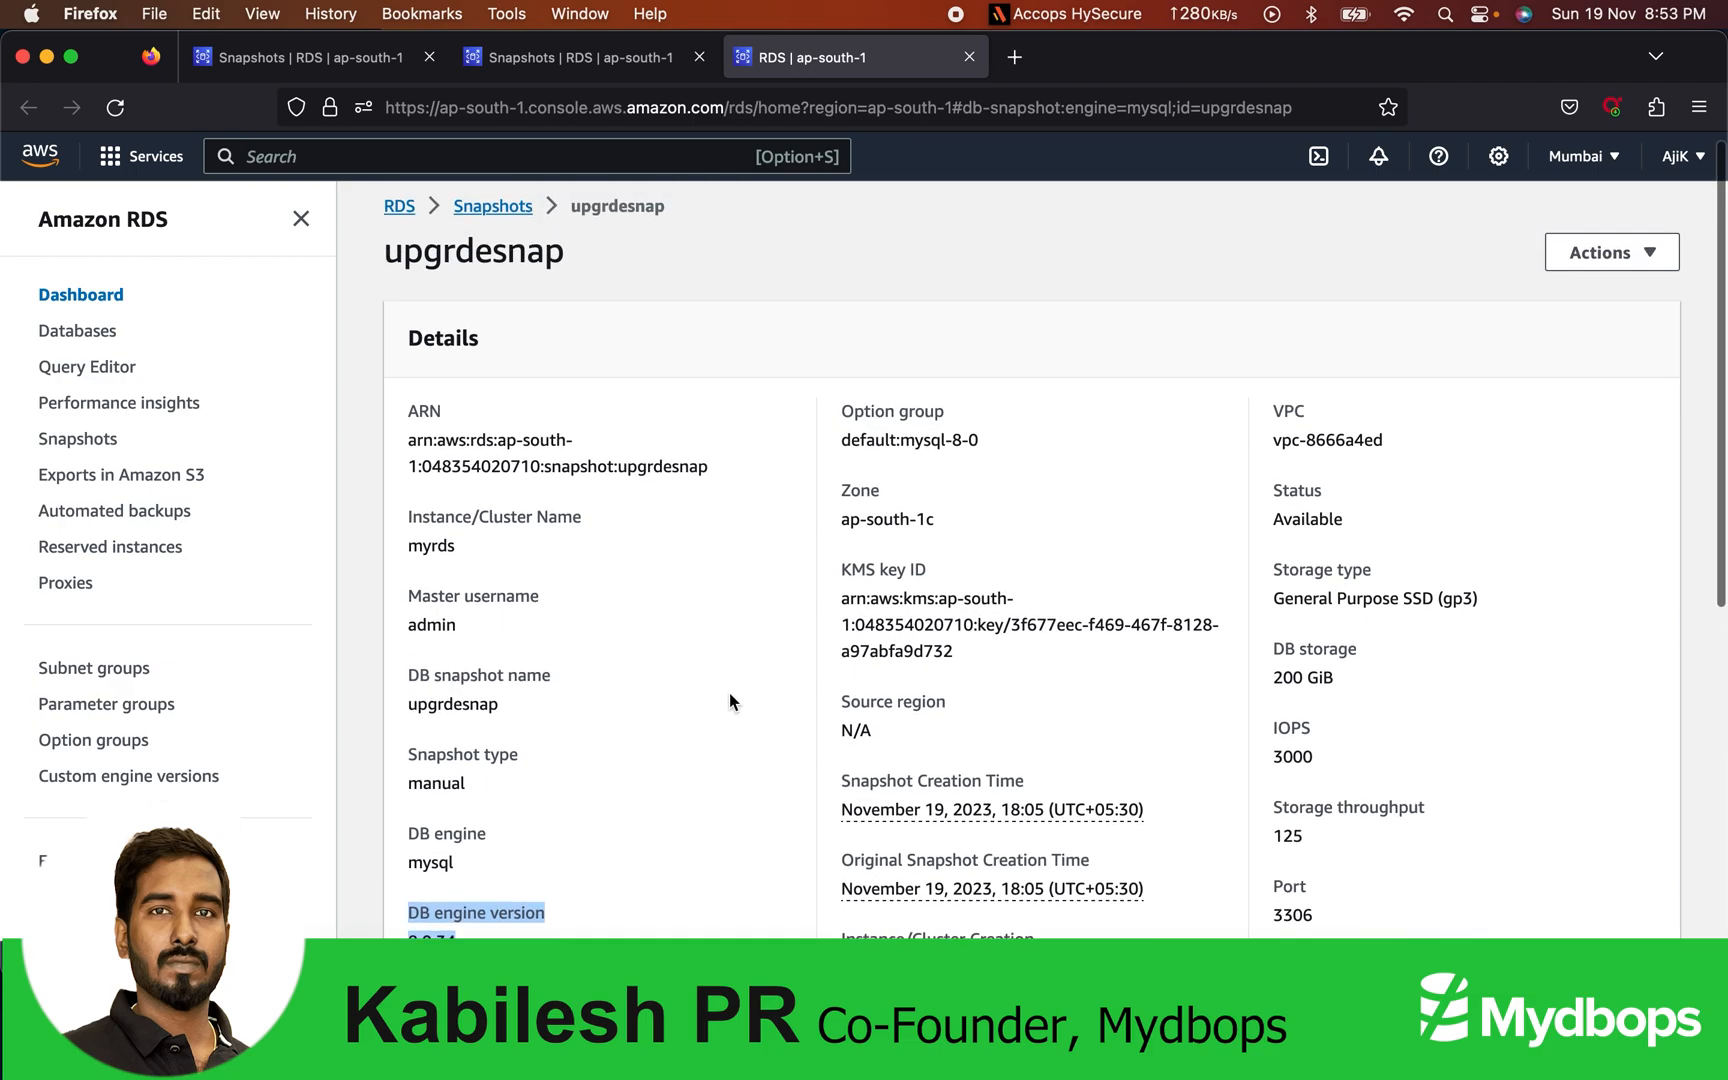
Step: Choose Restore snapshot from upgrdesnap's Actions menu
left_click(1610, 251)
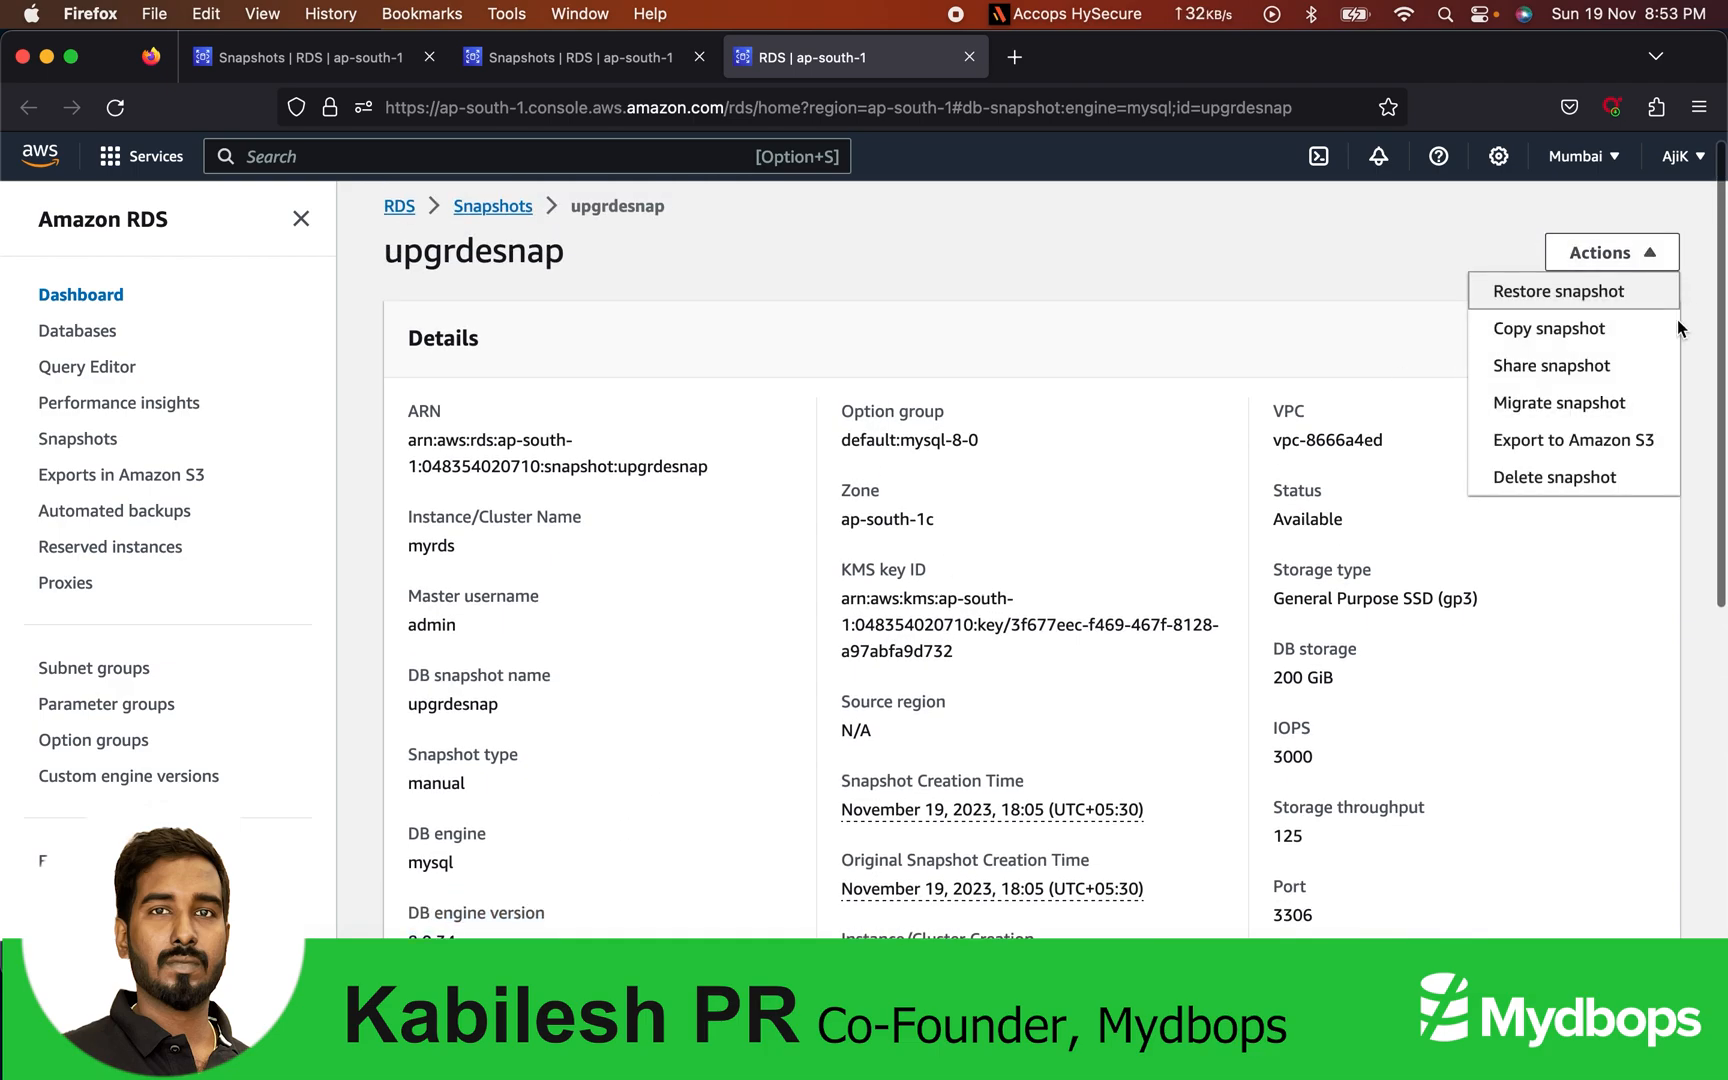
mouse_move(1574, 365)
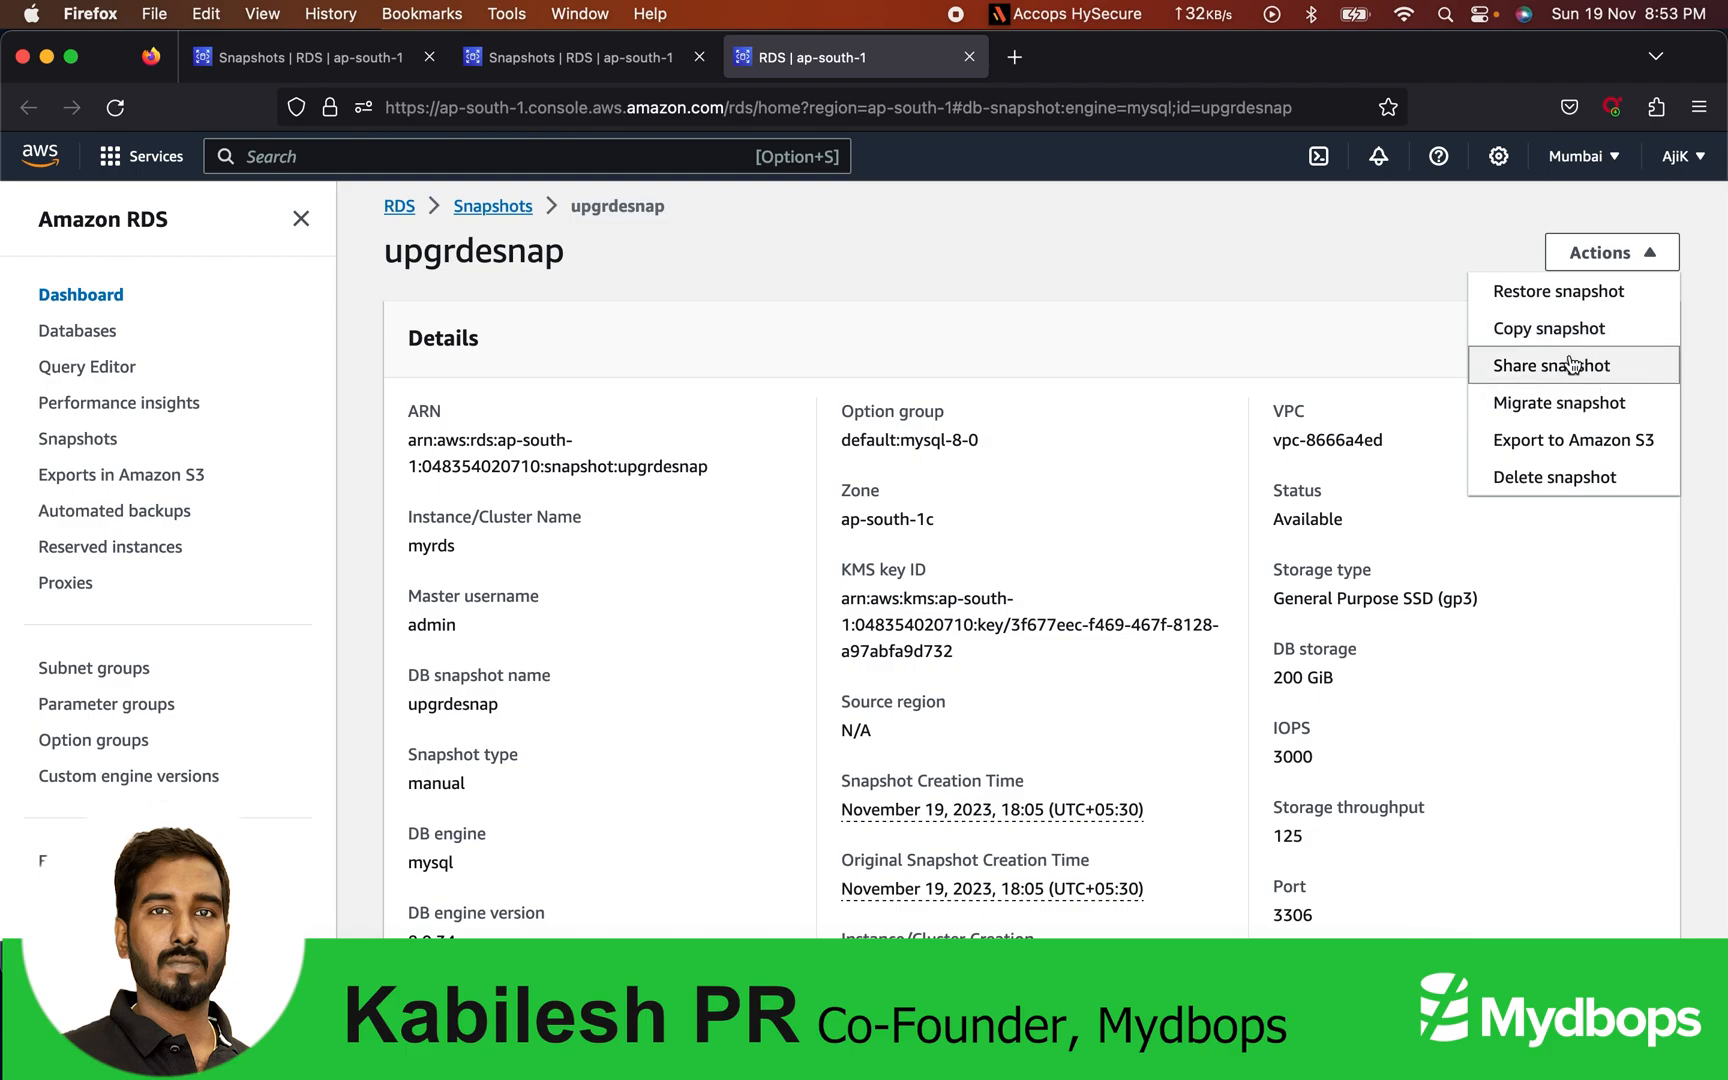
left_click(1558, 290)
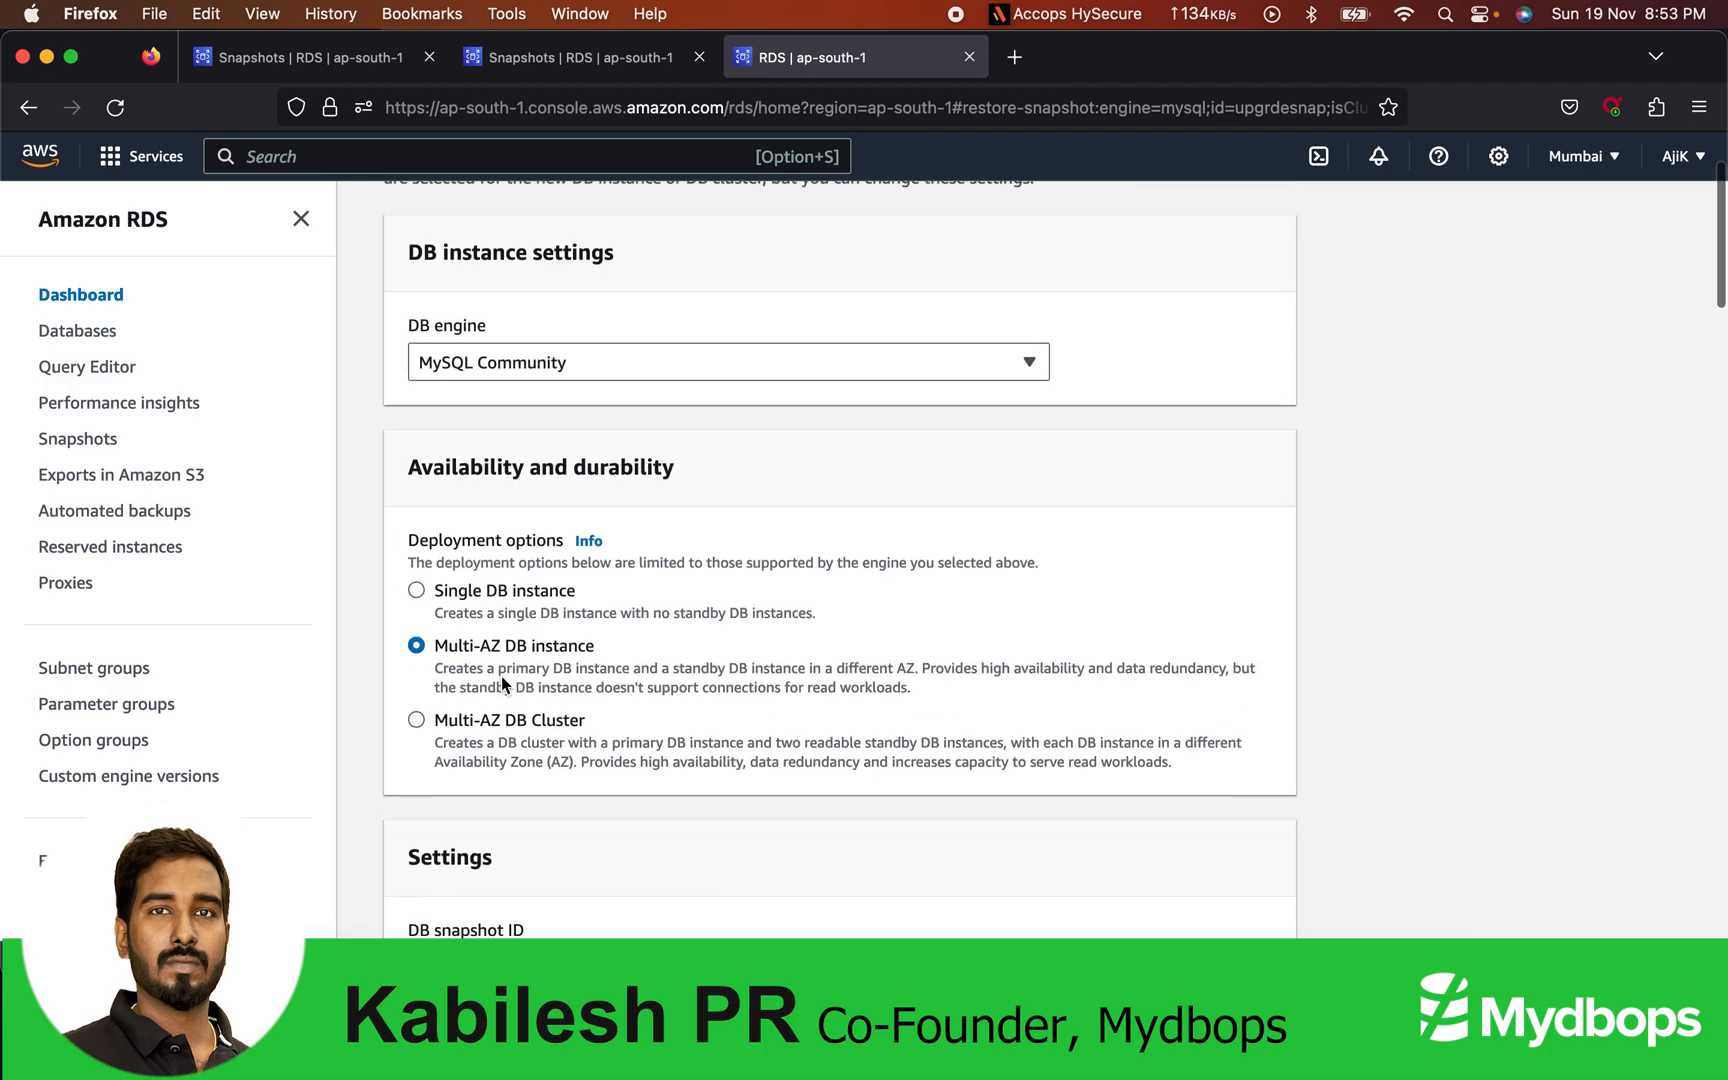
Step: Restore upgrdesnap as single DB instance mysql-snap-restore
scroll("up", 3)
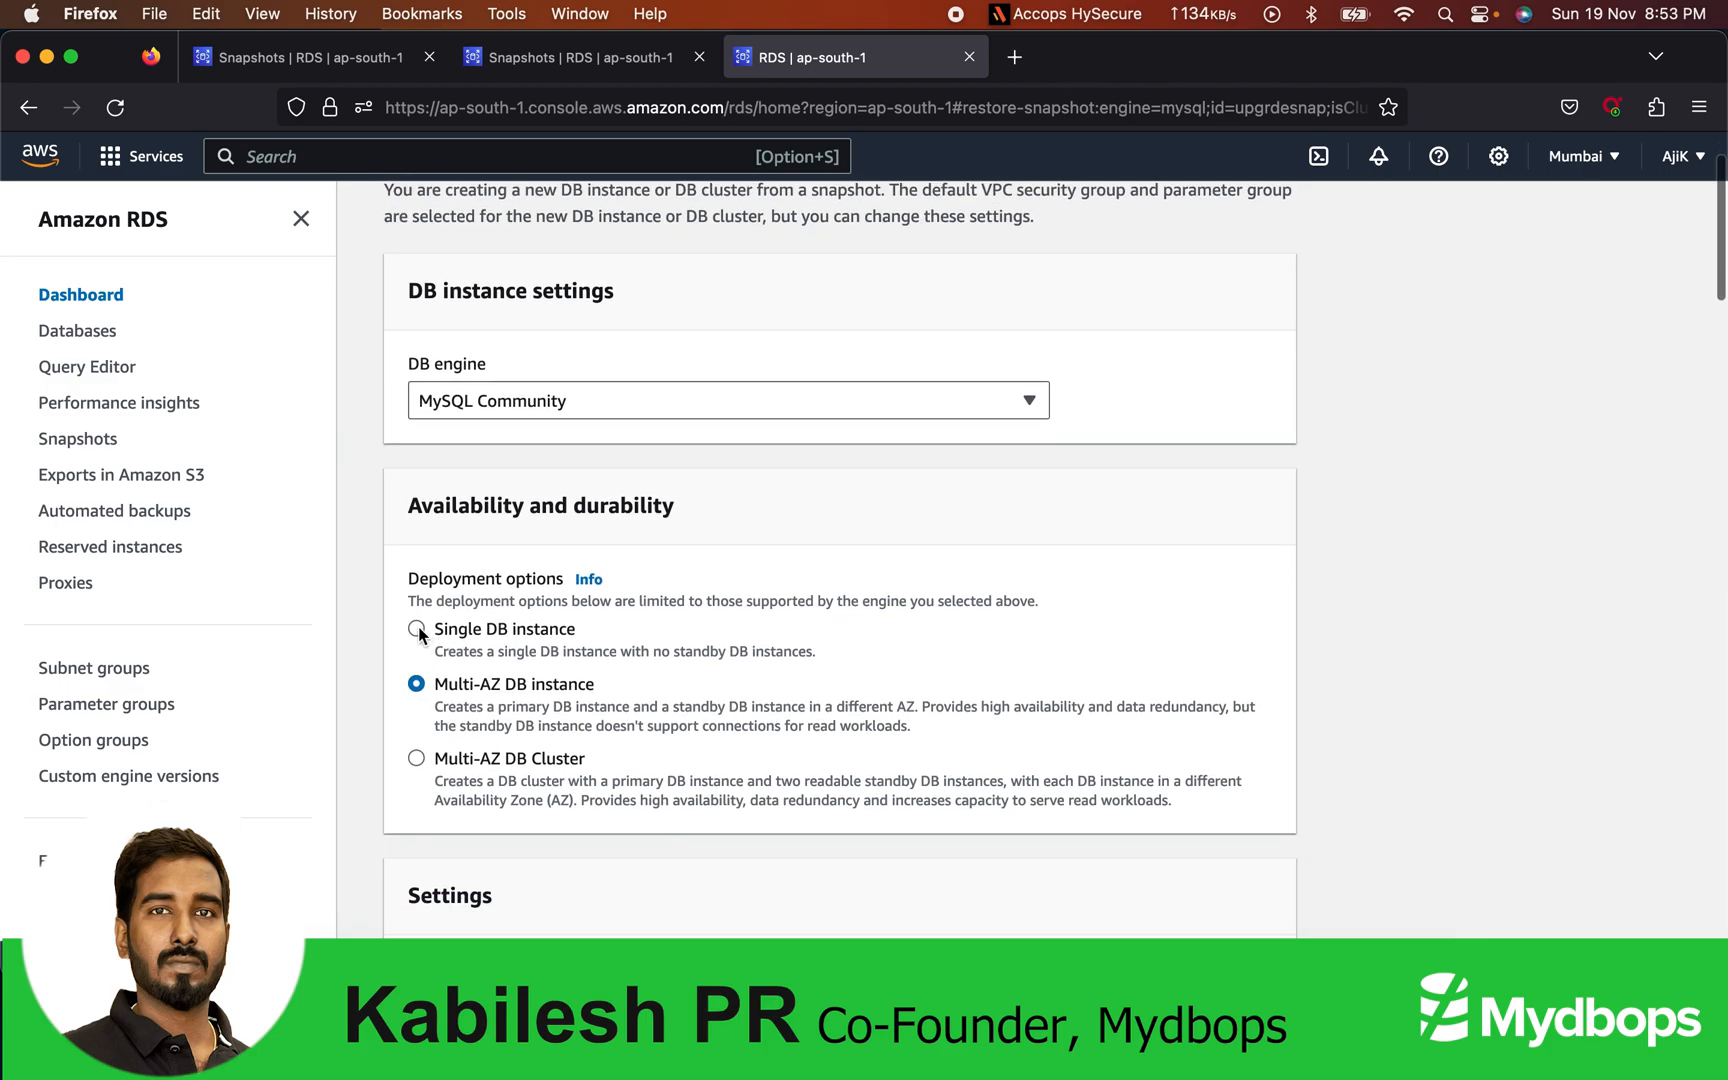
scroll("down", 3)
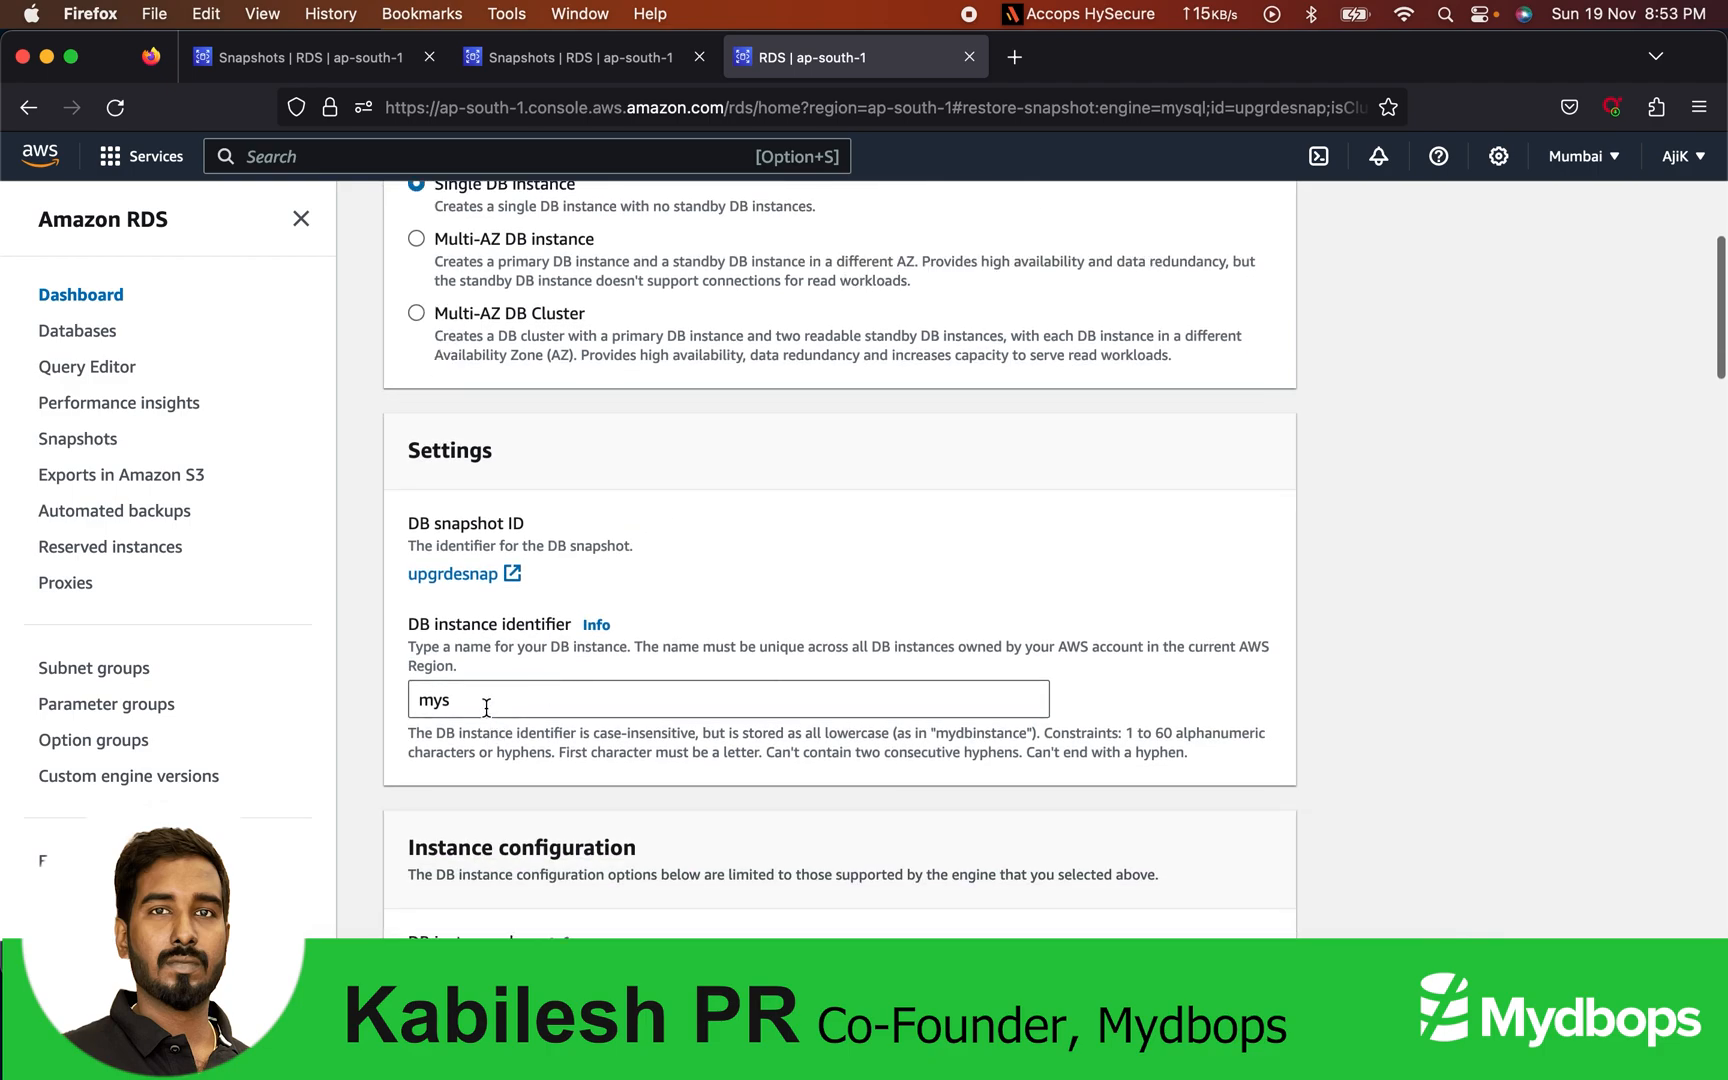
type("ql")
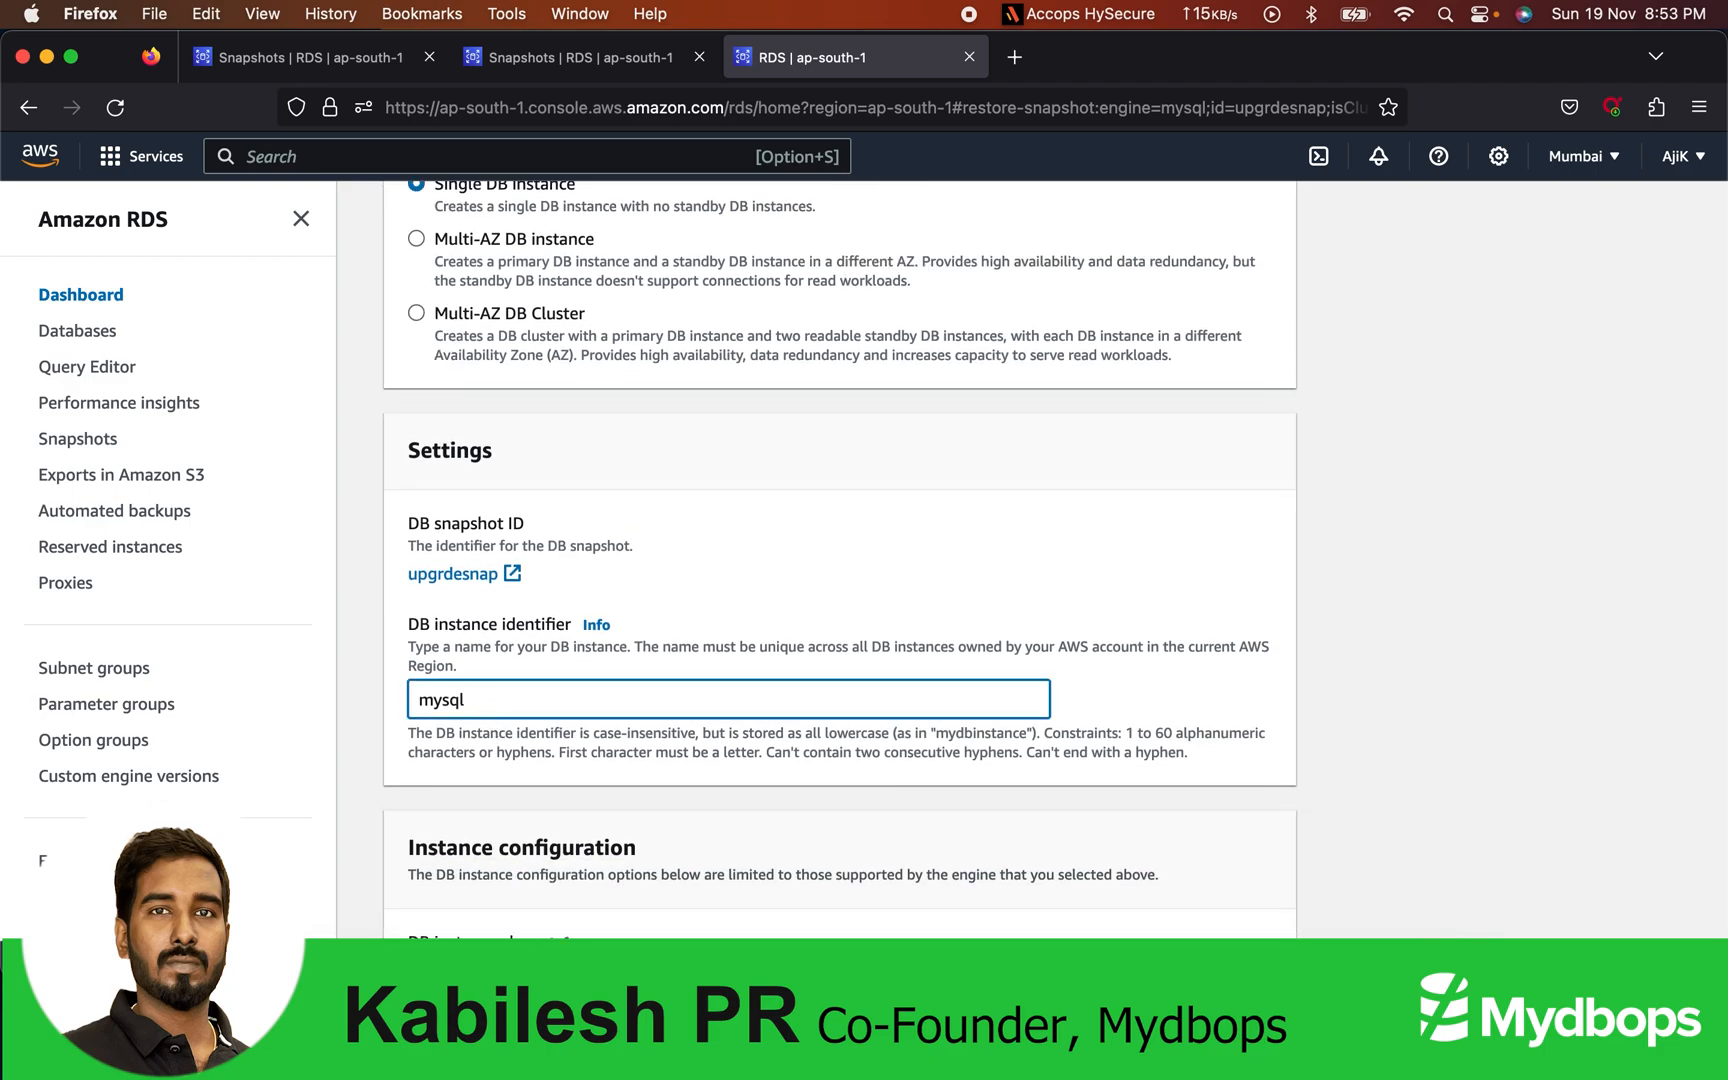
type("-sn")
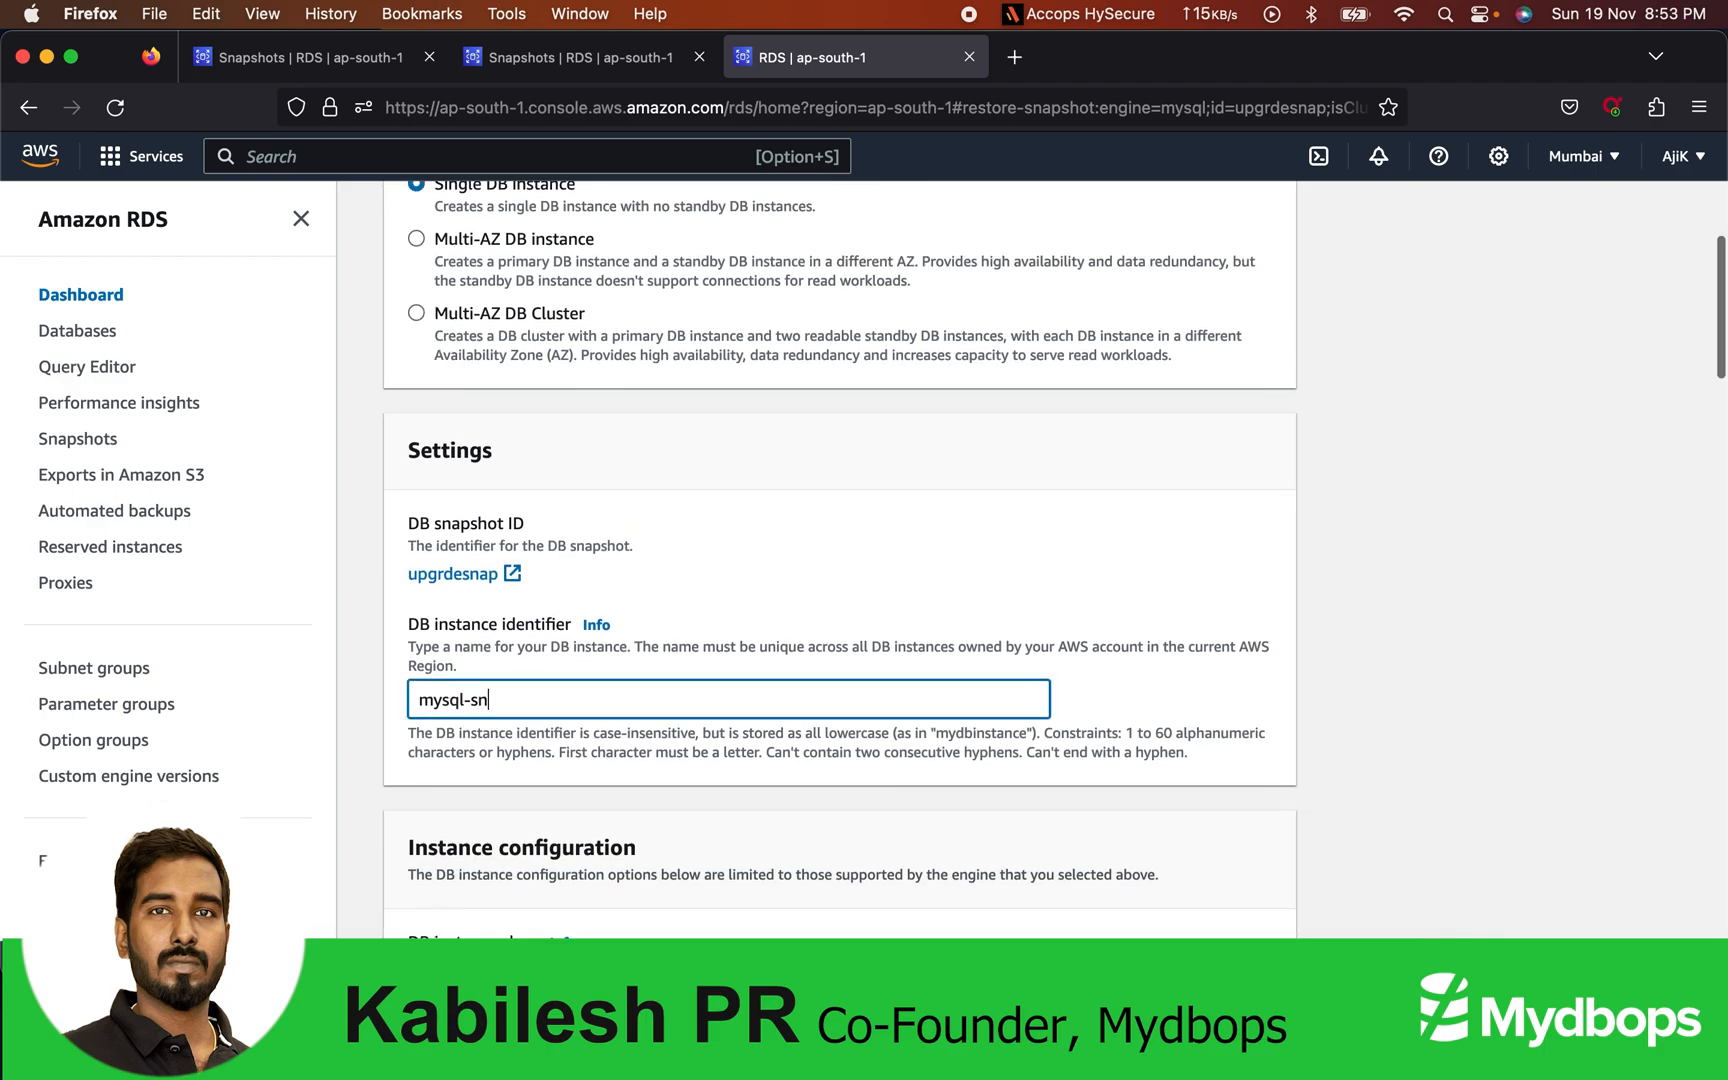
type("ap-re")
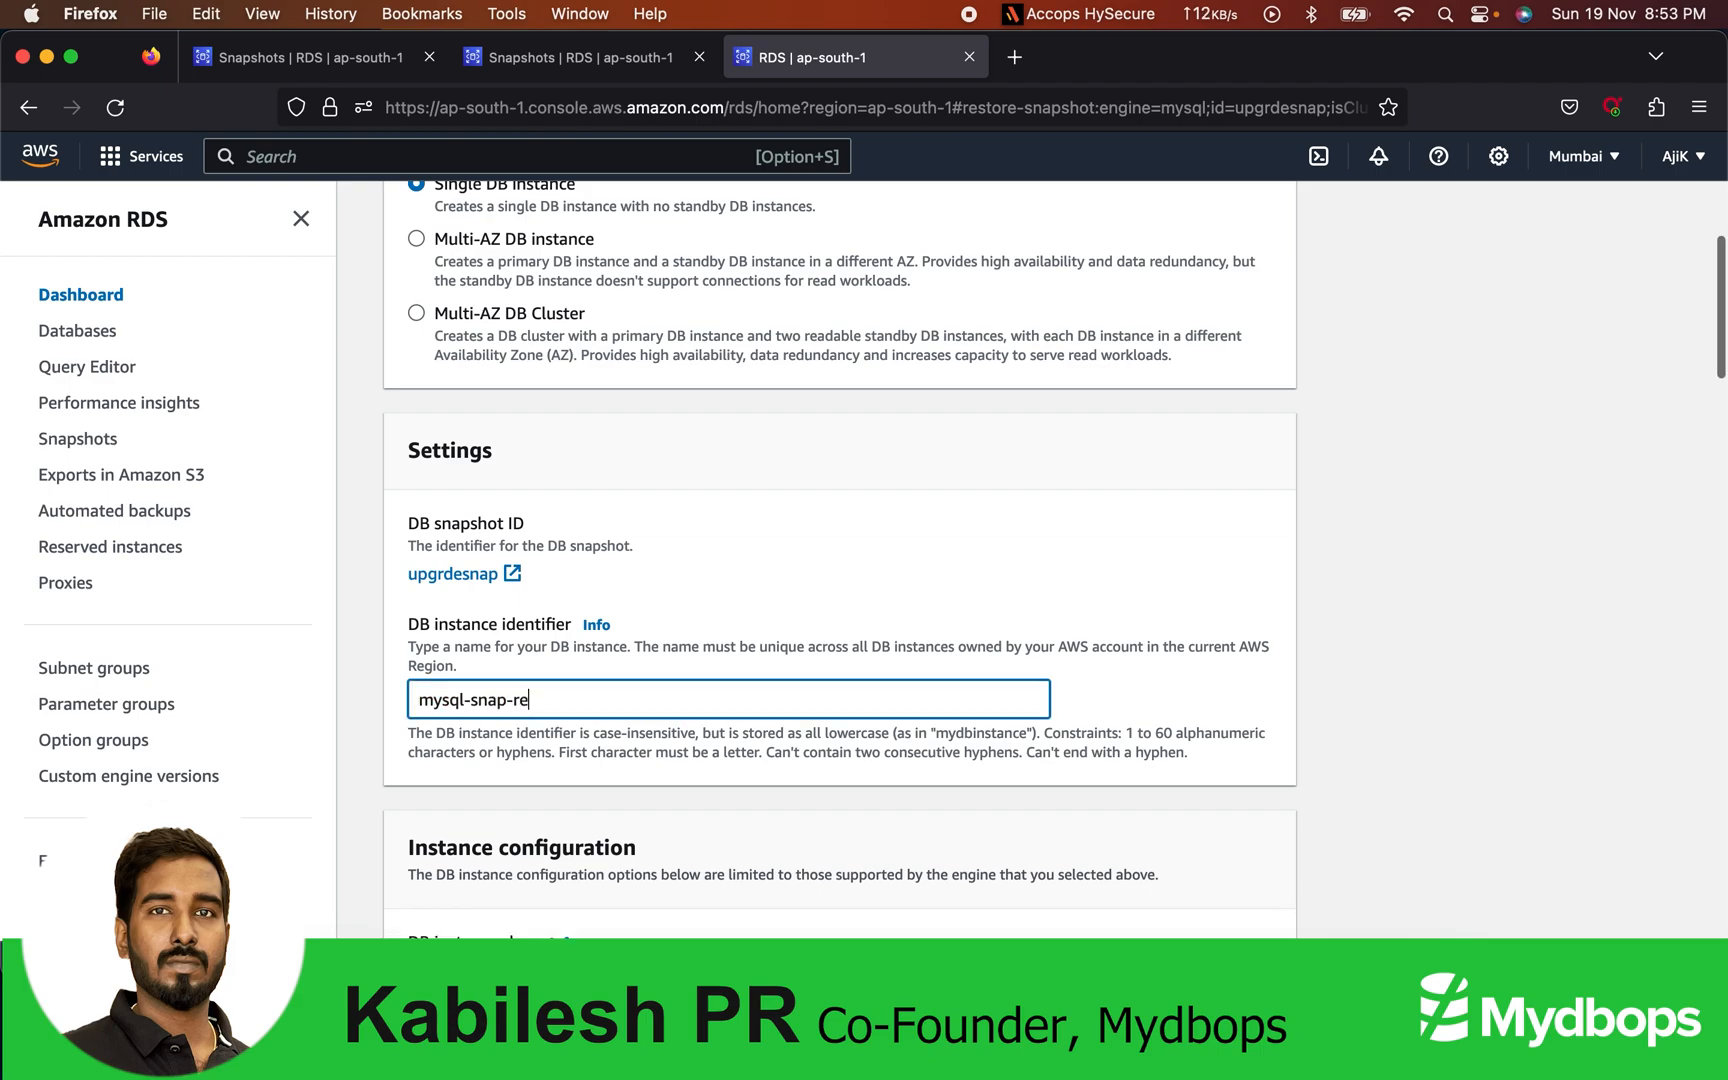
type("store")
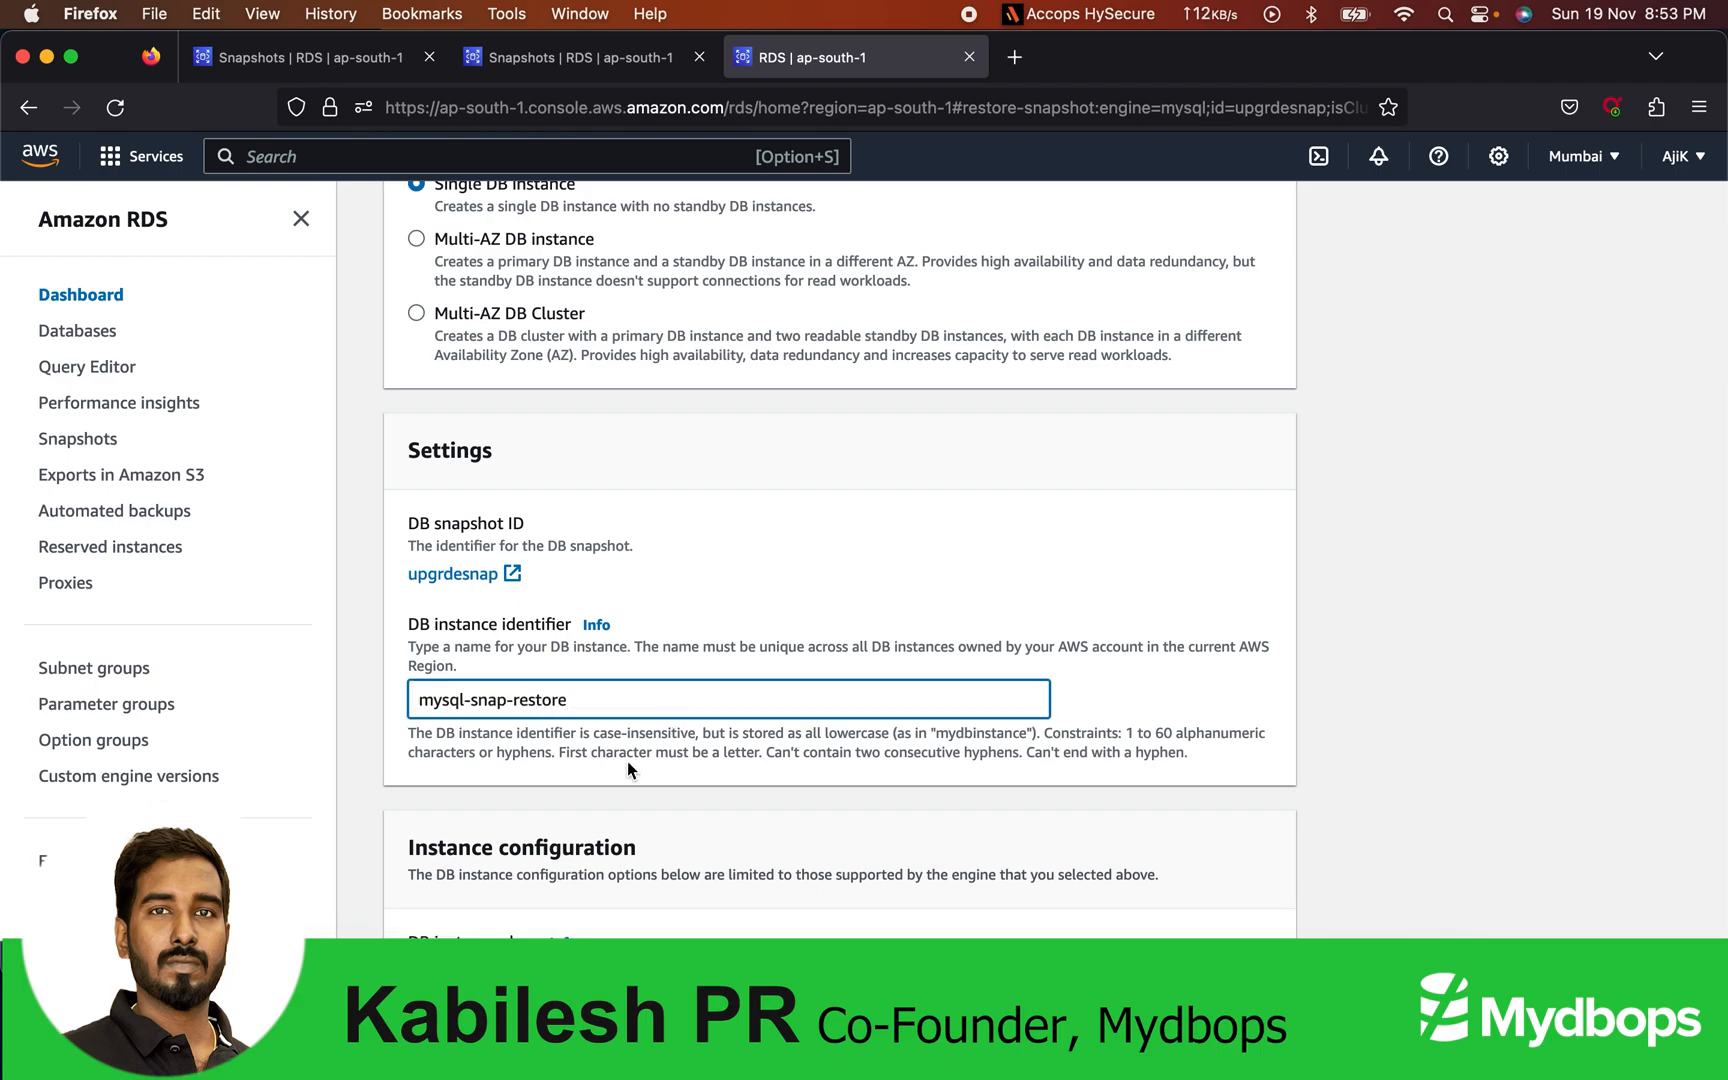
scroll("down", 3)
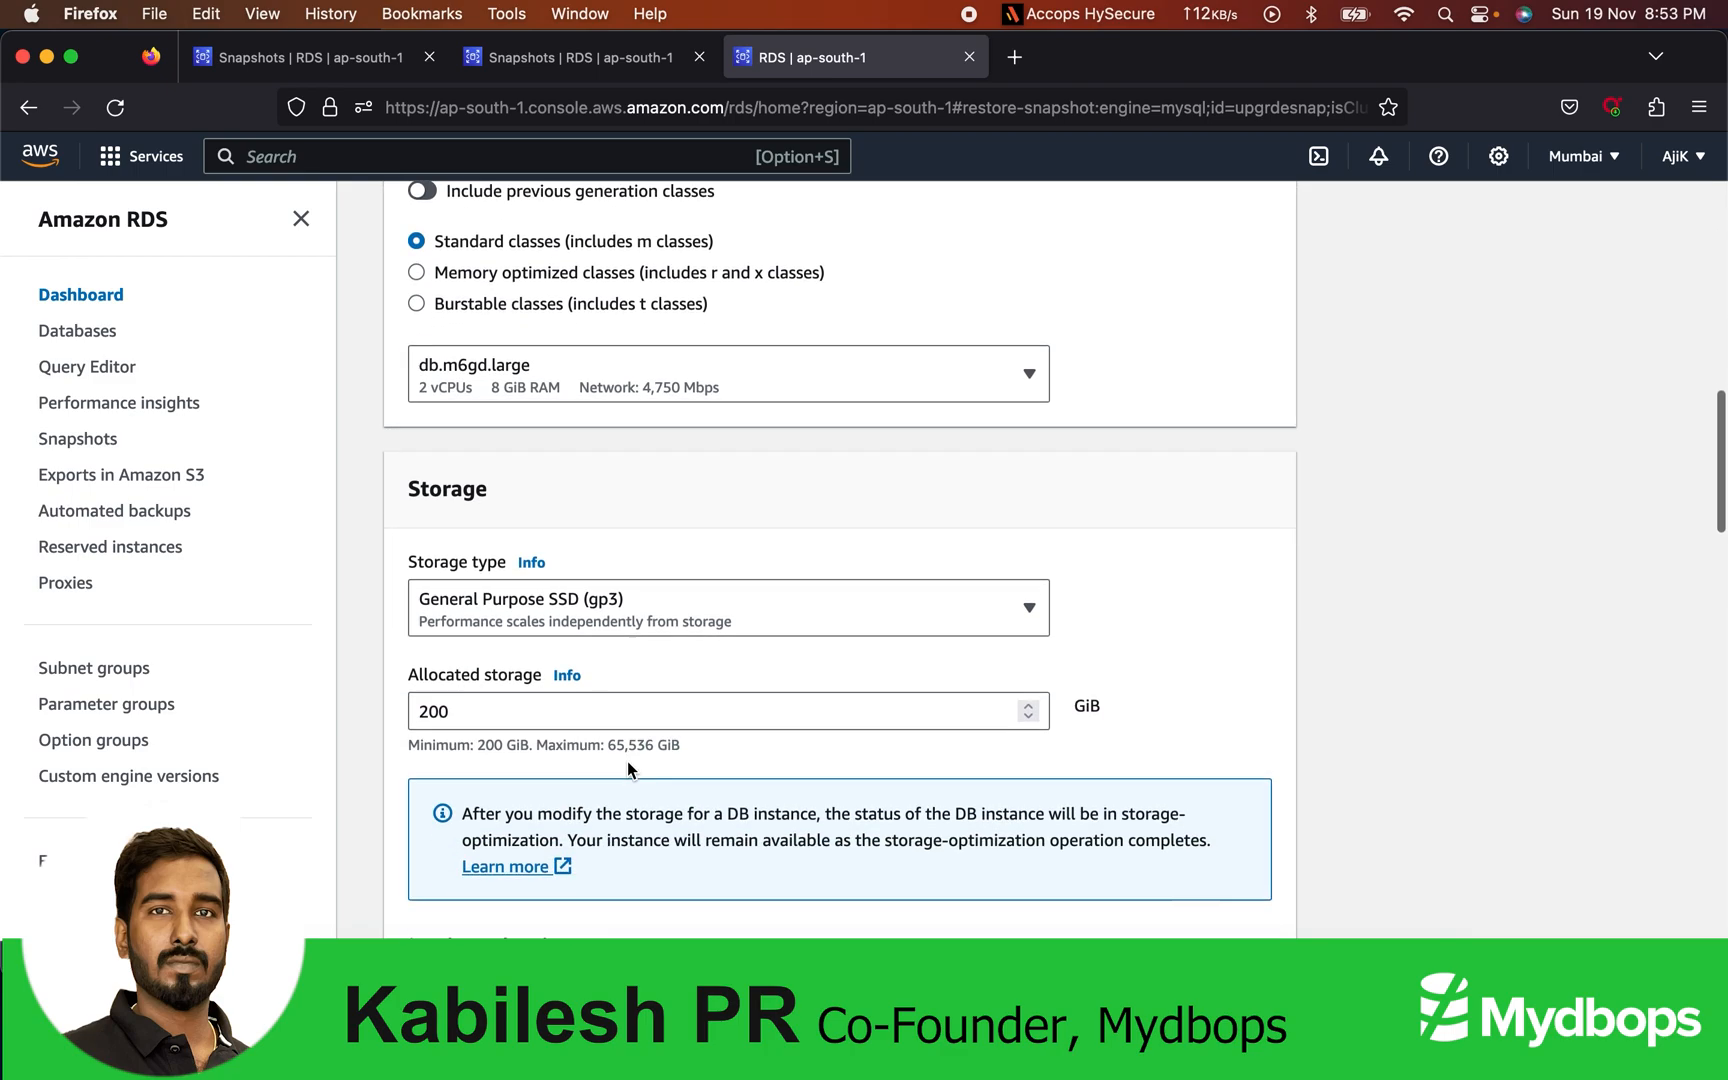
scroll("down", 3)
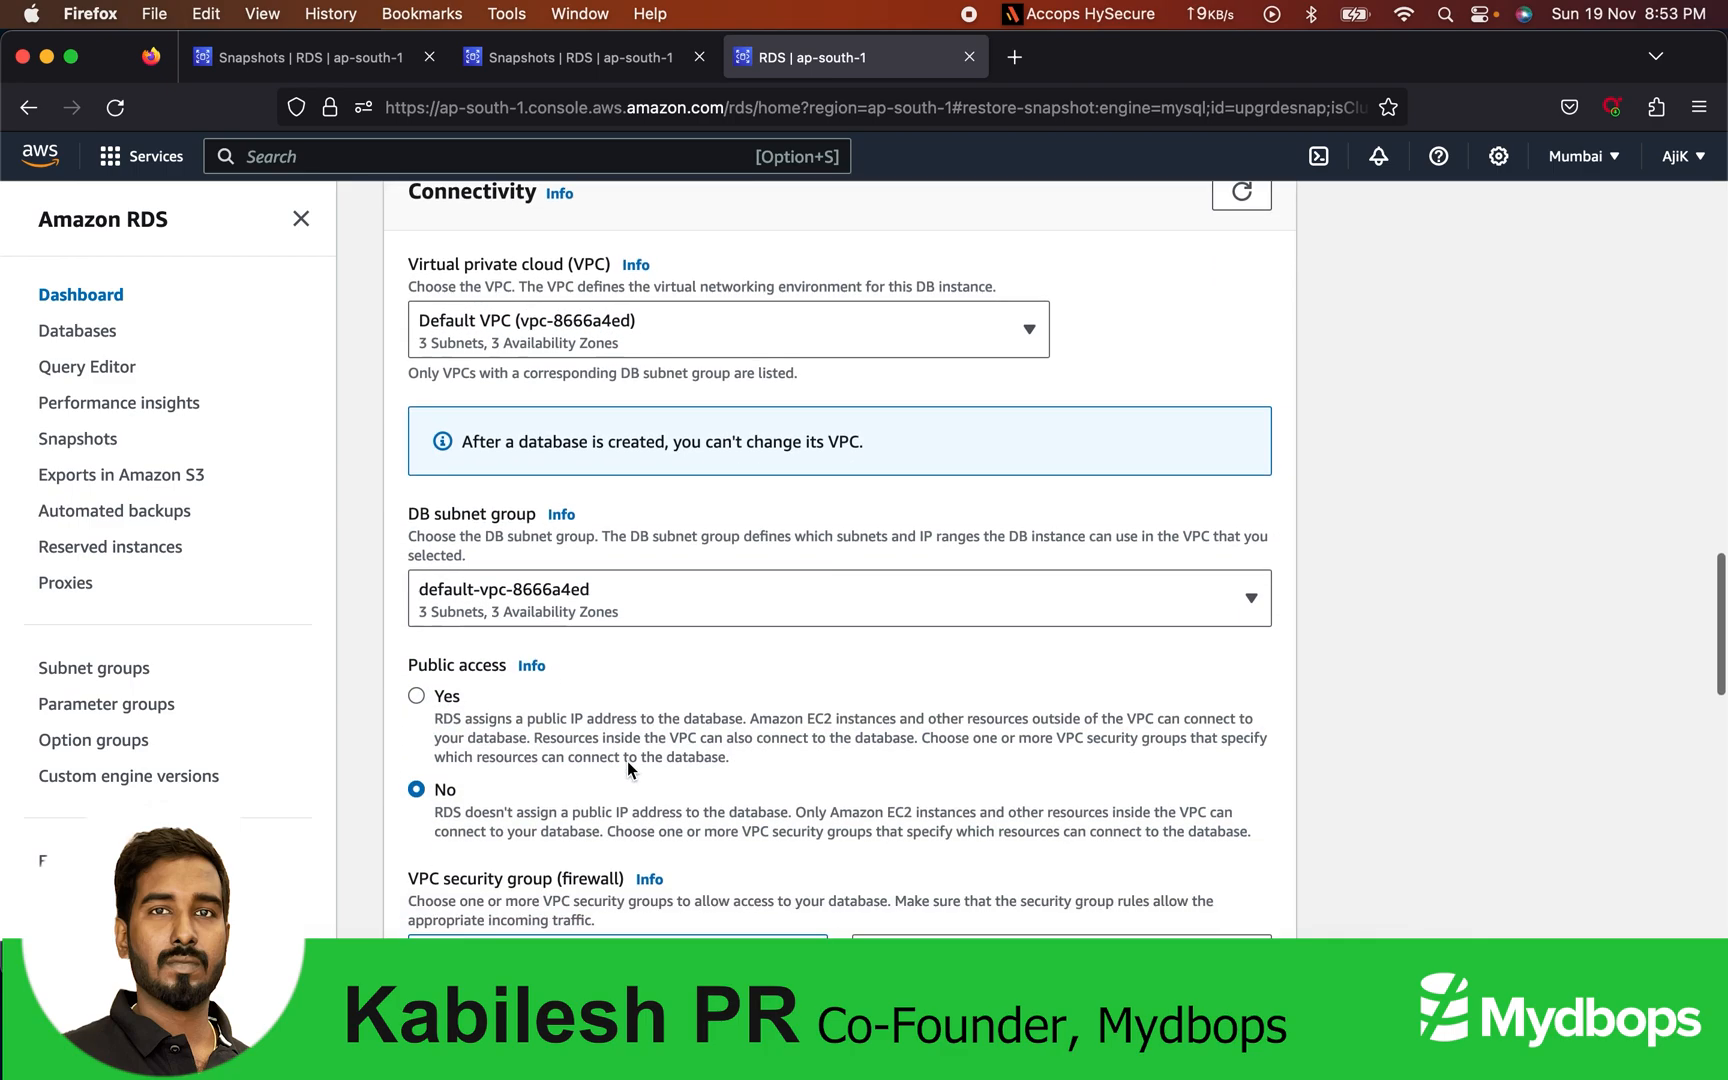
scroll("down", 3)
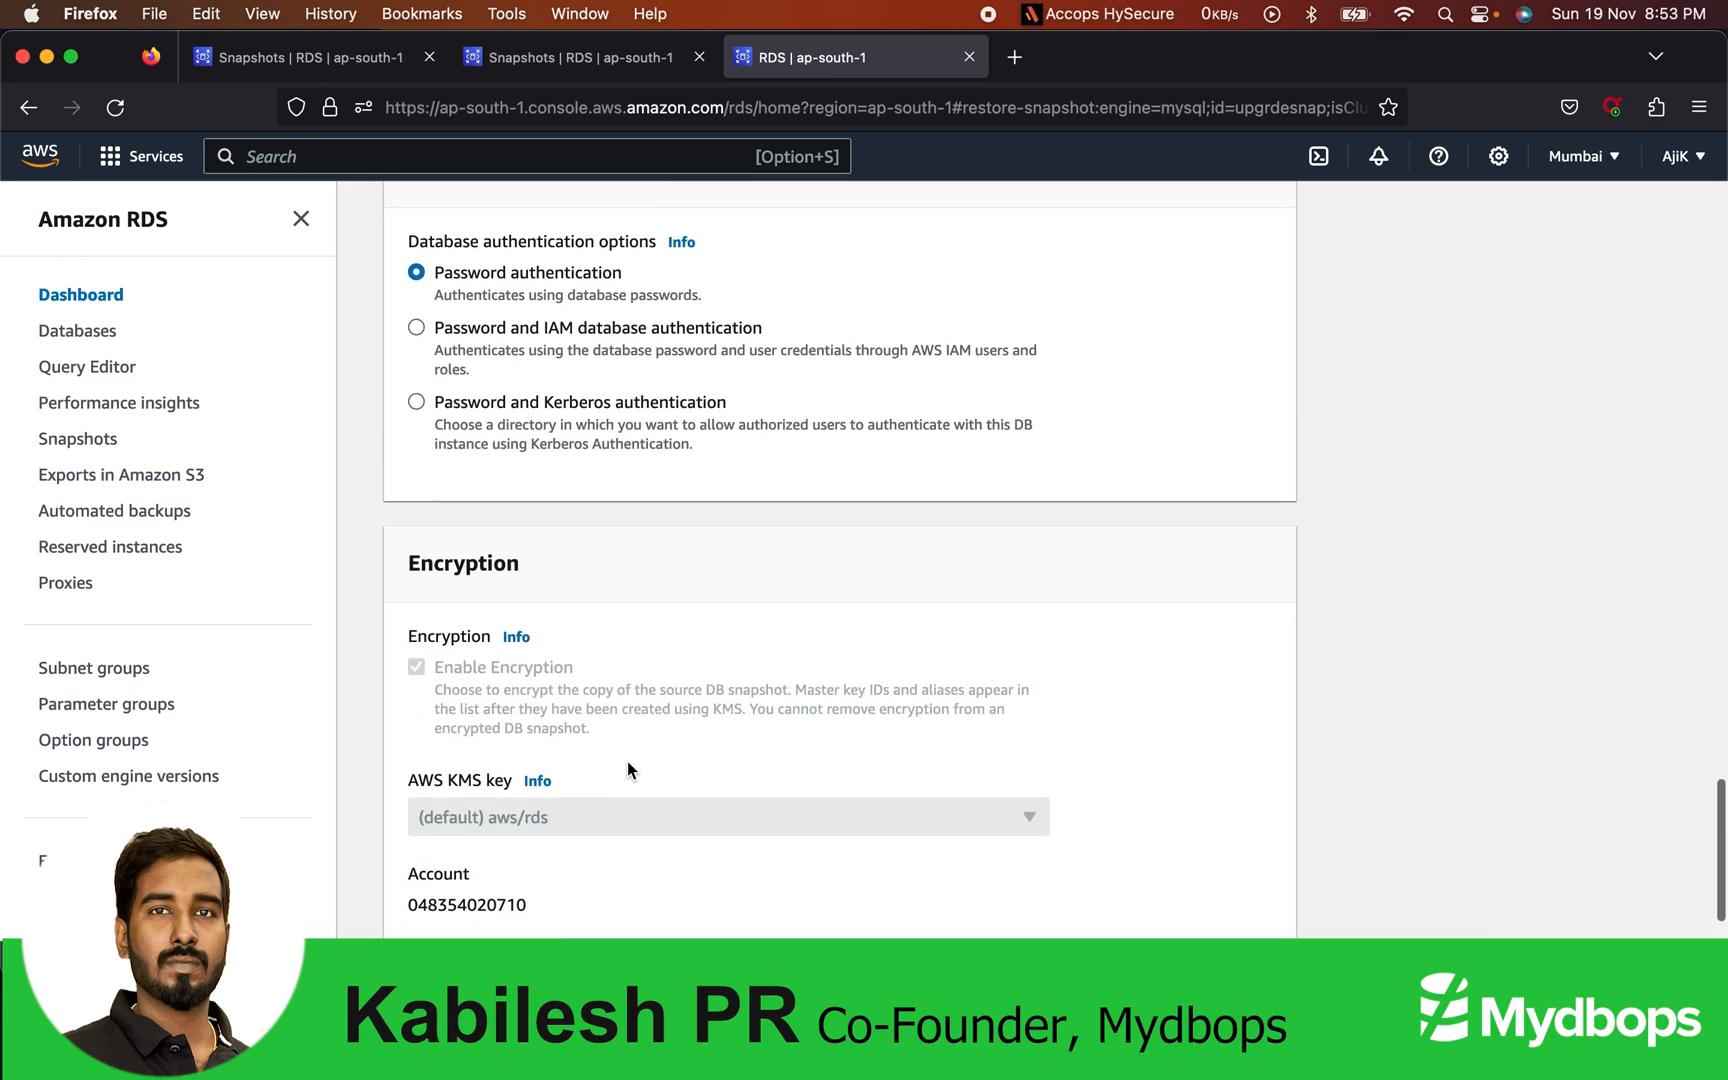
scroll("down", 3)
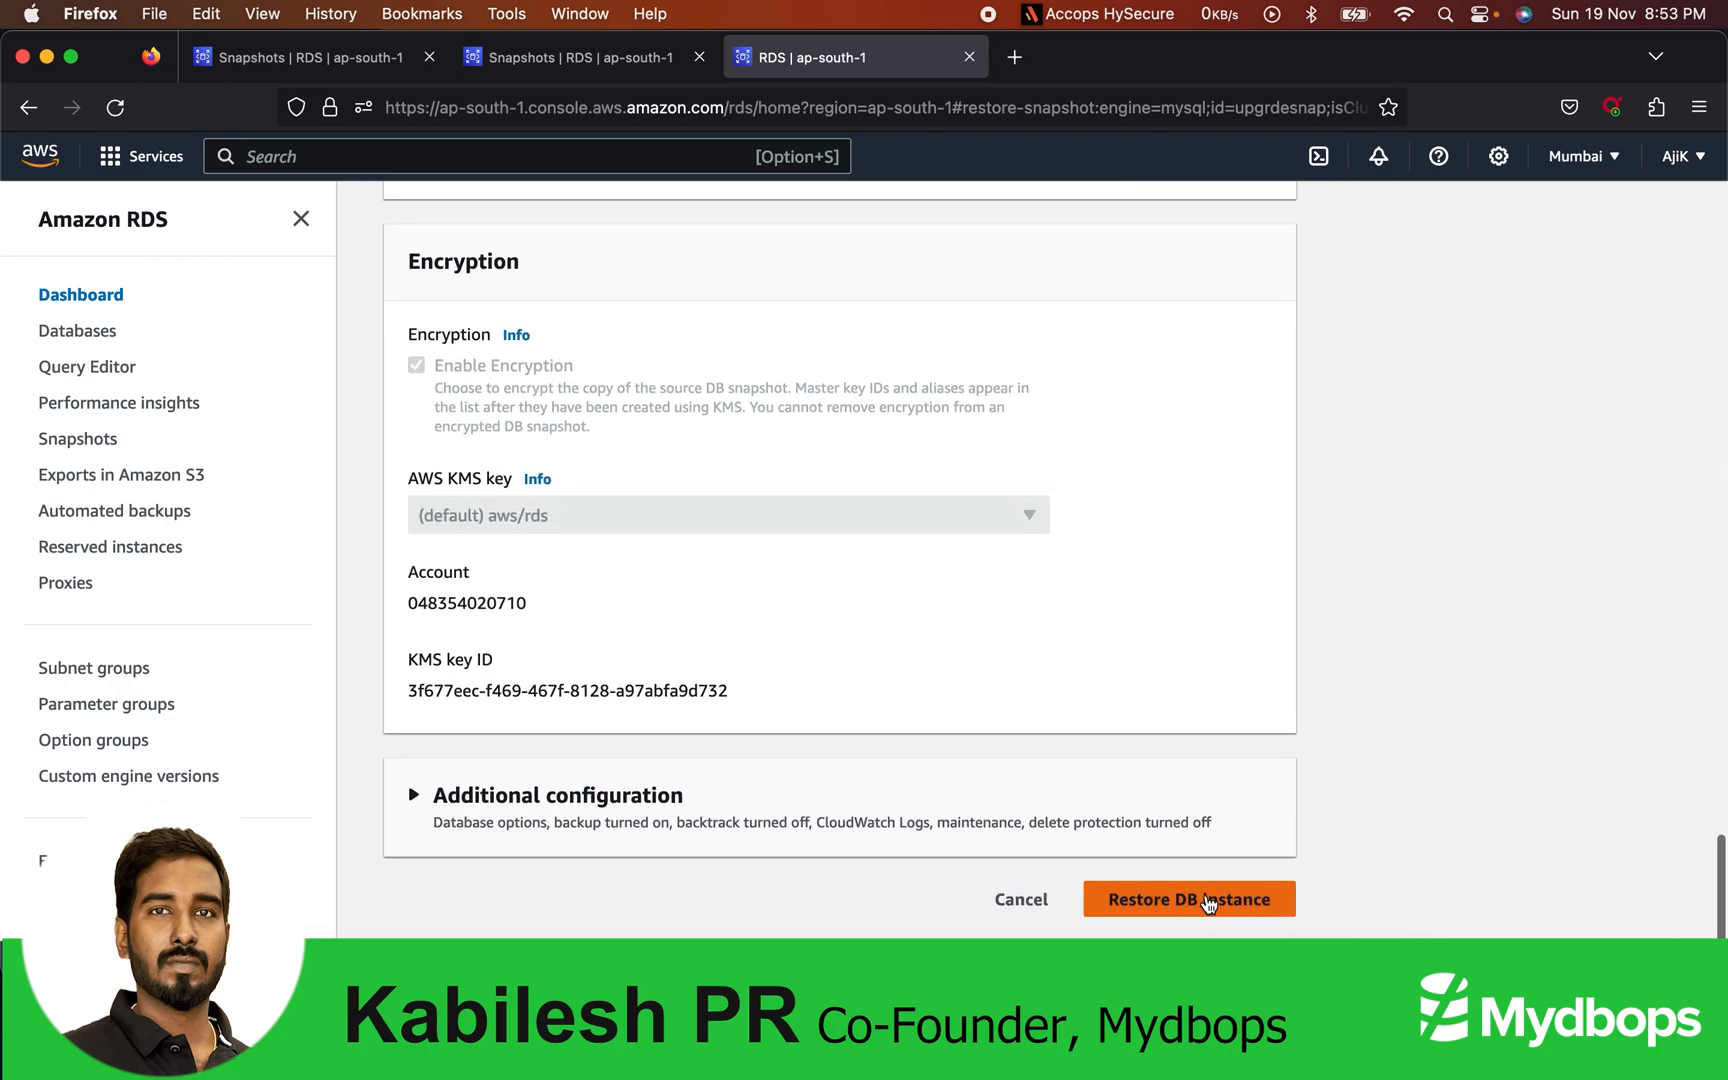
left_click(1188, 899)
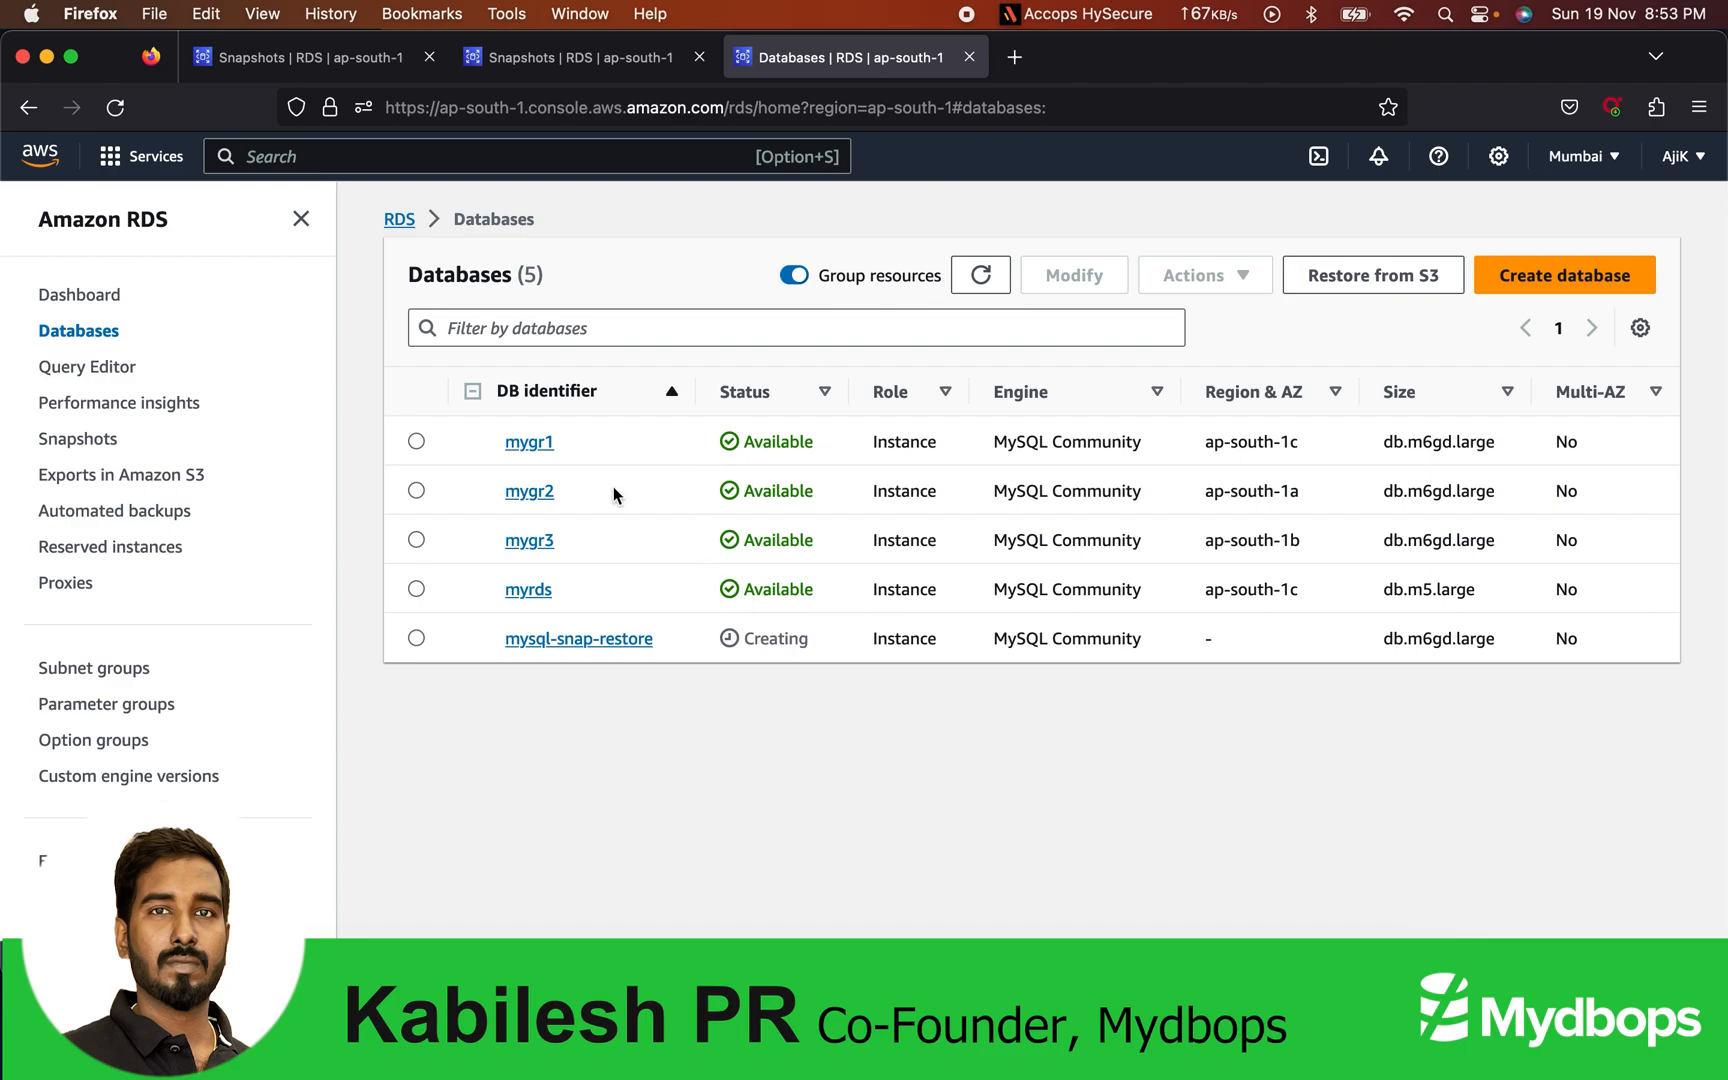
mouse_move(417, 650)
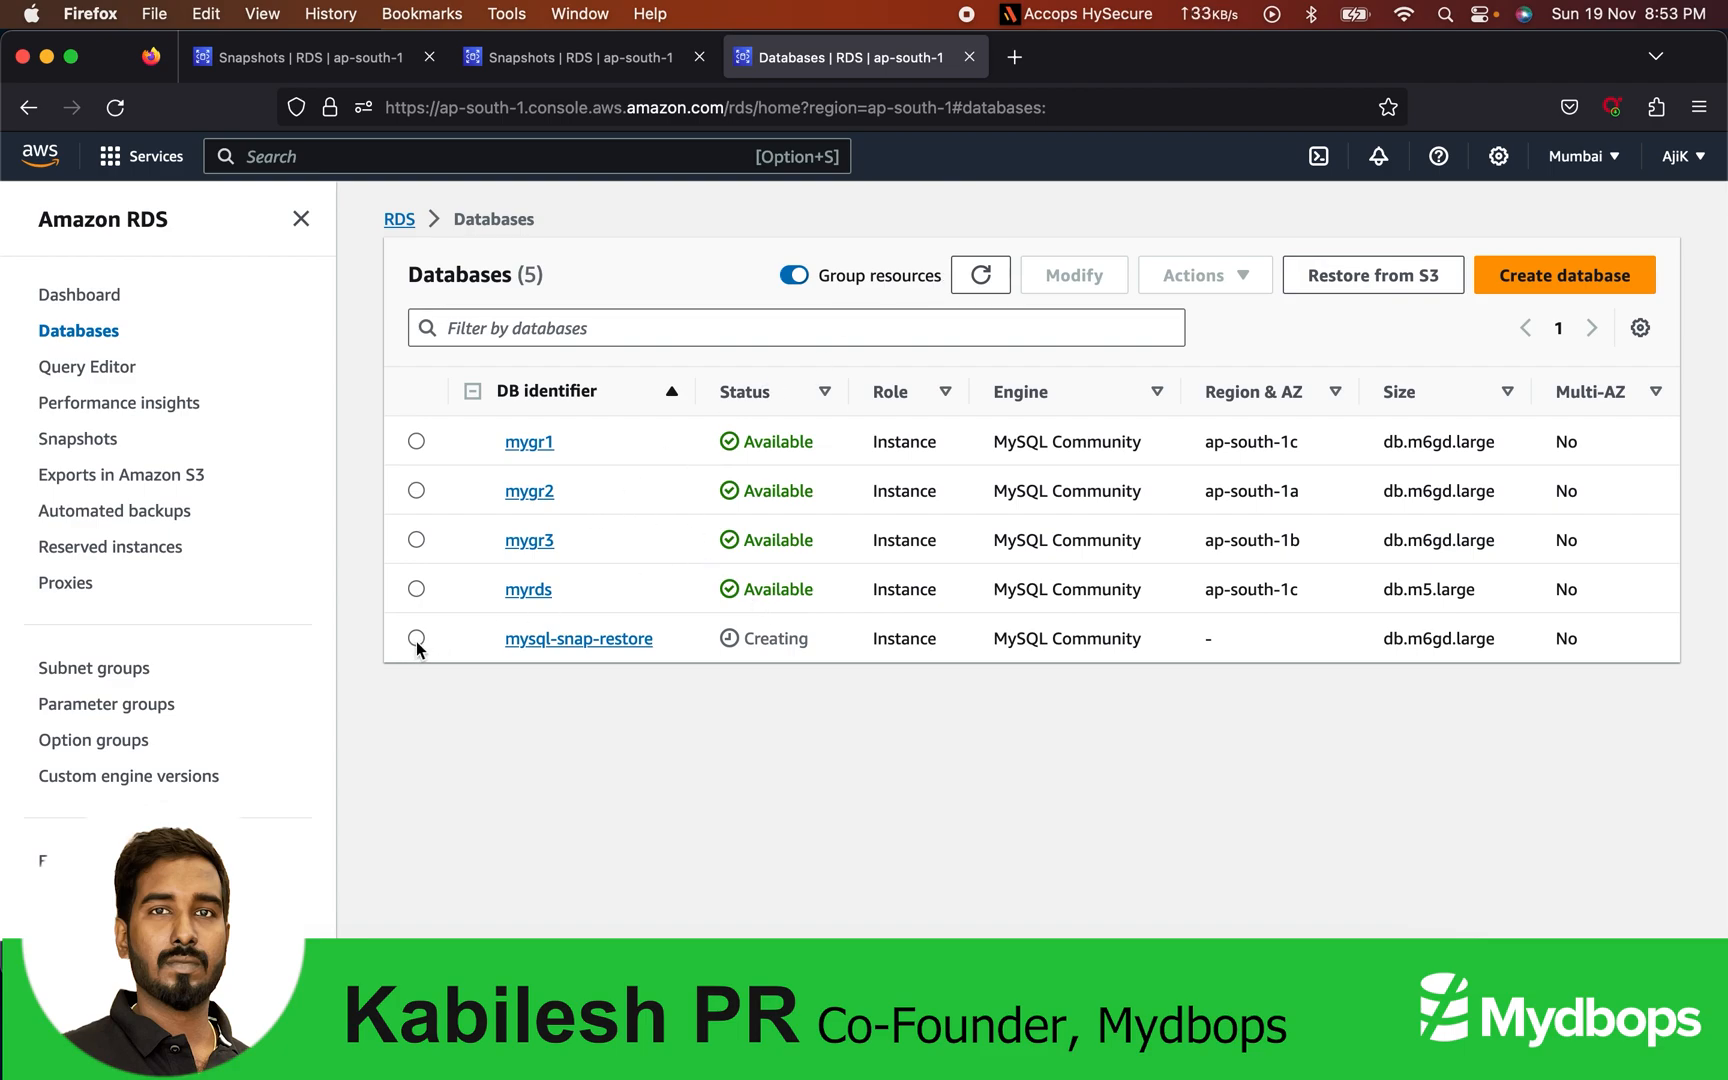
Step: Review mysql-snap-restore's Connectivity & security and Configuration tabs for engine version 8.0.34
left_click(417, 638)
type("mysql-snap-restore")
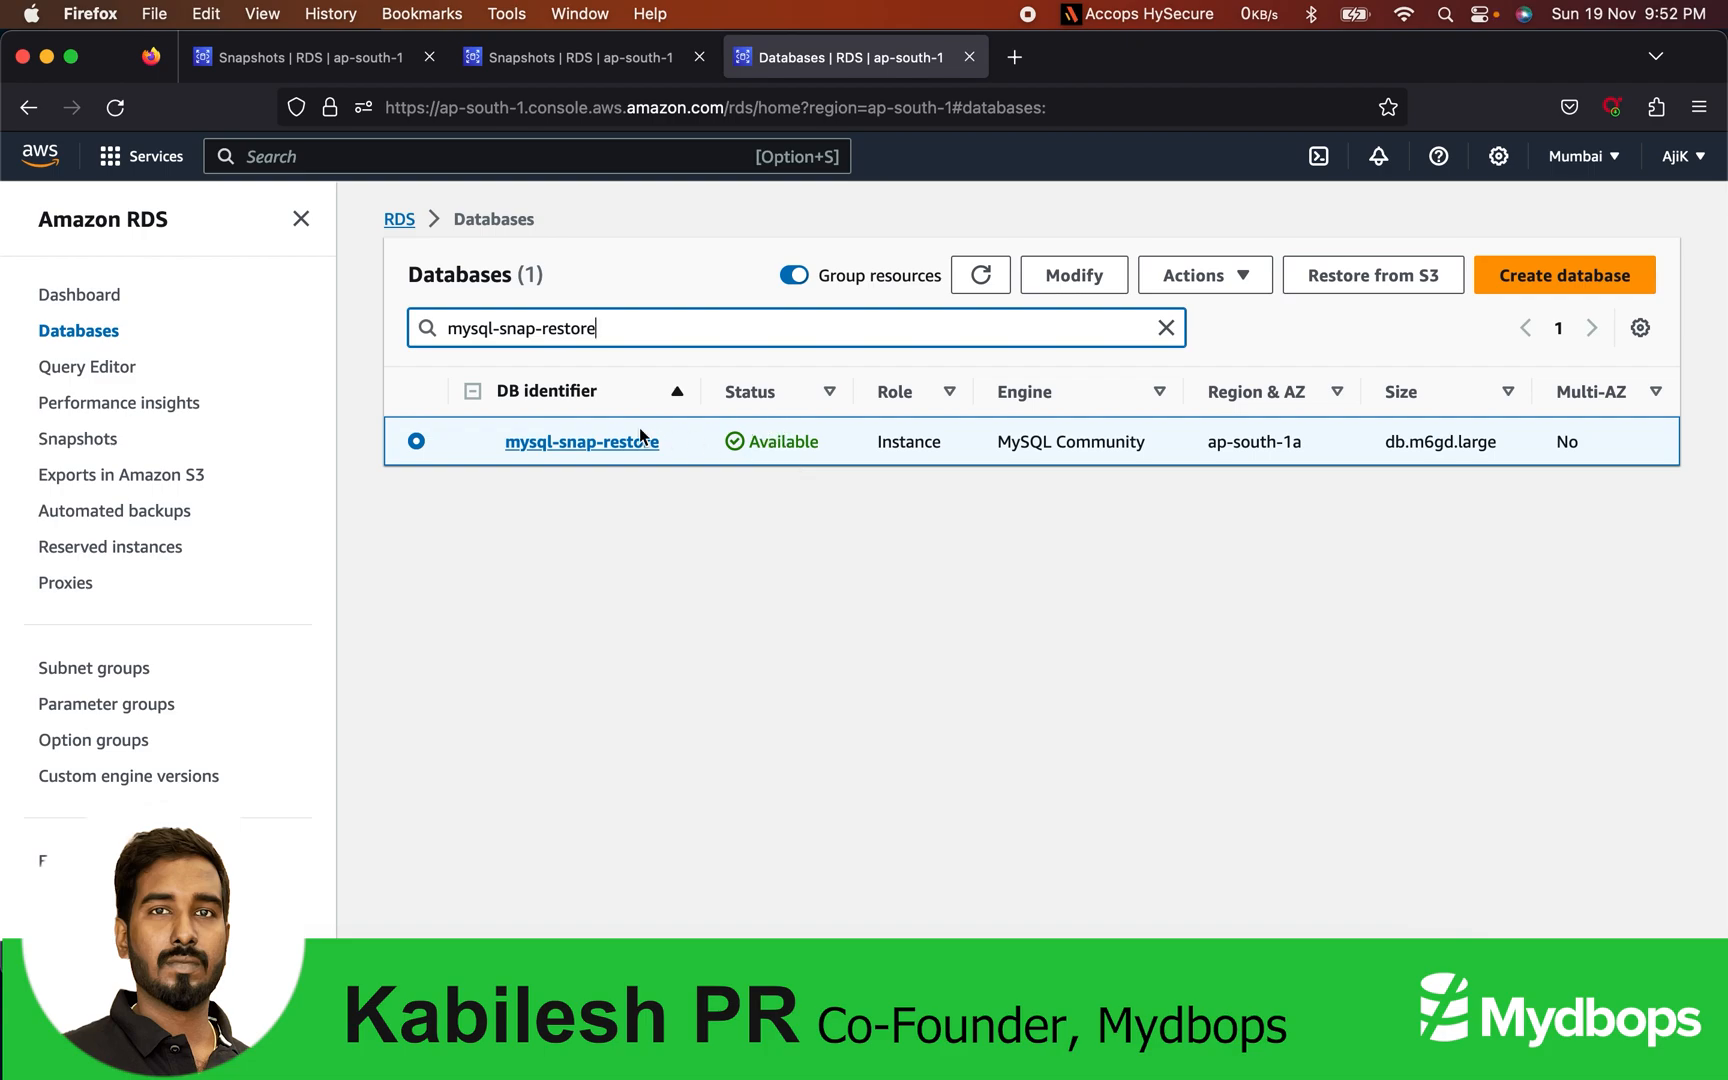
mouse_move(875, 488)
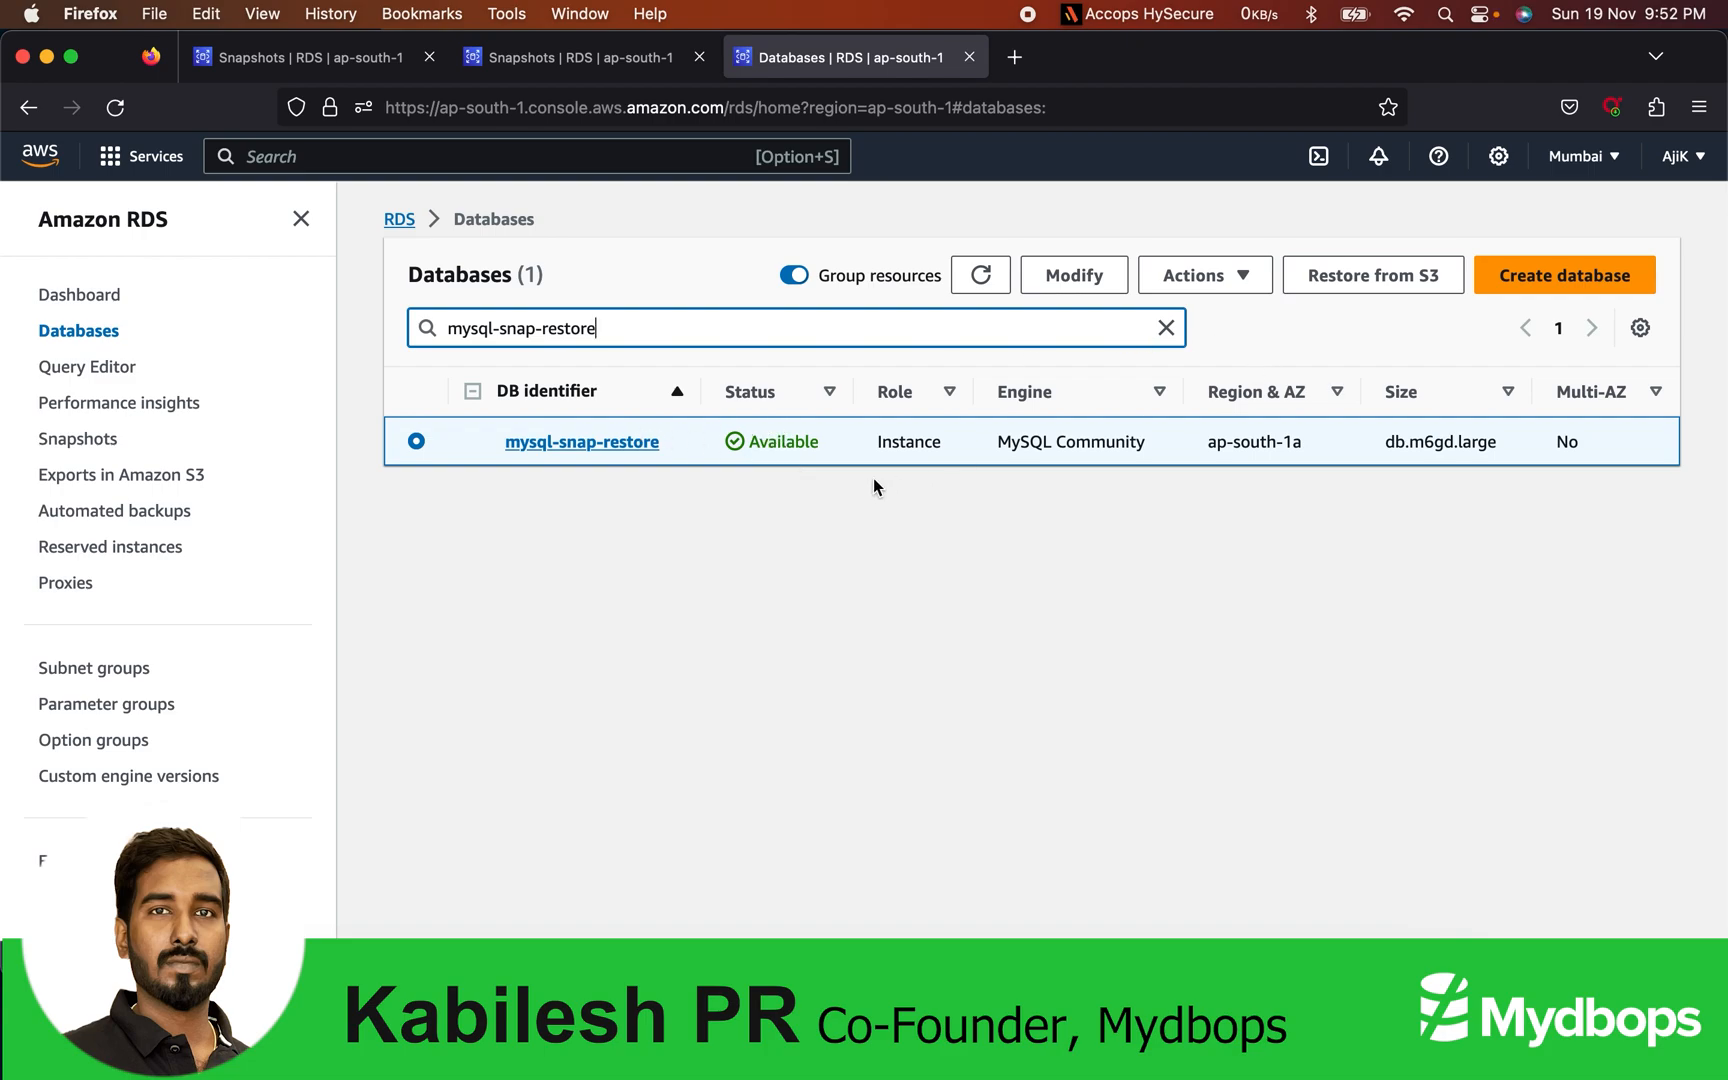
left_click(581, 441)
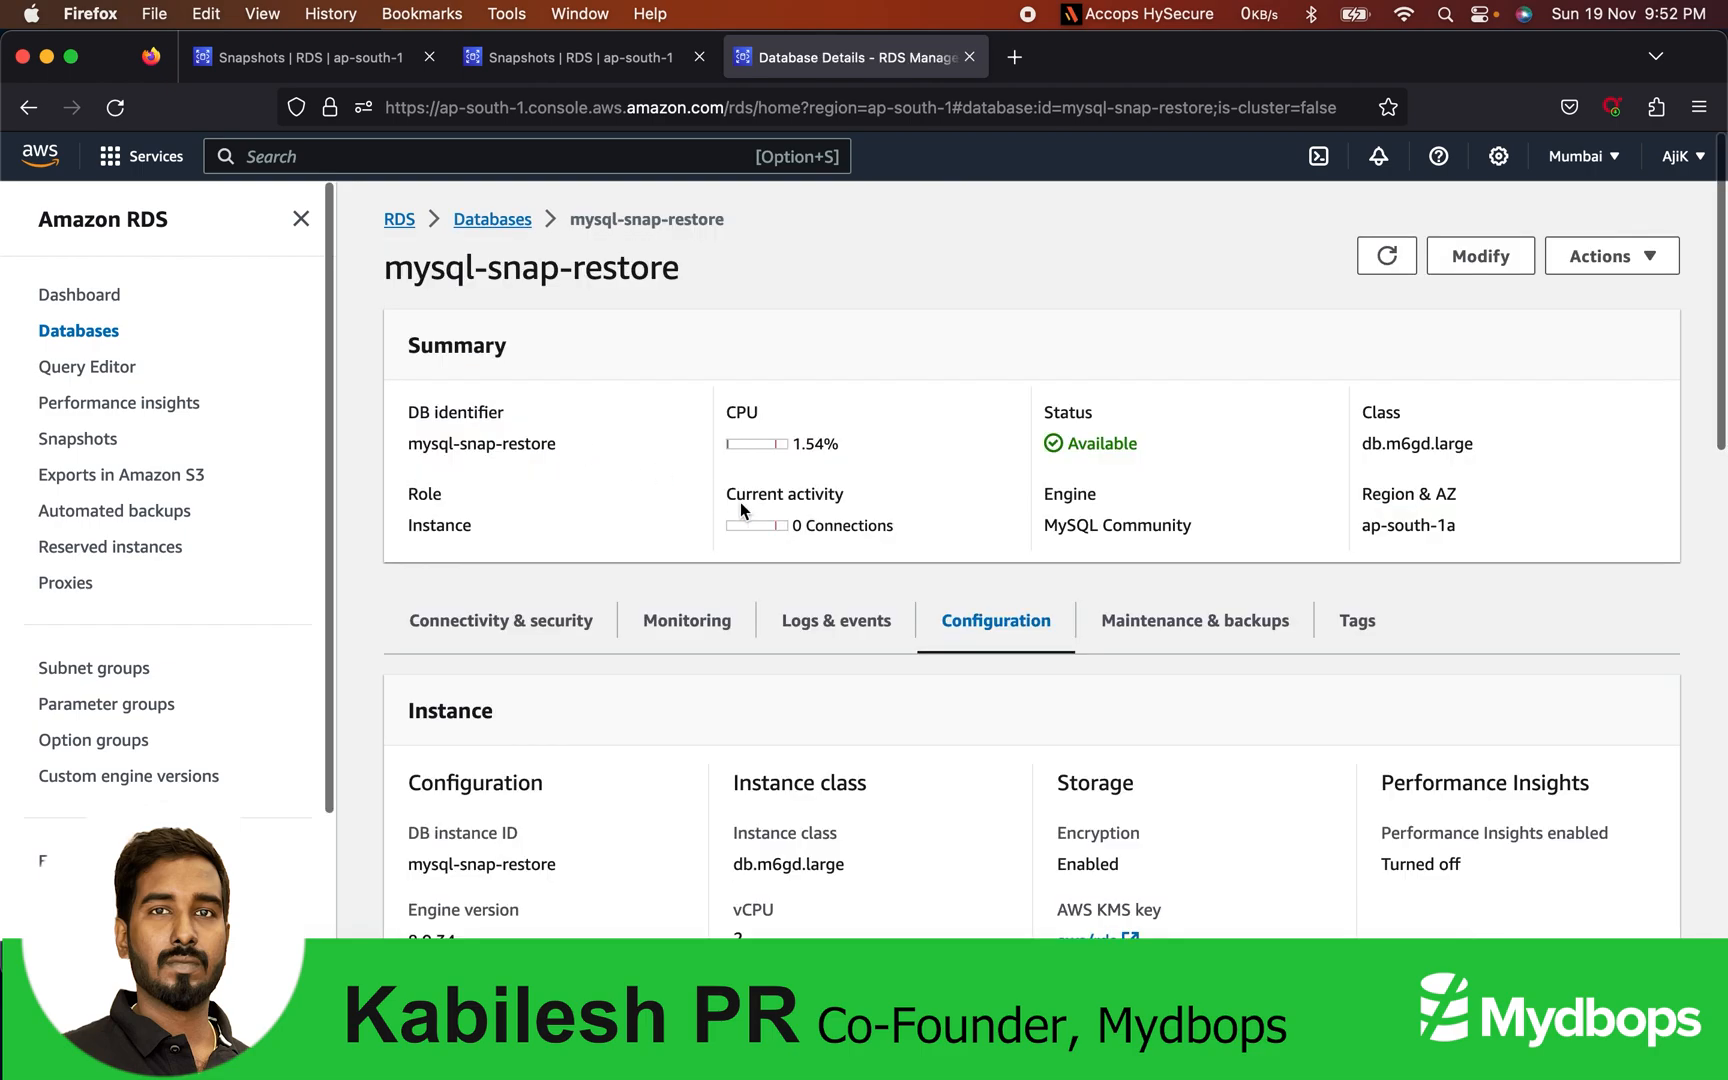
left_click(500, 620)
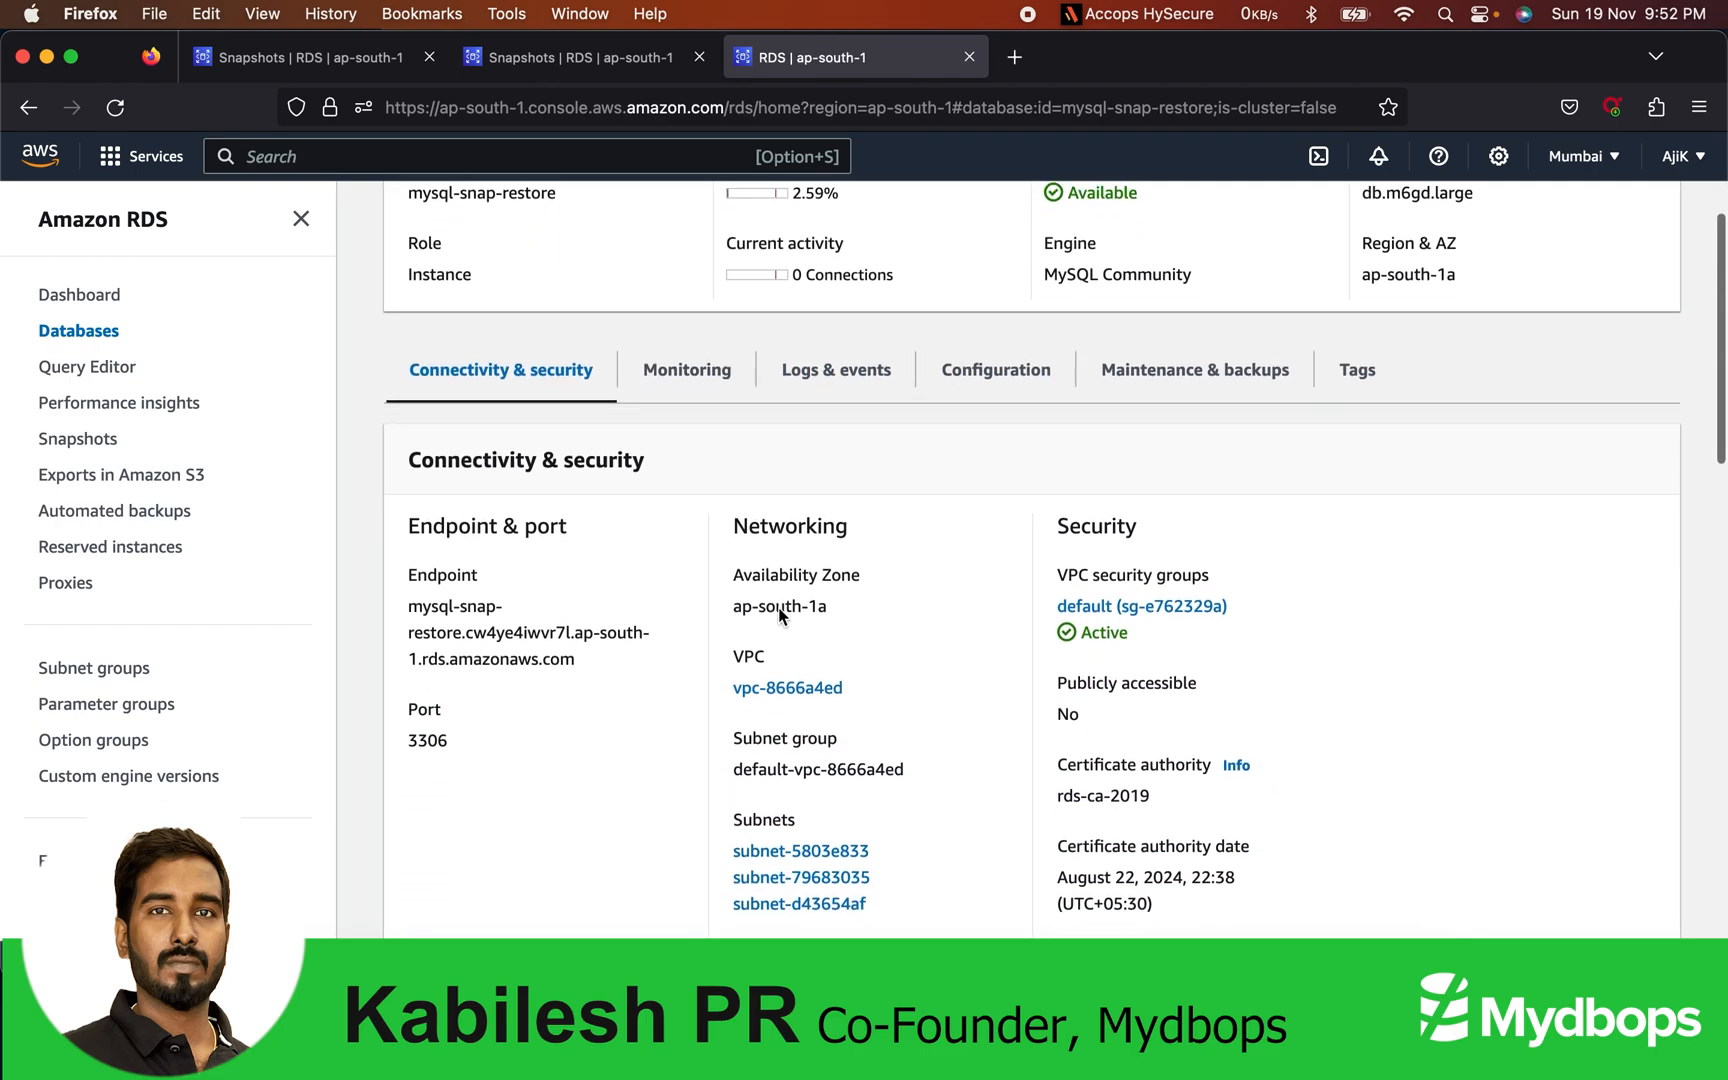
left_click(994, 369)
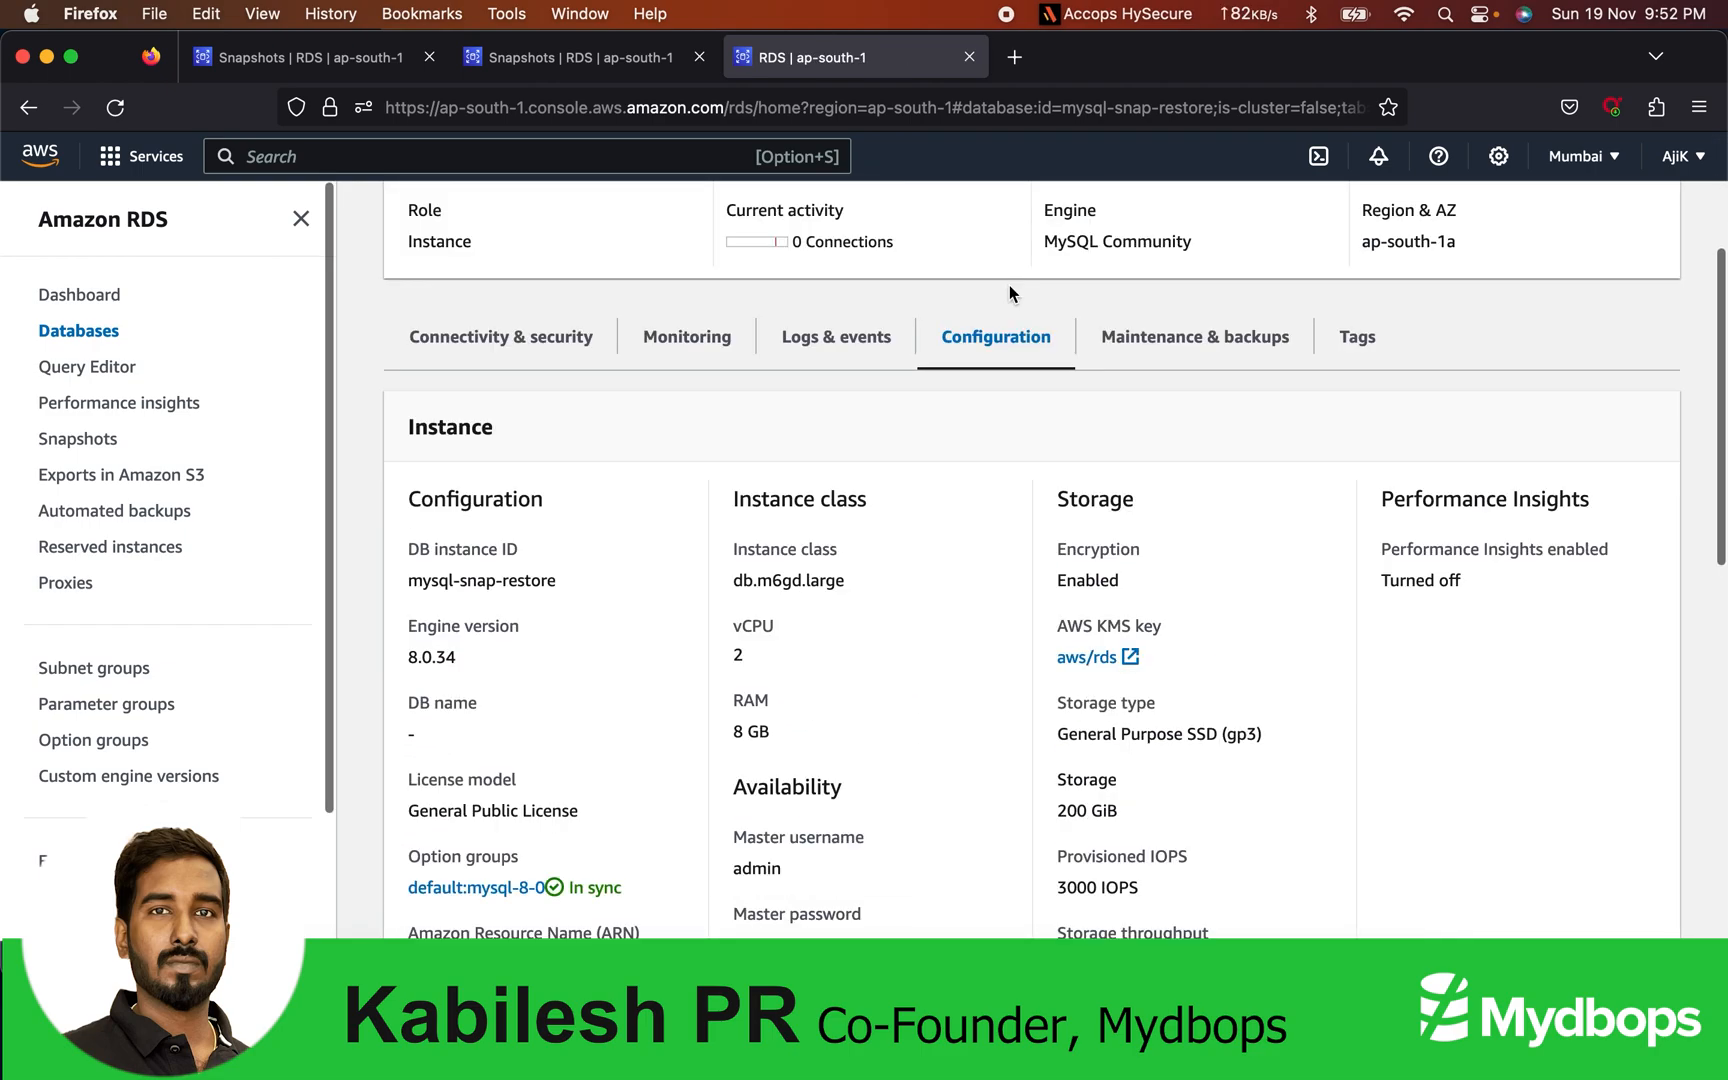
scroll("down", 3)
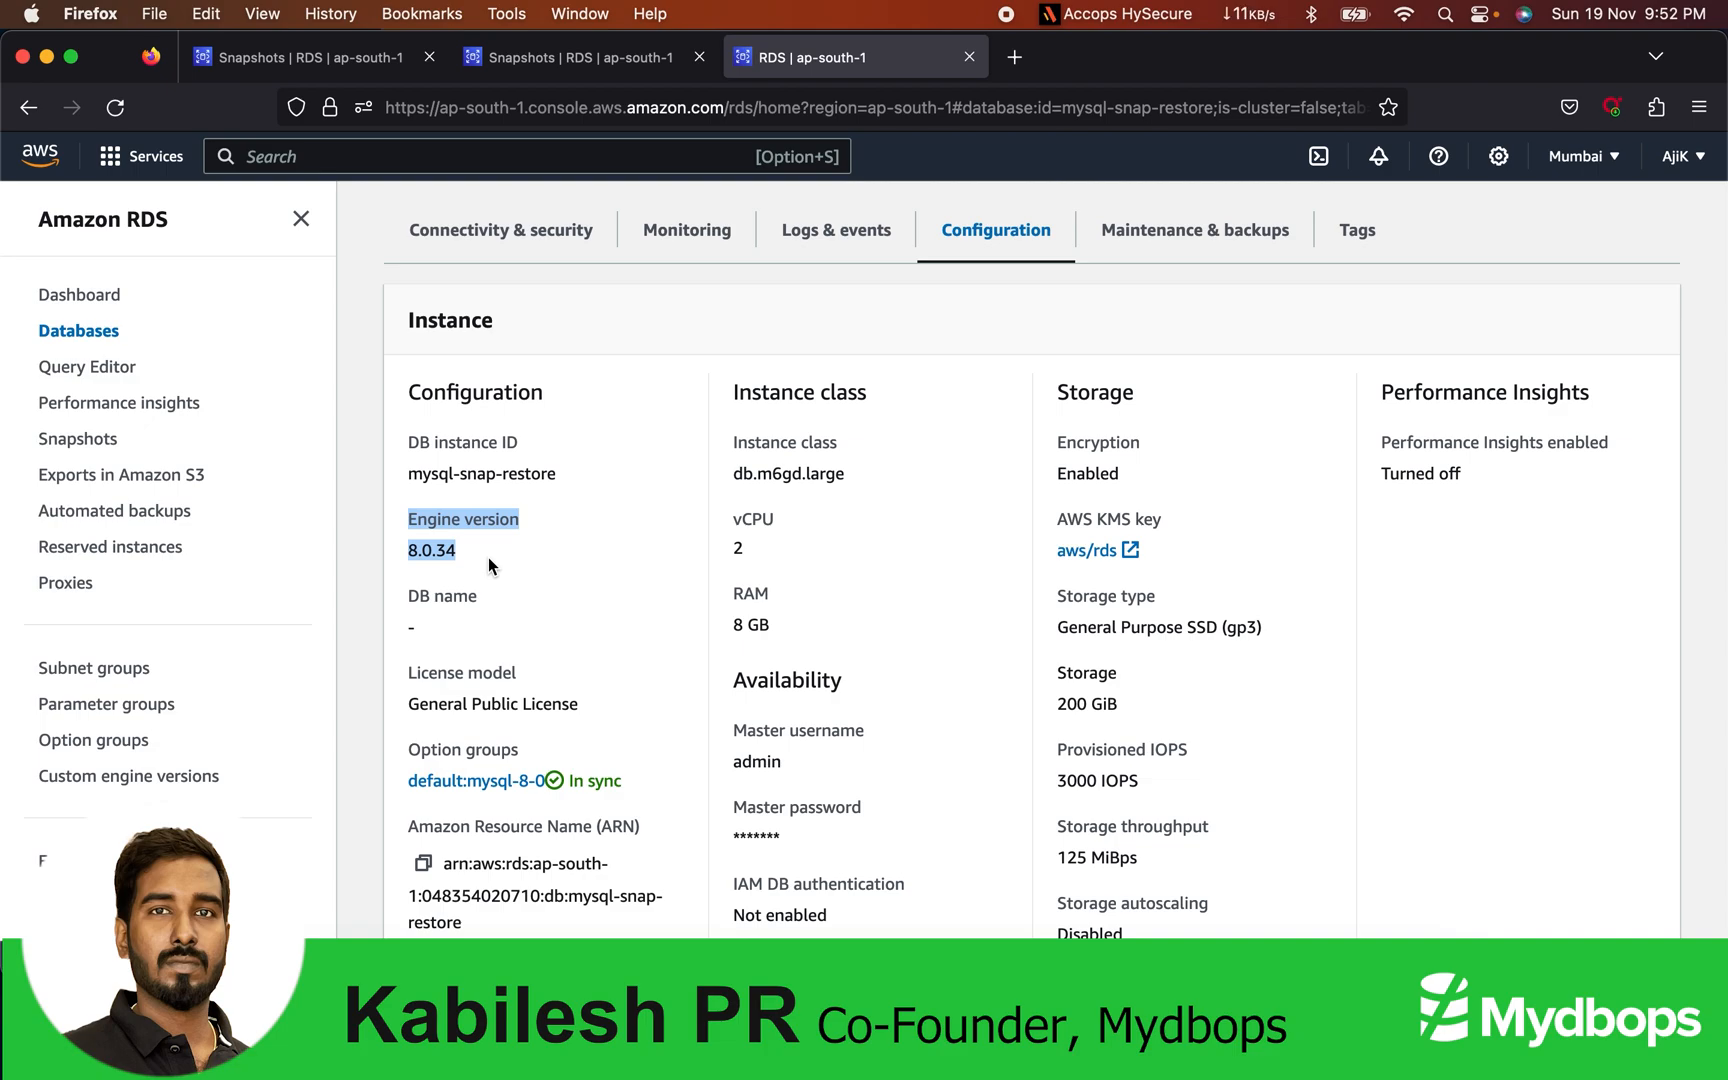
scroll("down", 3)
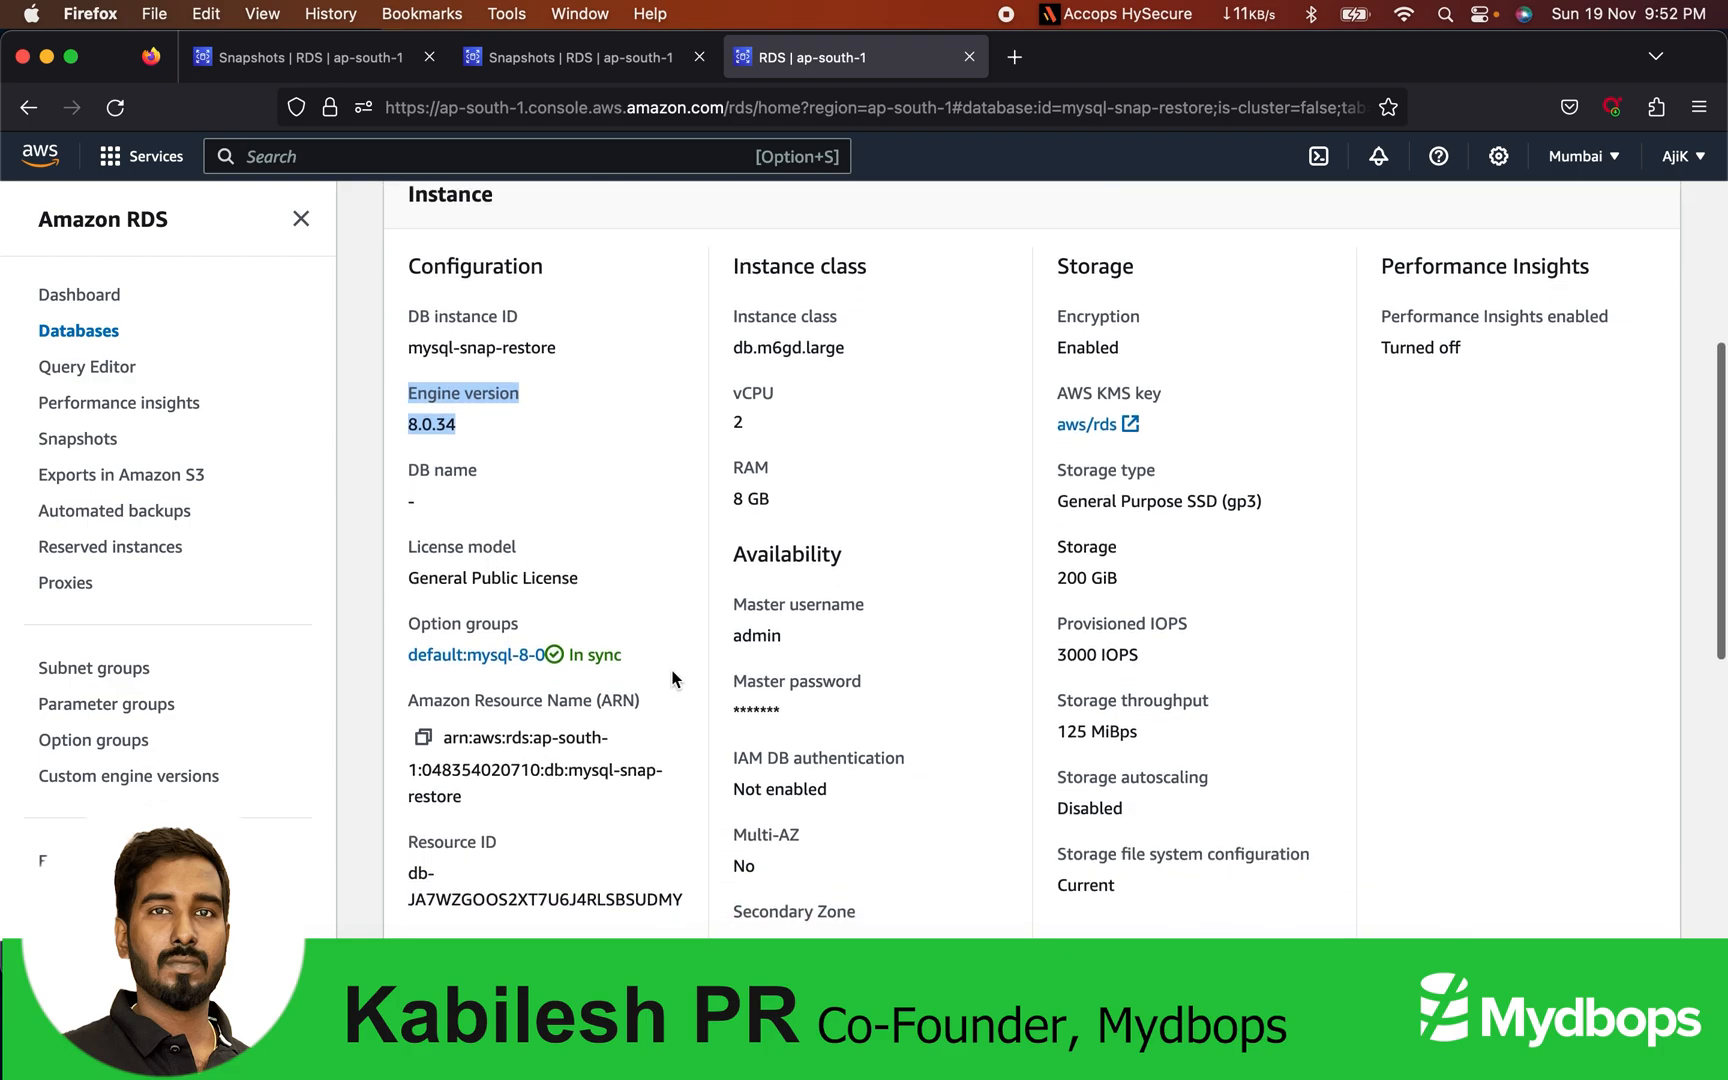
left_click(78, 331)
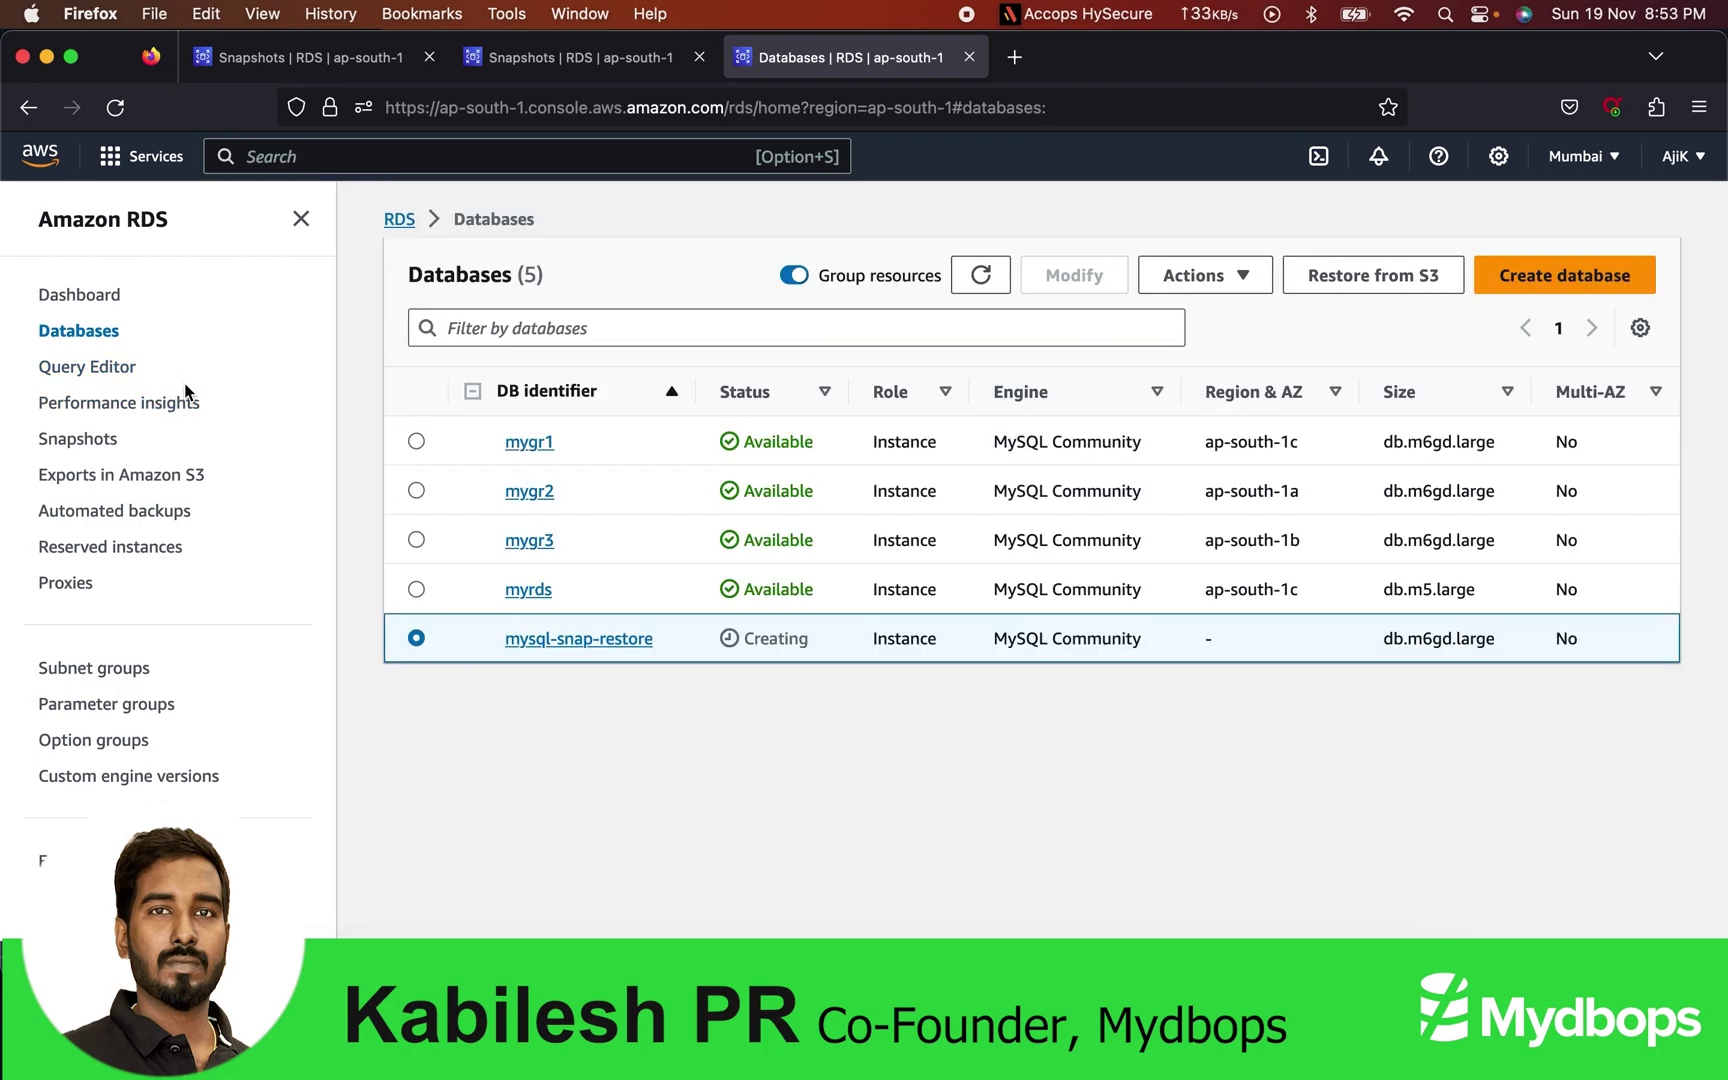
mouse_move(131, 596)
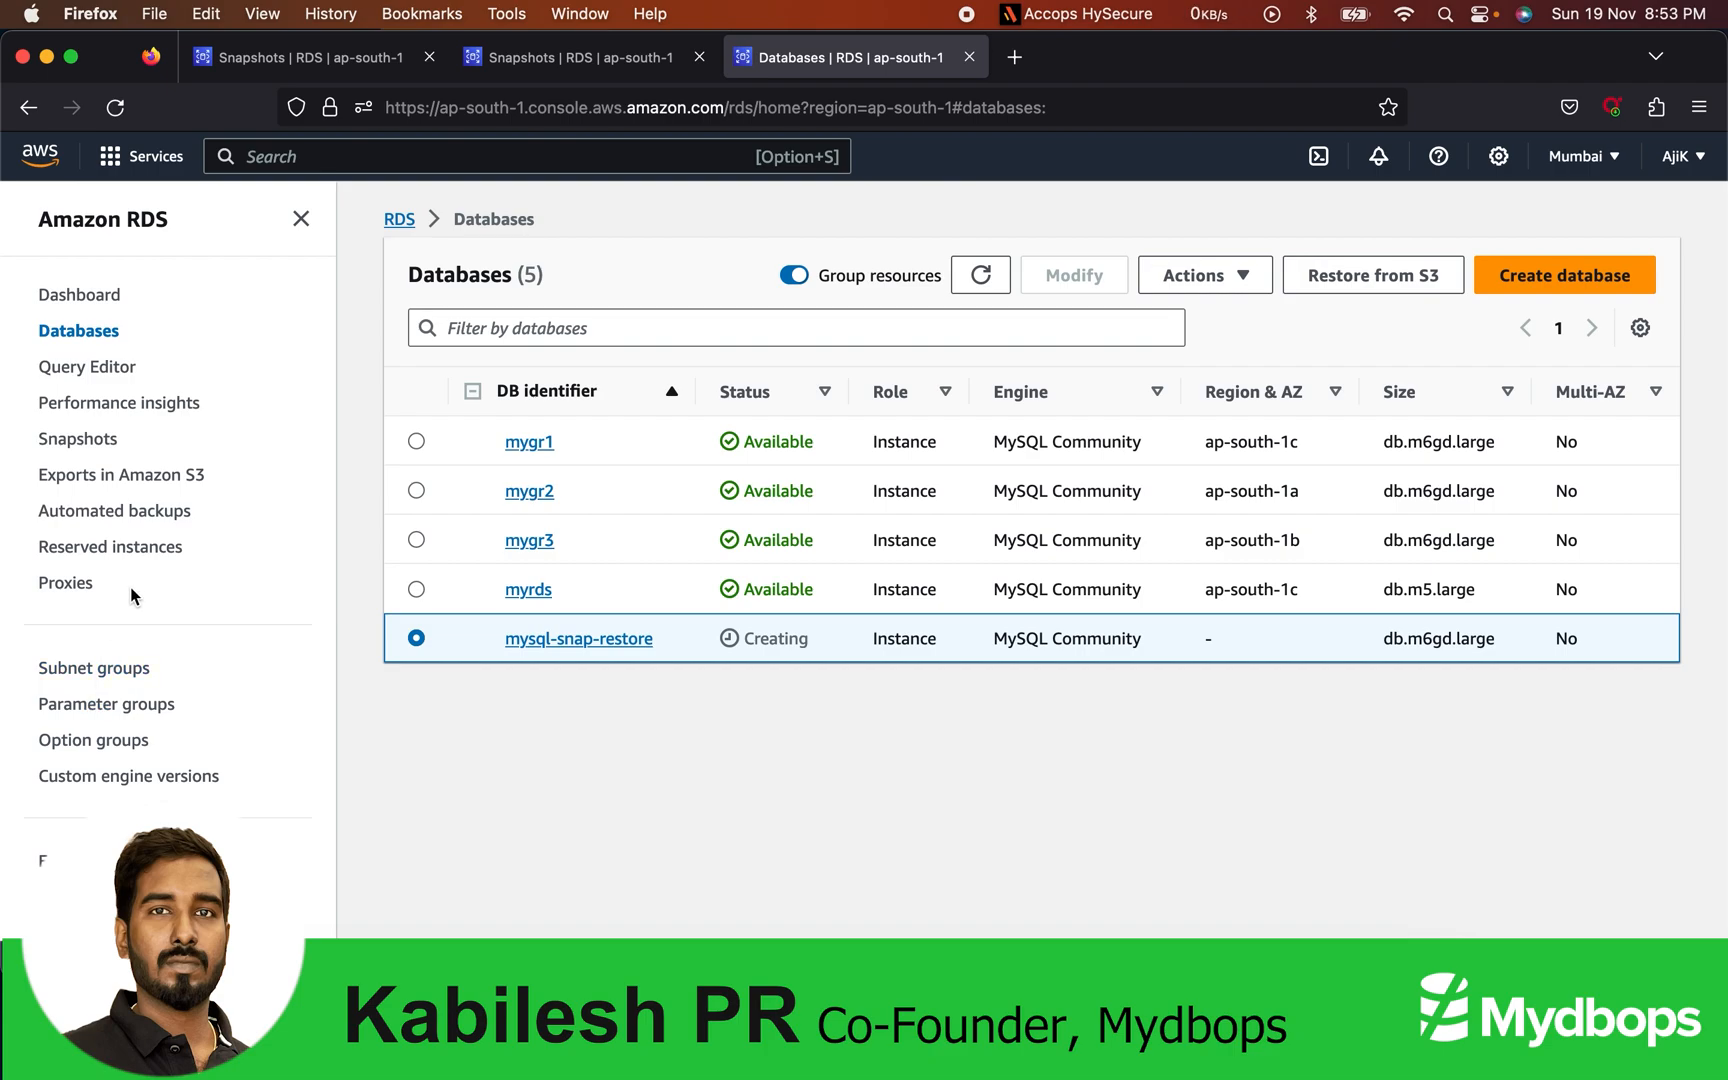
Step: Open the Upgrade snapshot page for the auto-upgrade snapshot, currently MySQL 5.7.41
left_click(77, 438)
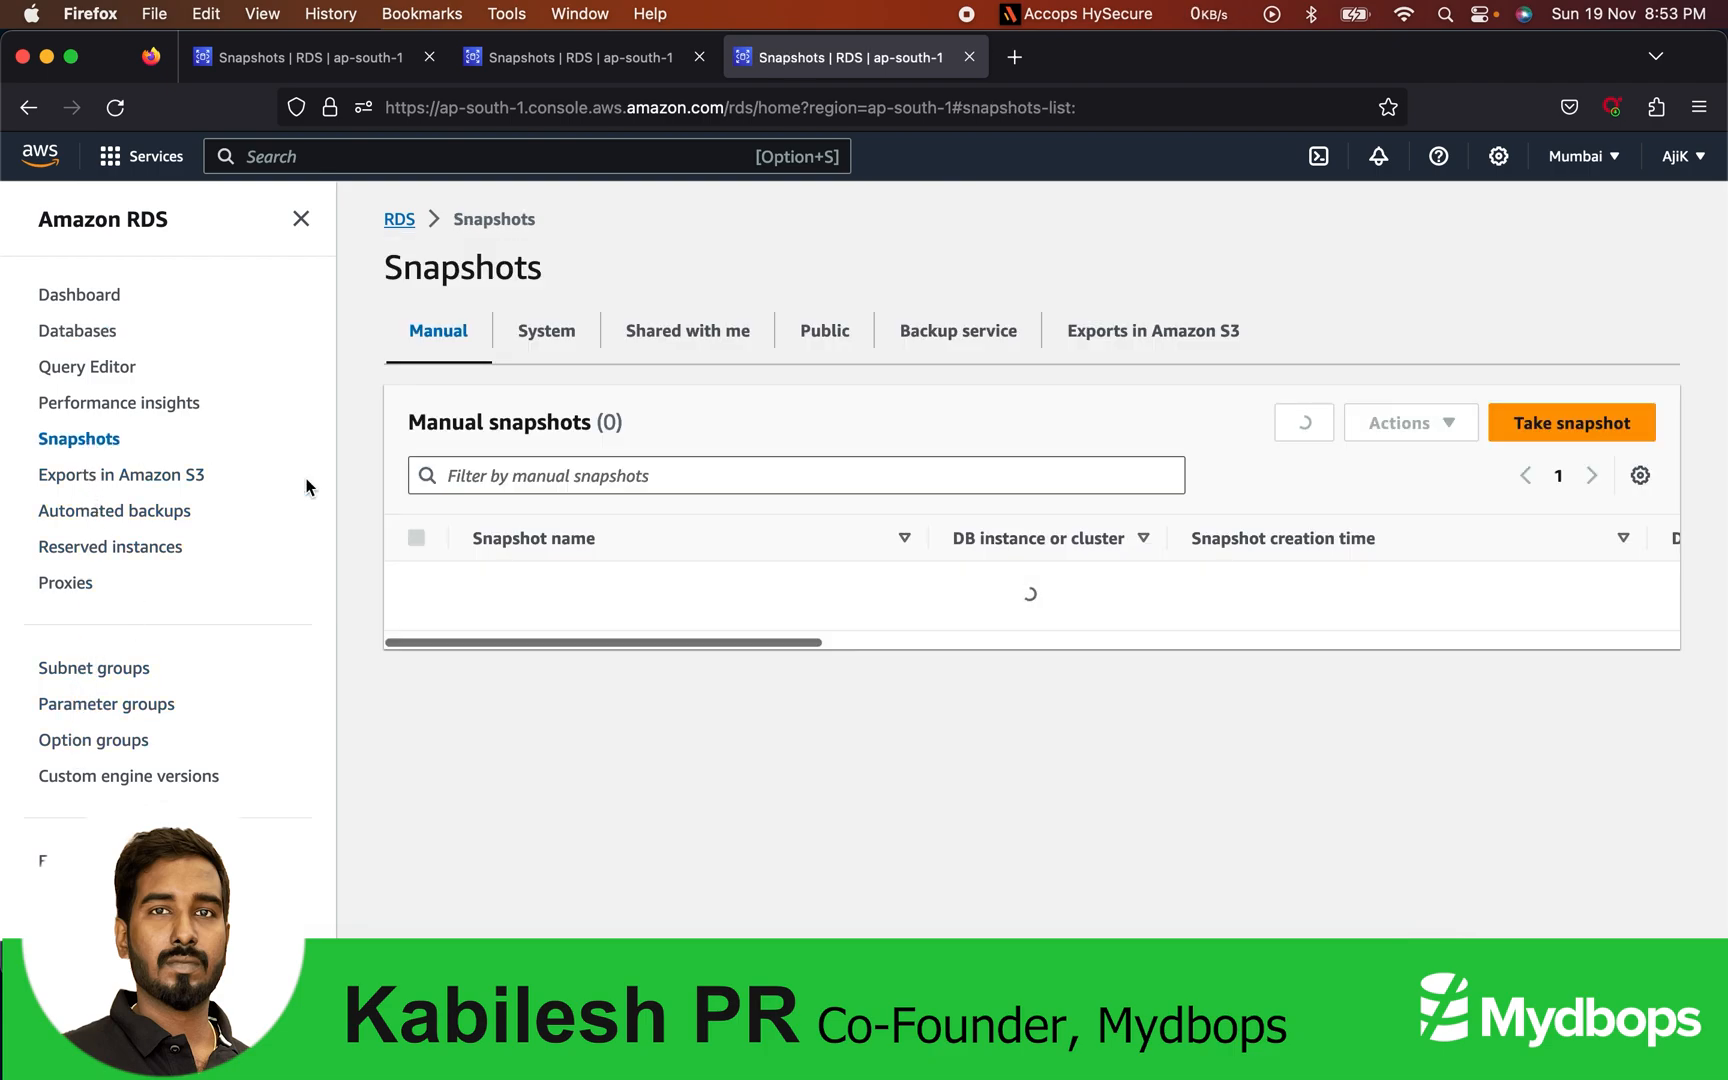
left_click(415, 585)
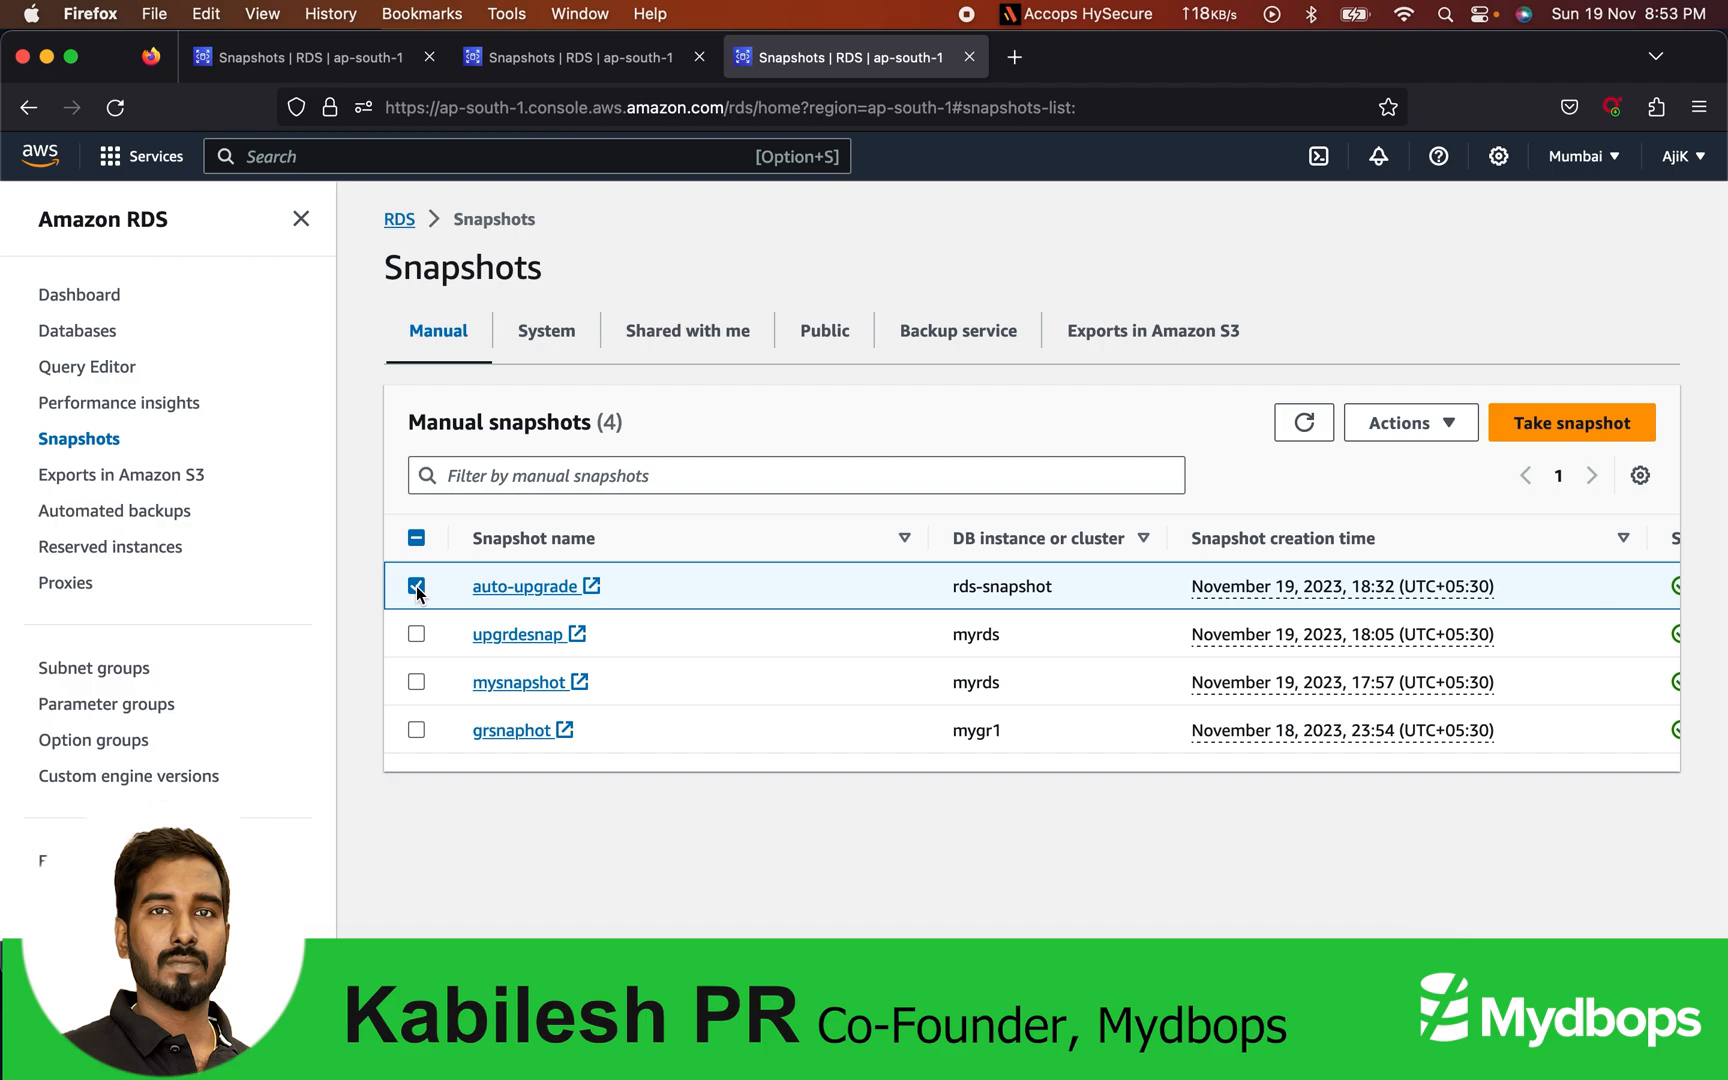
left_click(1410, 422)
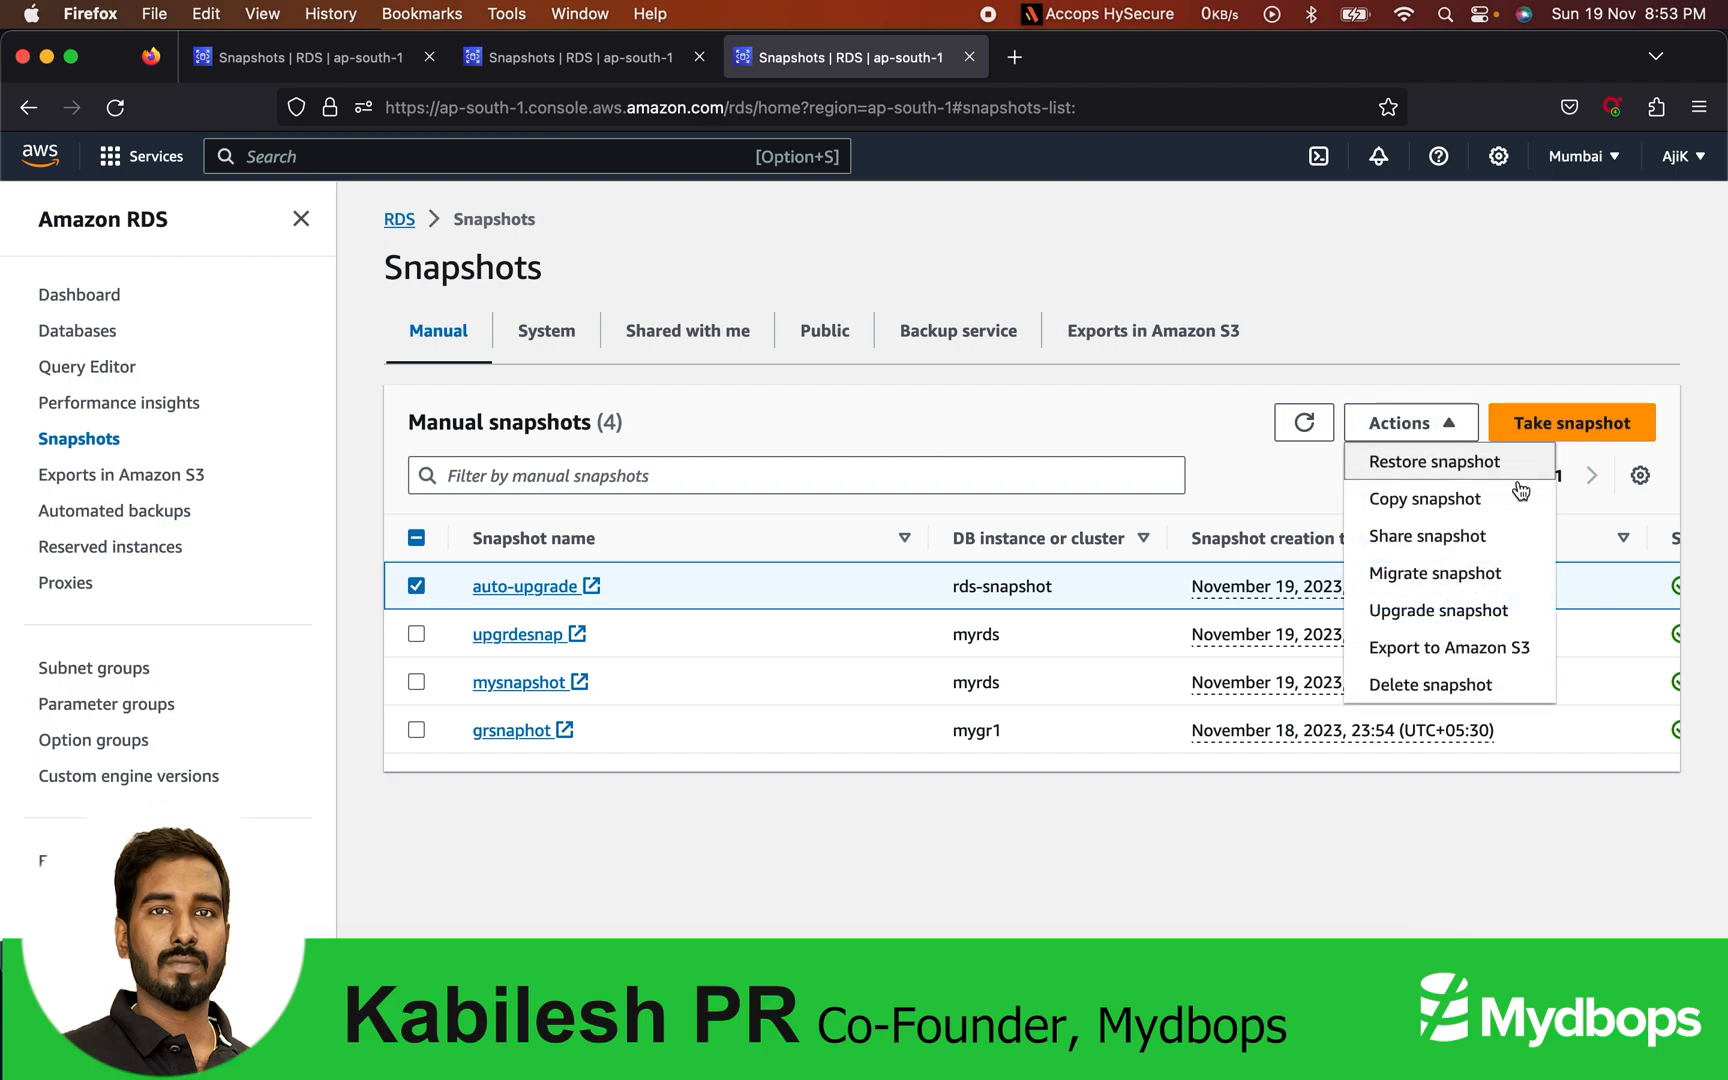
left_click(1437, 609)
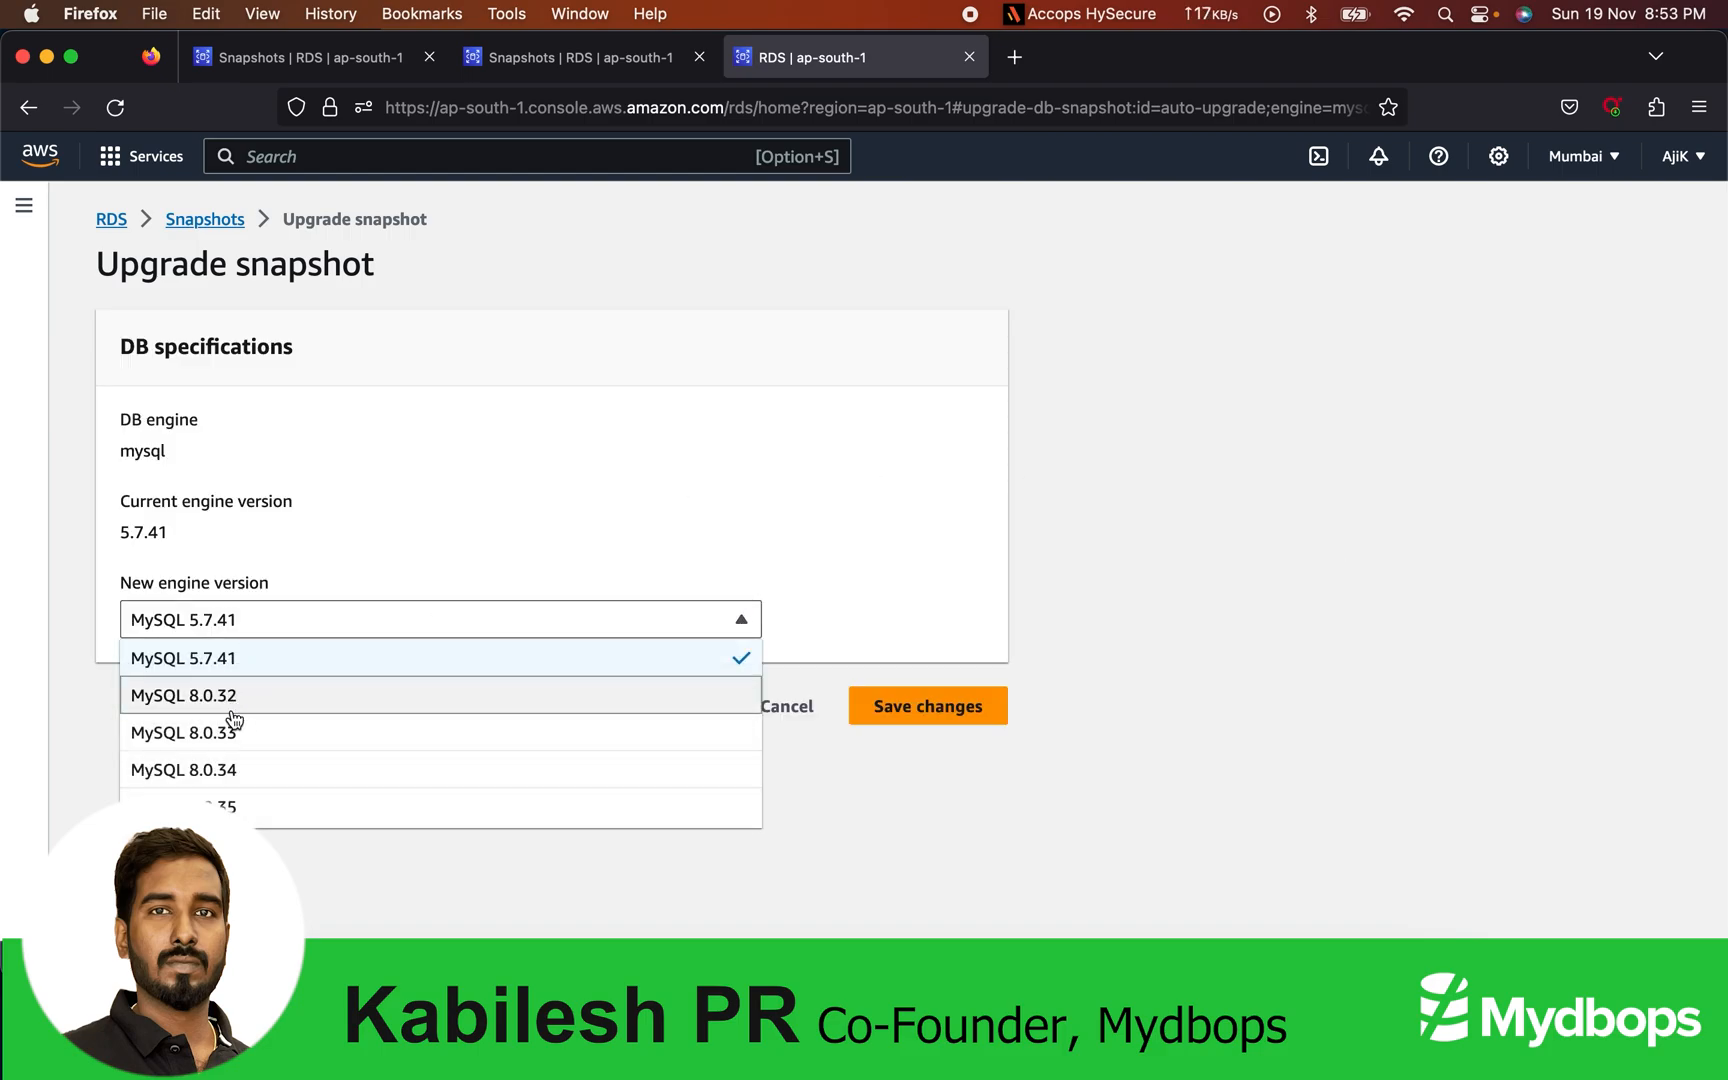
mouse_move(248, 738)
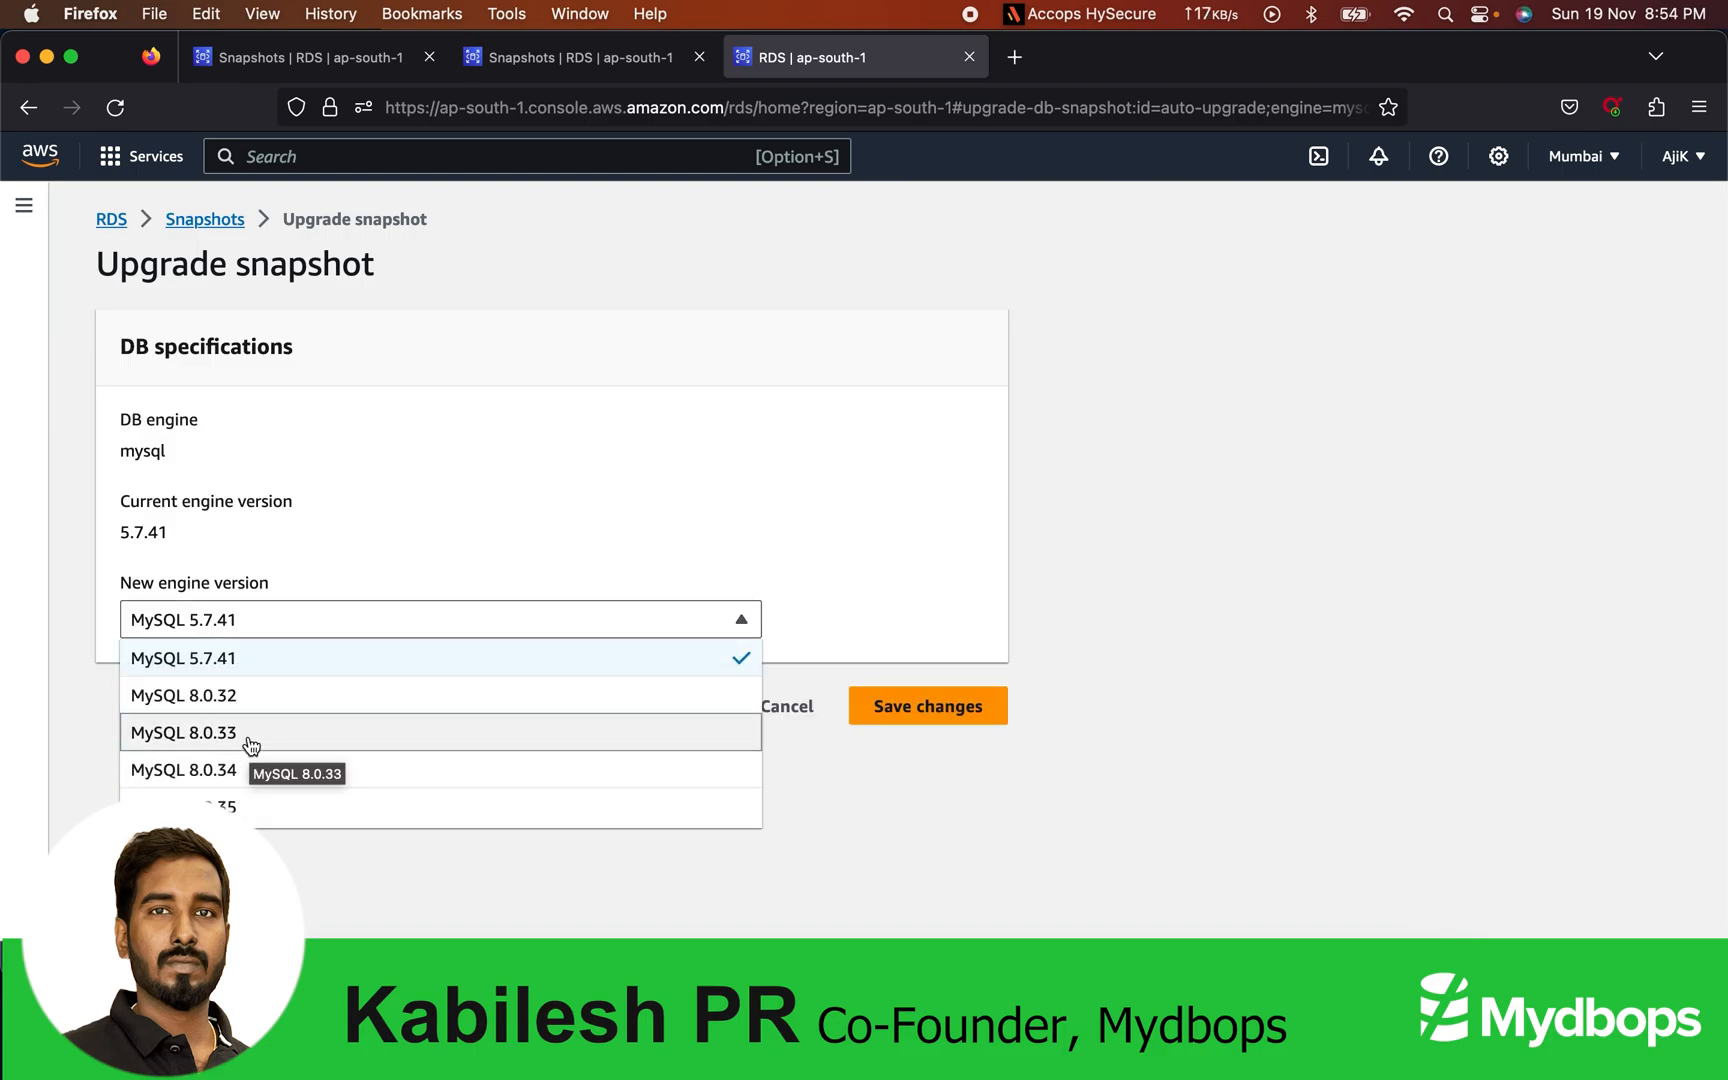
Step: Save MySQL 8.0.33 as the snapshot's new engine version and check its Upgrading status
left_click(183, 732)
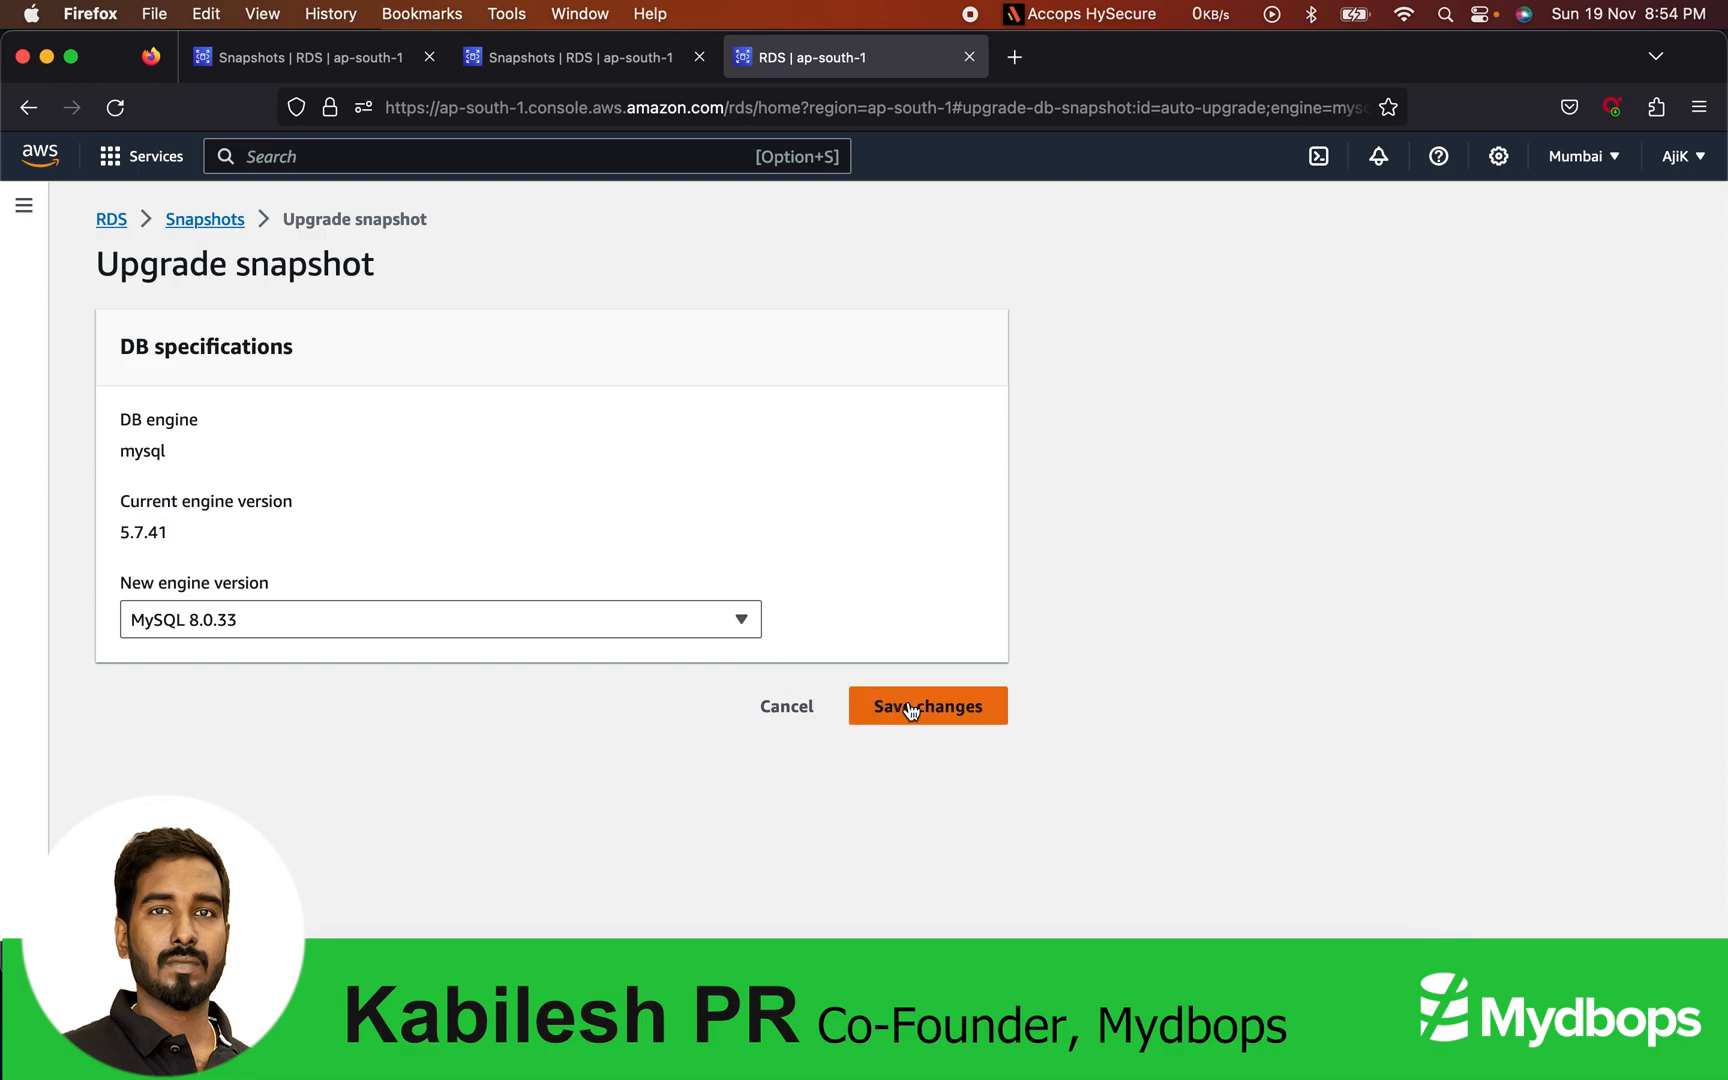
left_click(927, 705)
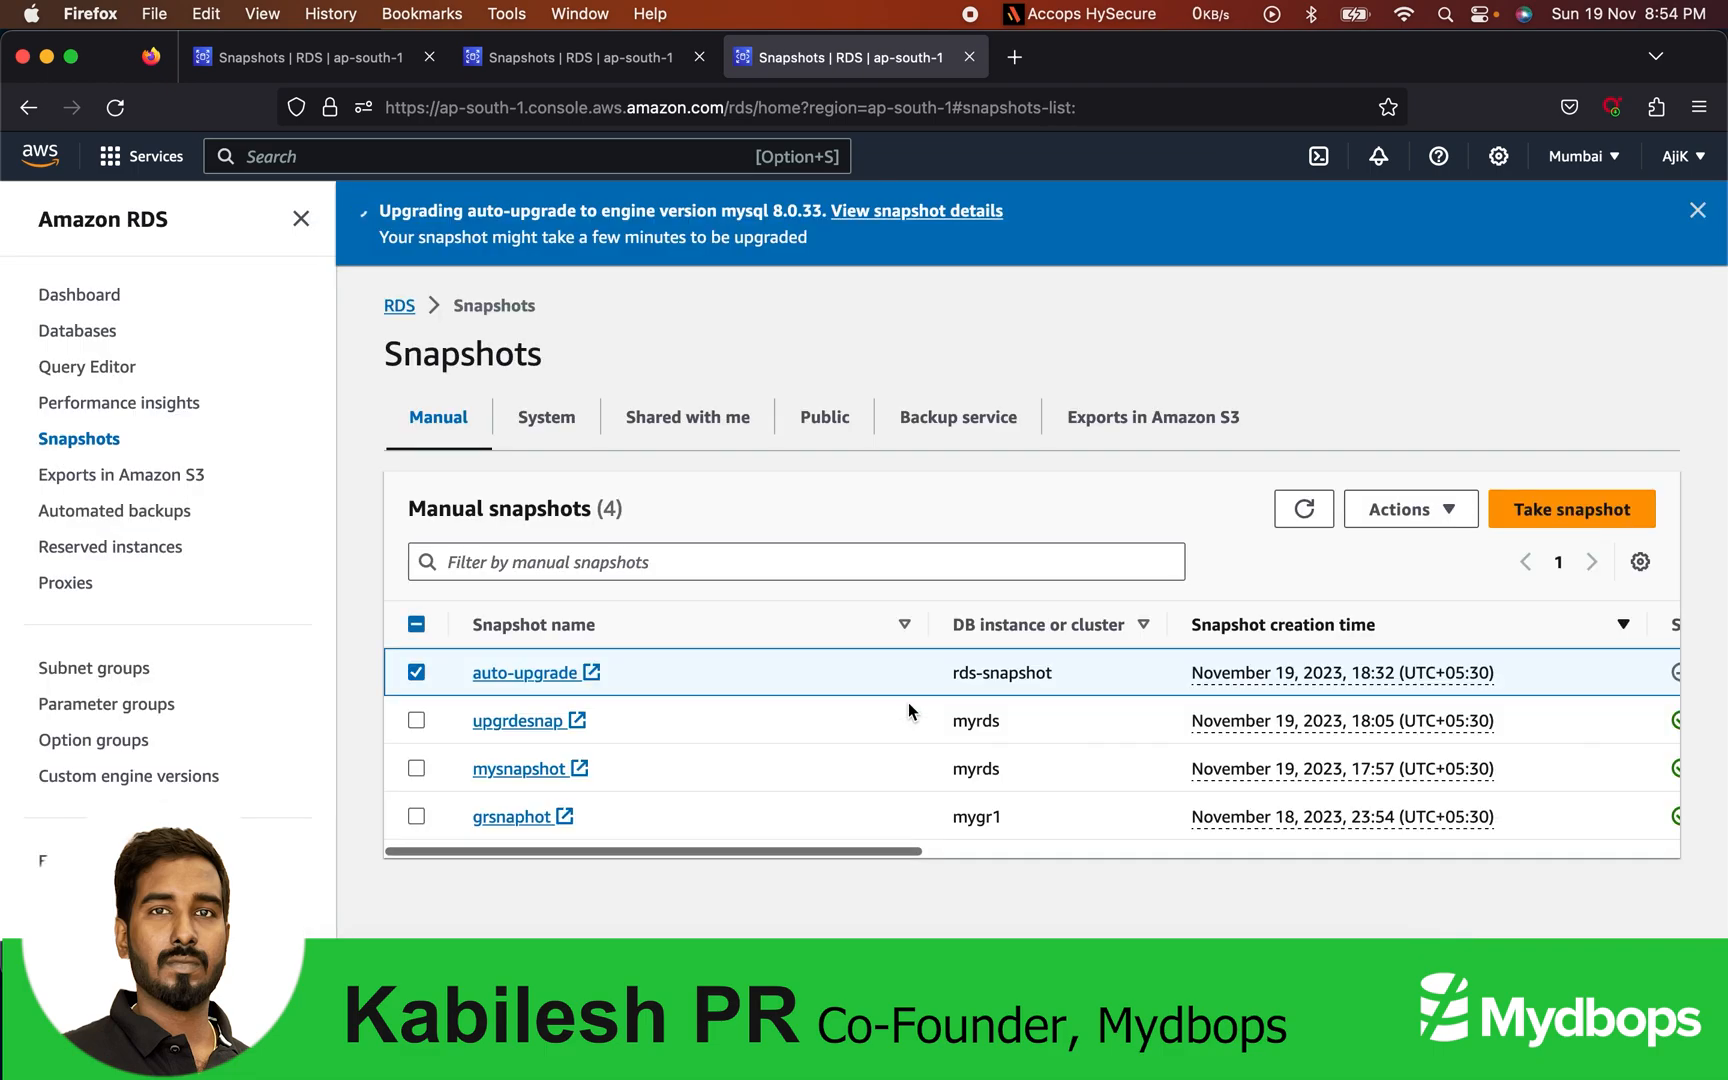
scroll("right", 3)
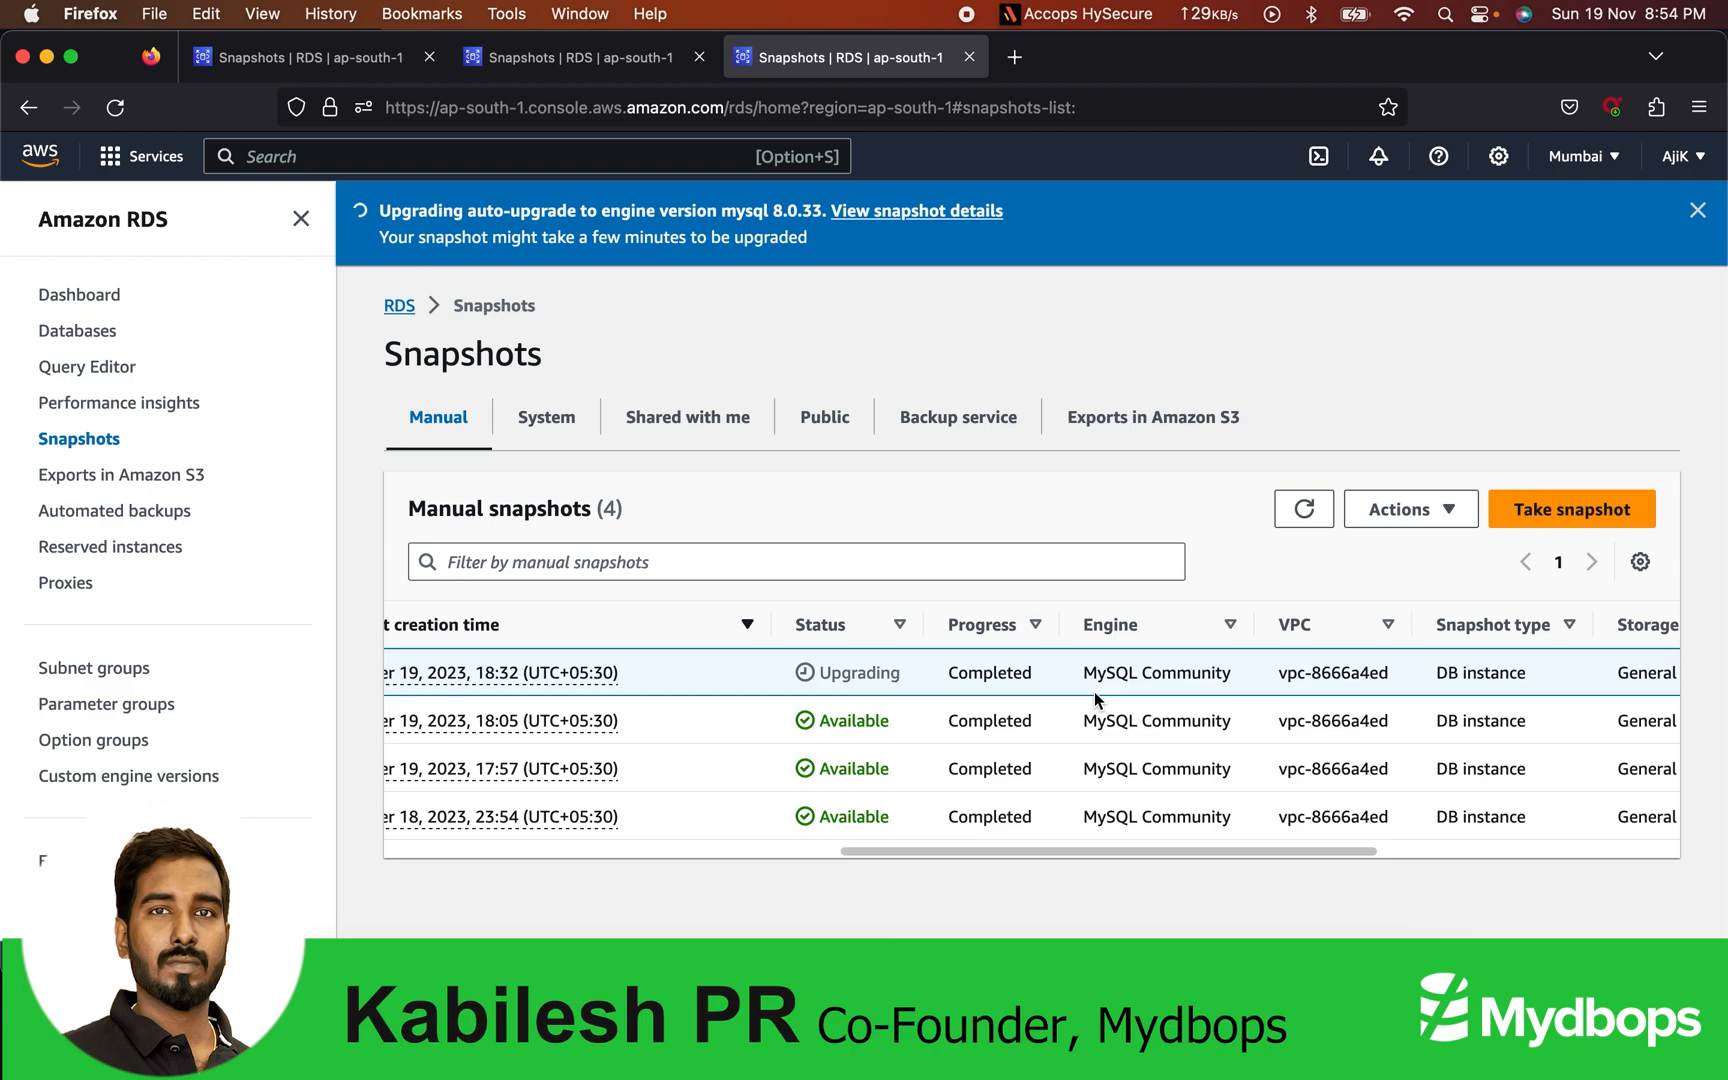